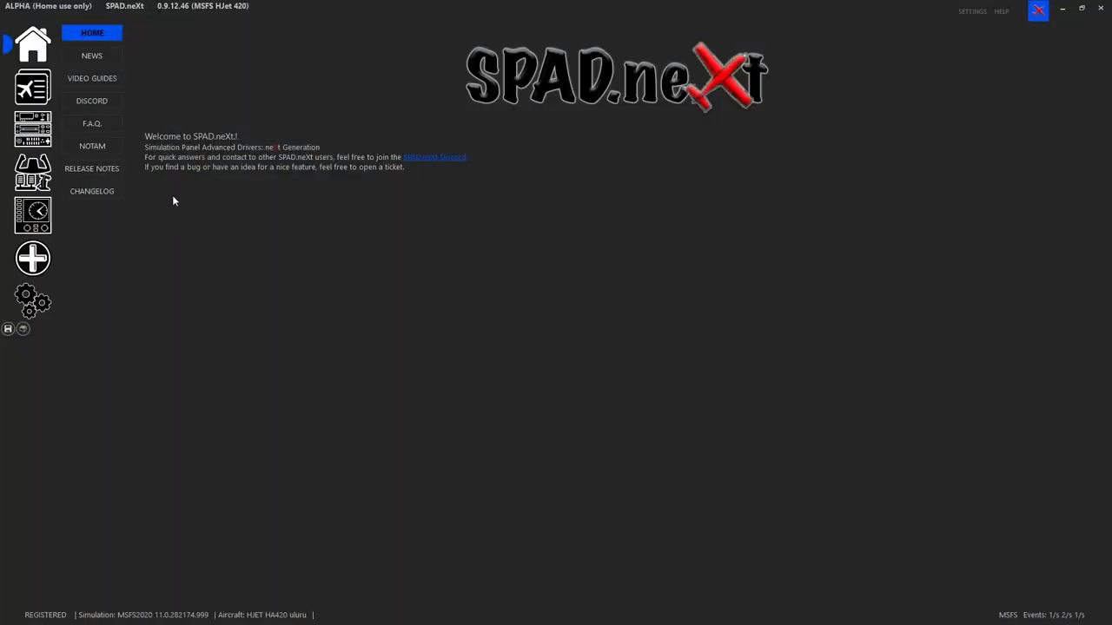
pyautogui.moveTo(215, 21)
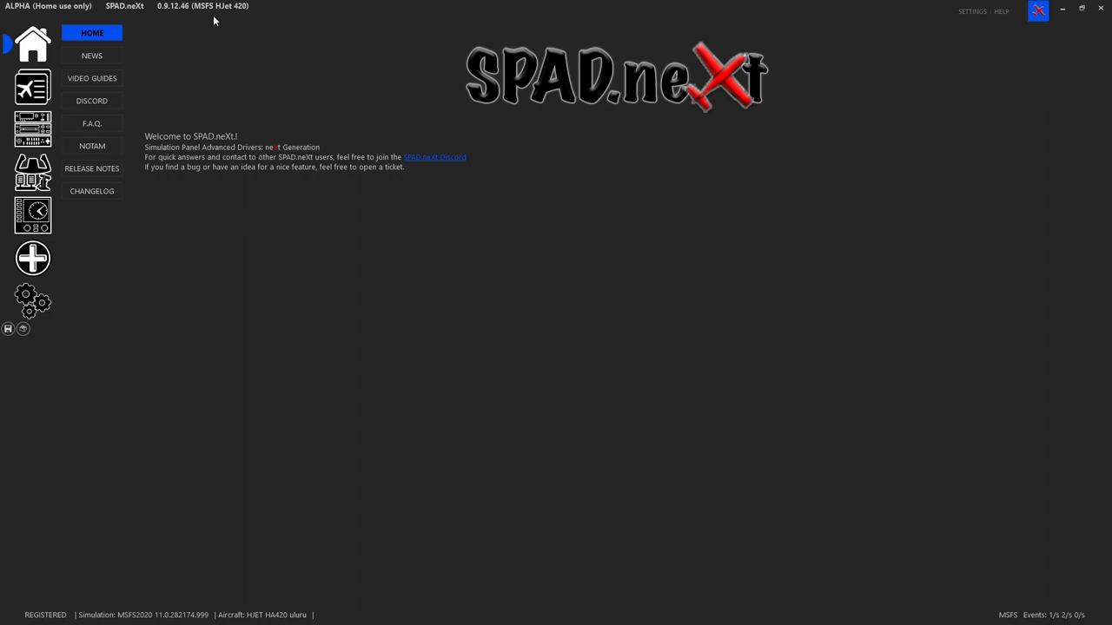
pyautogui.moveTo(33, 87)
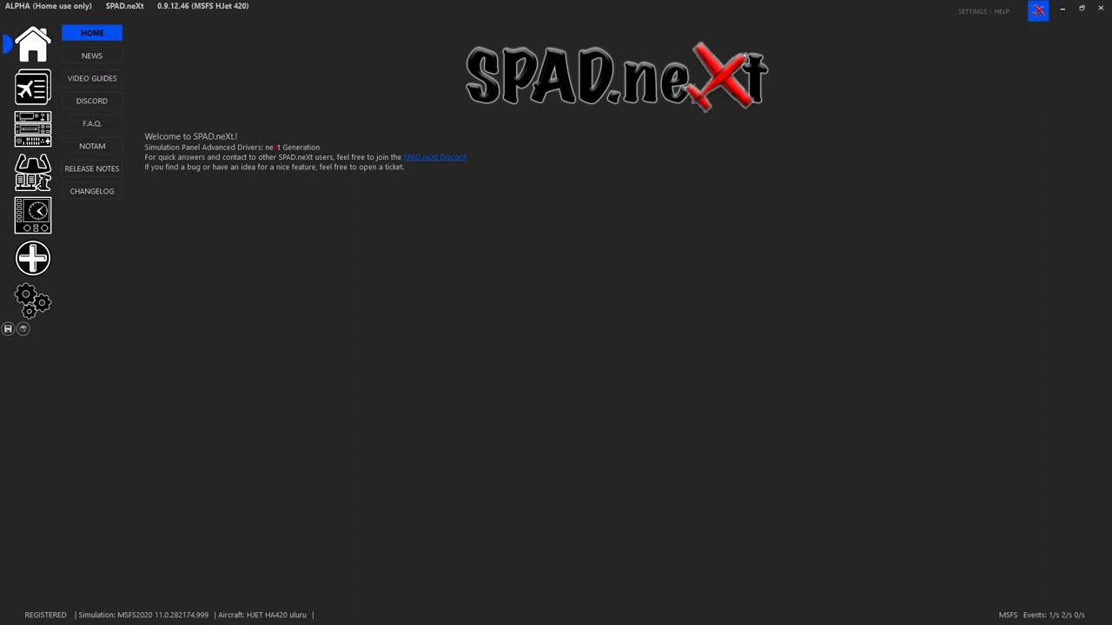
pyautogui.moveTo(278, 620)
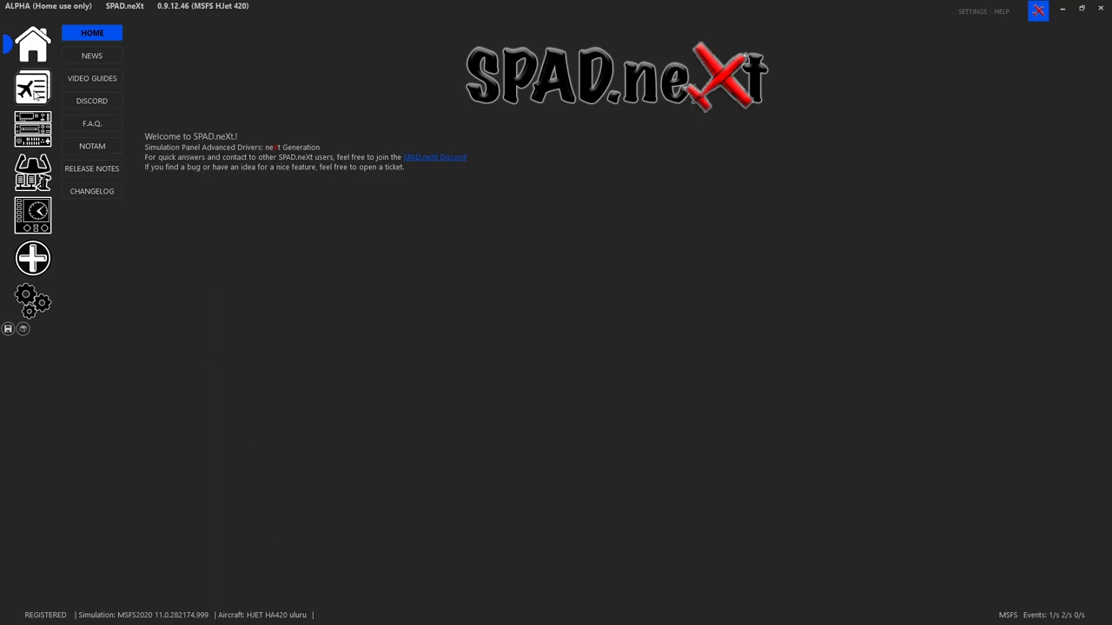
# - Open the Profiles page to review the MSFS HJet 420 profile
pyautogui.click(32, 87)
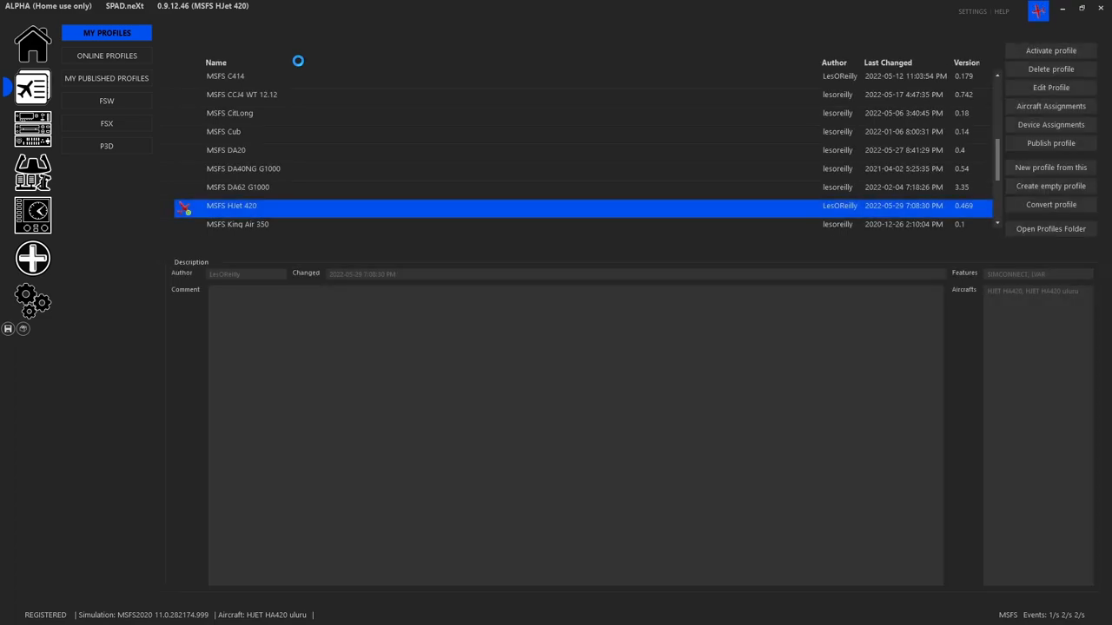
pyautogui.moveTo(317, 201)
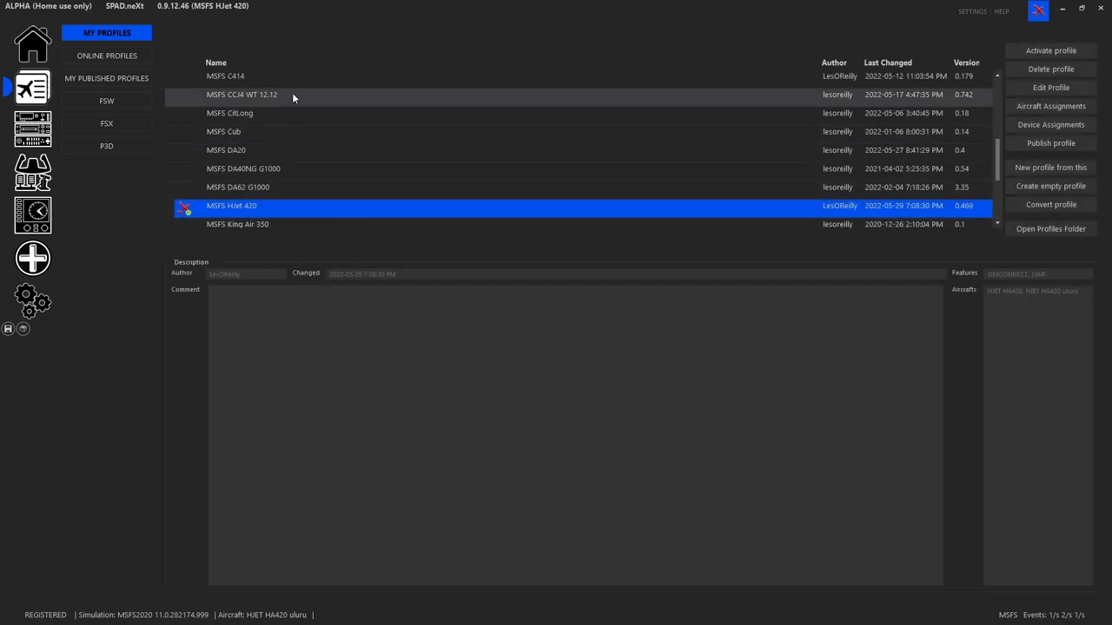
pyautogui.moveTo(282, 113)
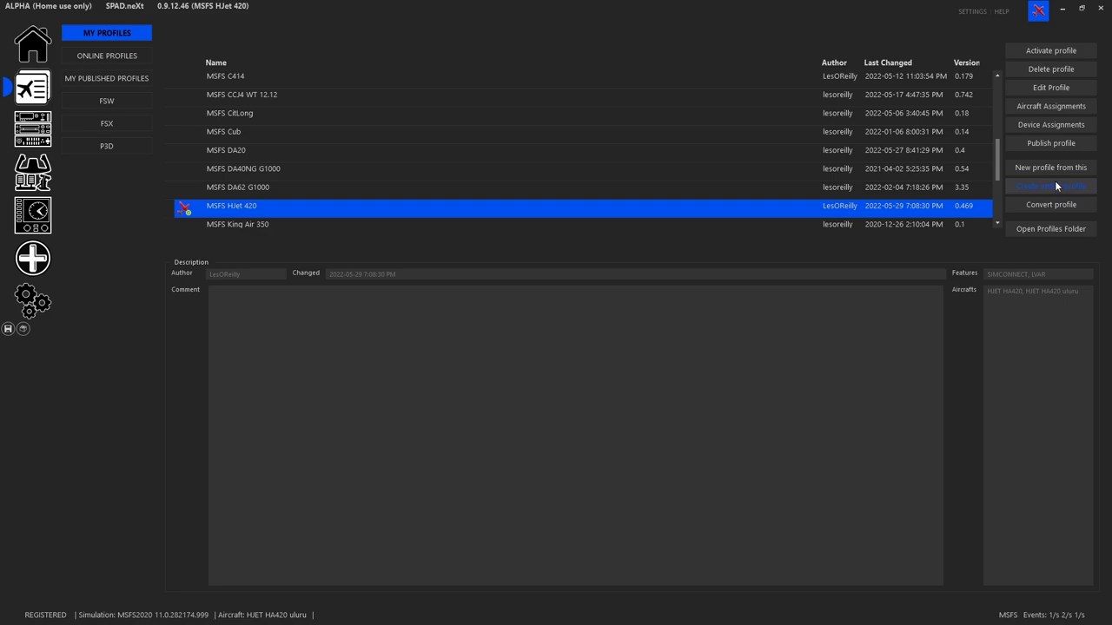
pyautogui.moveTo(1050, 185)
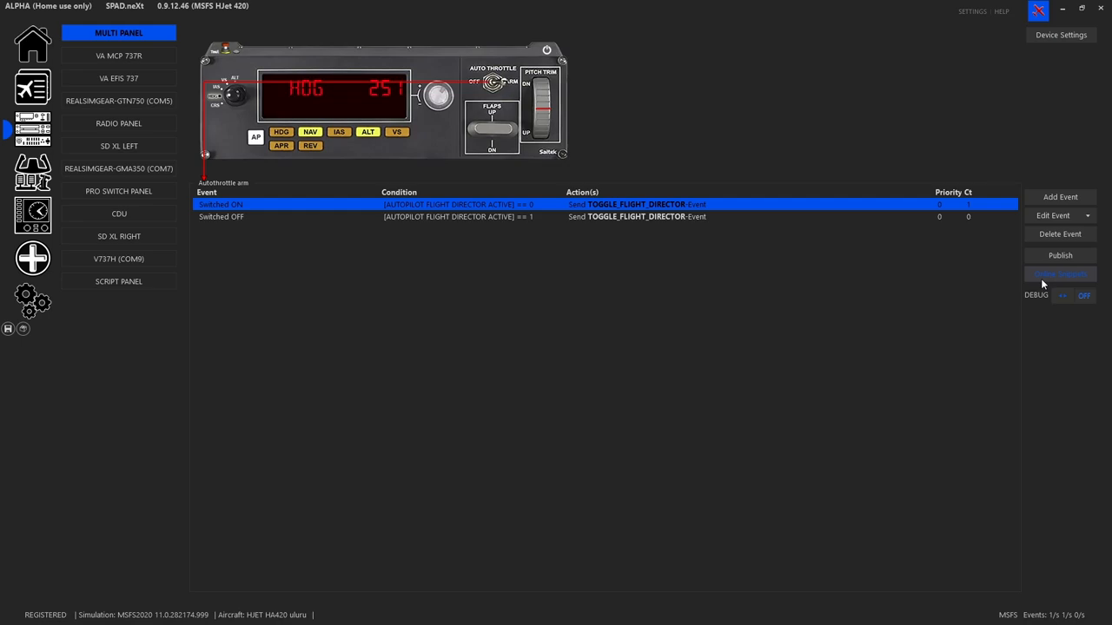
# - Search online Complete Device snippets for 'hjet' and select MSFS HJet MultiPanel
pyautogui.click(1060, 274)
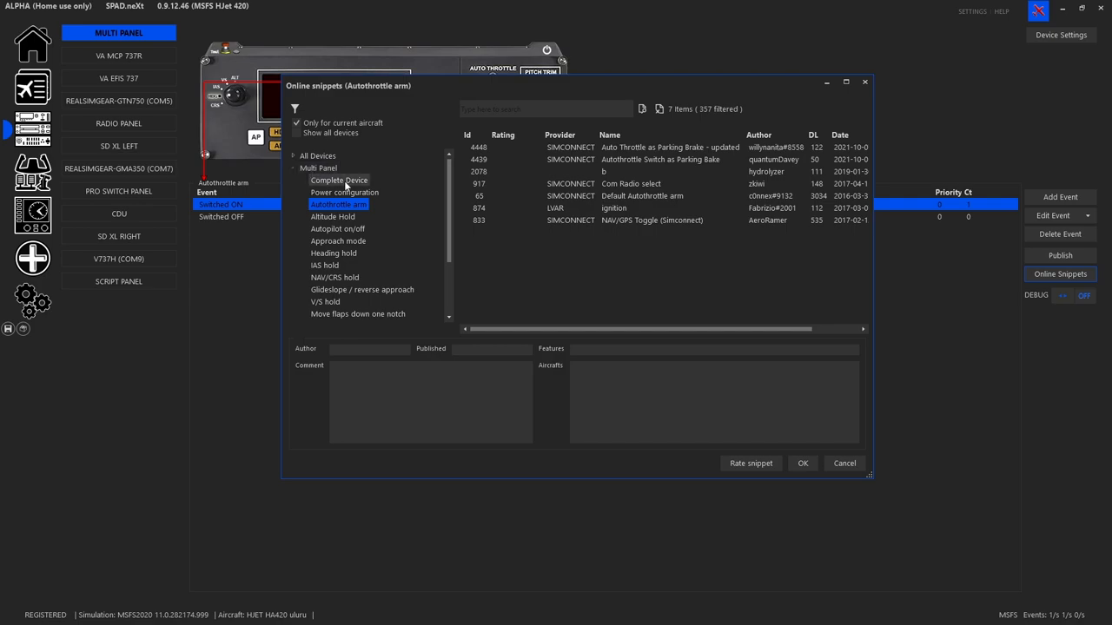
pyautogui.click(339, 180)
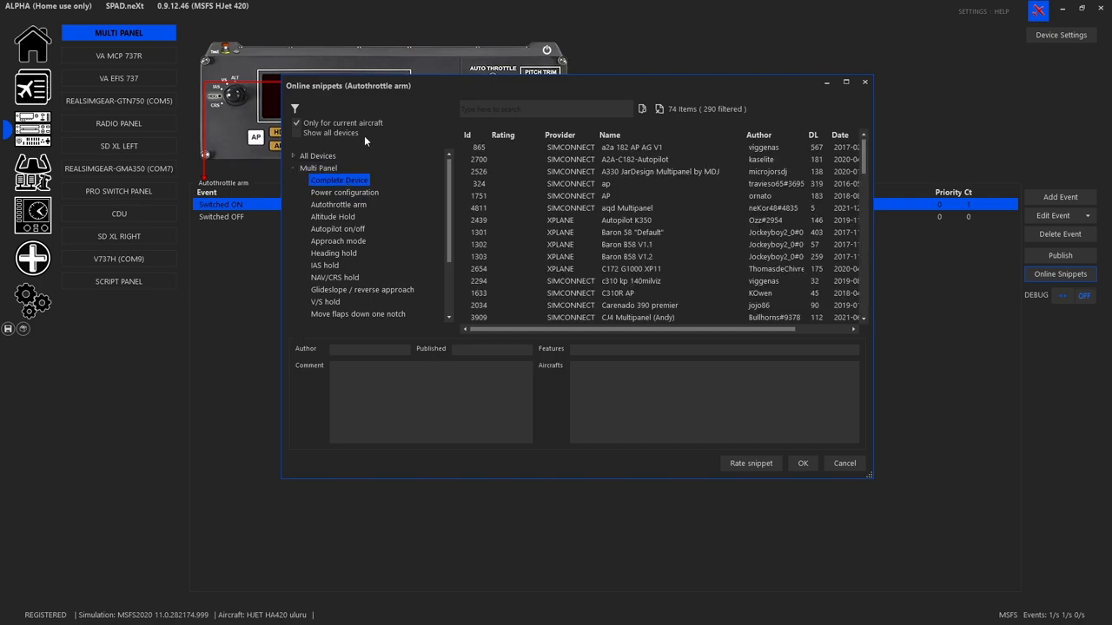
pyautogui.moveTo(873, 148)
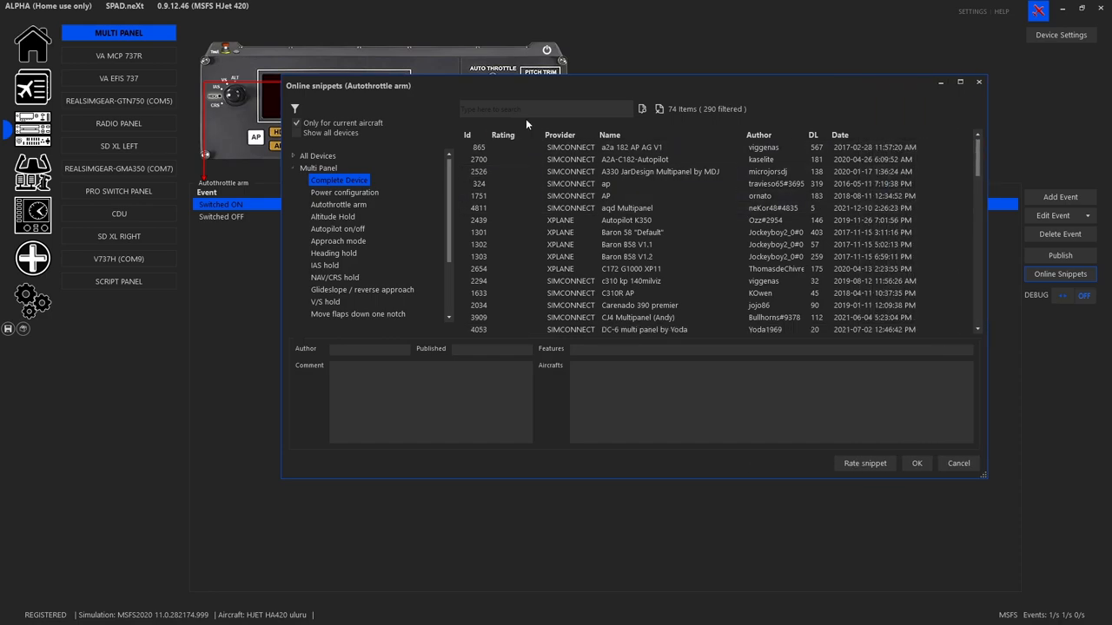
pyautogui.write('hjet')
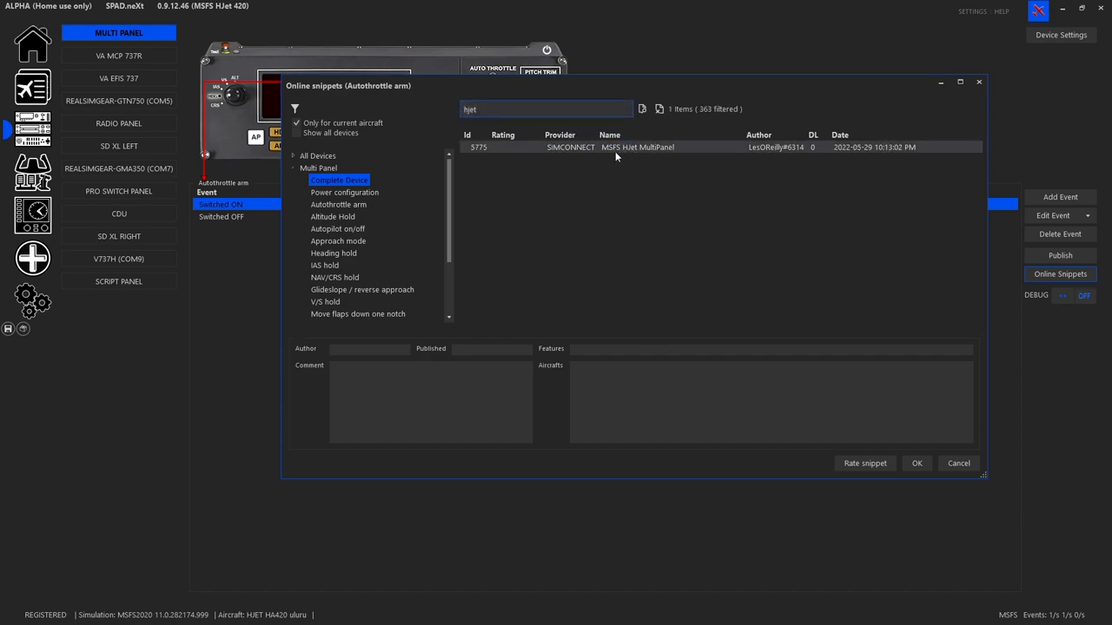
pyautogui.click(637, 147)
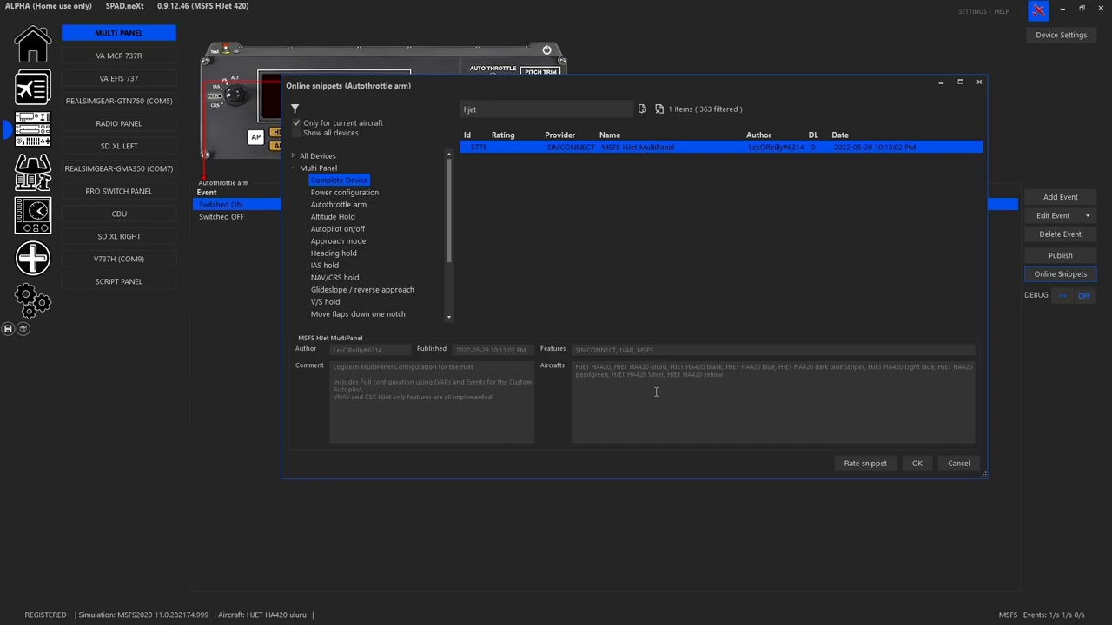
pyautogui.moveTo(740, 372)
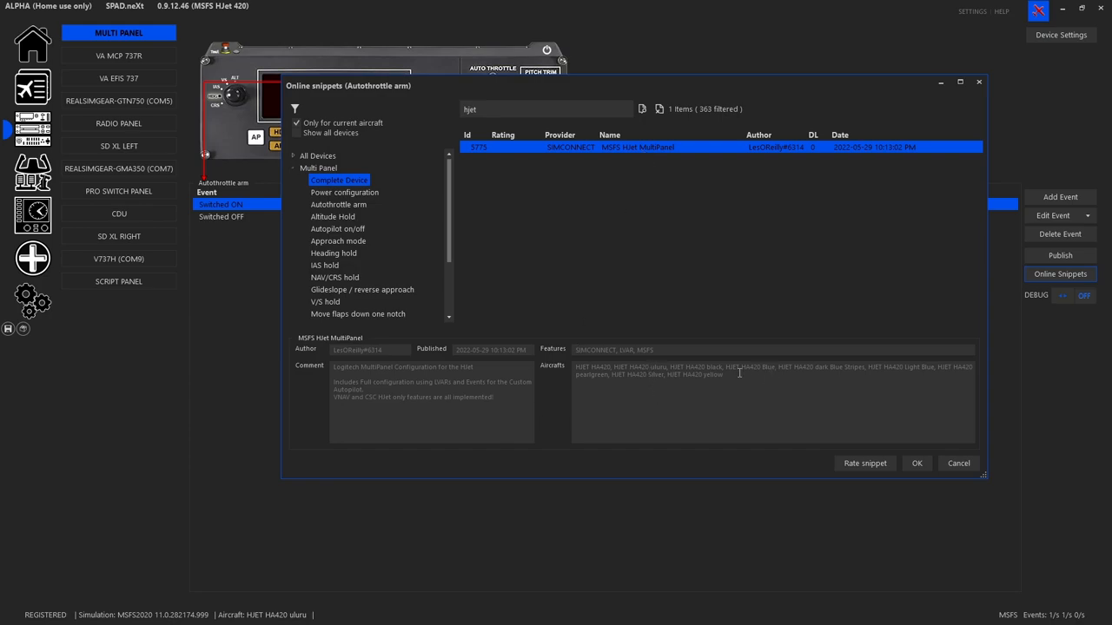
pyautogui.moveTo(743, 381)
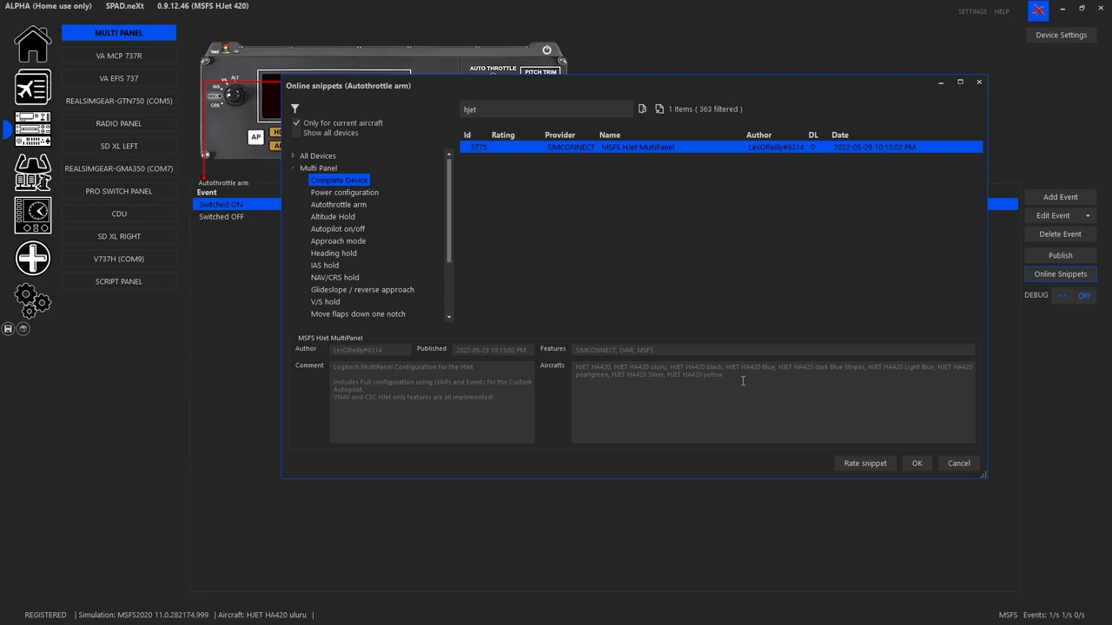
# - Uncheck 'Only for current aircraft' in the online snippets filter
pyautogui.click(297, 123)
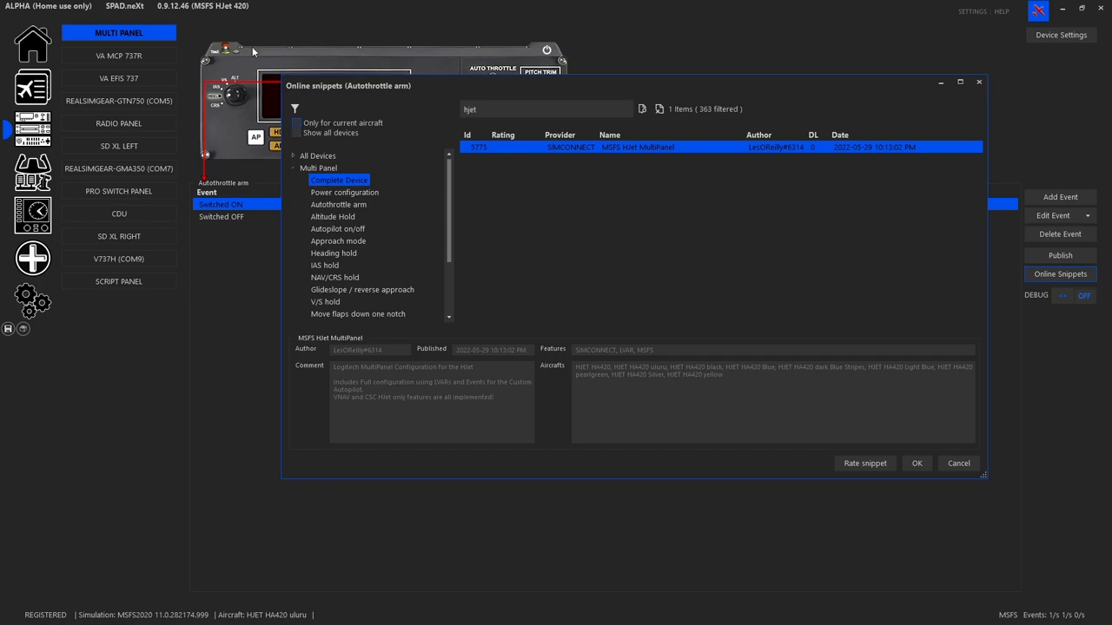
pyautogui.moveTo(183, 19)
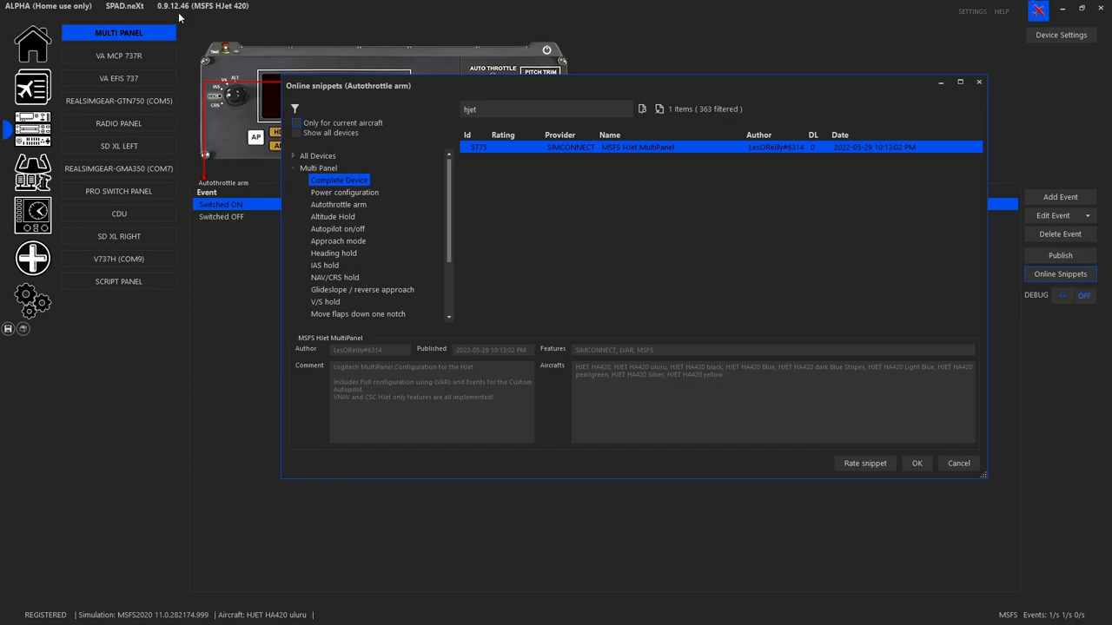
pyautogui.moveTo(193, 18)
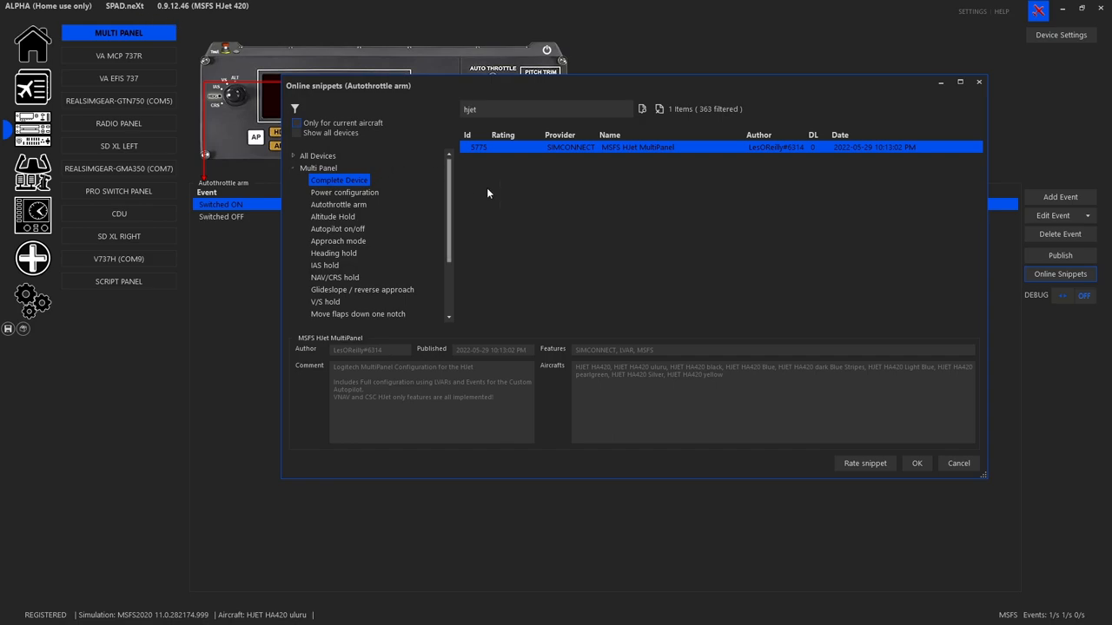
pyautogui.moveTo(656, 263)
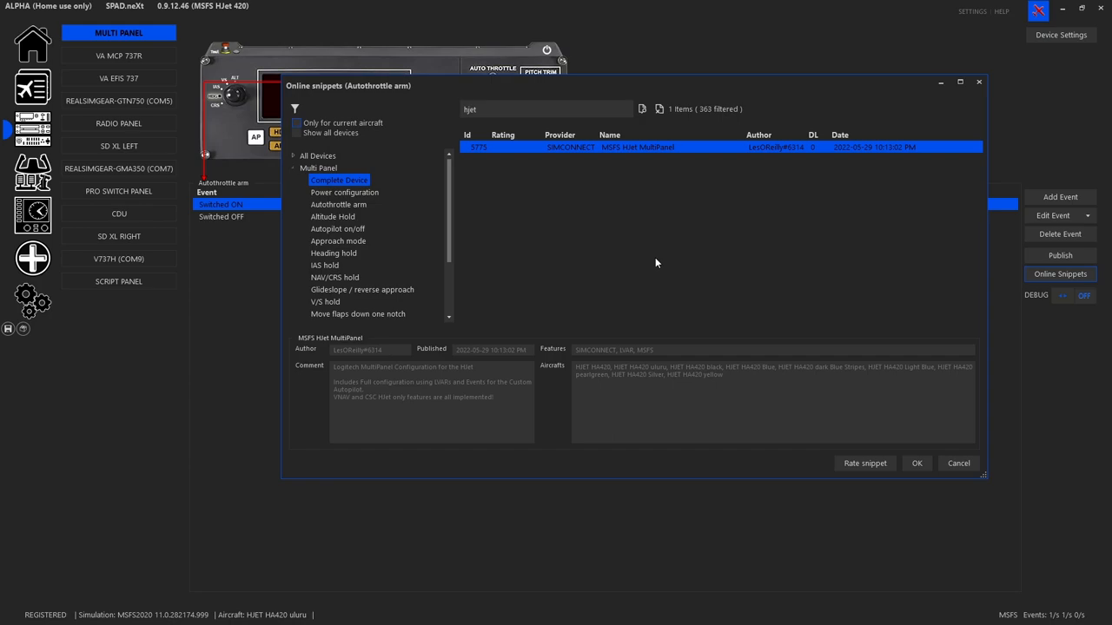
pyautogui.moveTo(171, 16)
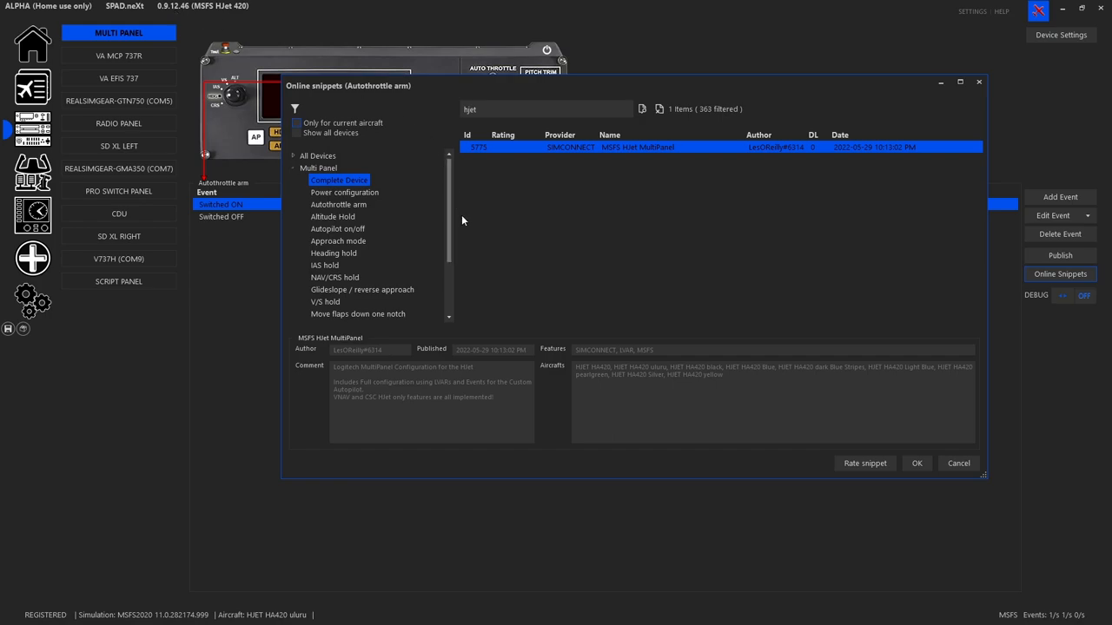
pyautogui.moveTo(352, 180)
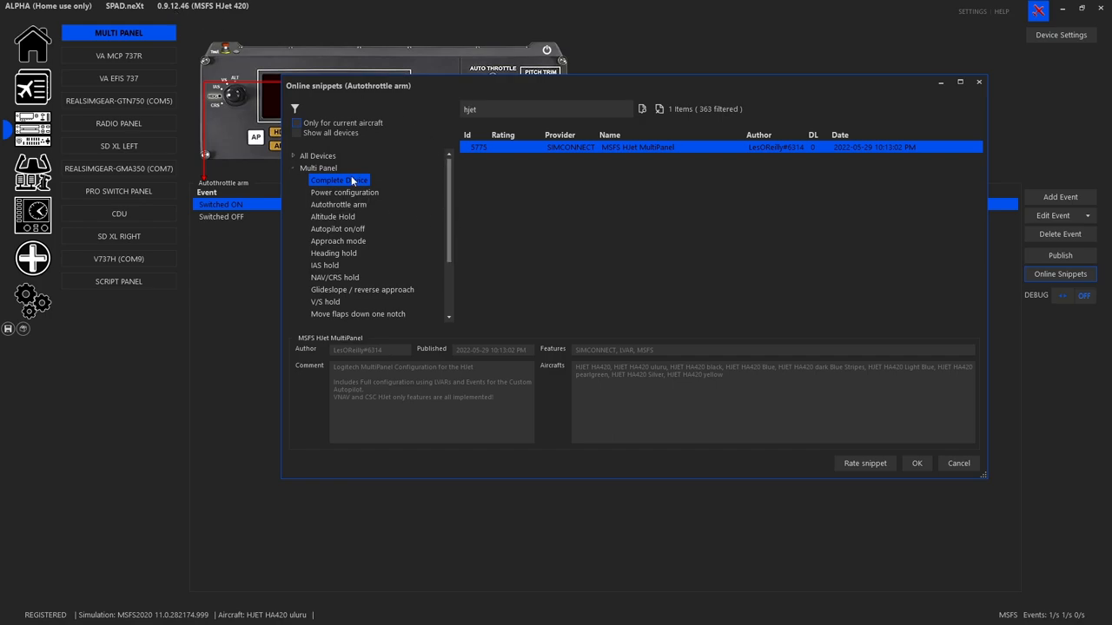
# - Import the MSFS HJet MultiPanel snippet, save the profile, and inspect its switch events
pyautogui.click(916, 463)
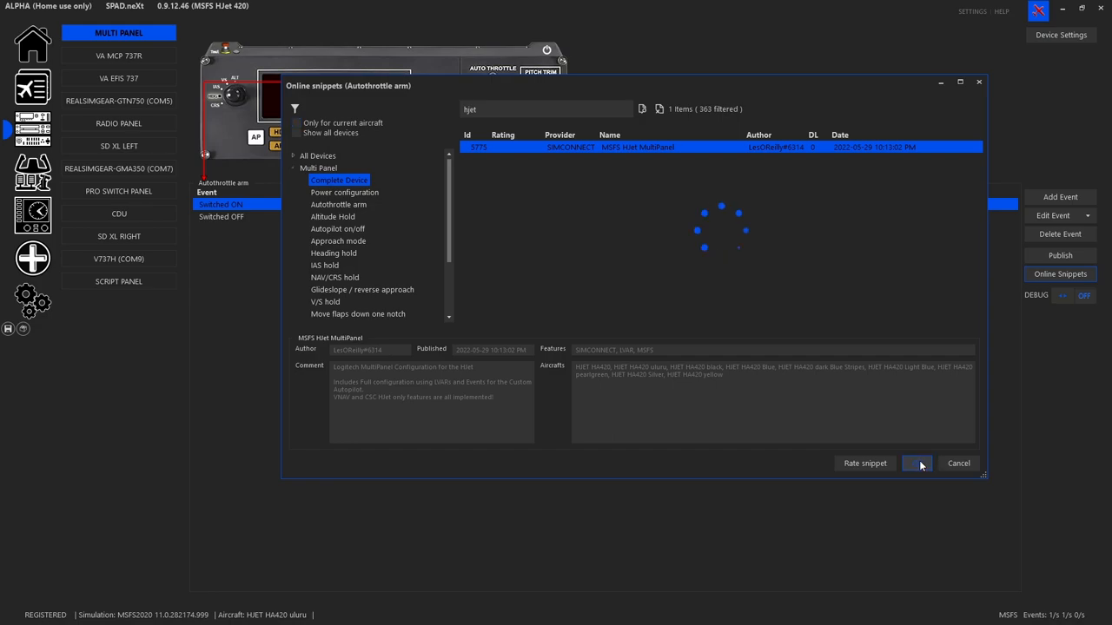
pyautogui.click(916, 463)
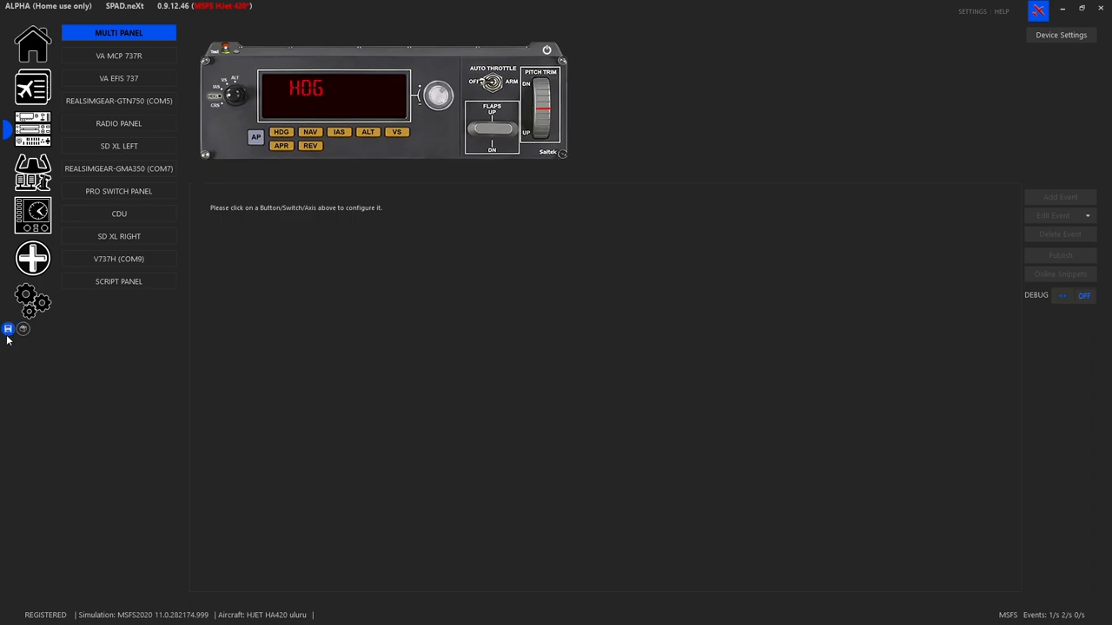
pyautogui.click(487, 82)
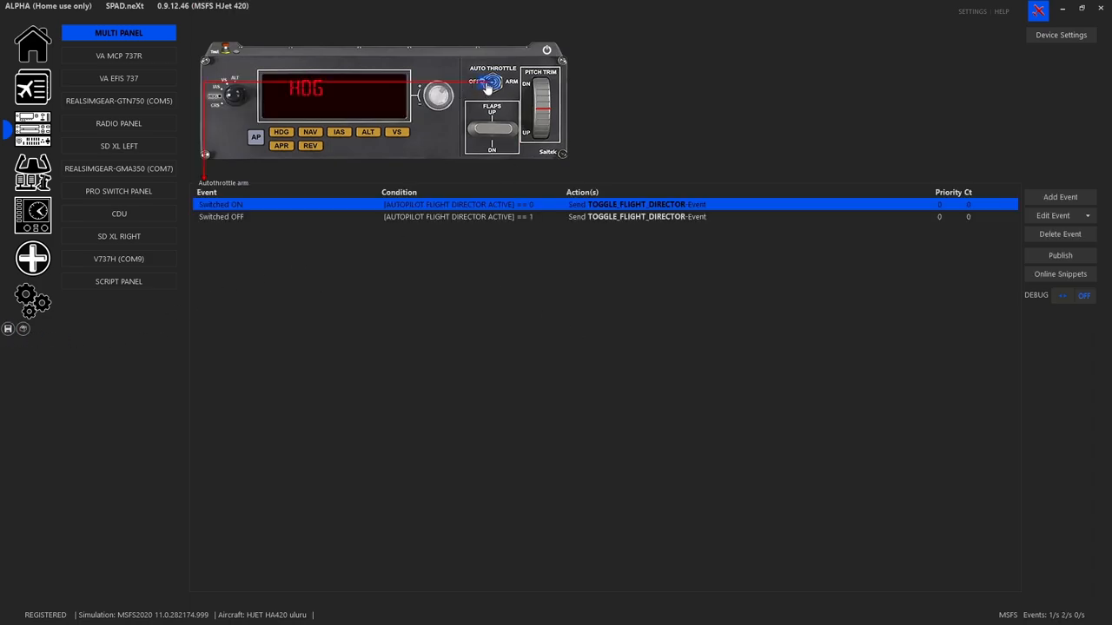
pyautogui.click(280, 146)
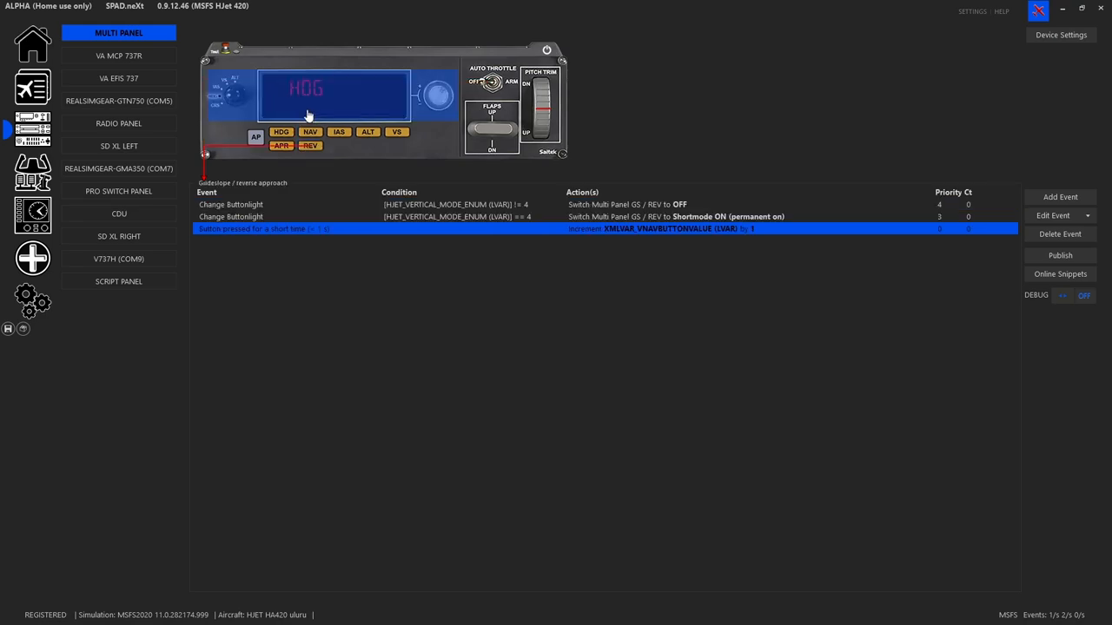
pyautogui.click(227, 94)
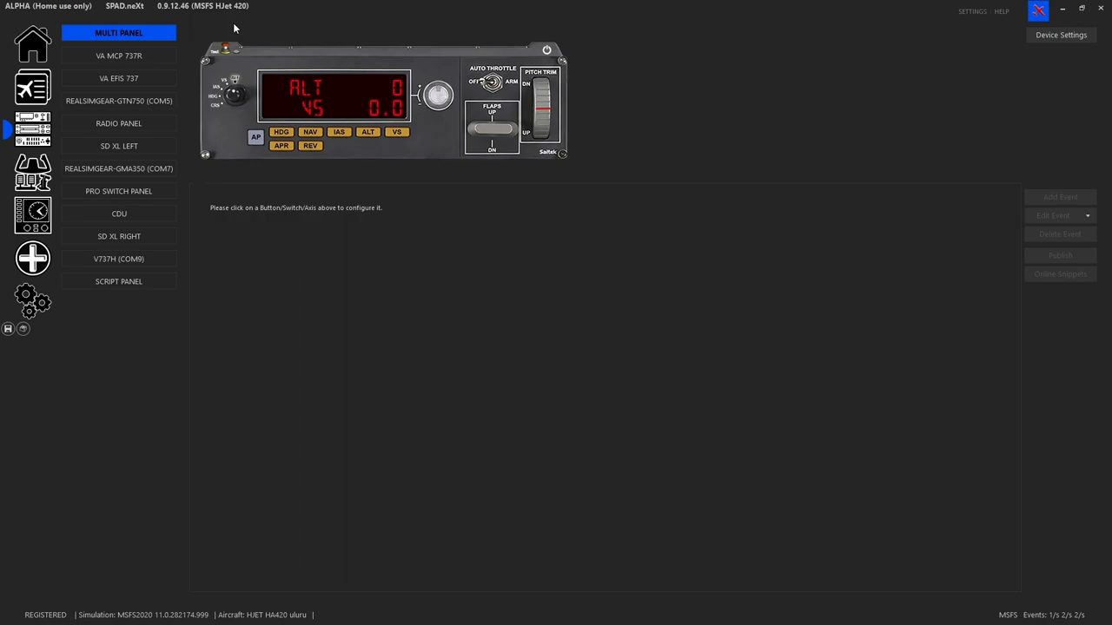
pyautogui.moveTo(180, 104)
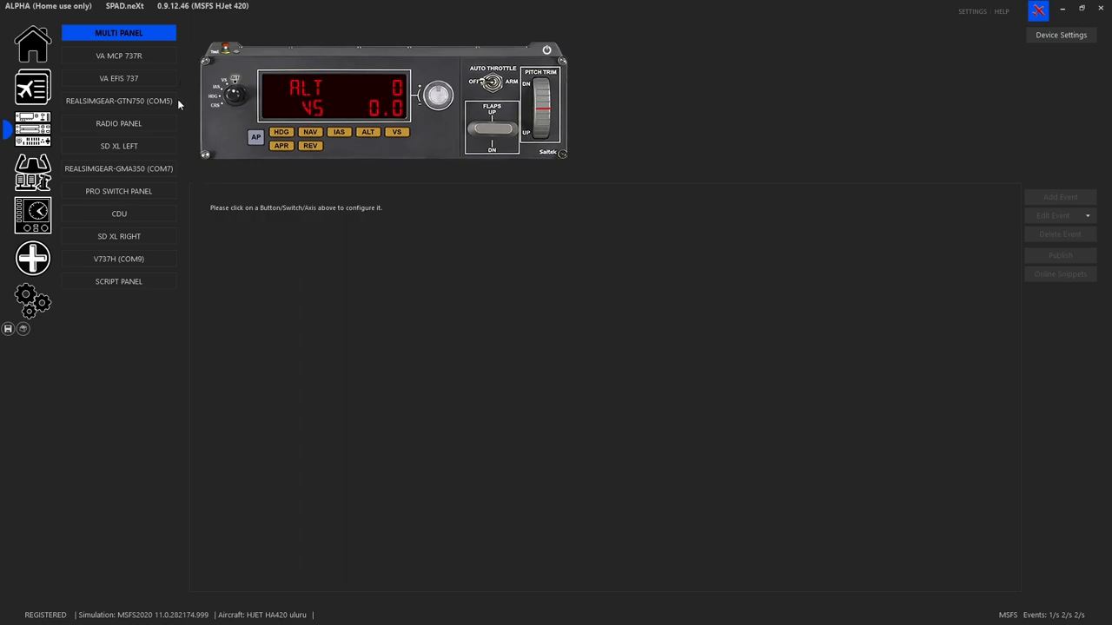
pyautogui.moveTo(33, 300)
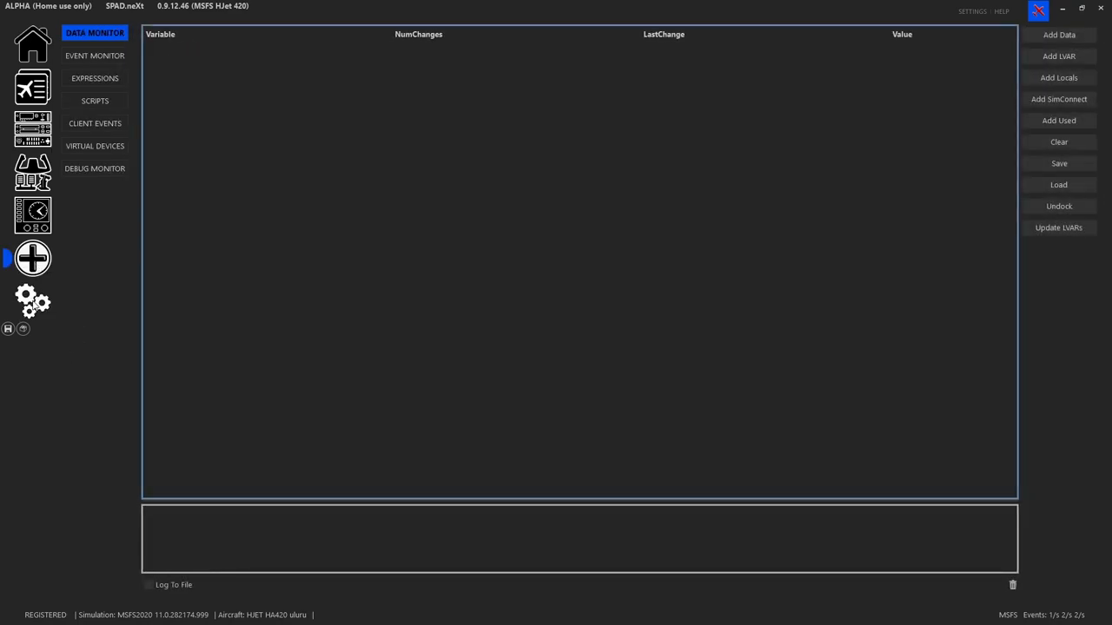
# - Show the Config Wizard settings page with the LVAR Bridge install options
pyautogui.click(32, 302)
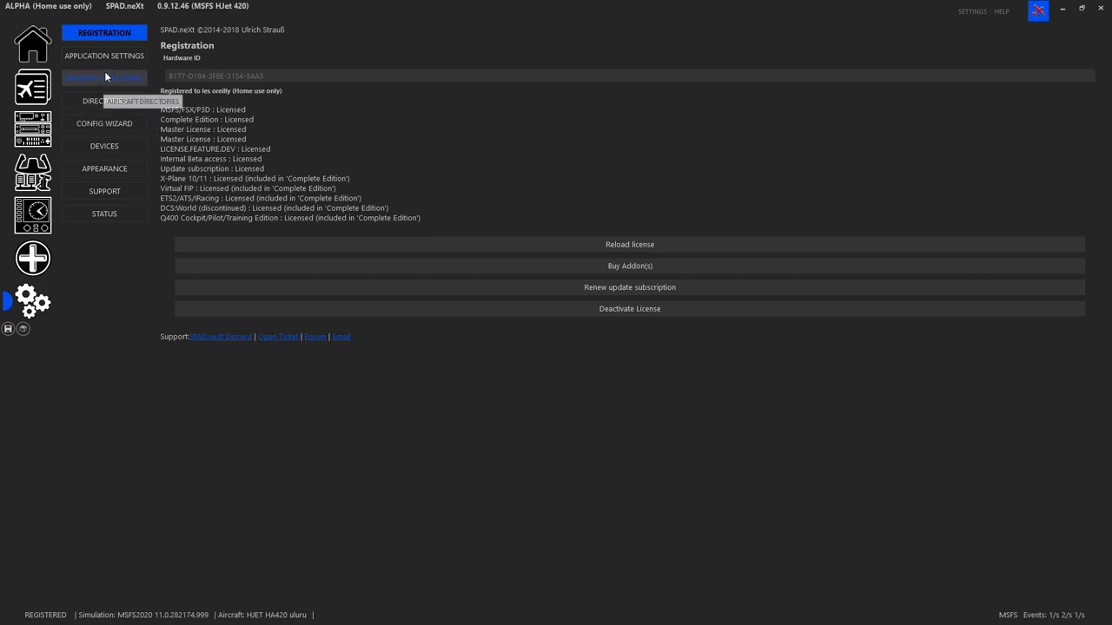
pyautogui.click(104, 122)
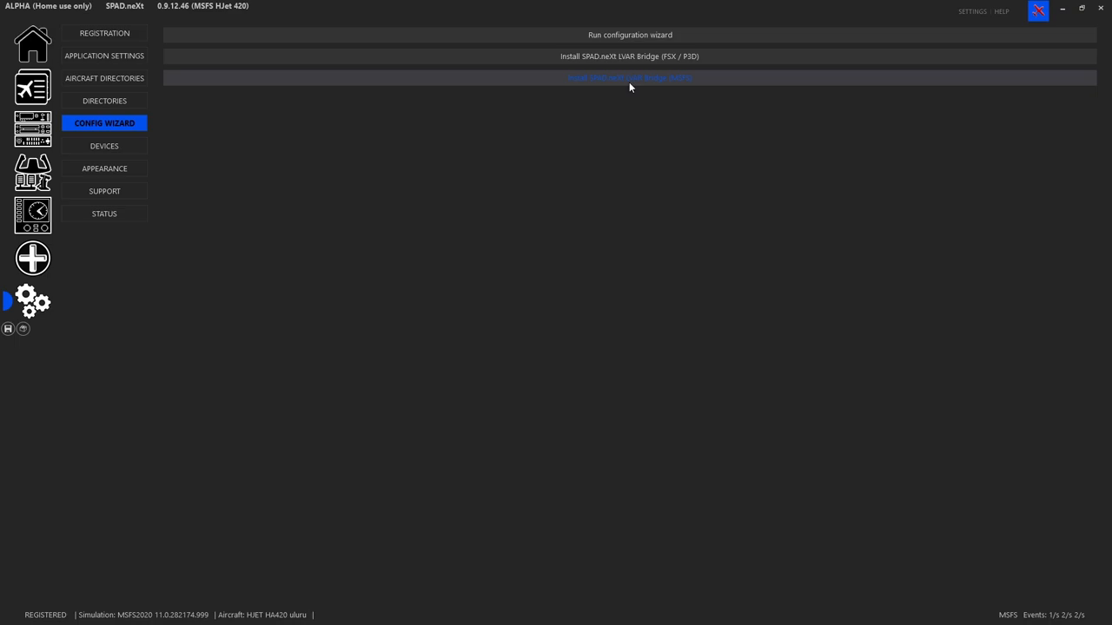
pyautogui.moveTo(350, 198)
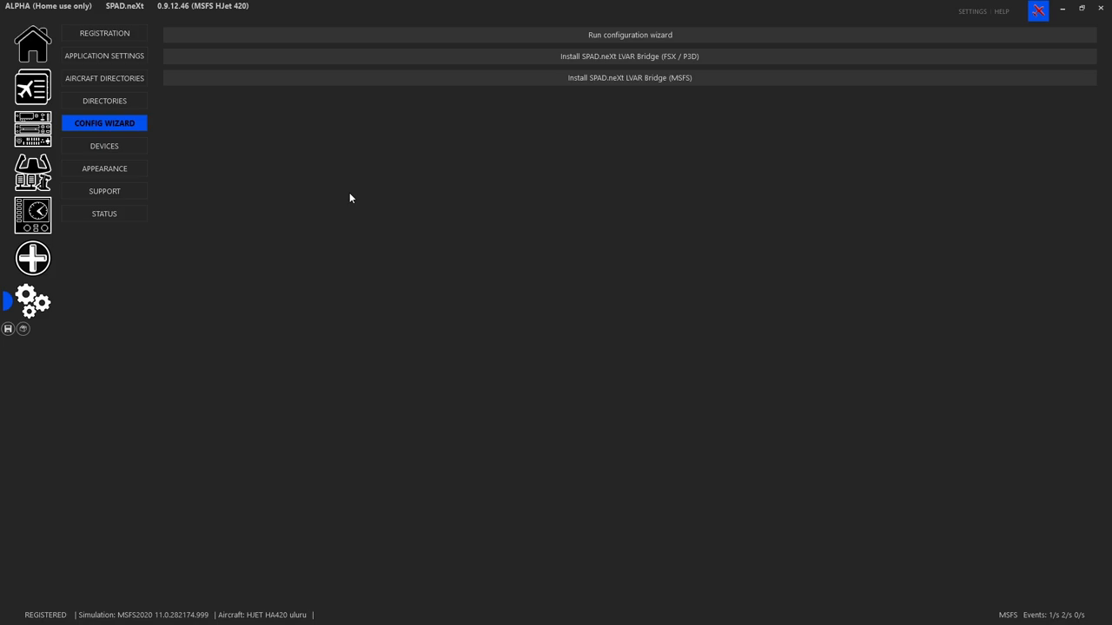
# - Return to the Multi Panel page and view the Add Event type list
pyautogui.click(32, 128)
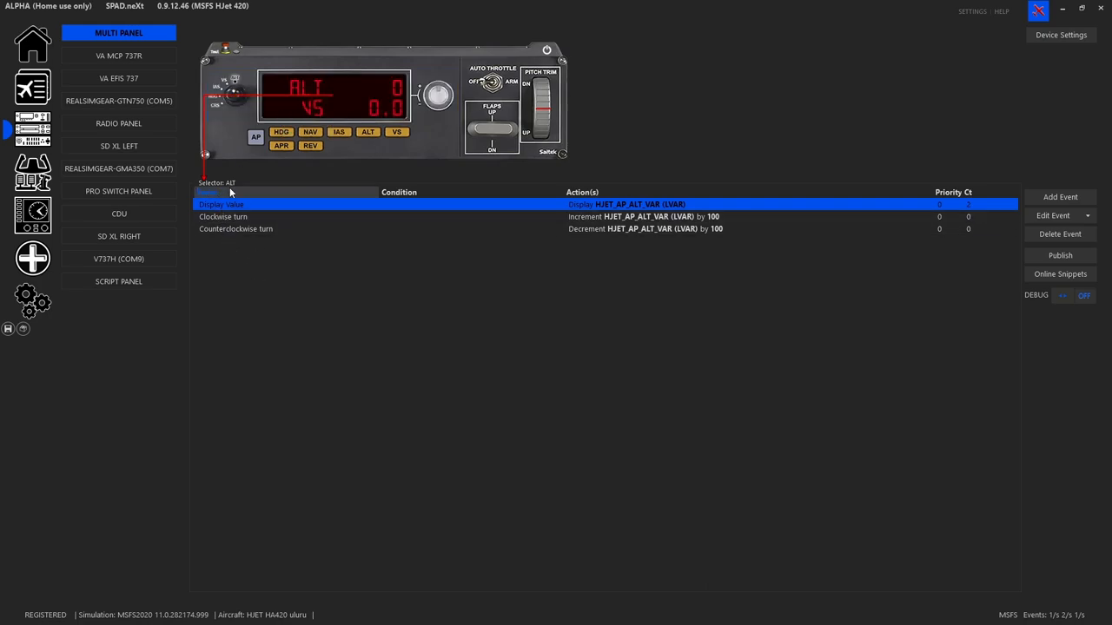
pyautogui.moveTo(390, 215)
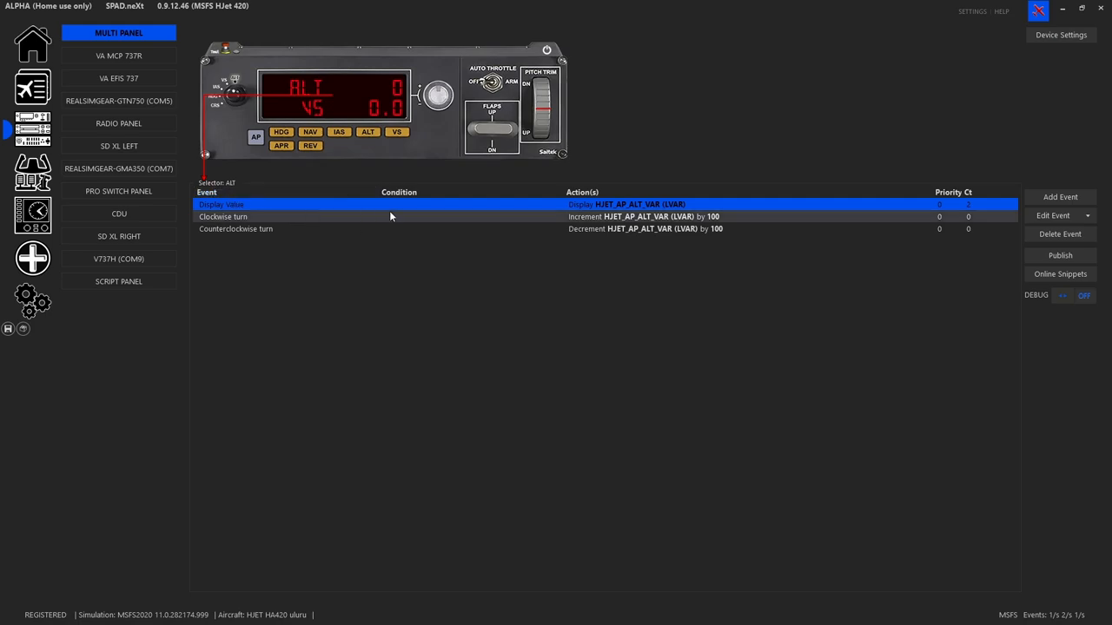
pyautogui.moveTo(1060, 197)
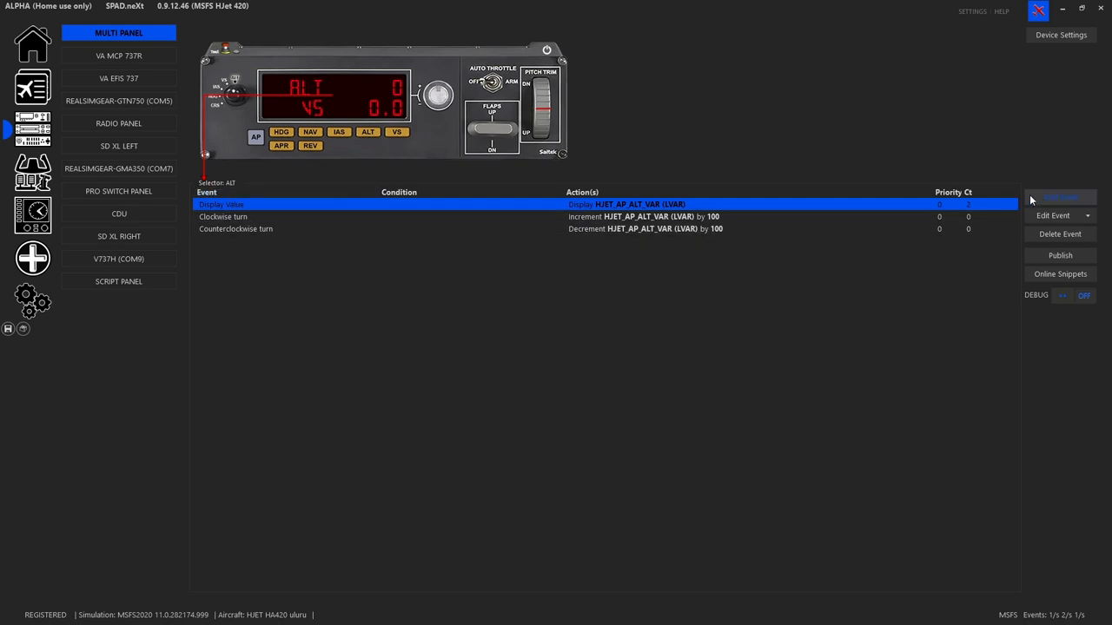
pyautogui.click(1059, 196)
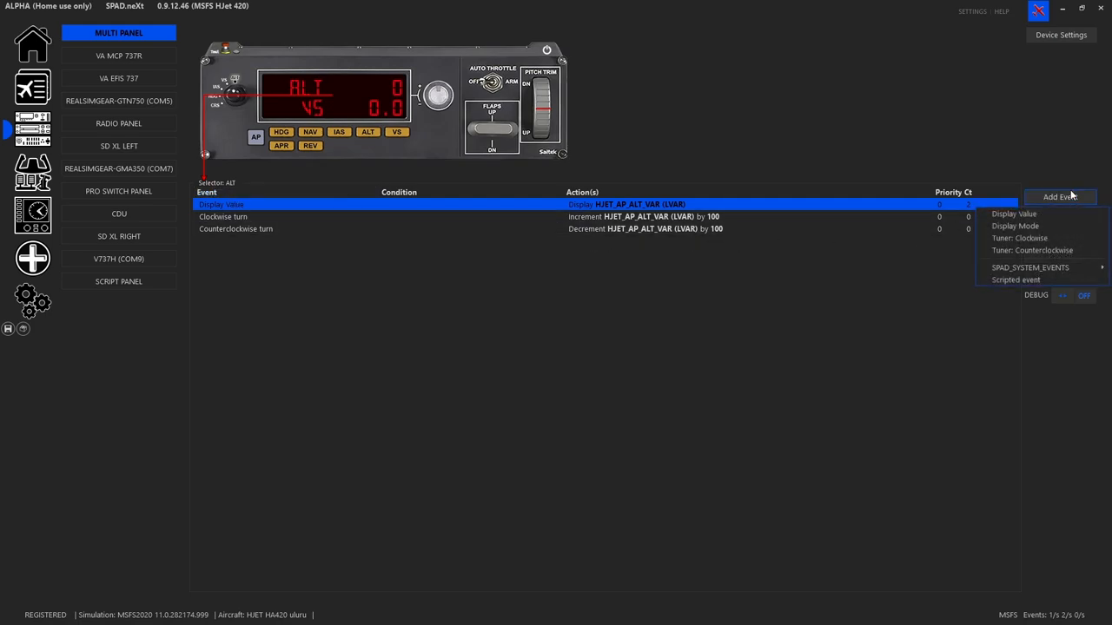
pyautogui.moveTo(1014, 213)
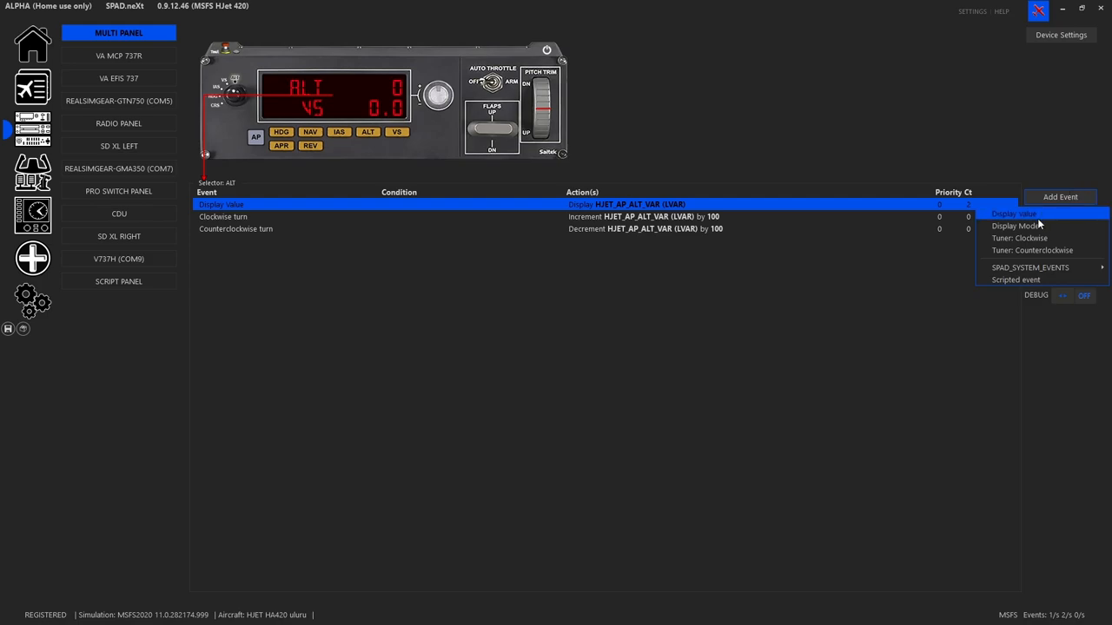
pyautogui.moveTo(1014, 226)
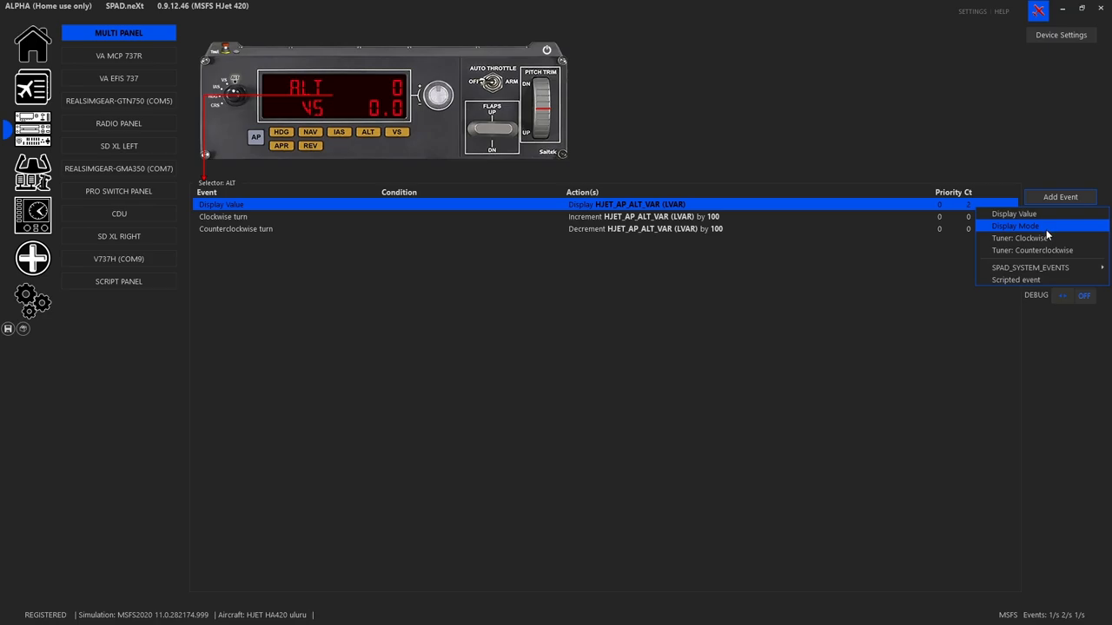
pyautogui.moveTo(1032, 238)
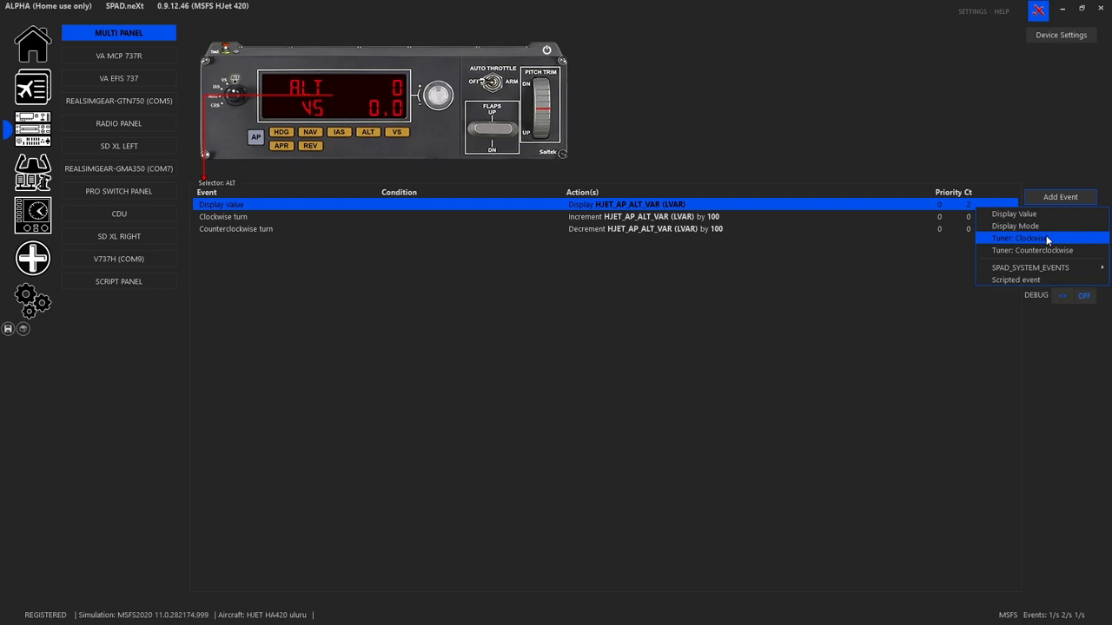
pyautogui.moveTo(735, 134)
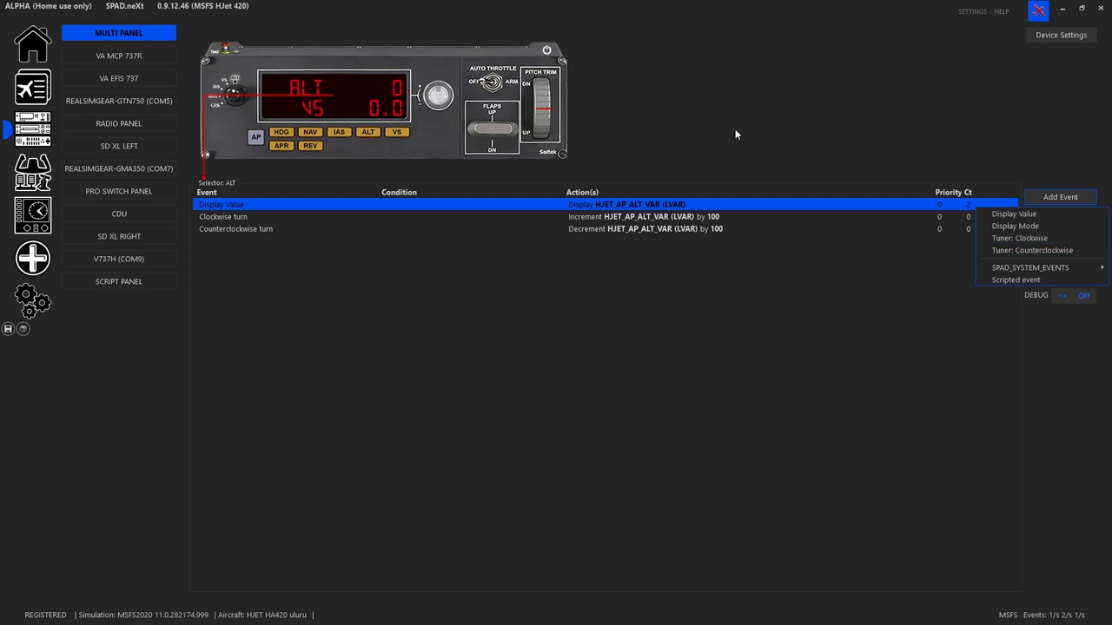
pyautogui.moveTo(426, 109)
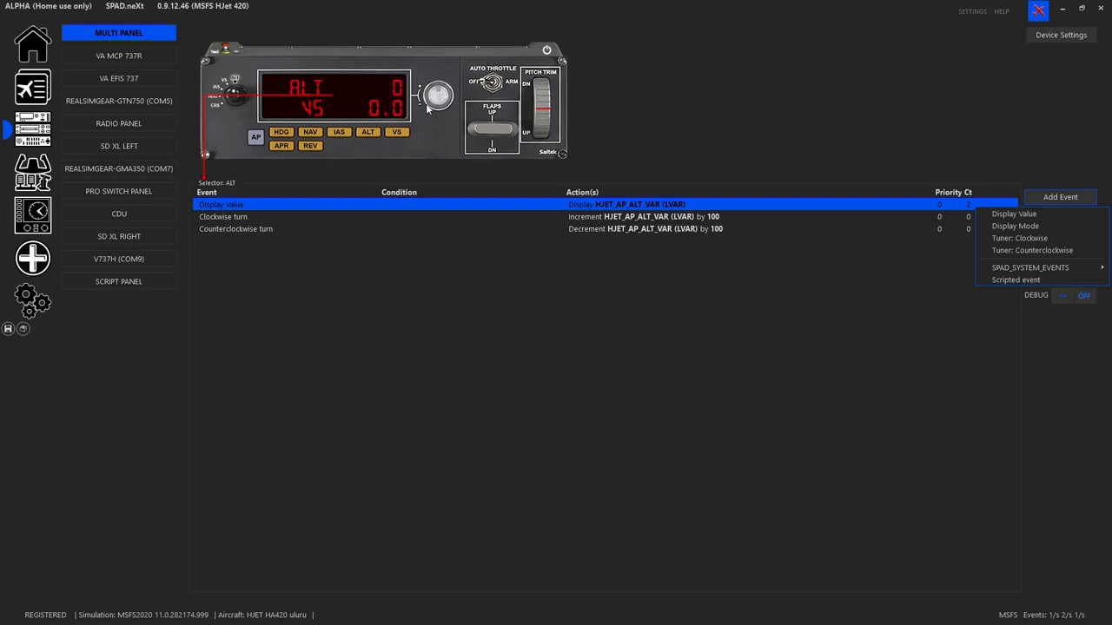
pyautogui.moveTo(934, 278)
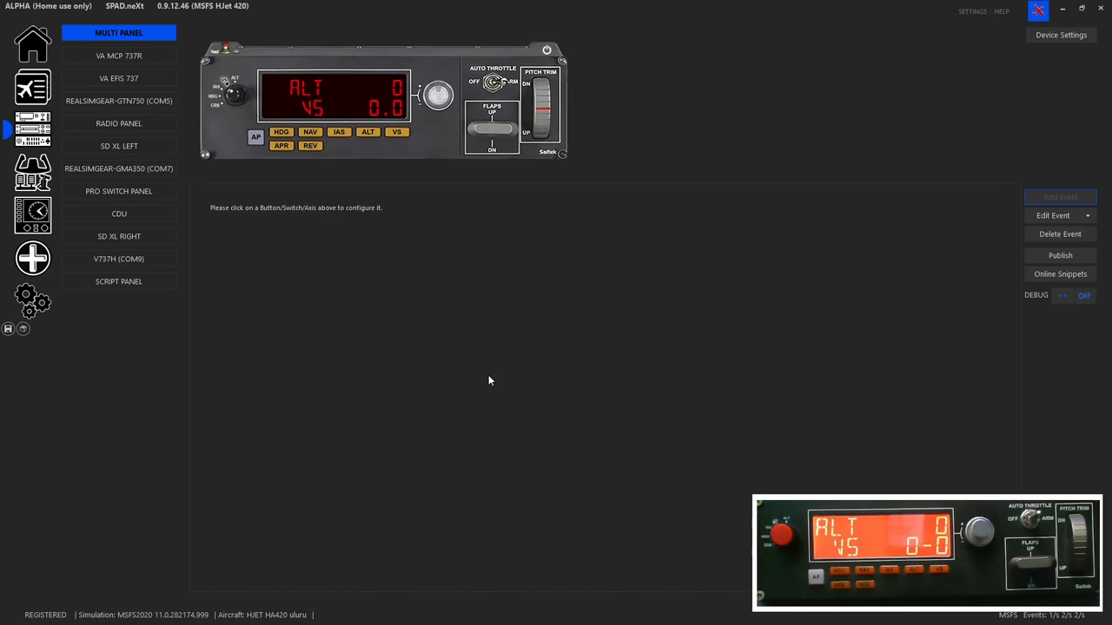
# - Select the VS selector position to show its vertical-mode display and tuner events
pyautogui.click(372, 111)
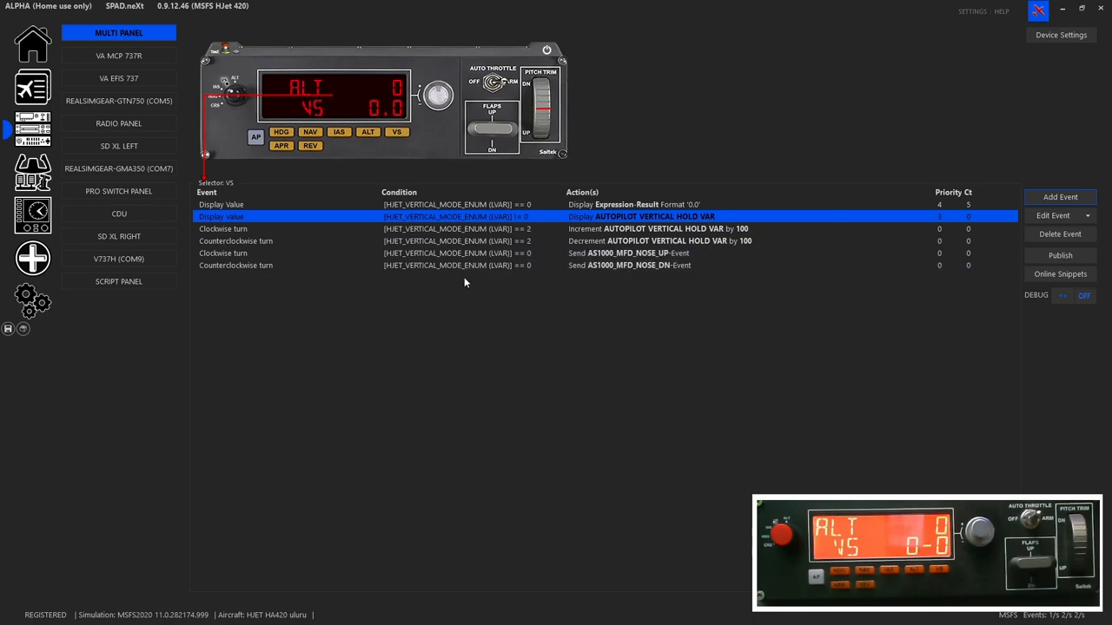
pyautogui.moveTo(329, 397)
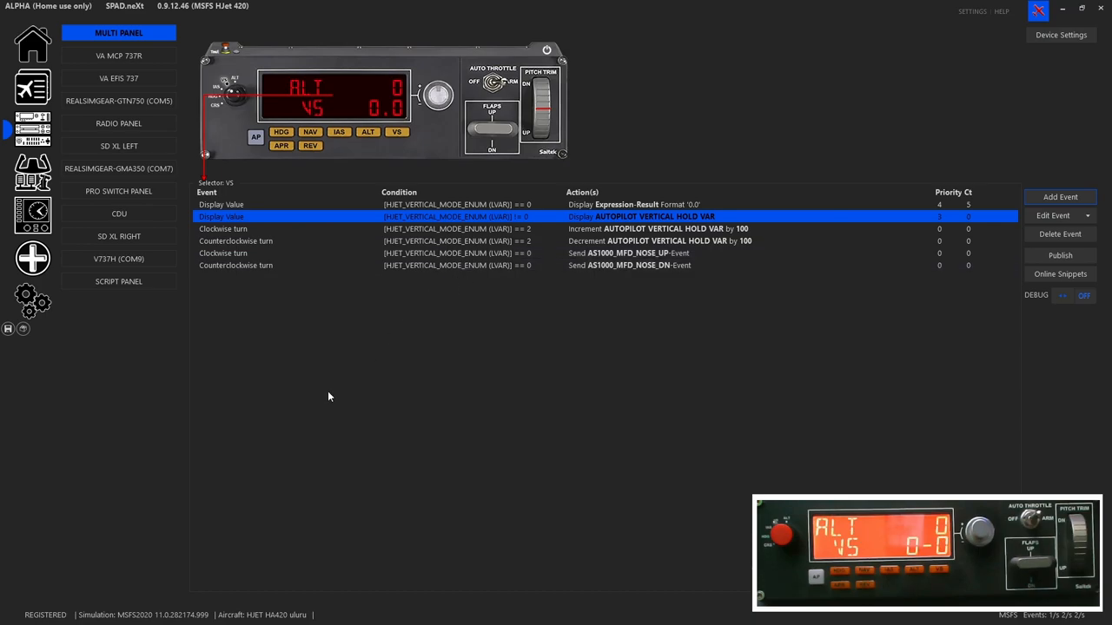
pyautogui.moveTo(464, 293)
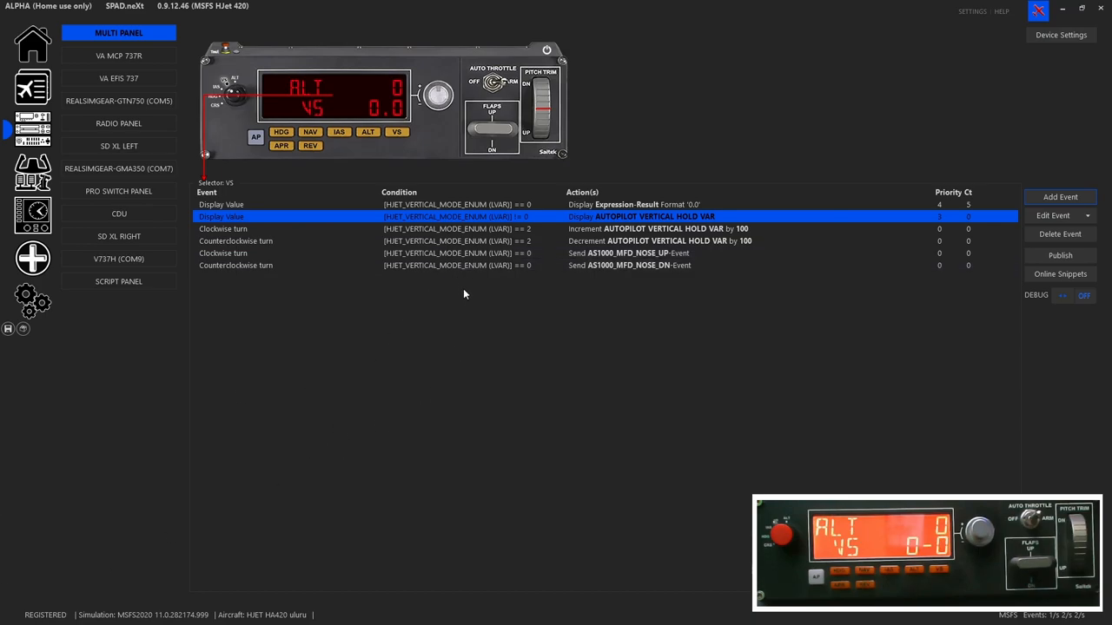
pyautogui.moveTo(426, 240)
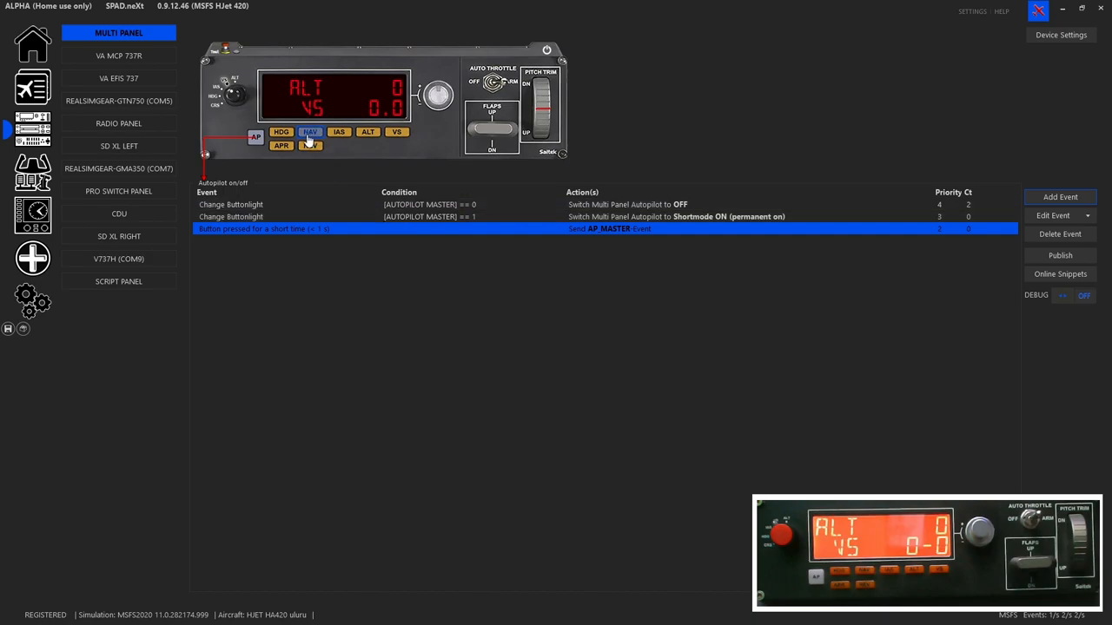
pyautogui.moveTo(513, 226)
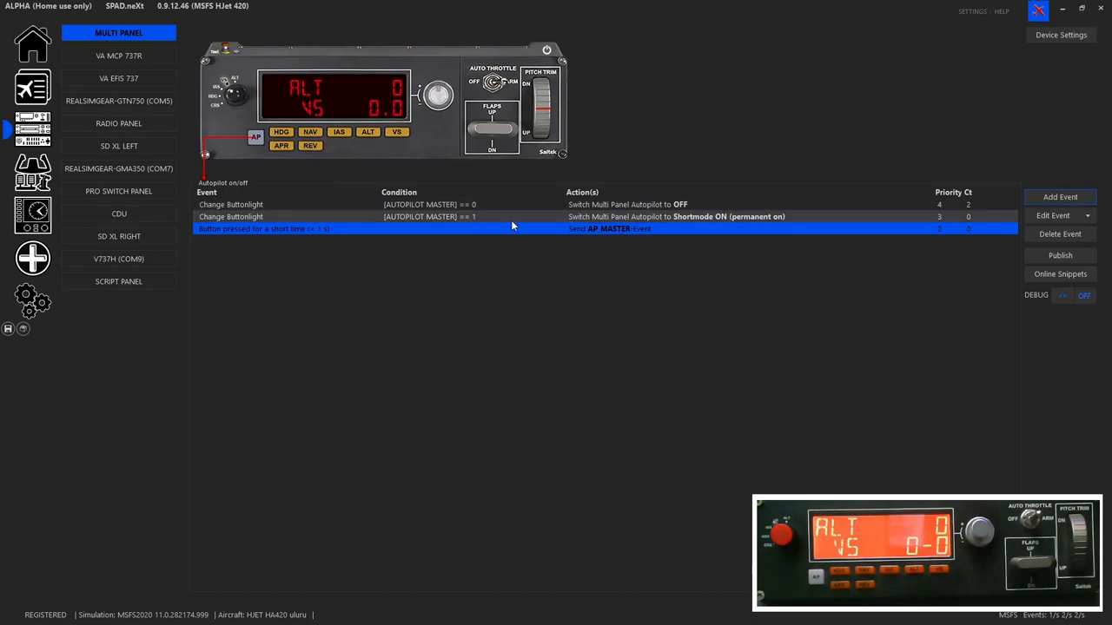
pyautogui.moveTo(291, 205)
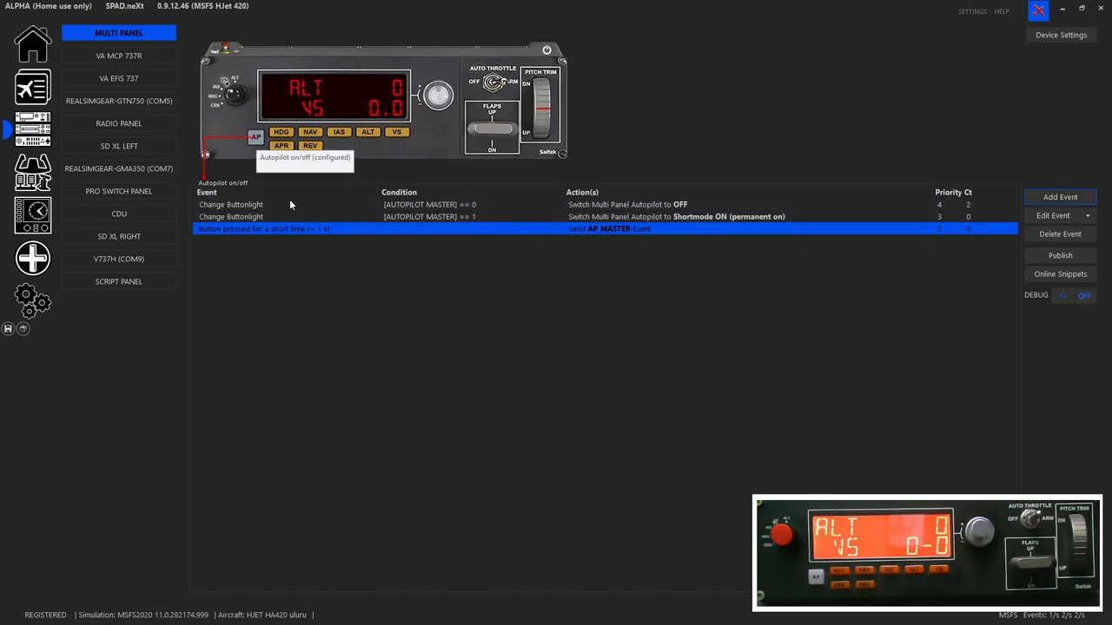
pyautogui.moveTo(326, 239)
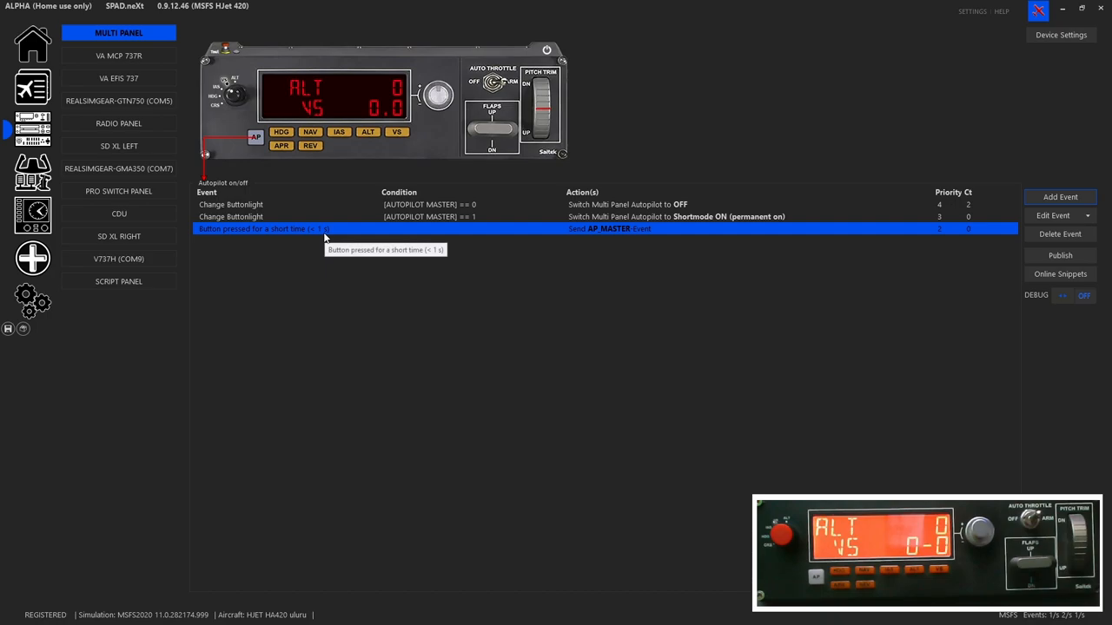
pyautogui.moveTo(367, 132)
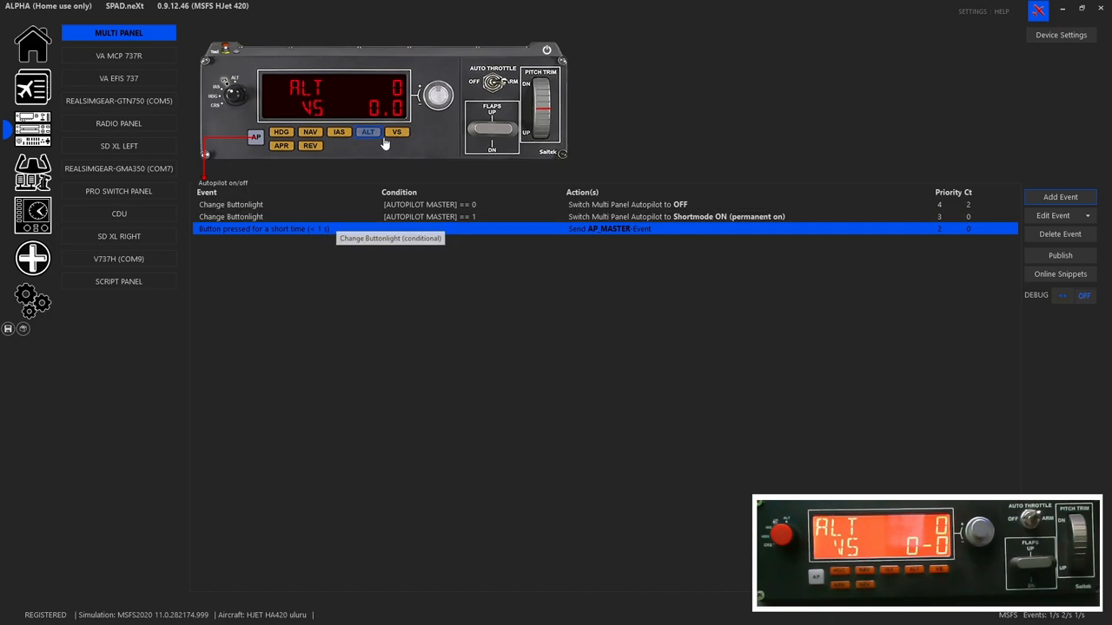
# - Select the Auto Throttle ARM switch on the panel image to show its events
pyautogui.click(494, 83)
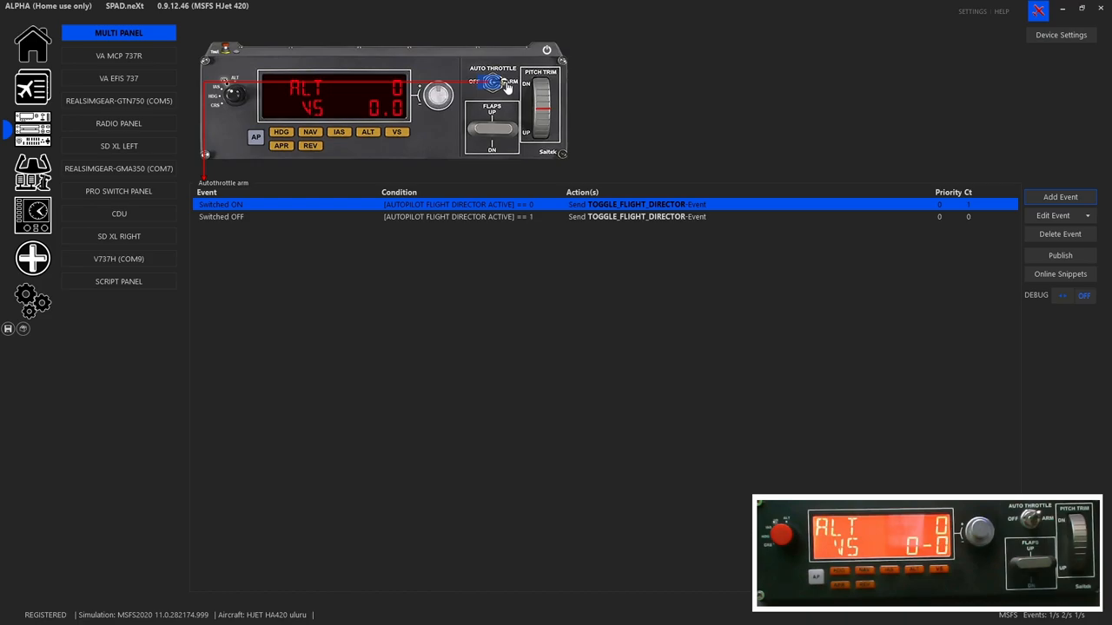
pyautogui.click(491, 118)
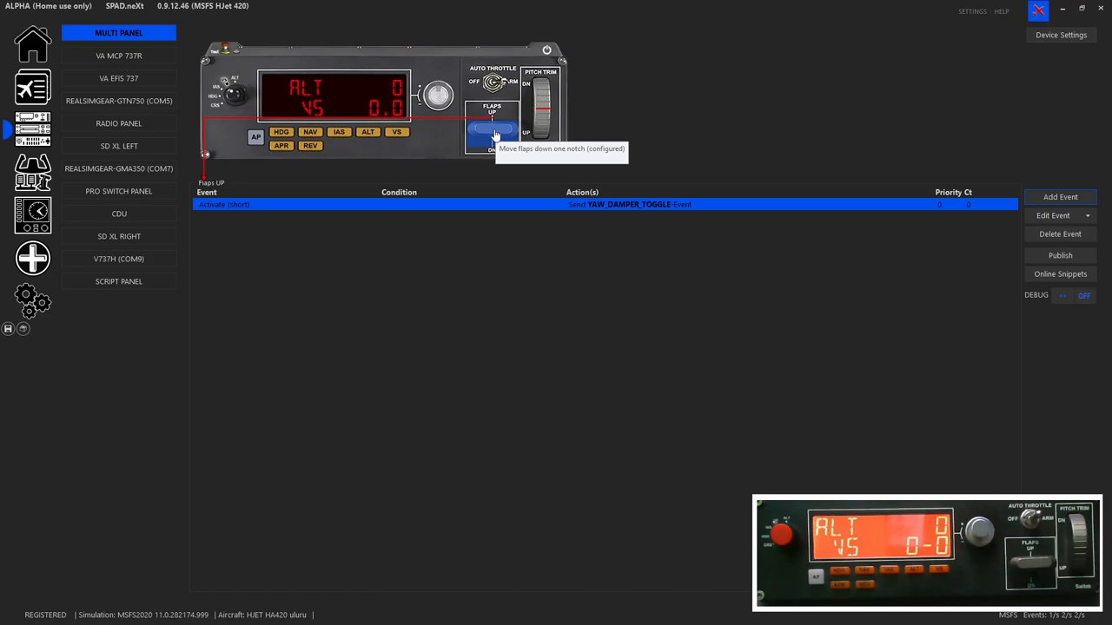
# - Select the flaps DOWN position to show its CSC PUSHED increment event
pyautogui.click(491, 130)
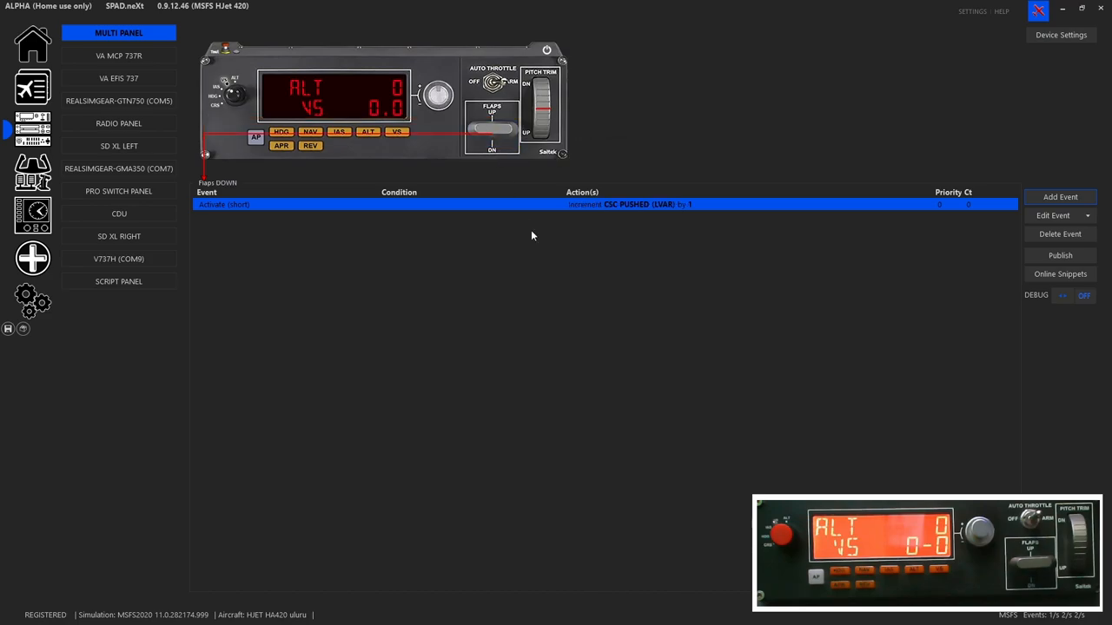
pyautogui.moveTo(620, 216)
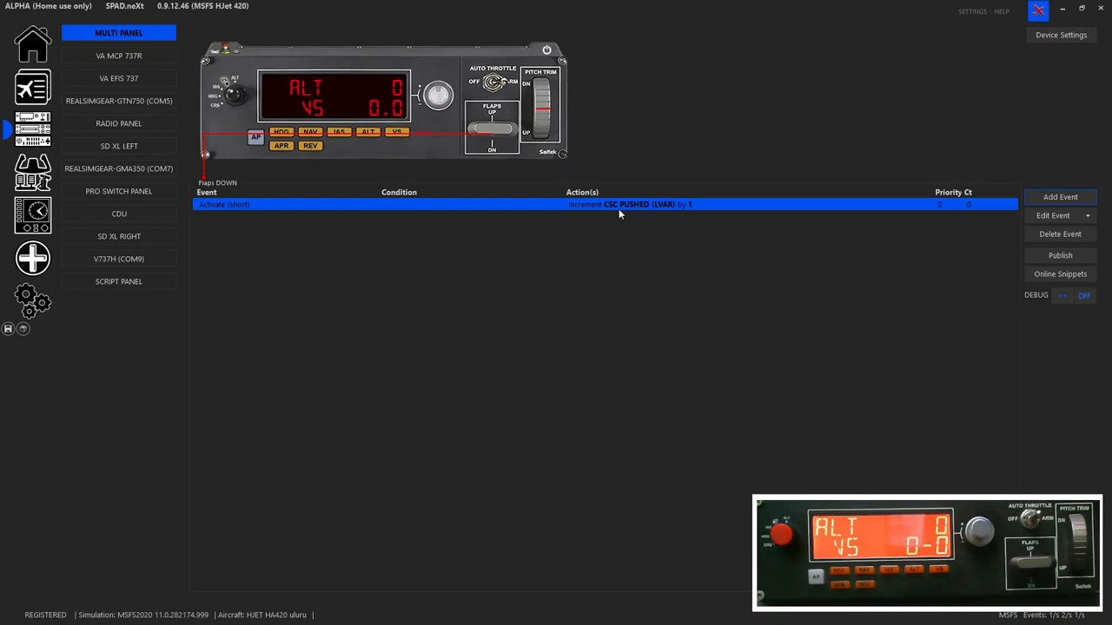
# - Select the Pitch Trim wheel to show its nose up/down events
pyautogui.click(540, 105)
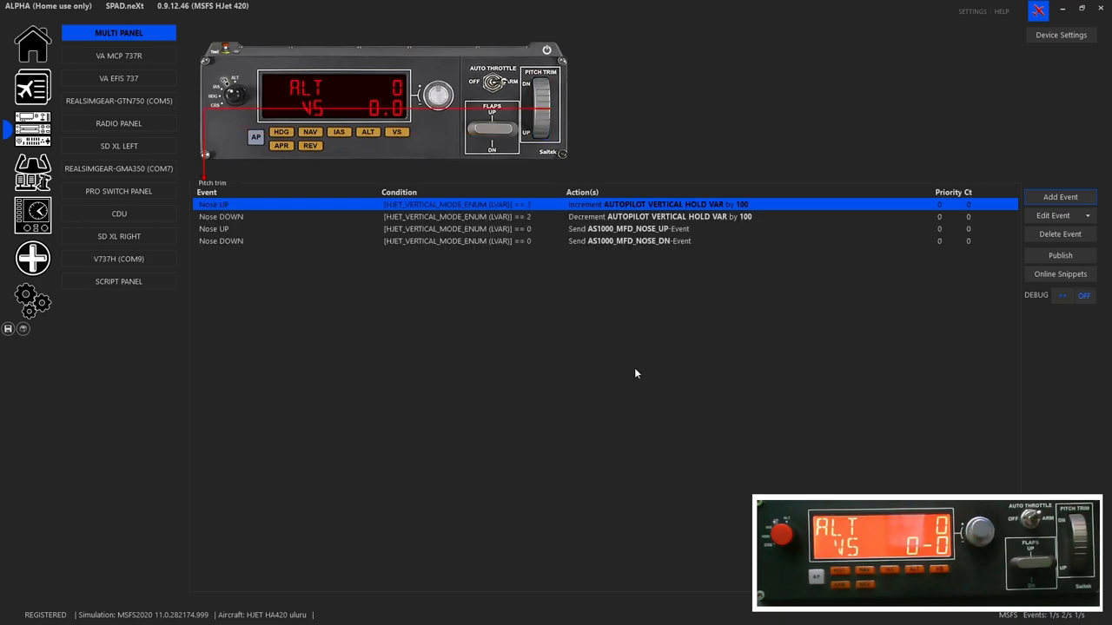
pyautogui.moveTo(600, 298)
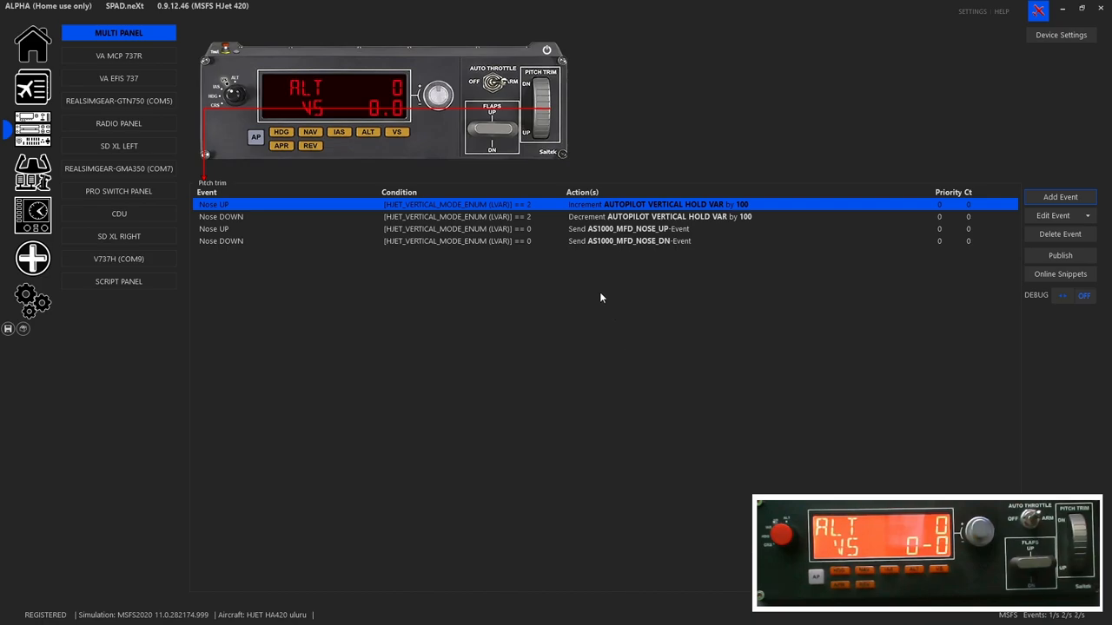
pyautogui.moveTo(666, 255)
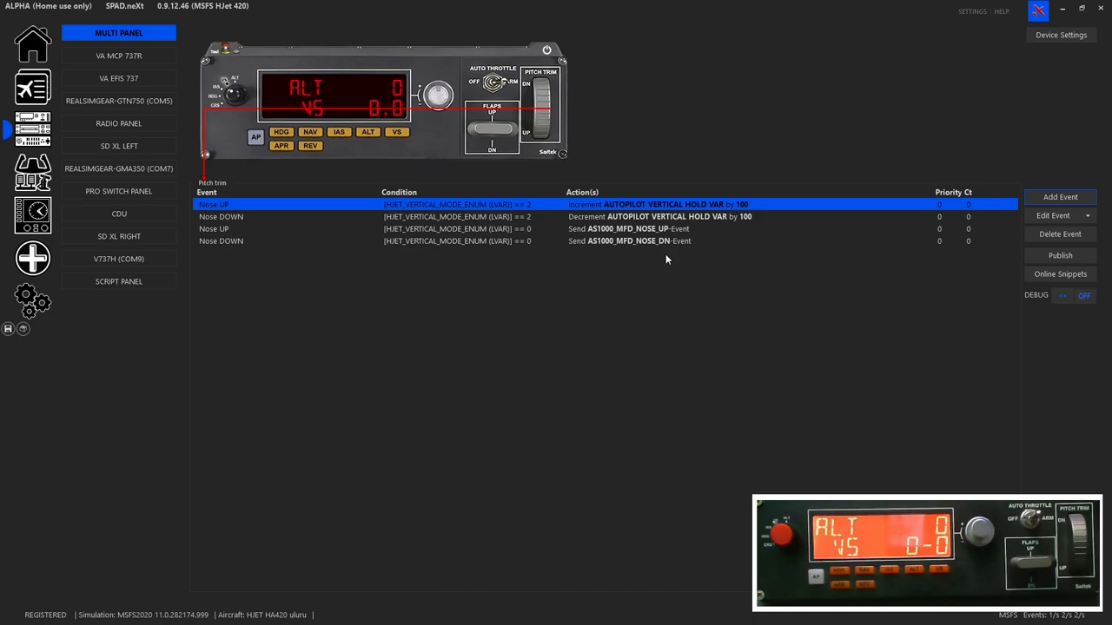
pyautogui.moveTo(647, 222)
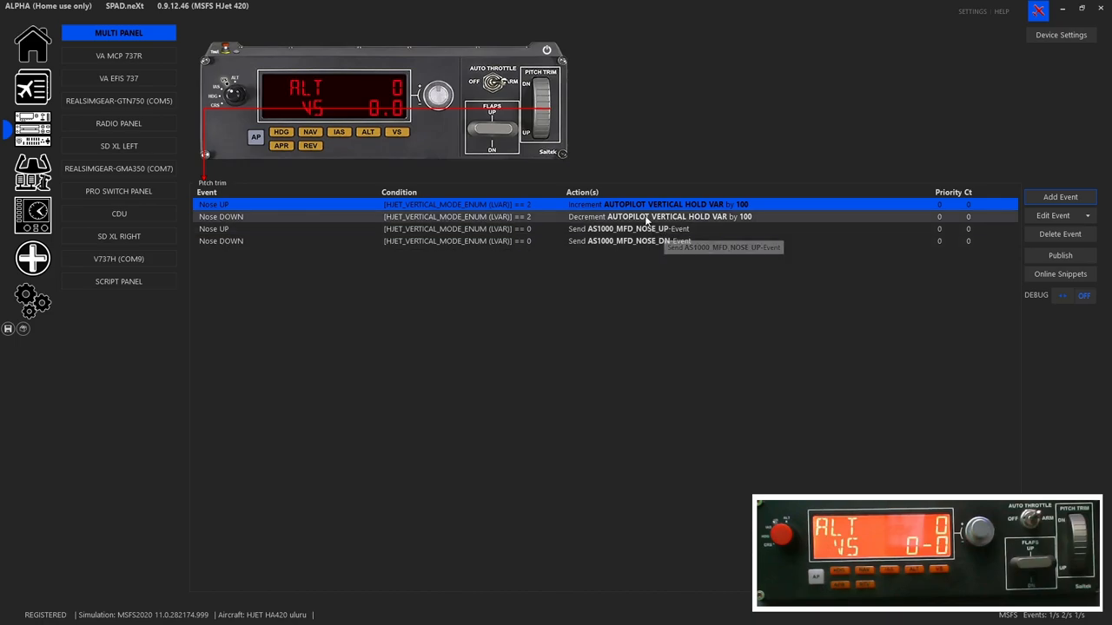
pyautogui.moveTo(647, 217)
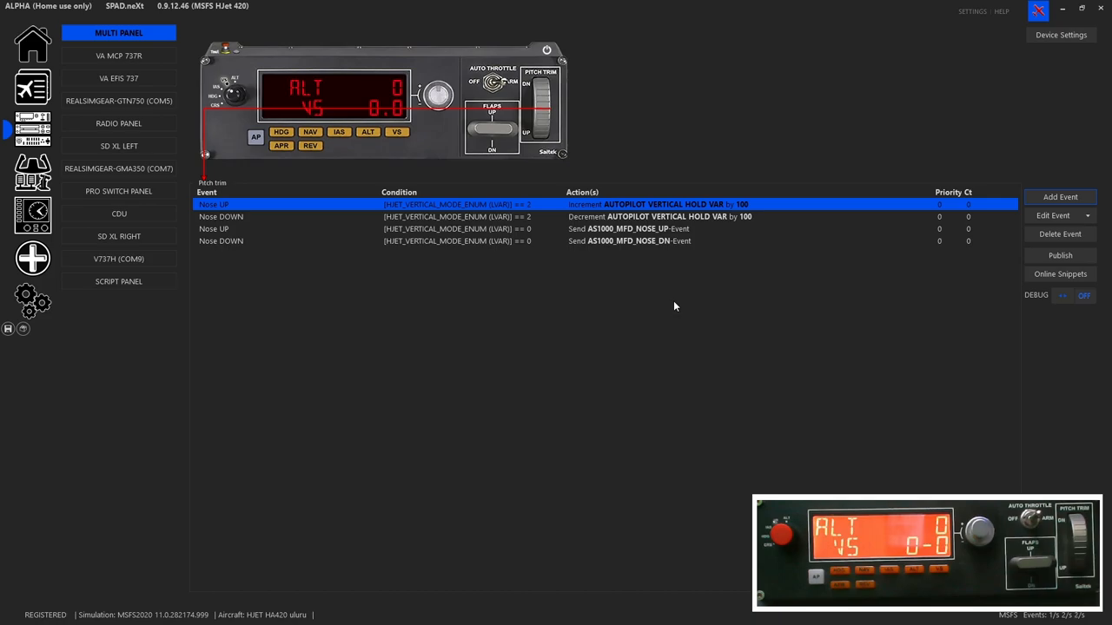
pyautogui.moveTo(638, 253)
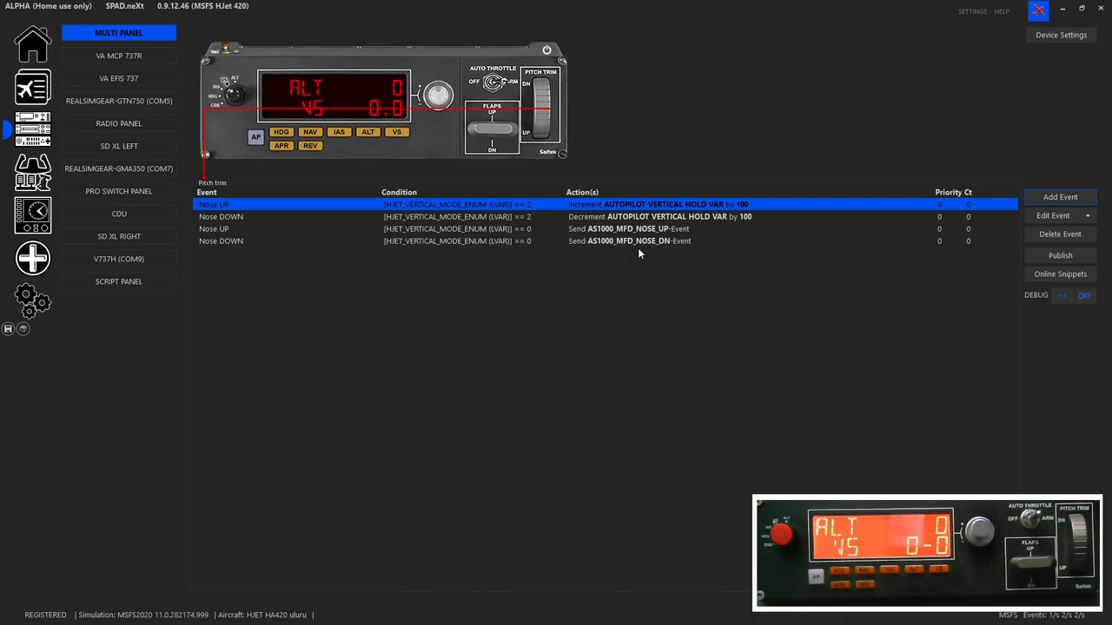
pyautogui.moveTo(637, 288)
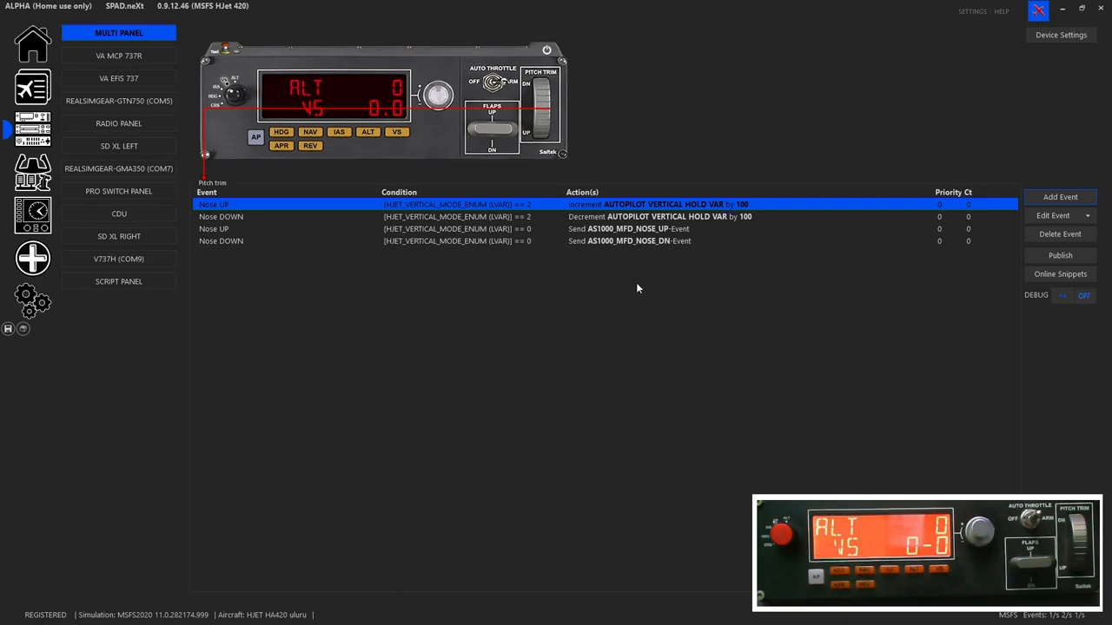
pyautogui.moveTo(669, 460)
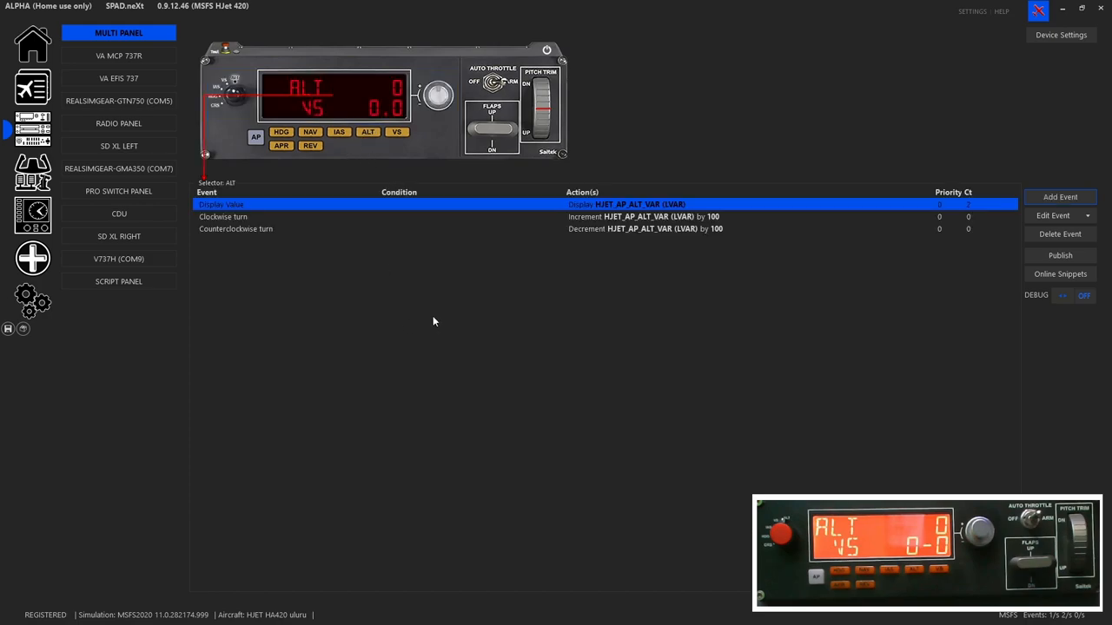
pyautogui.moveTo(556, 234)
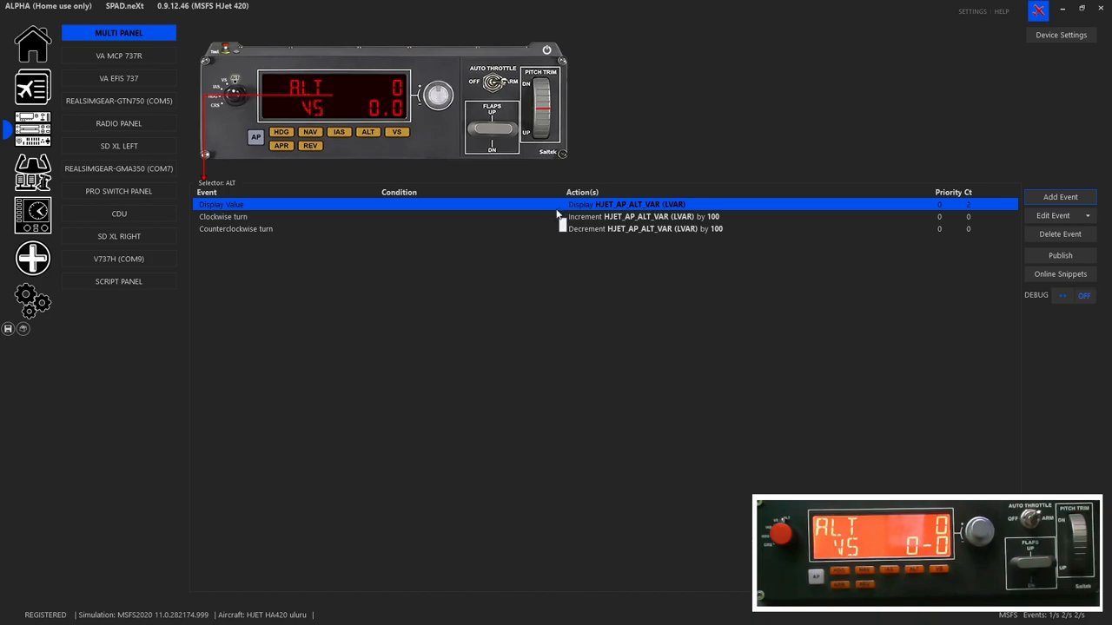
pyautogui.moveTo(556, 208)
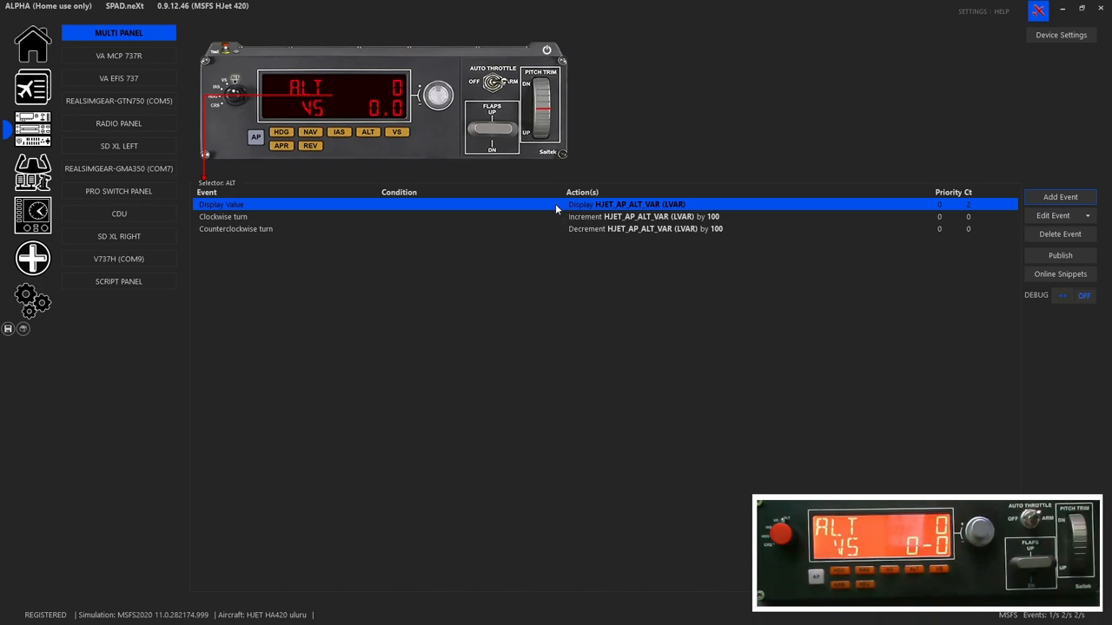
pyautogui.moveTo(580, 242)
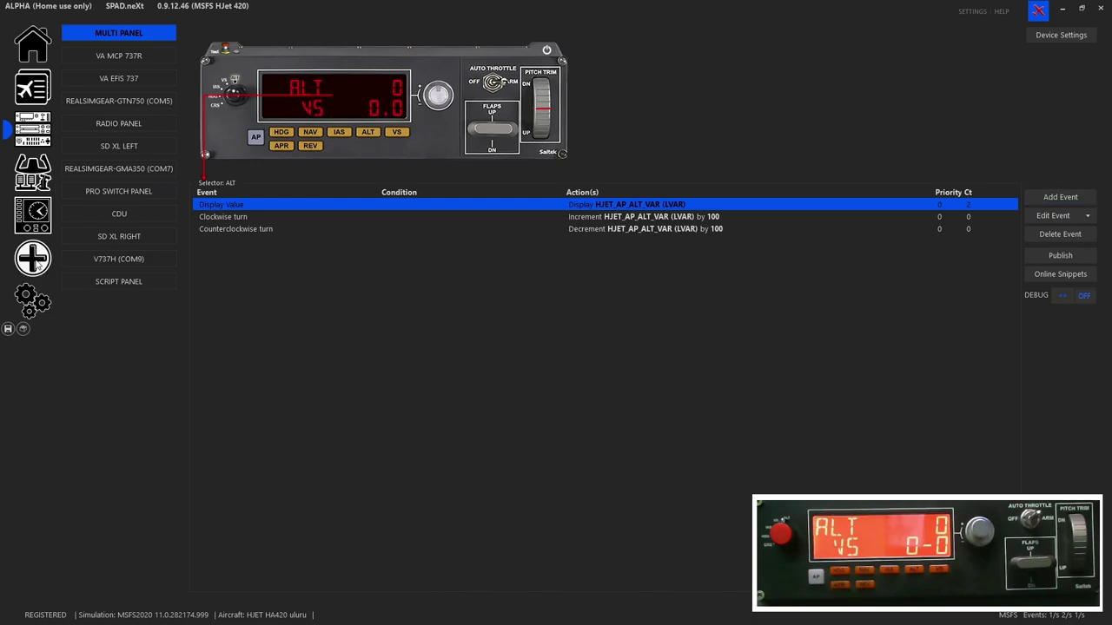
# - Open the SPAD.neXt live variable Data Monitor page
pyautogui.click(33, 128)
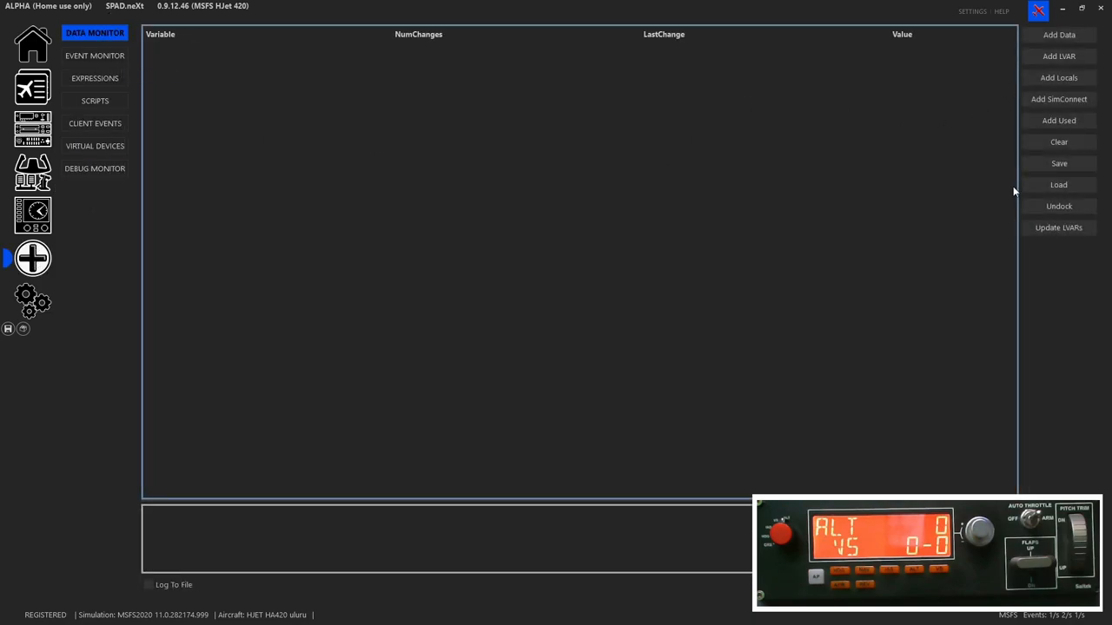
pyautogui.moveTo(948, 208)
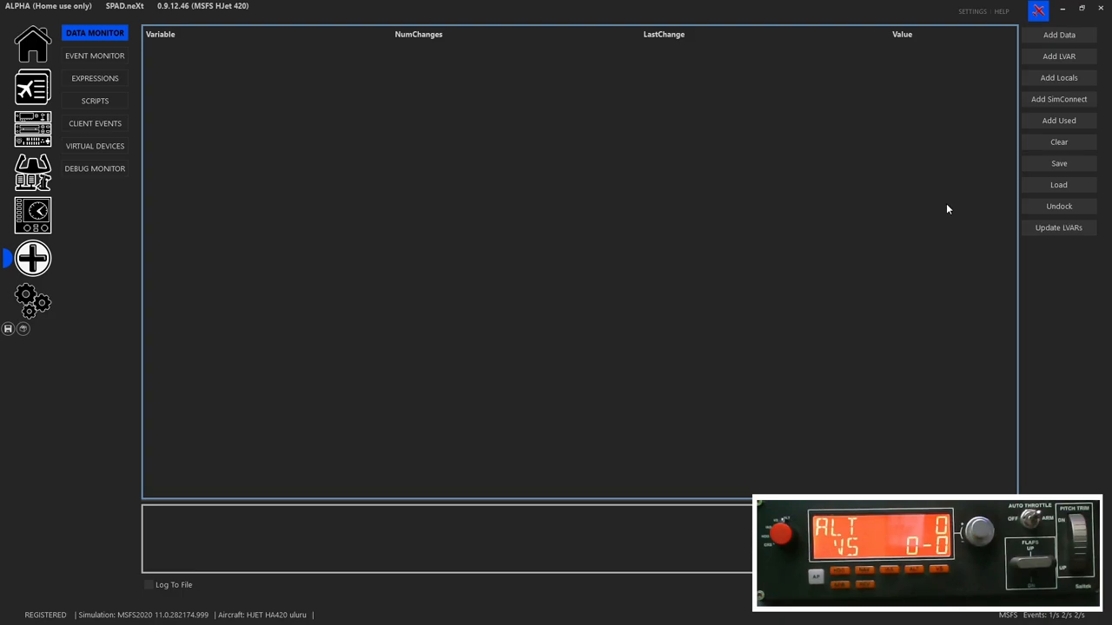
pyautogui.moveTo(451, 298)
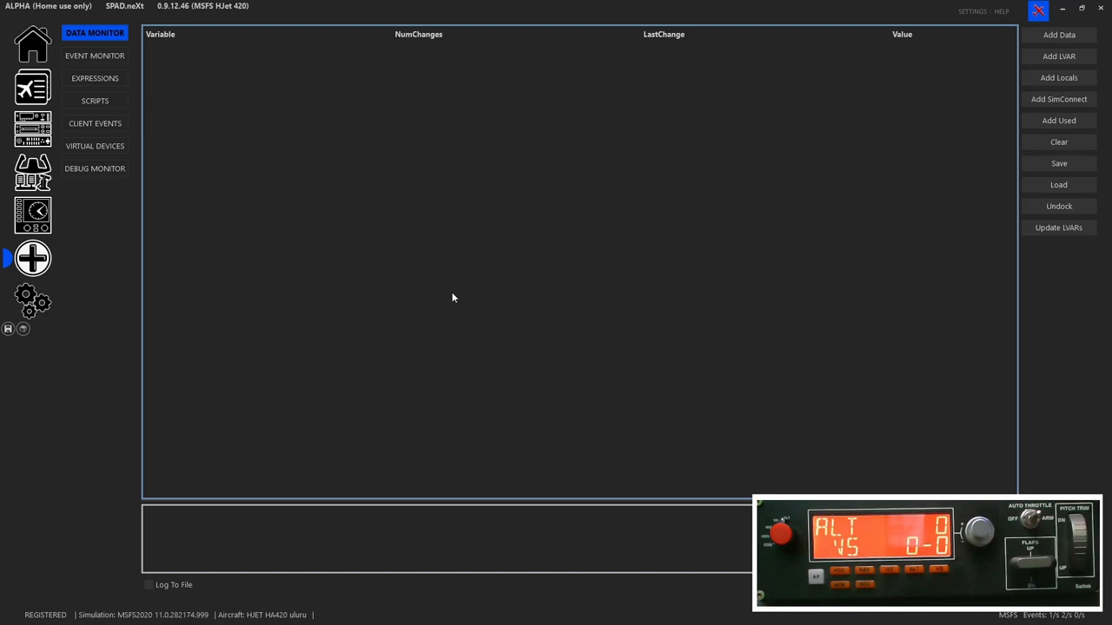
pyautogui.moveTo(93, 240)
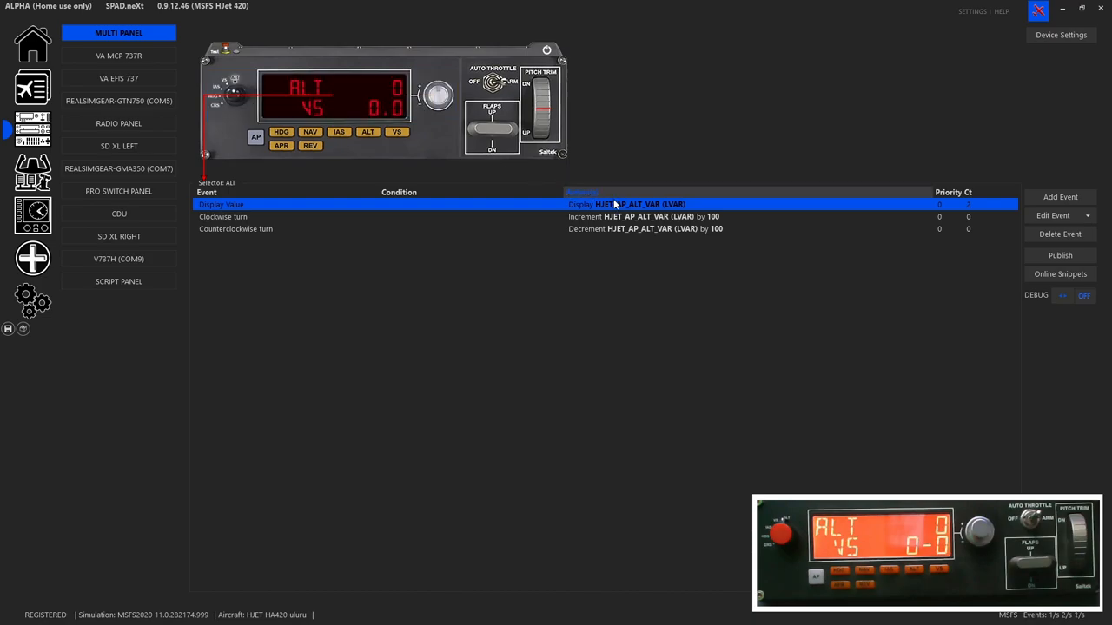
pyautogui.moveTo(615, 206)
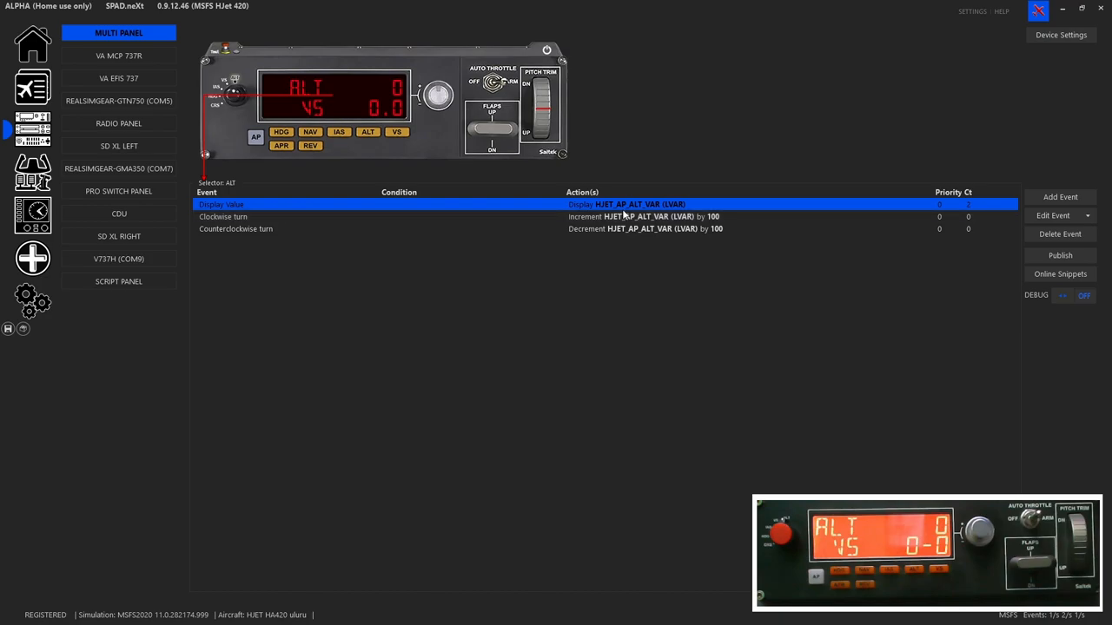
pyautogui.moveTo(638, 217)
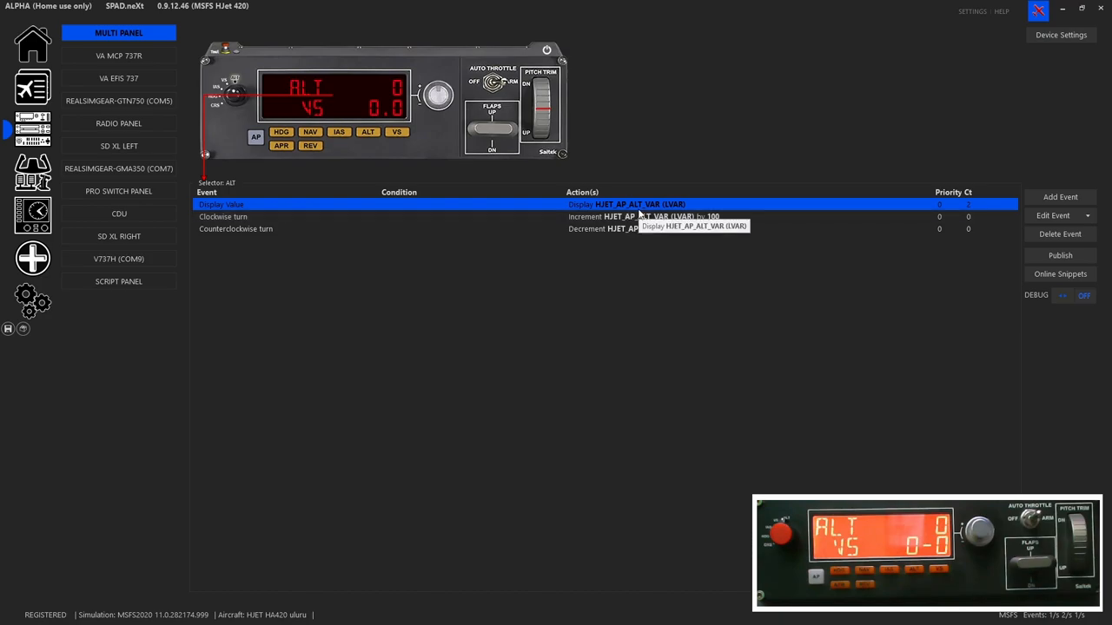
pyautogui.moveTo(1060, 198)
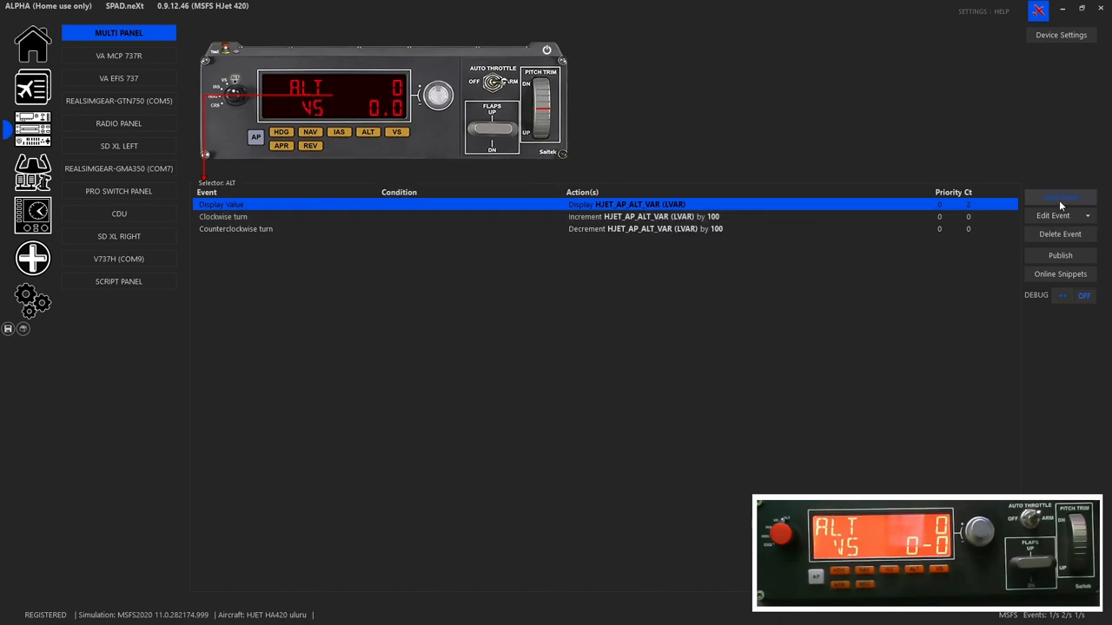
# - Add a new Display Value event to the ALT selector
pyautogui.click(1059, 196)
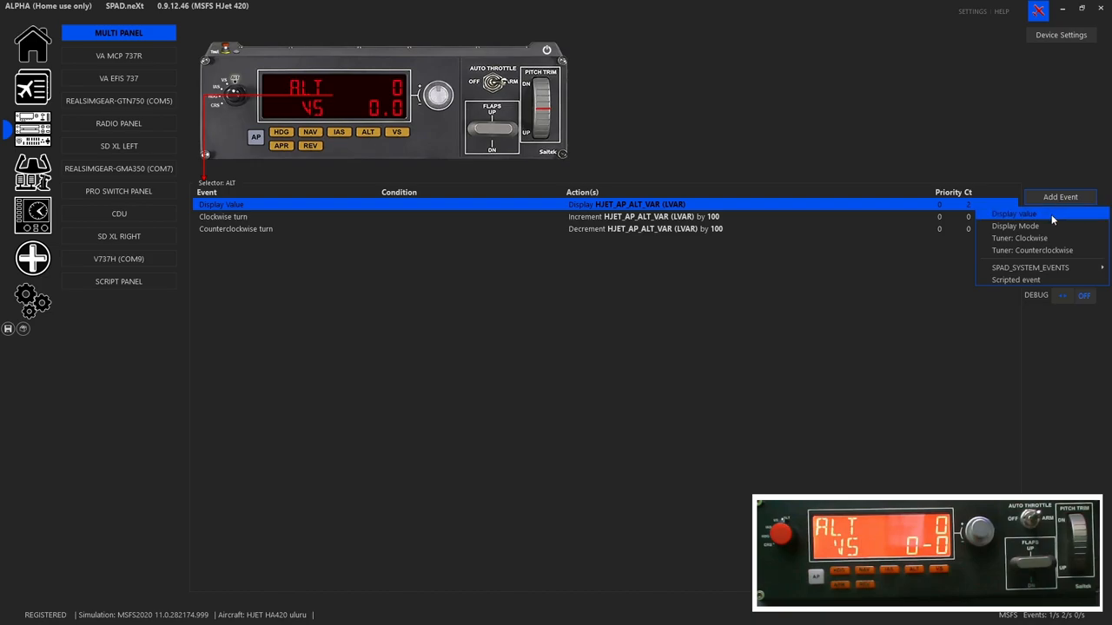
pyautogui.click(1014, 214)
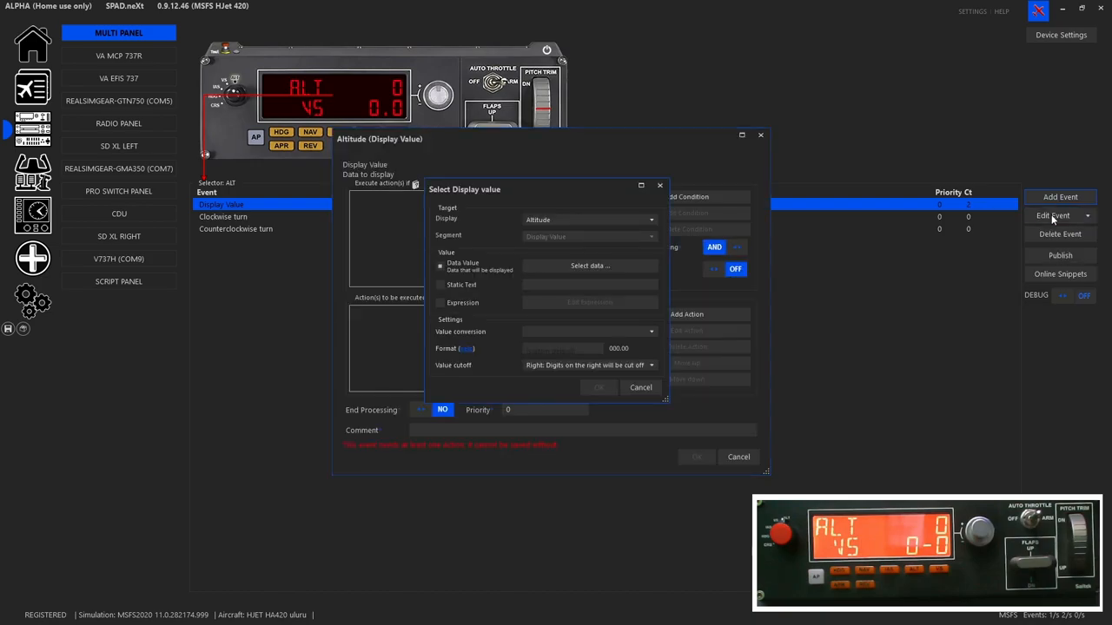
pyautogui.moveTo(506, 234)
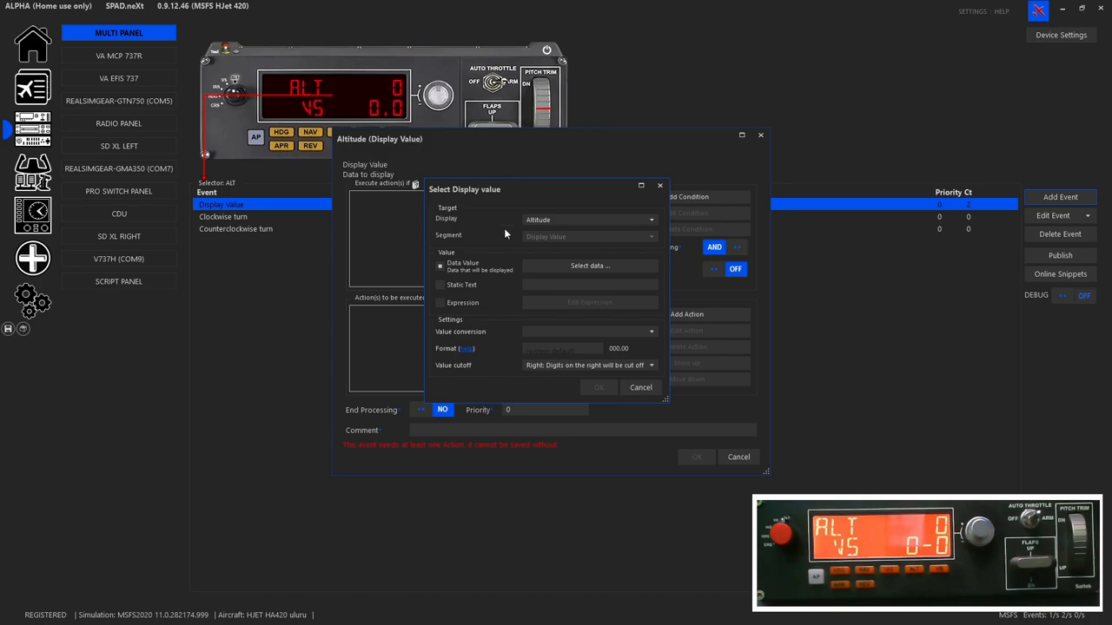
pyautogui.moveTo(548, 233)
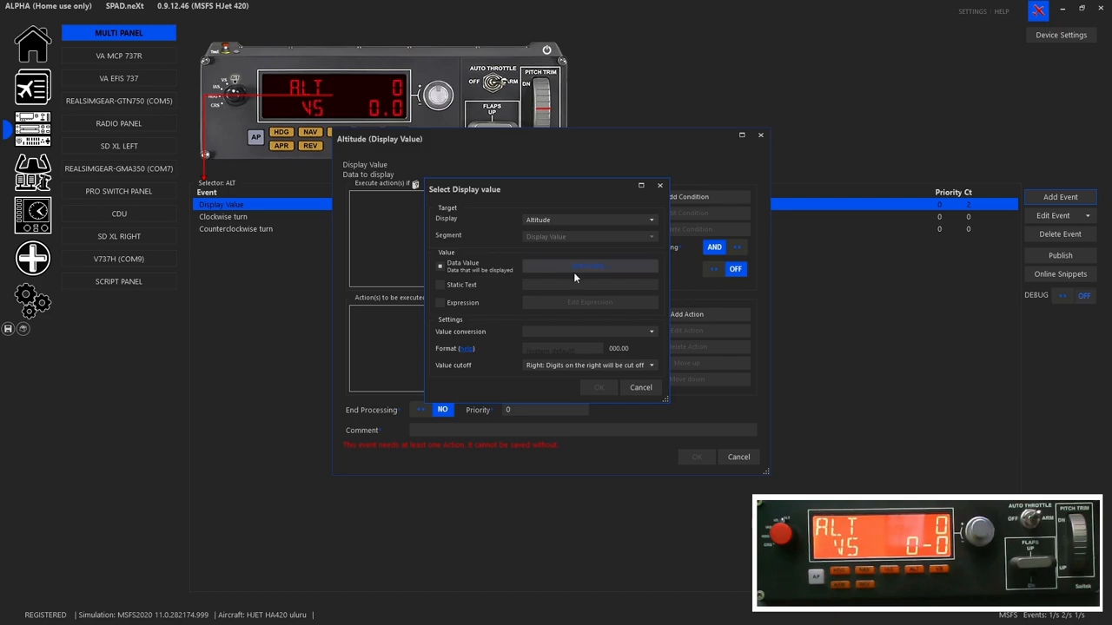
pyautogui.moveTo(555, 271)
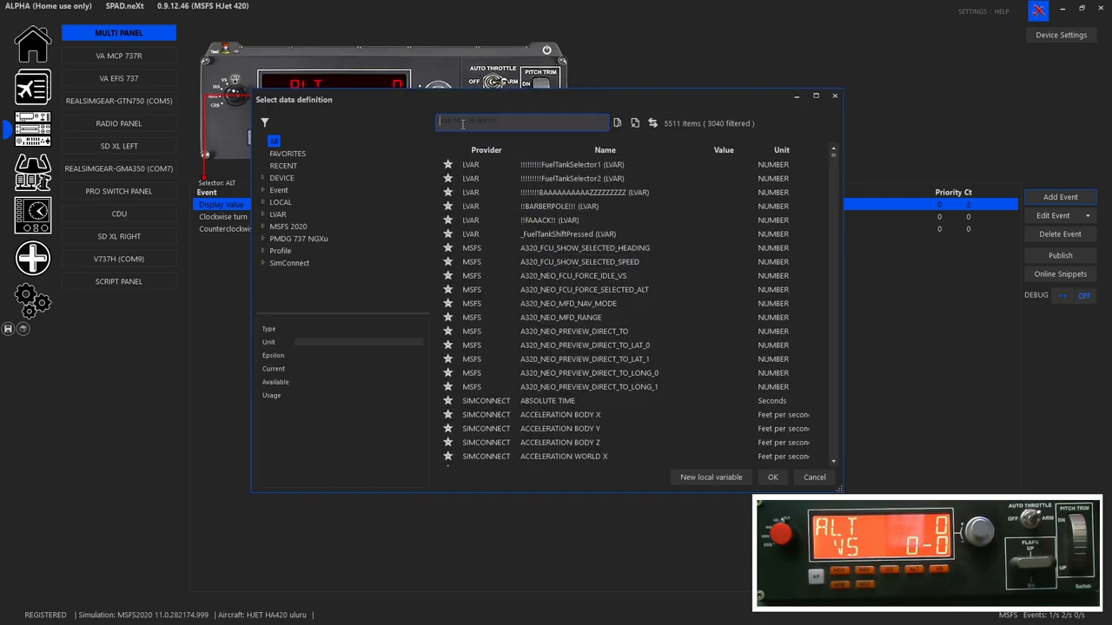
# - Search 'alt', filter to LVAR and choose HJET_AP_ALT_VAR as the display data
pyautogui.write('alt')
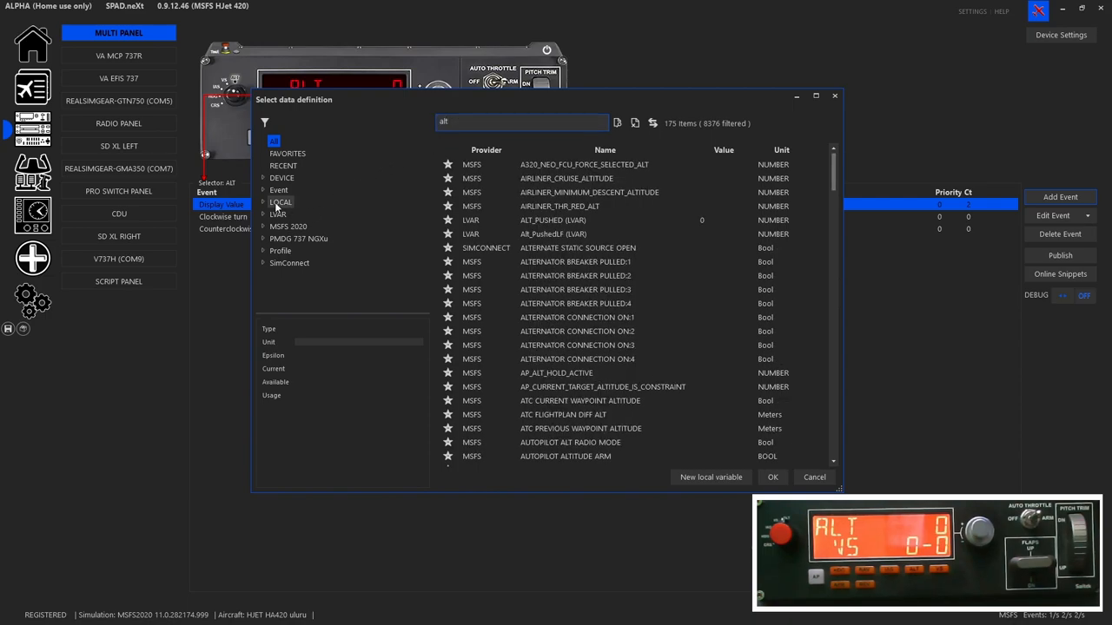
pyautogui.click(278, 213)
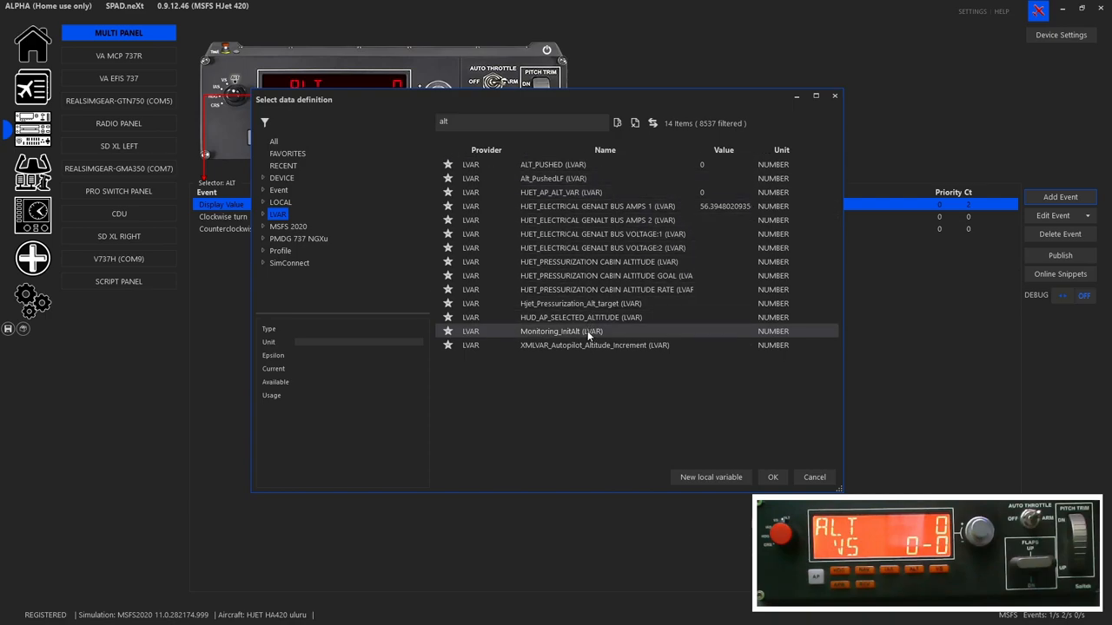
pyautogui.click(596, 192)
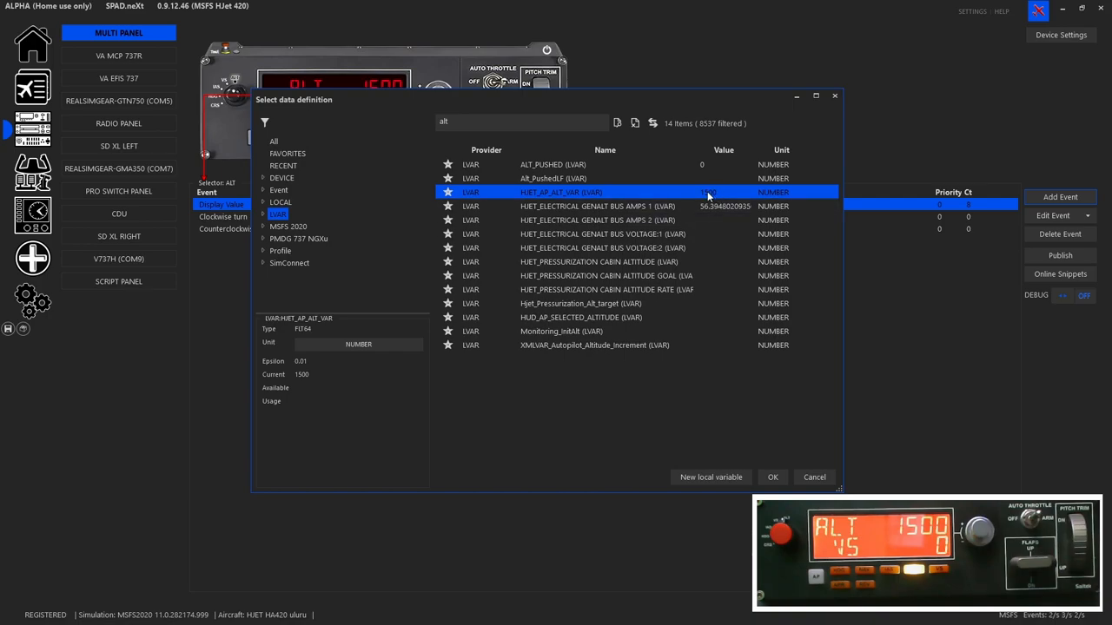
pyautogui.click(552, 178)
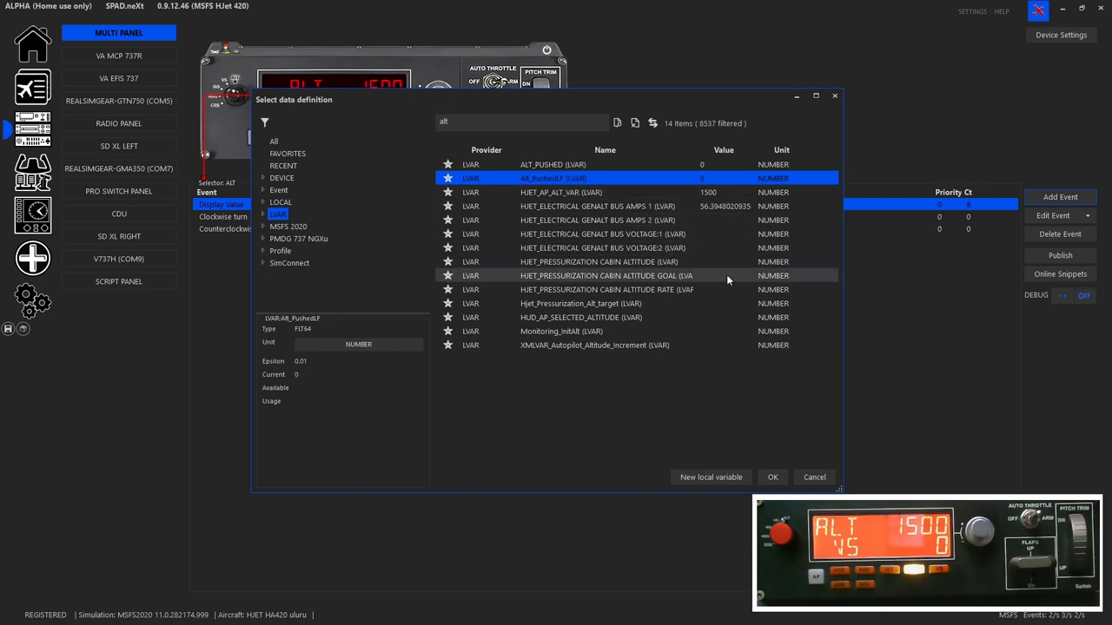
pyautogui.click(597, 206)
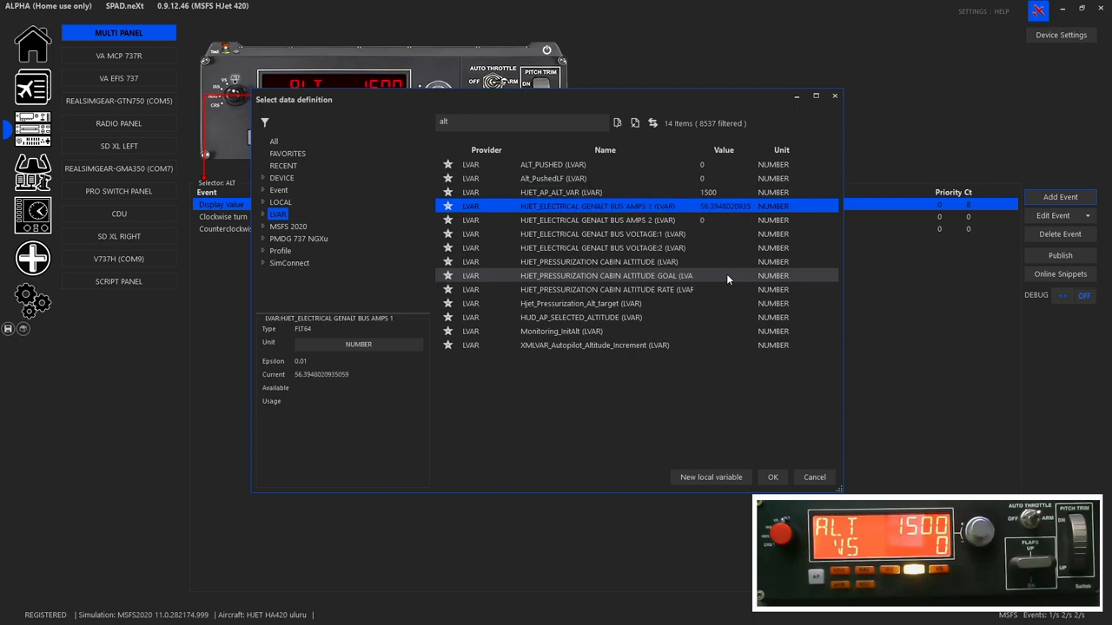
pyautogui.click(599, 220)
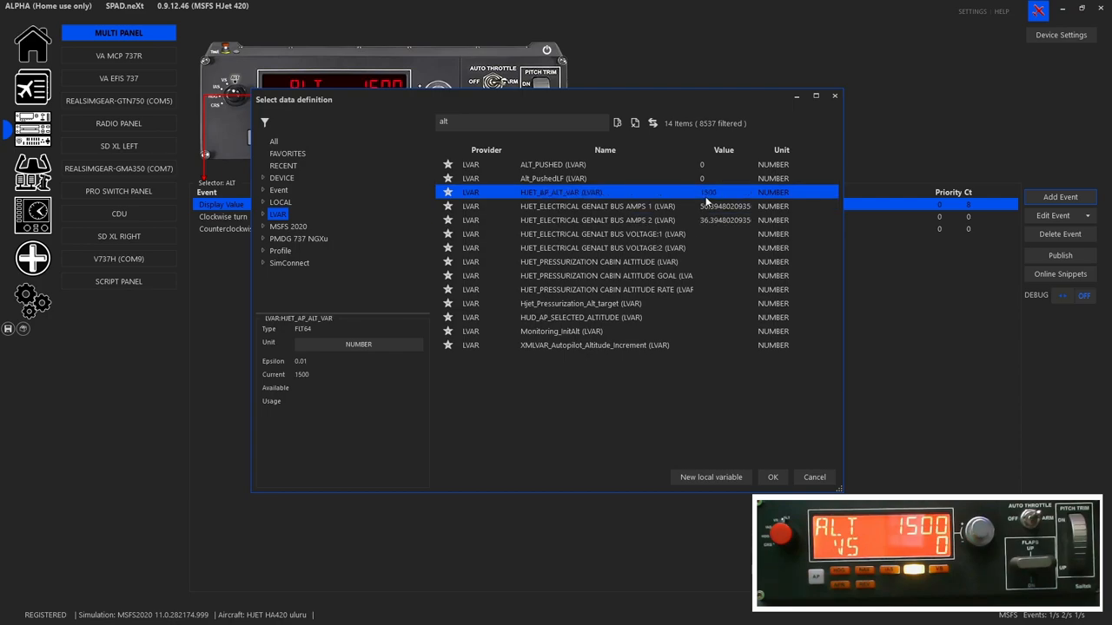
pyautogui.click(771, 476)
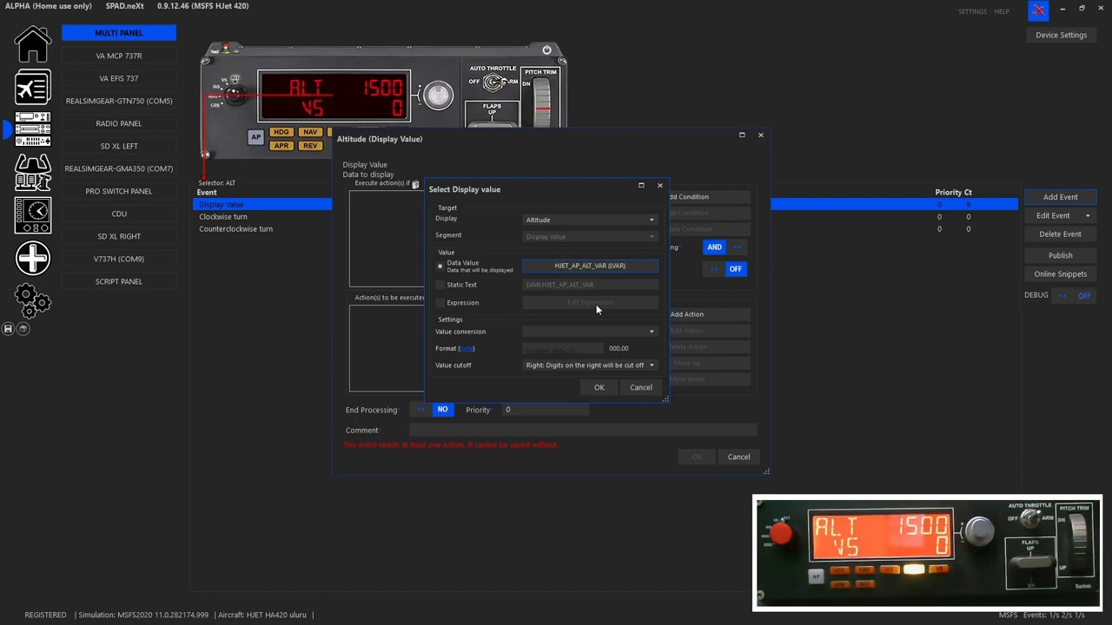
pyautogui.moveTo(666, 364)
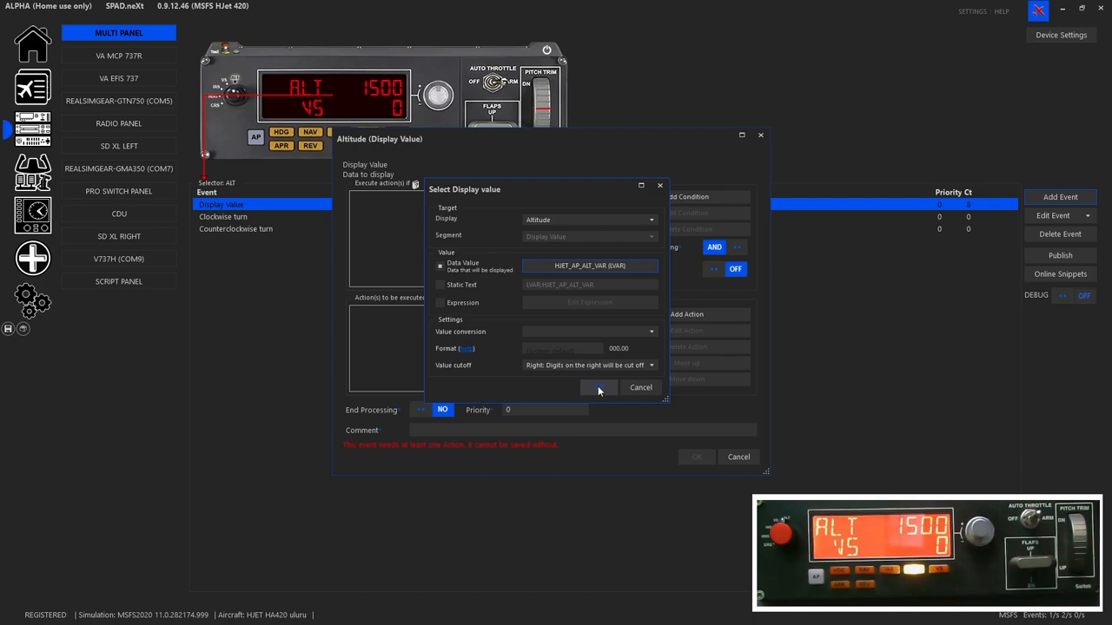
# - Save the ALT Display Value event showing HJET_AP_ALT_VAR and deselect the ALT selector
pyautogui.click(598, 387)
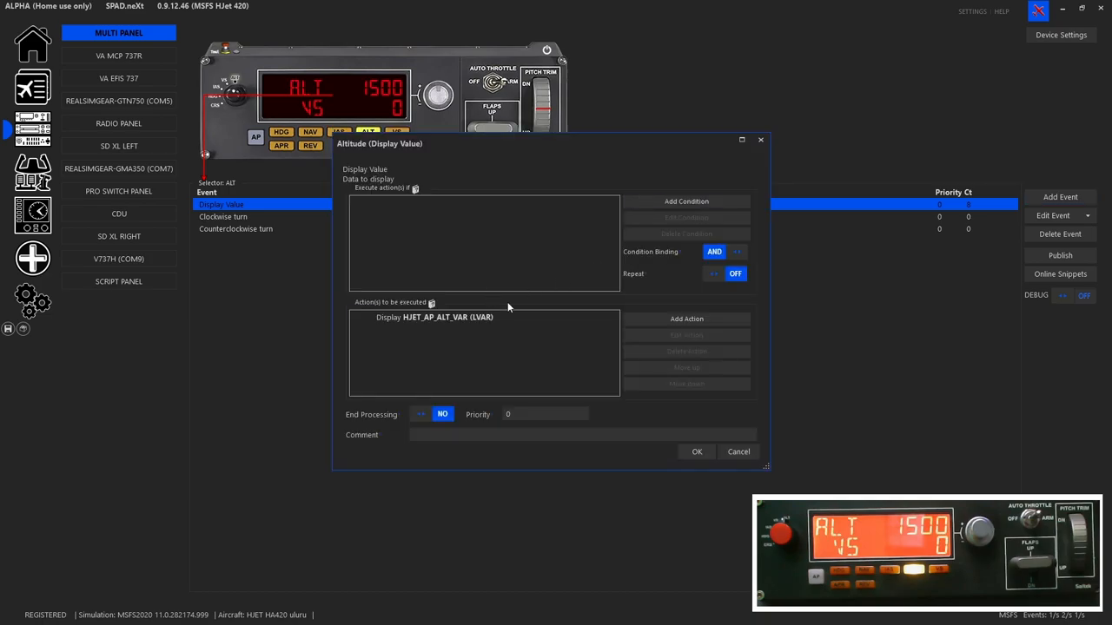
pyautogui.click(696, 452)
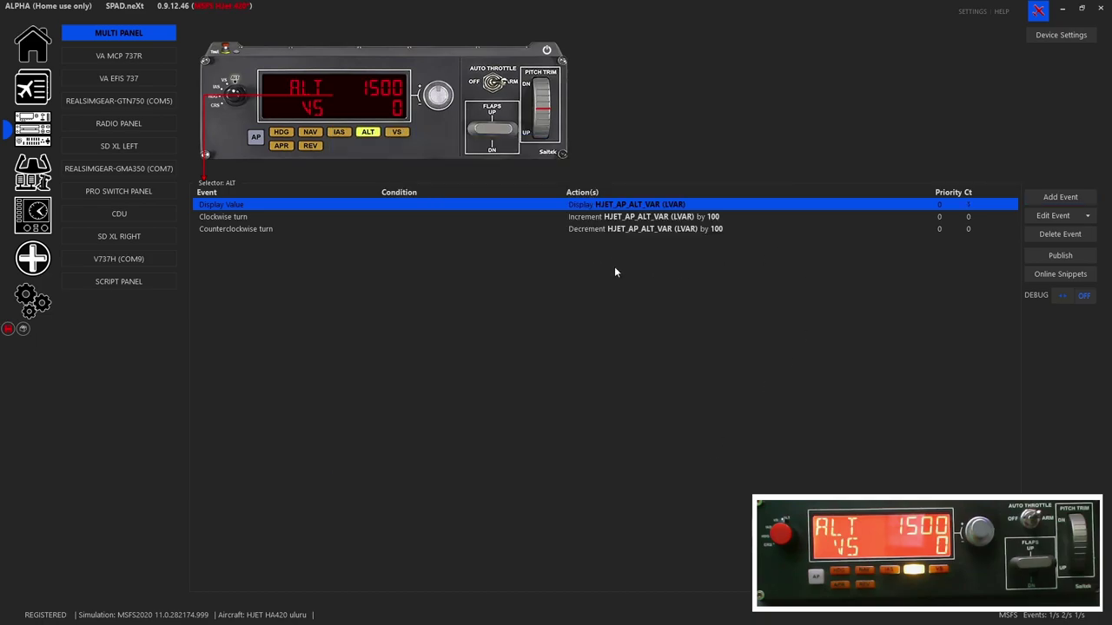
pyautogui.moveTo(634, 221)
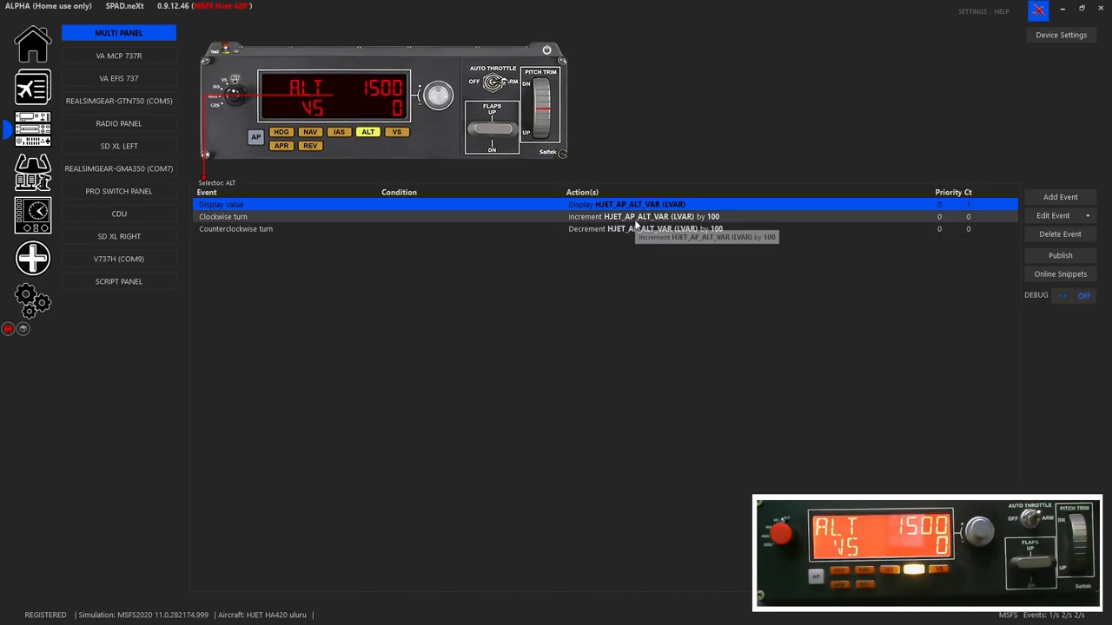
pyautogui.click(439, 95)
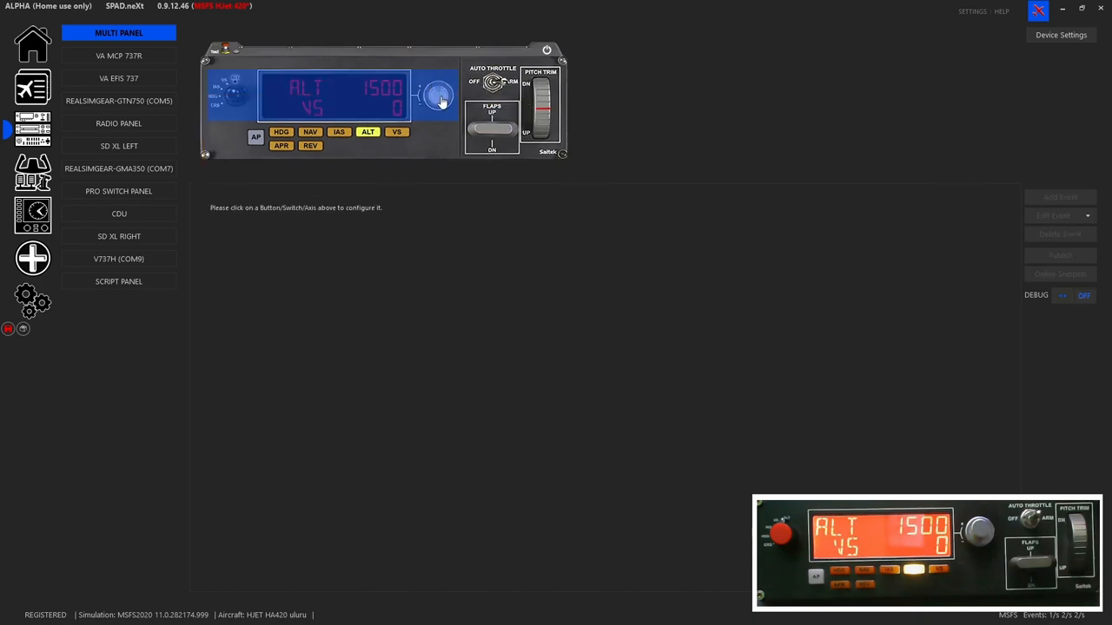
# - Add a clockwise turn event to the ALT selector with a data-change action
pyautogui.click(438, 95)
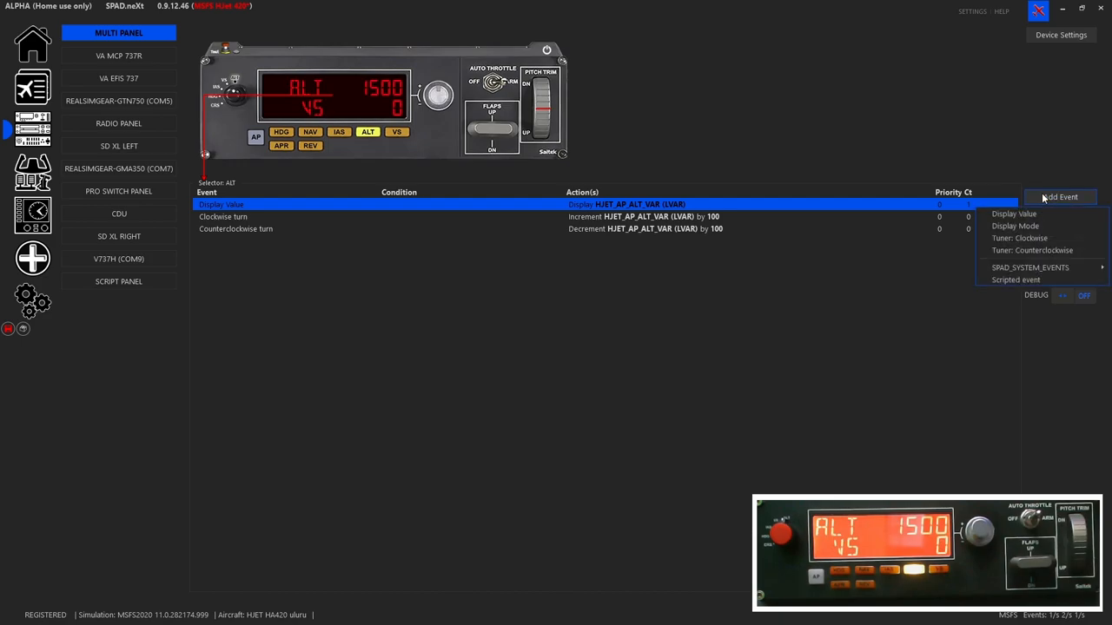
pyautogui.moveTo(1021, 238)
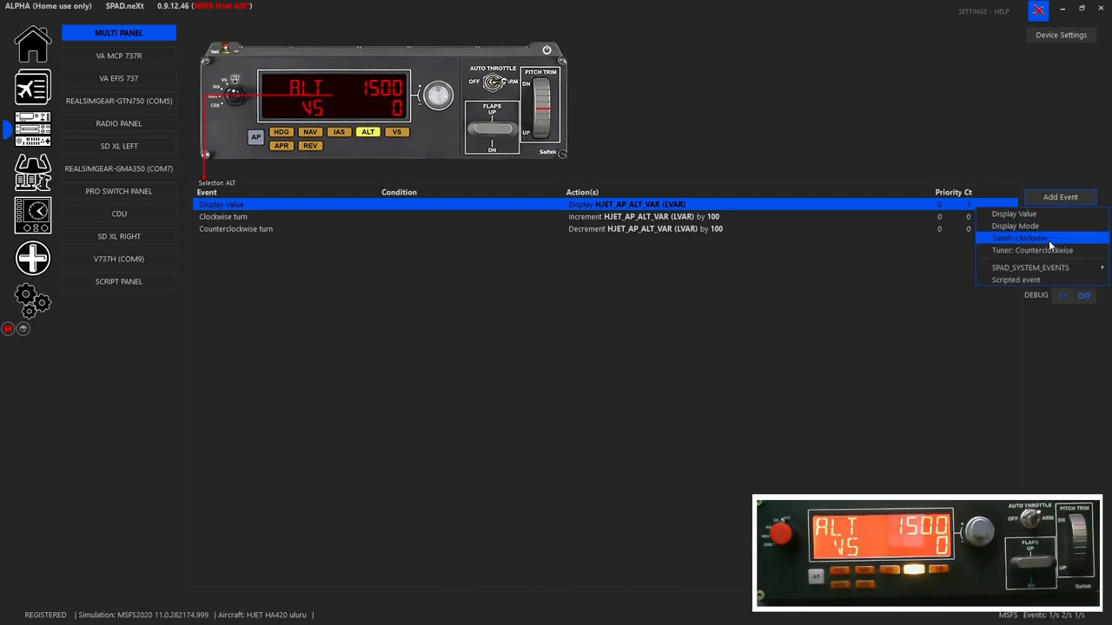
pyautogui.click(1028, 238)
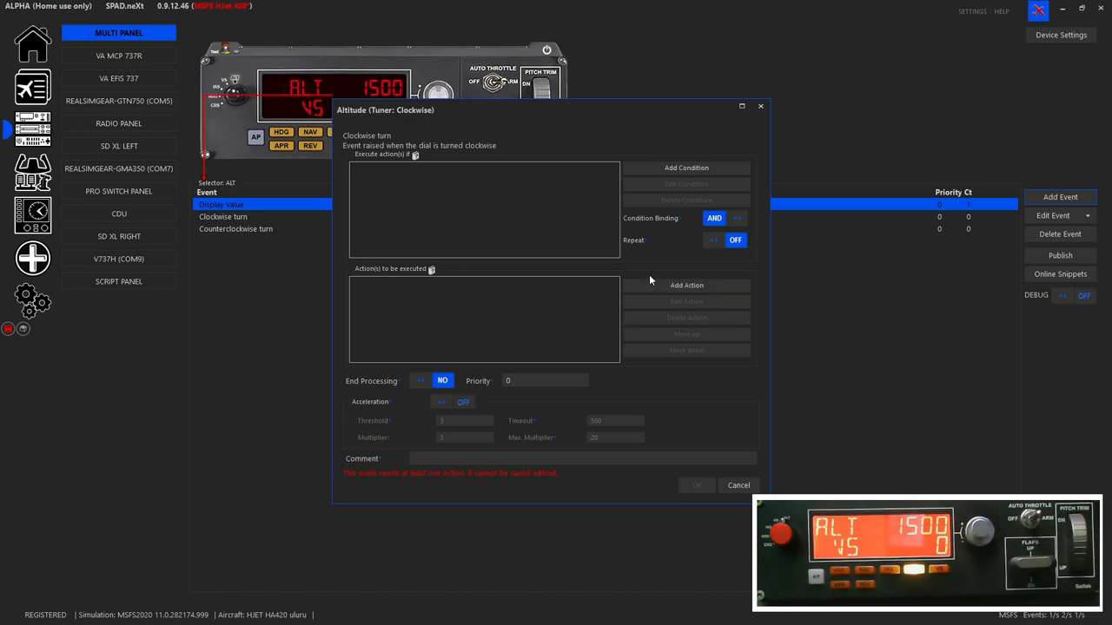
pyautogui.click(686, 285)
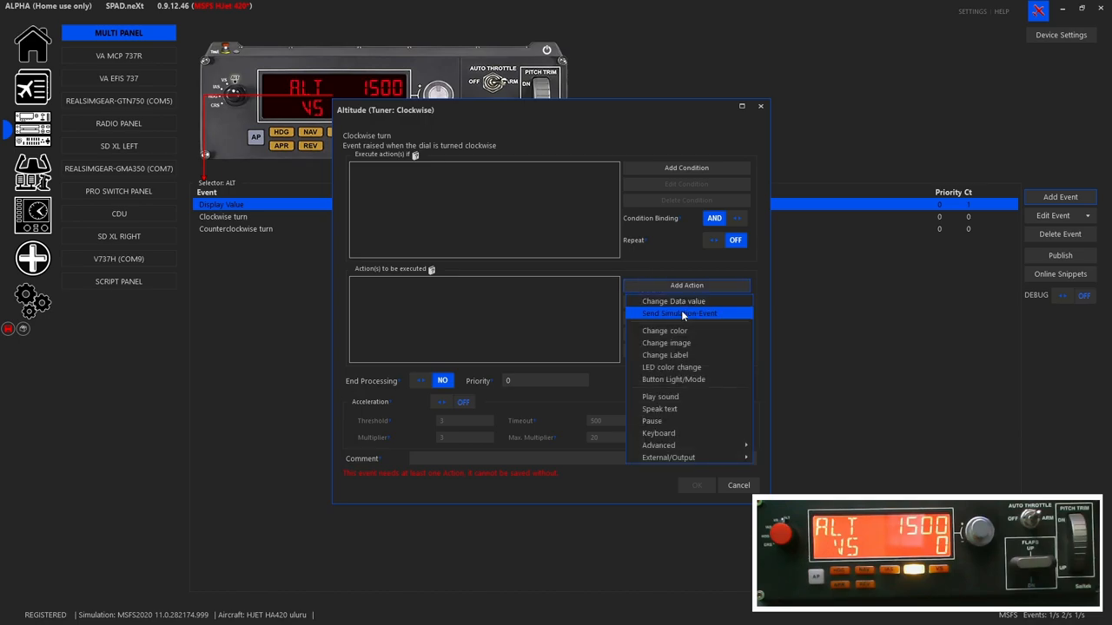
pyautogui.moveTo(673, 301)
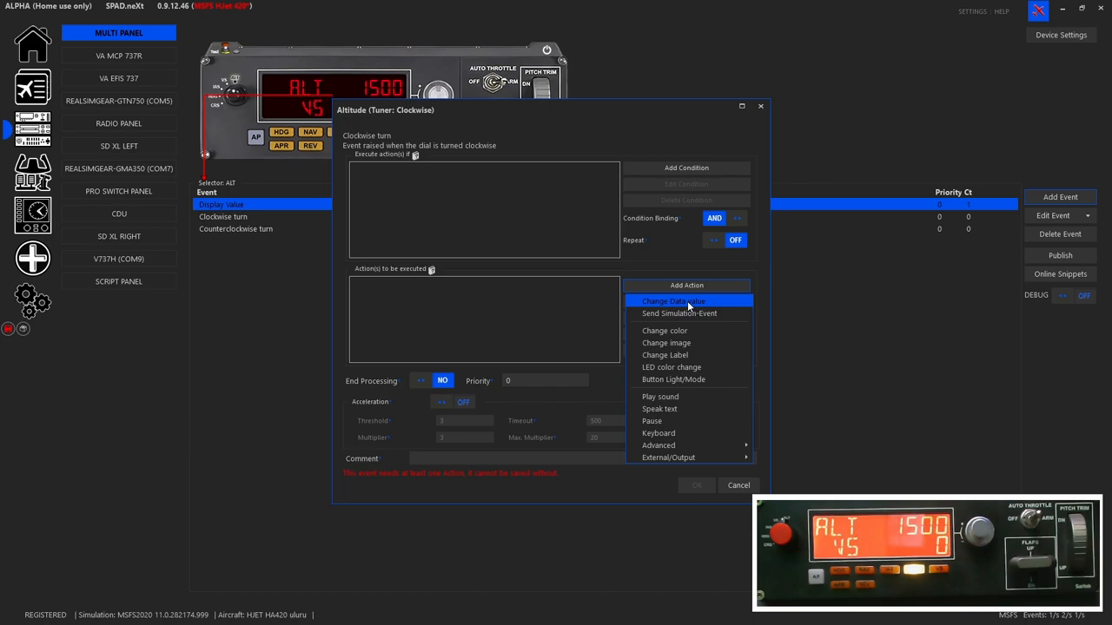
pyautogui.moveTo(703, 300)
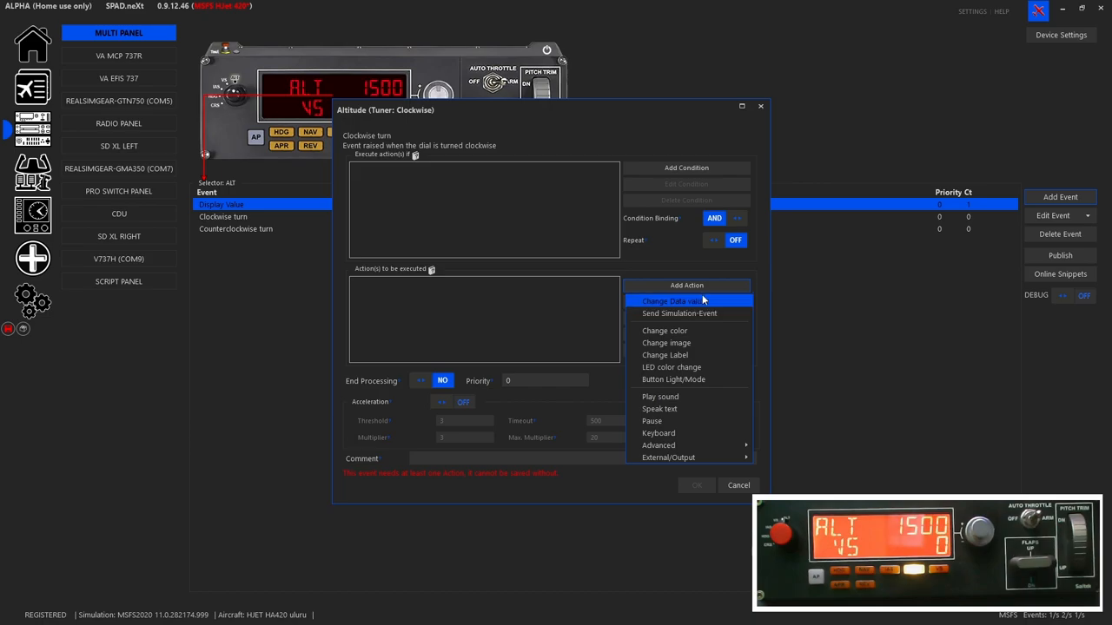
pyautogui.moveTo(682, 302)
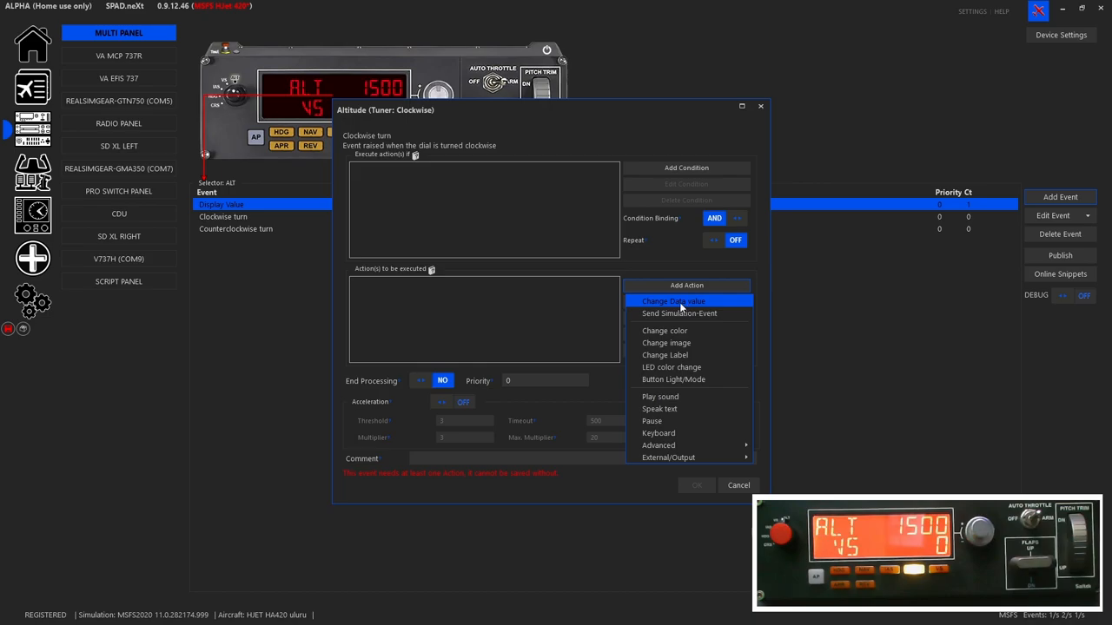
pyautogui.click(673, 301)
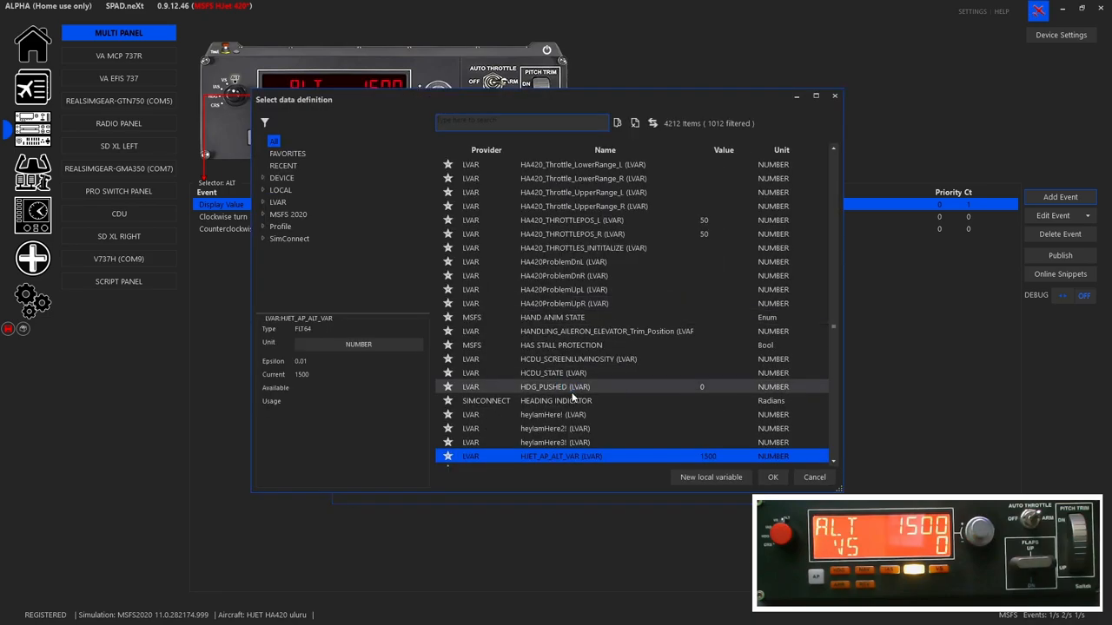
# - Make the action increment HJET_AP_ALT_VAR by 100, limited to -1000 through 43000
pyautogui.click(771, 476)
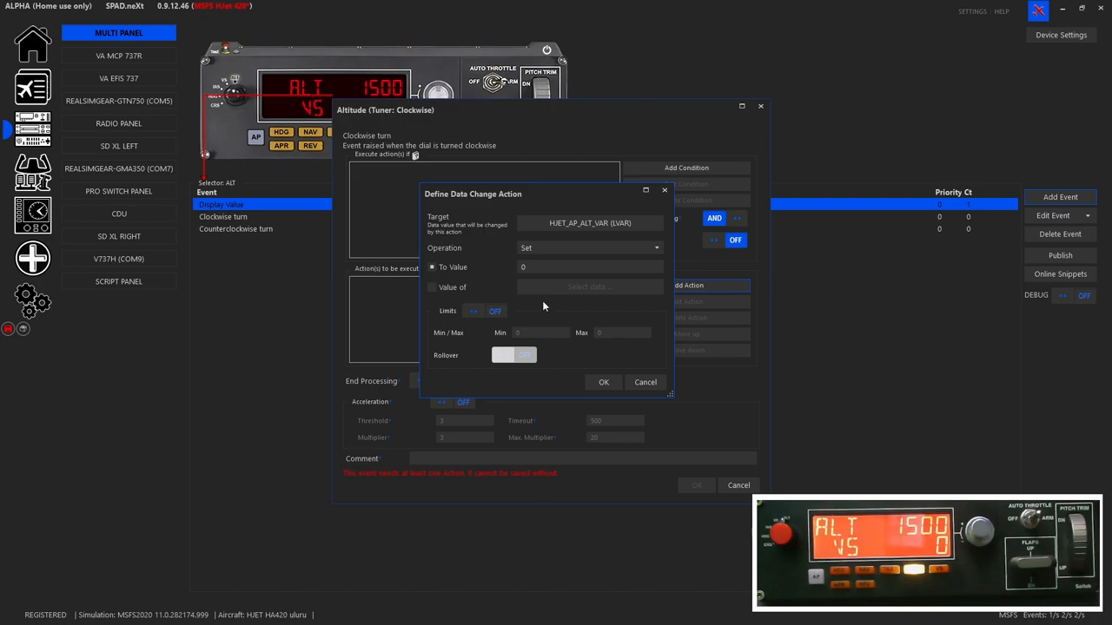
pyautogui.click(589, 248)
pyautogui.write('1')
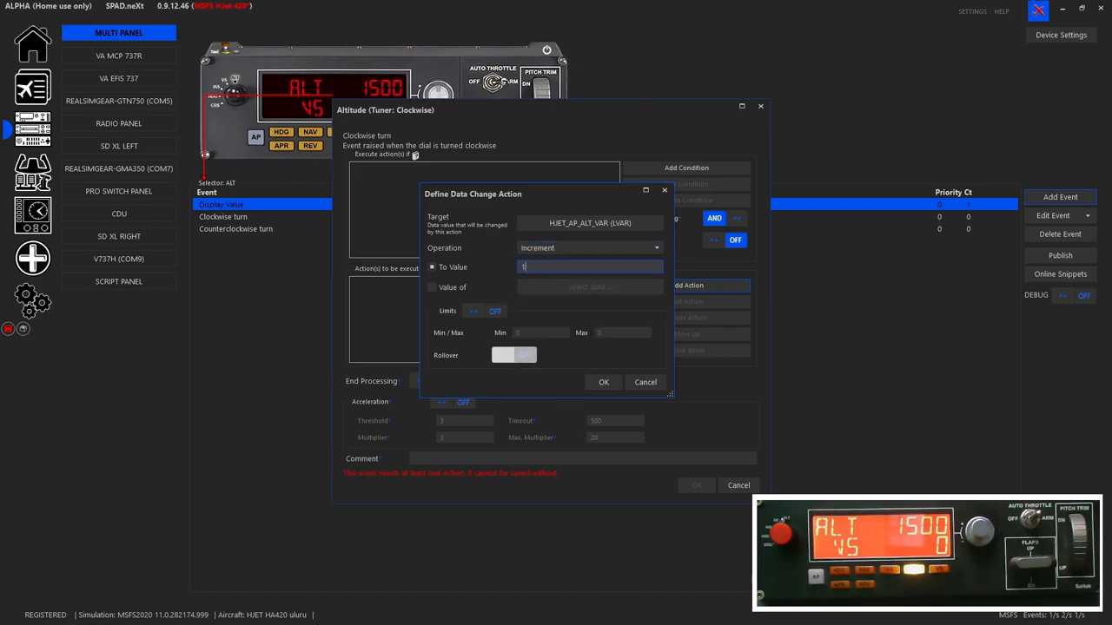
pyautogui.write('00')
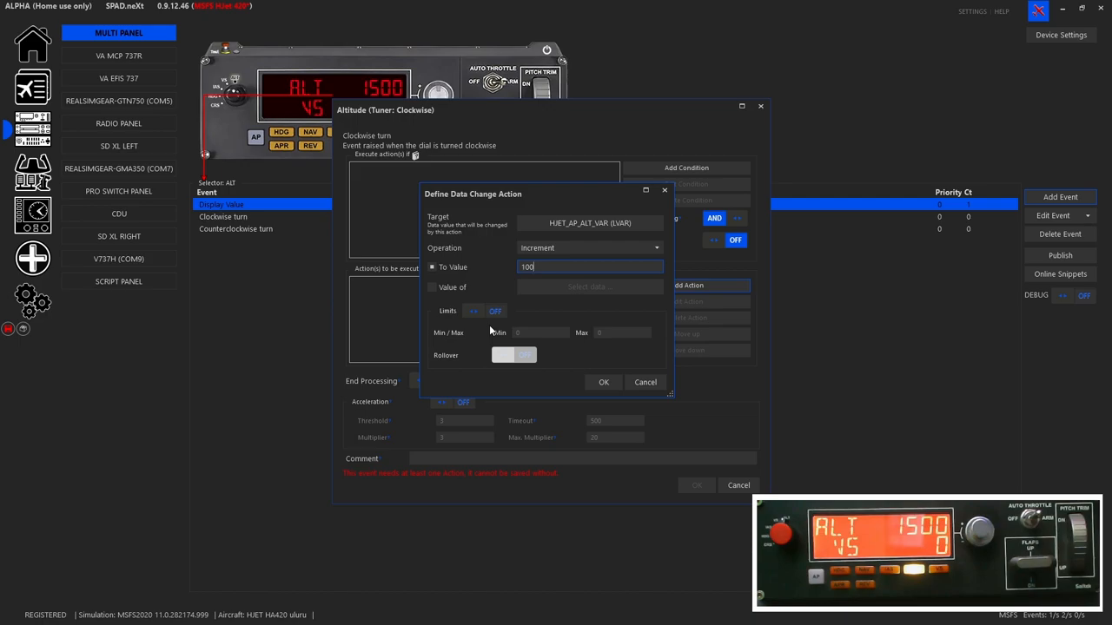
pyautogui.click(474, 311)
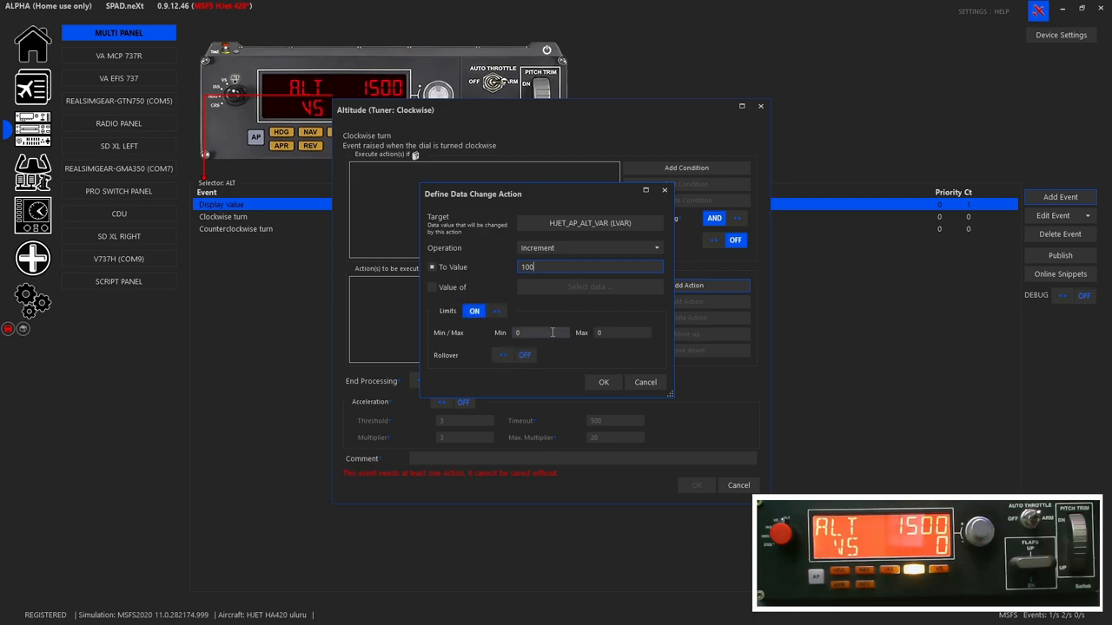
pyautogui.click(538, 333)
pyautogui.write('-1000')
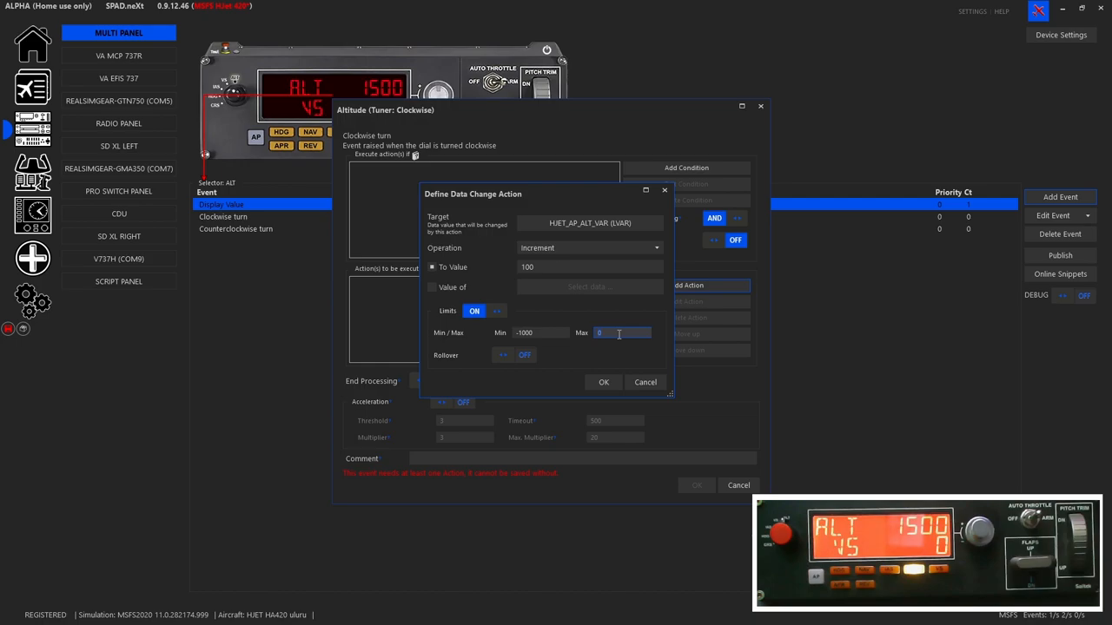
pyautogui.write('43000')
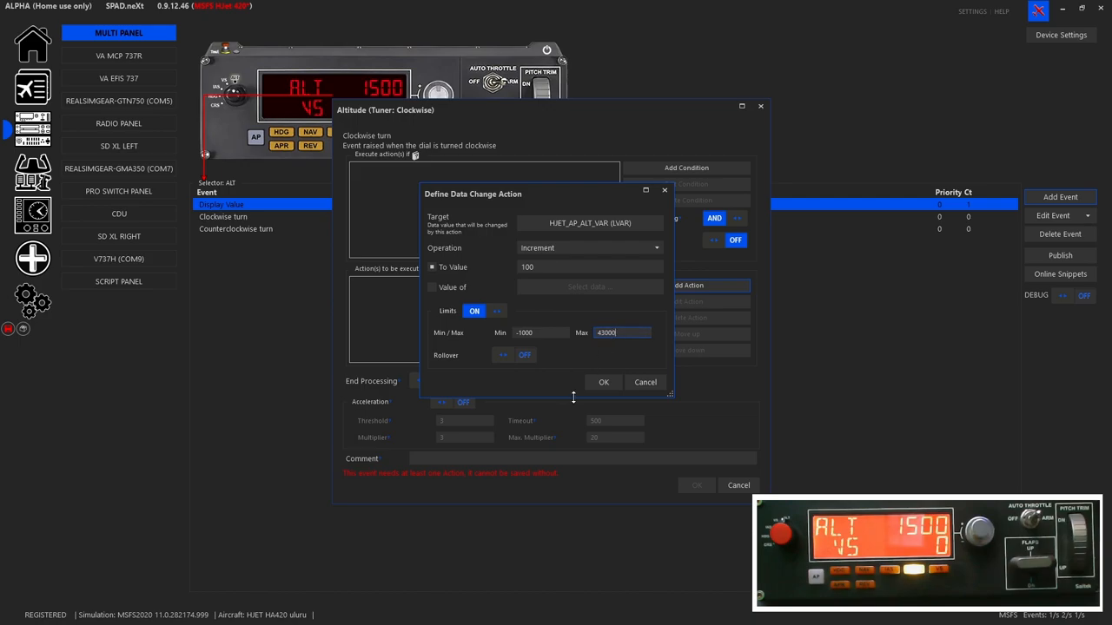
pyautogui.click(604, 382)
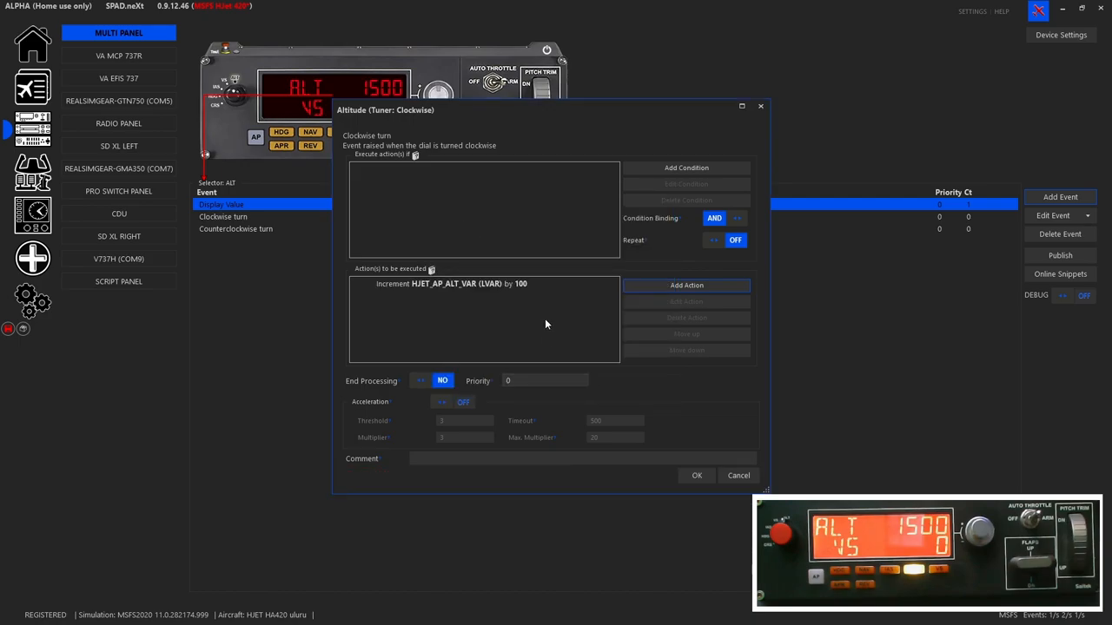
# - Enable acceleration (threshold 3, timeout 300, multiplier 10) and save the clockwise turn event
pyautogui.doubleClick(483, 283)
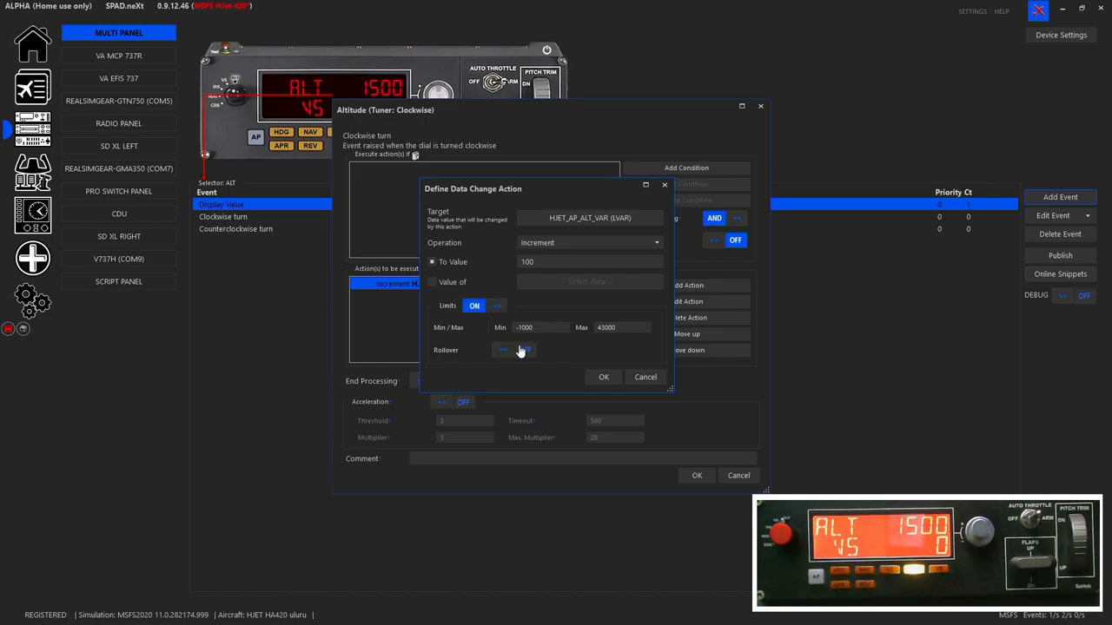
pyautogui.click(525, 349)
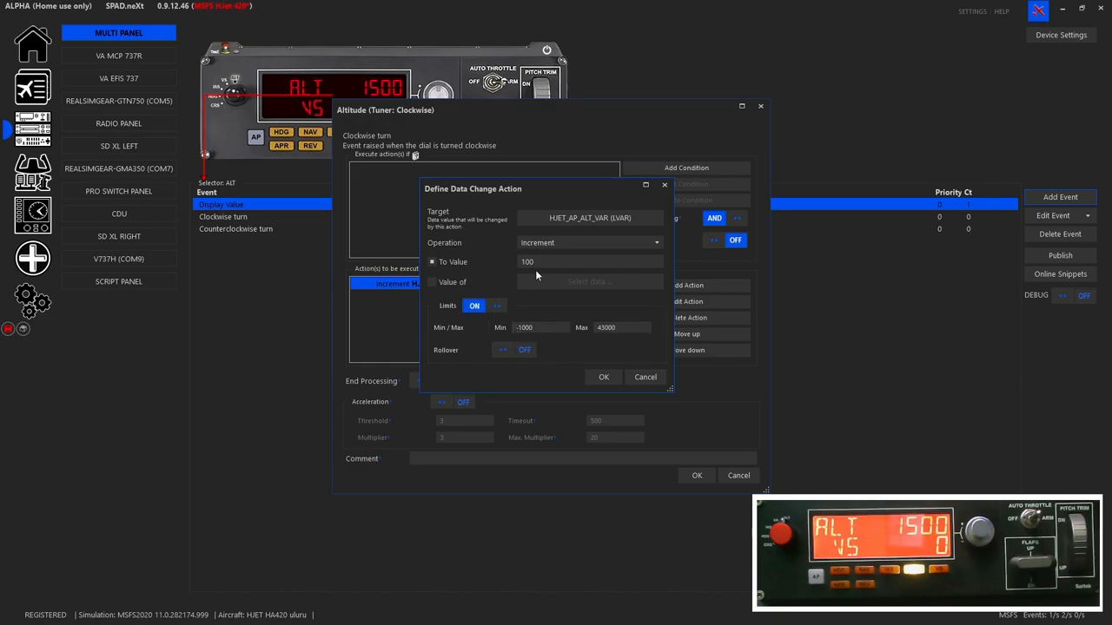
pyautogui.click(603, 376)
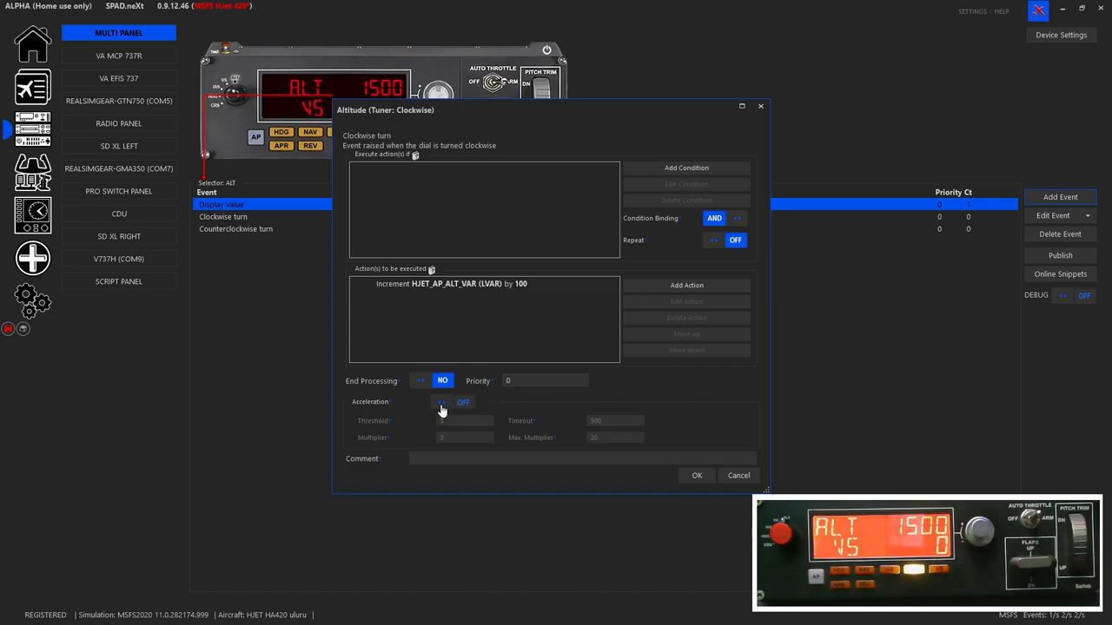
pyautogui.click(442, 401)
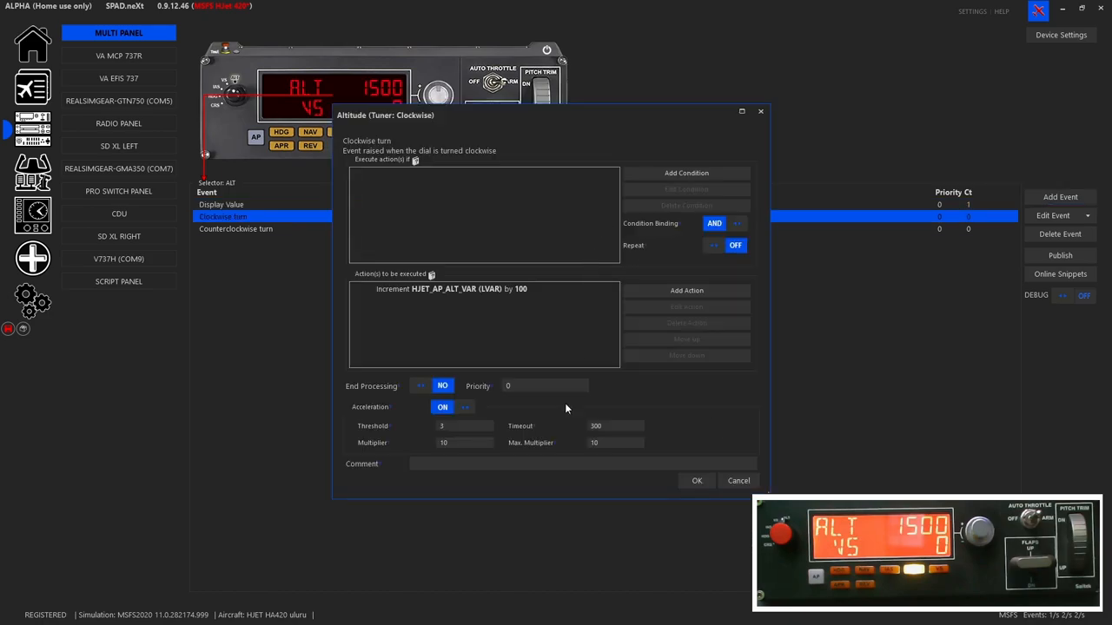
pyautogui.moveTo(497, 408)
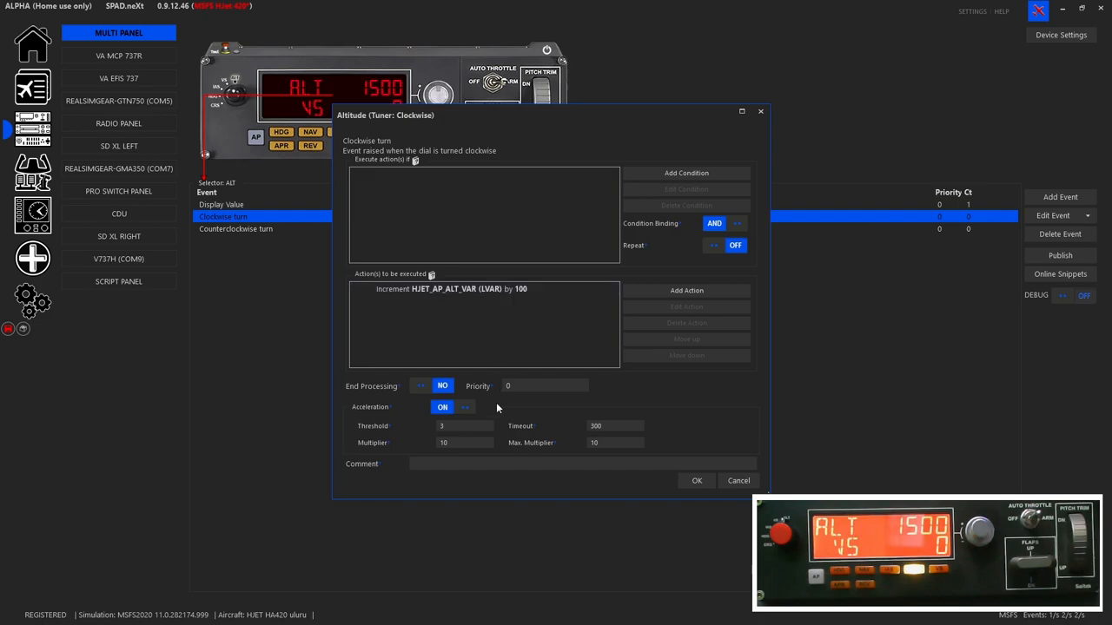
pyautogui.moveTo(377, 421)
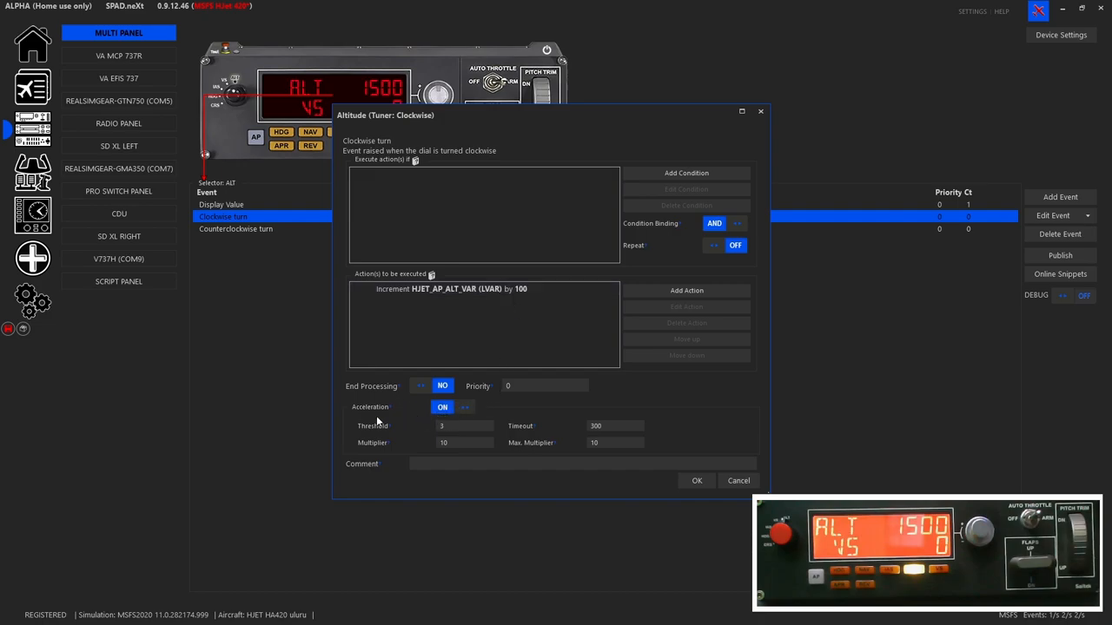
pyautogui.click(465, 425)
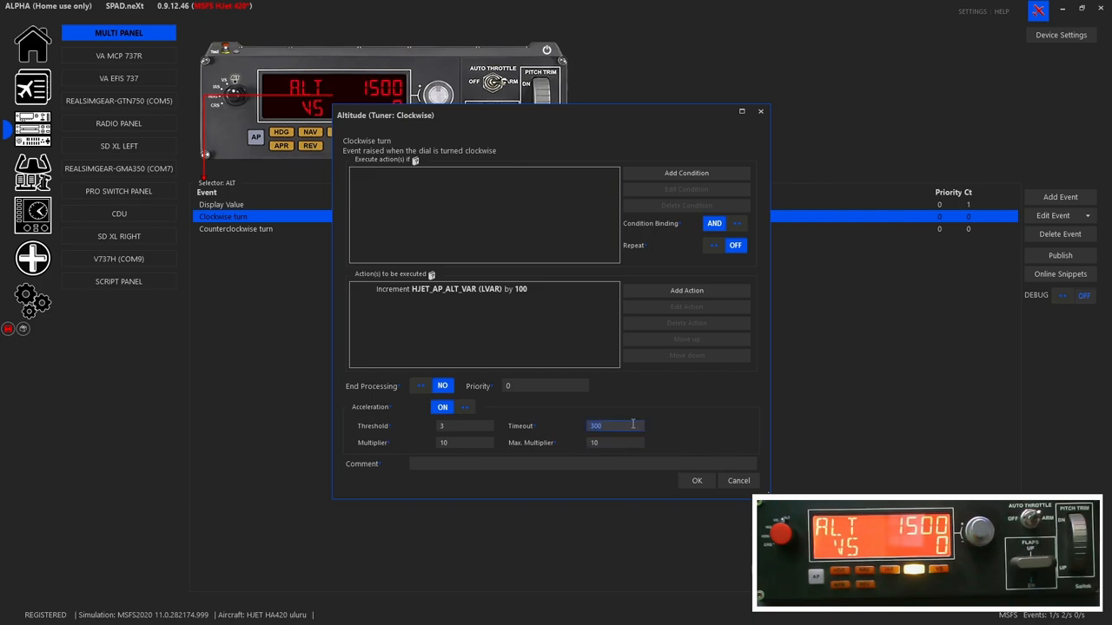
pyautogui.moveTo(617, 426)
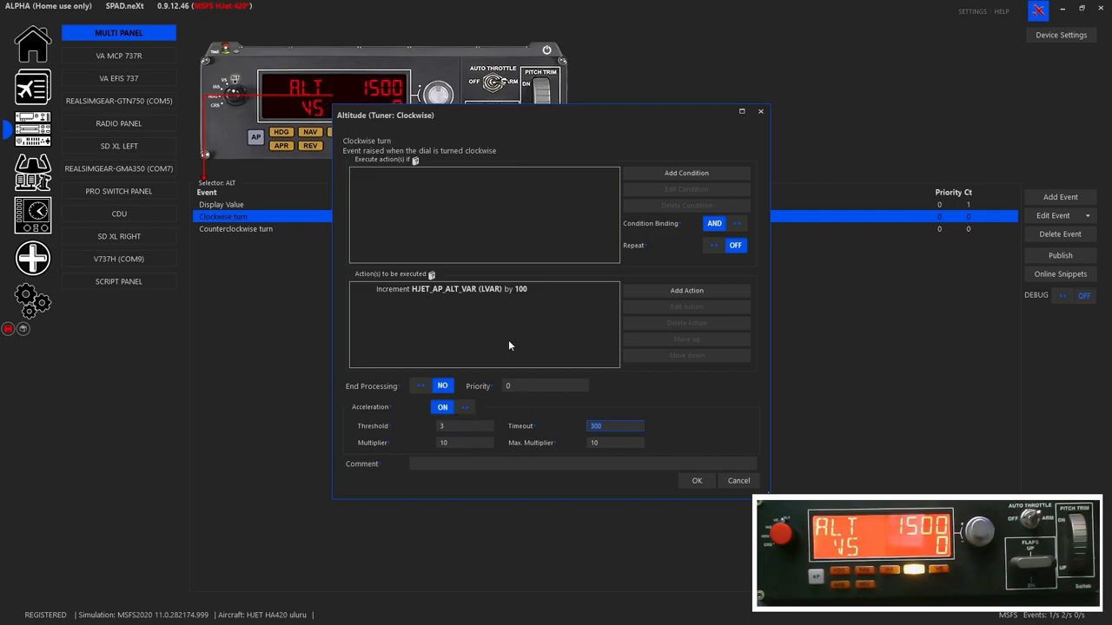
pyautogui.moveTo(544, 329)
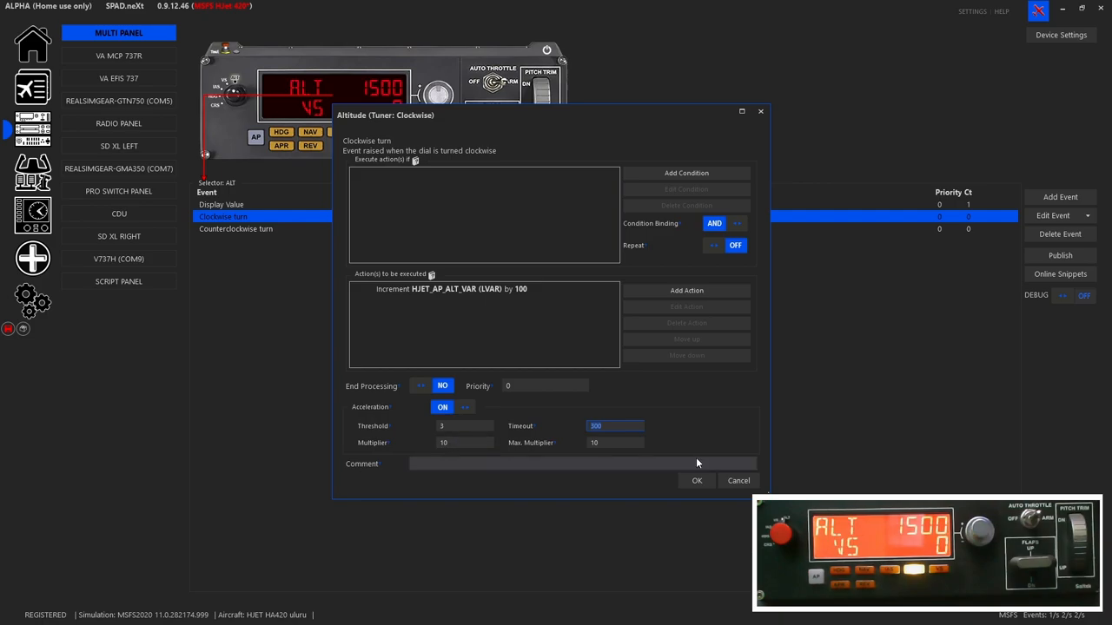
pyautogui.click(696, 480)
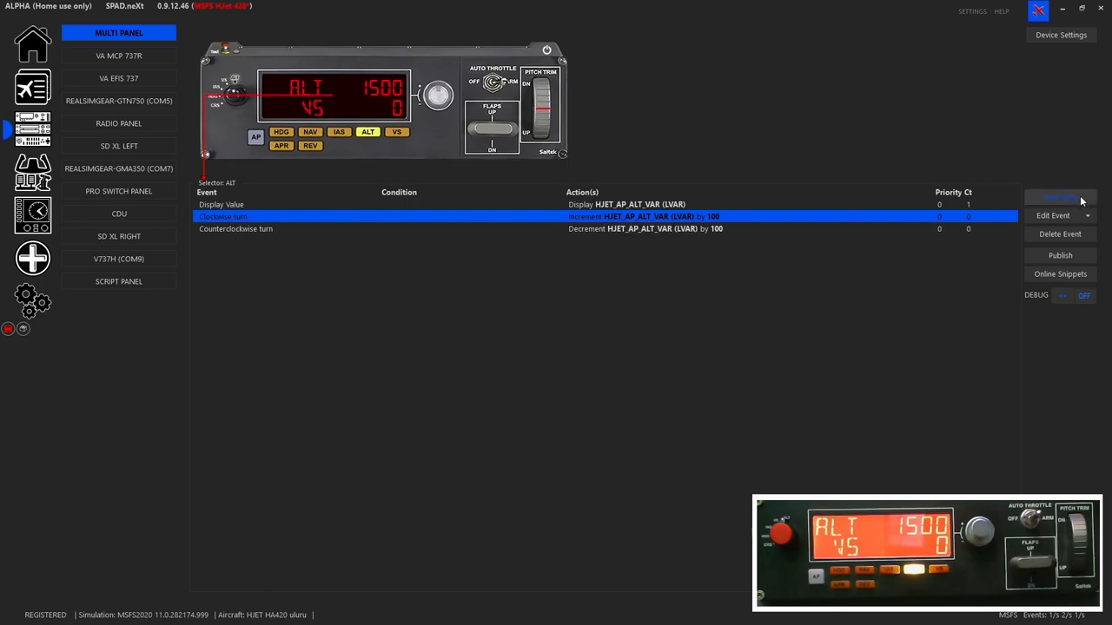
pyautogui.click(1059, 196)
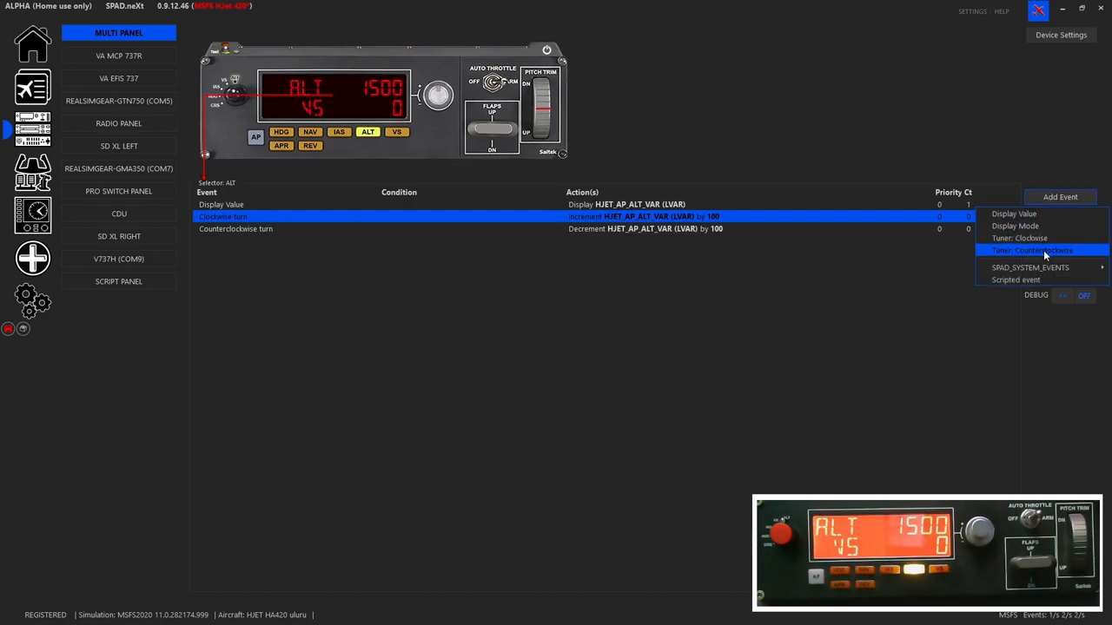
pyautogui.click(1031, 250)
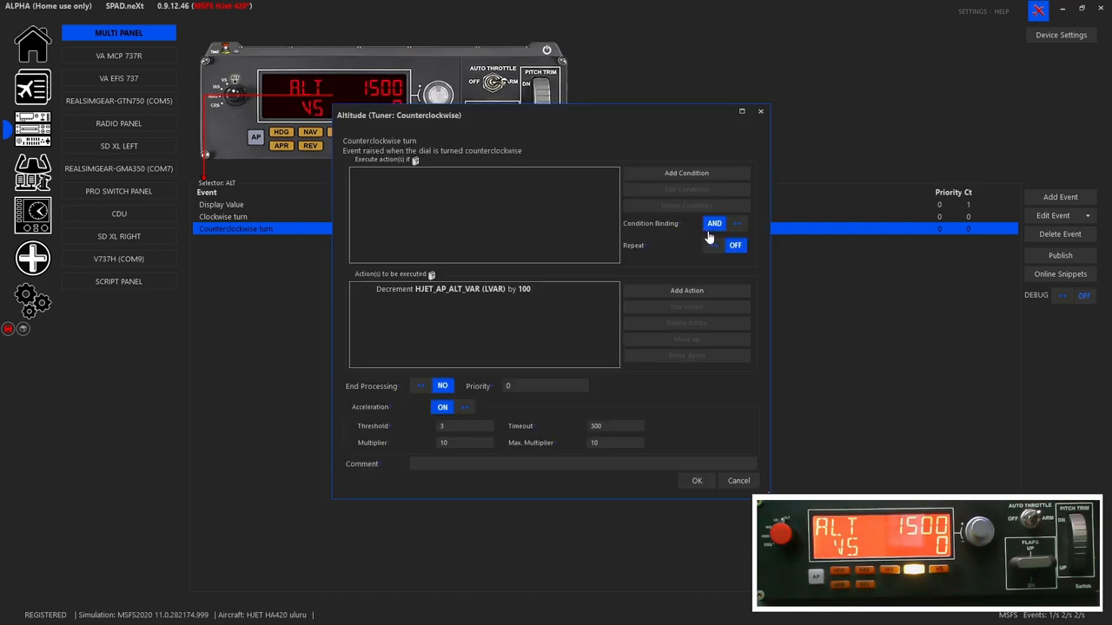
pyautogui.moveTo(545, 298)
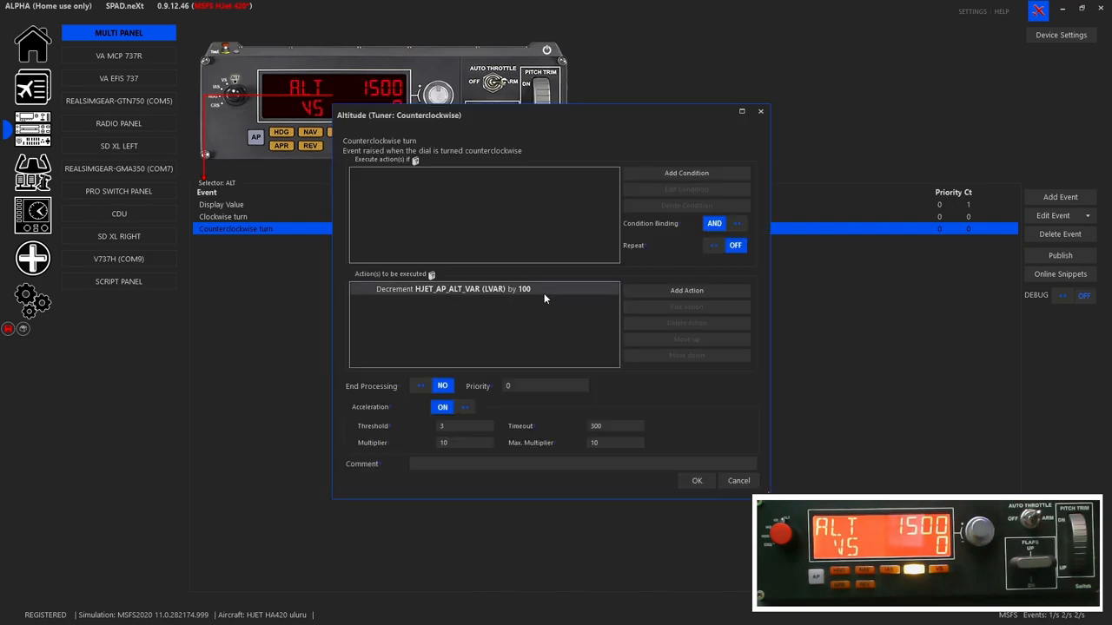
pyautogui.doubleClick(452, 289)
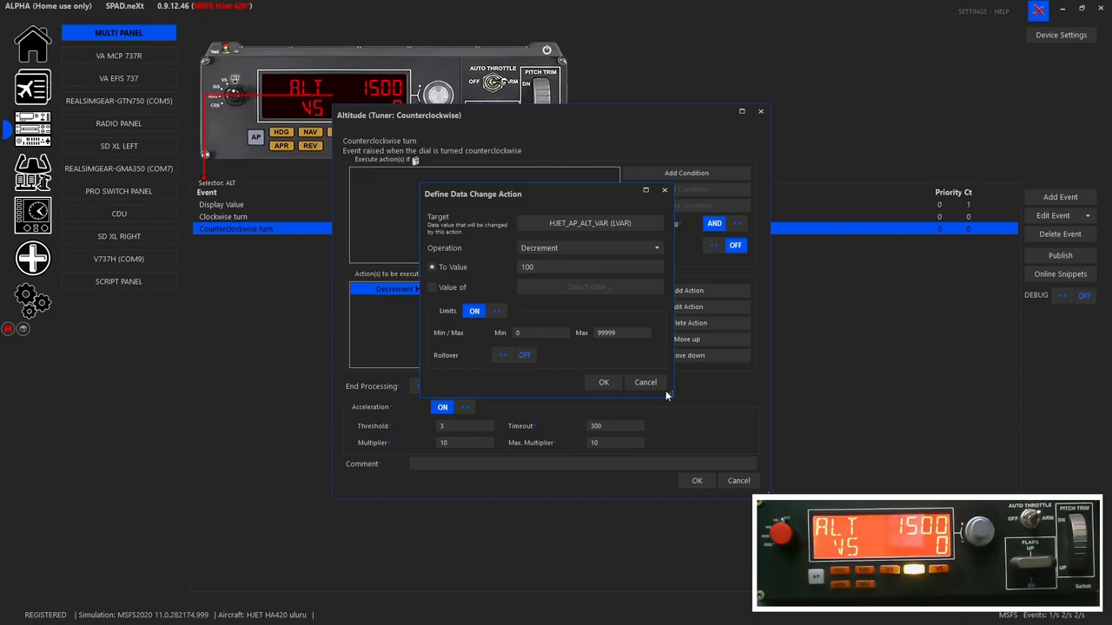
pyautogui.click(604, 382)
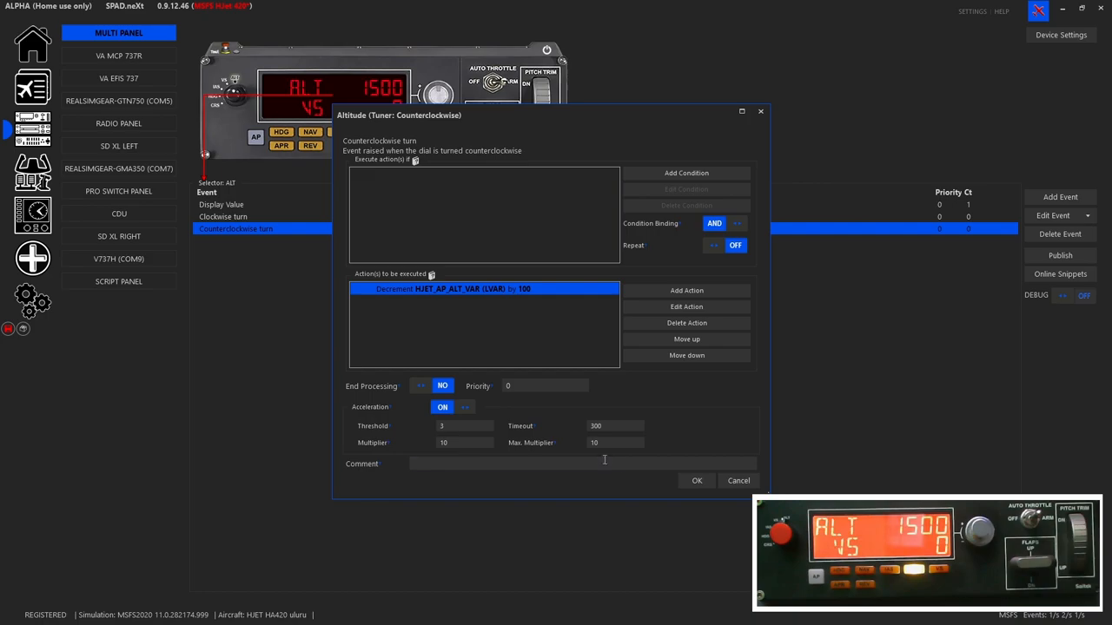
pyautogui.click(696, 480)
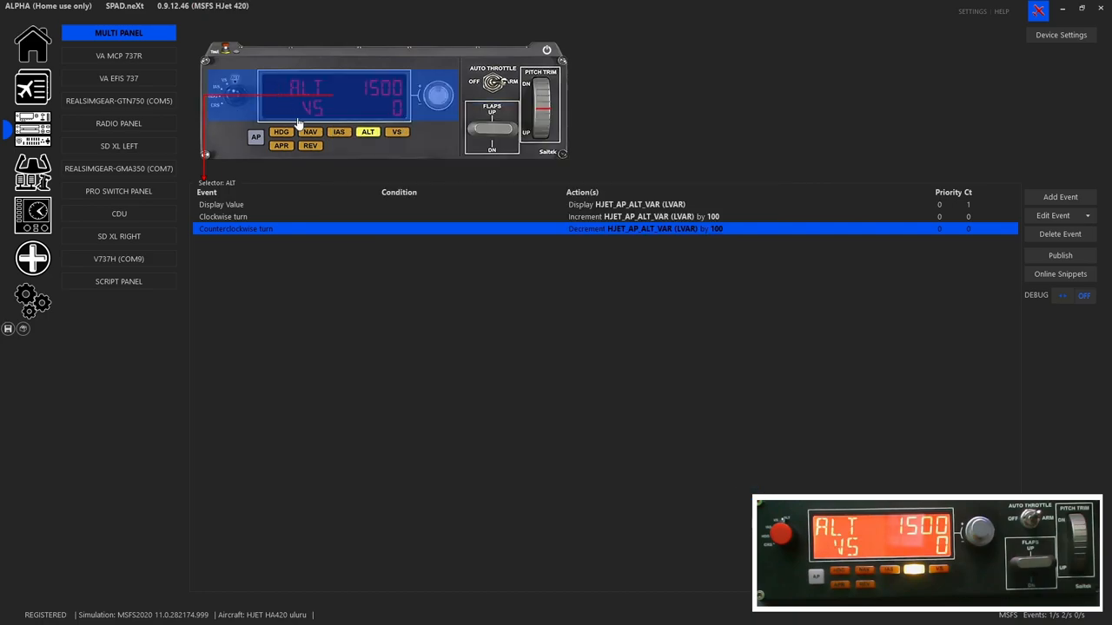
# - Show the VS selector's event mappings on the Multi Panel page
pyautogui.click(368, 131)
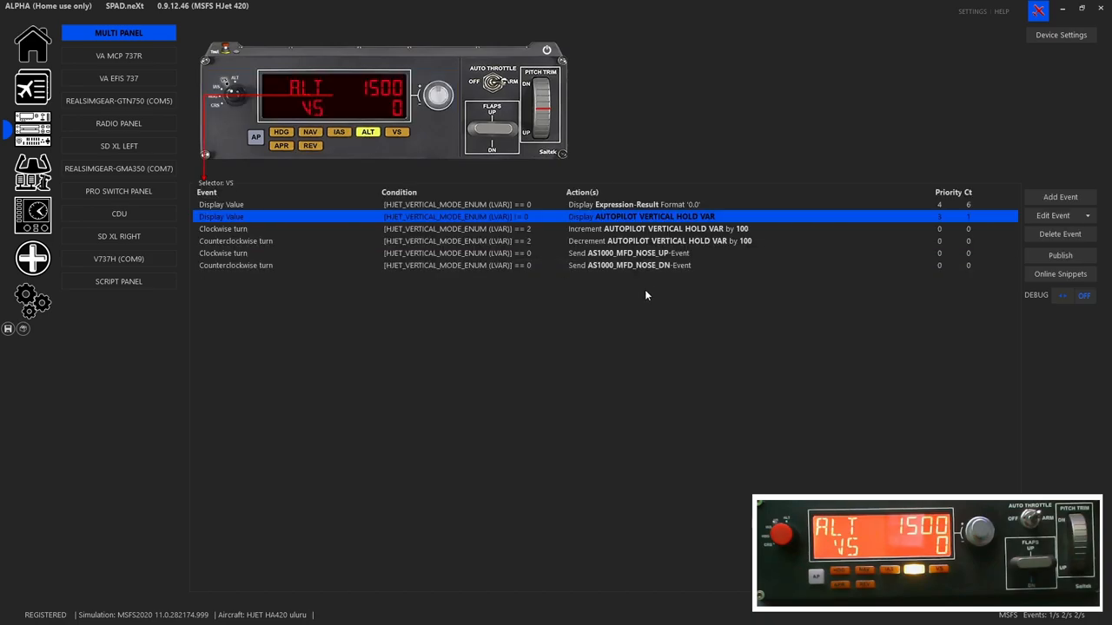
pyautogui.moveTo(656, 308)
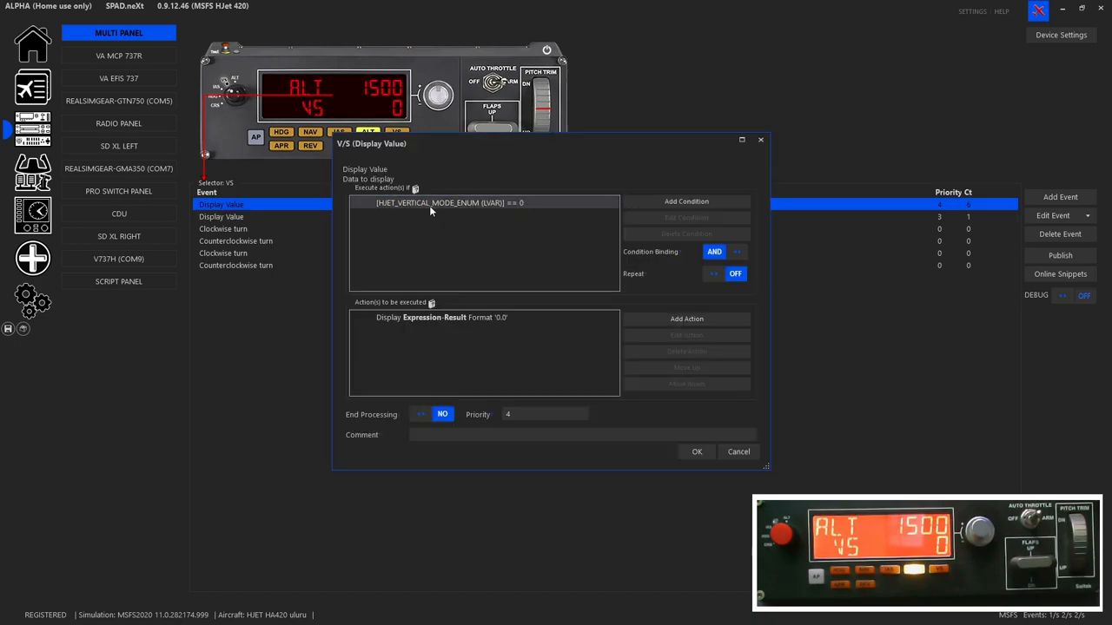
pyautogui.moveTo(465, 213)
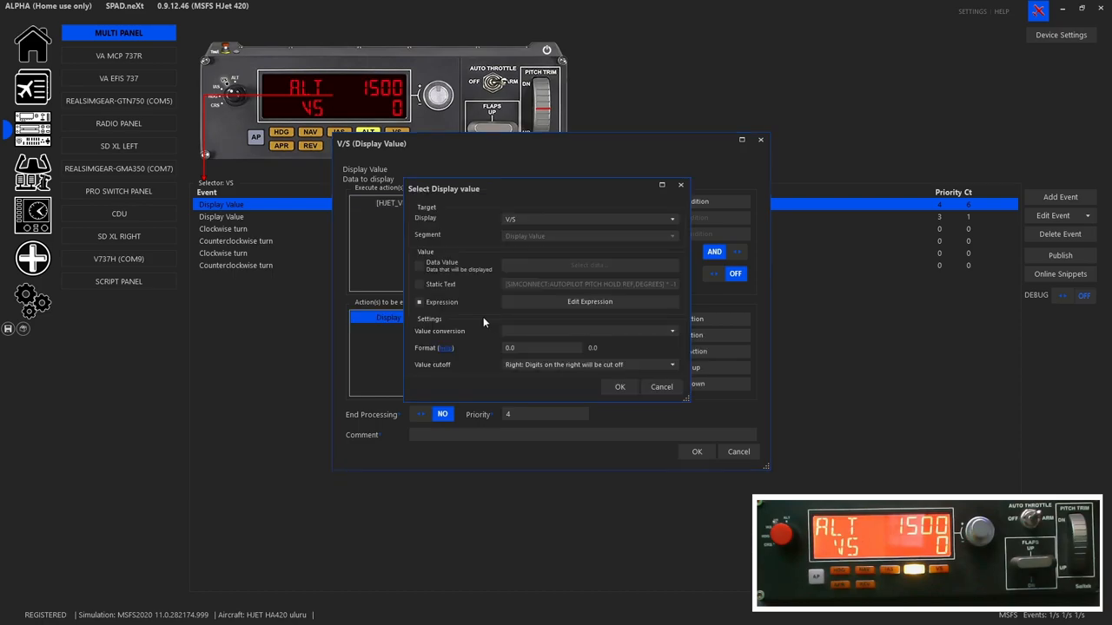
# - Check the VS display expression (pitch hold ref degrees × -1, result 0.0485) without changes
pyautogui.click(589, 301)
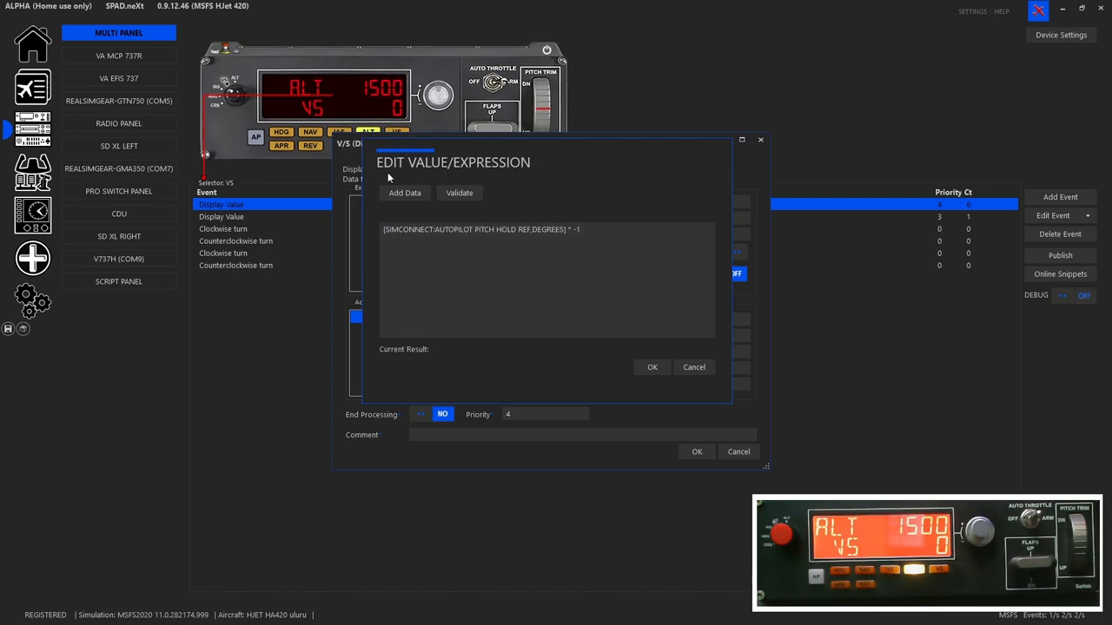
pyautogui.moveTo(508, 184)
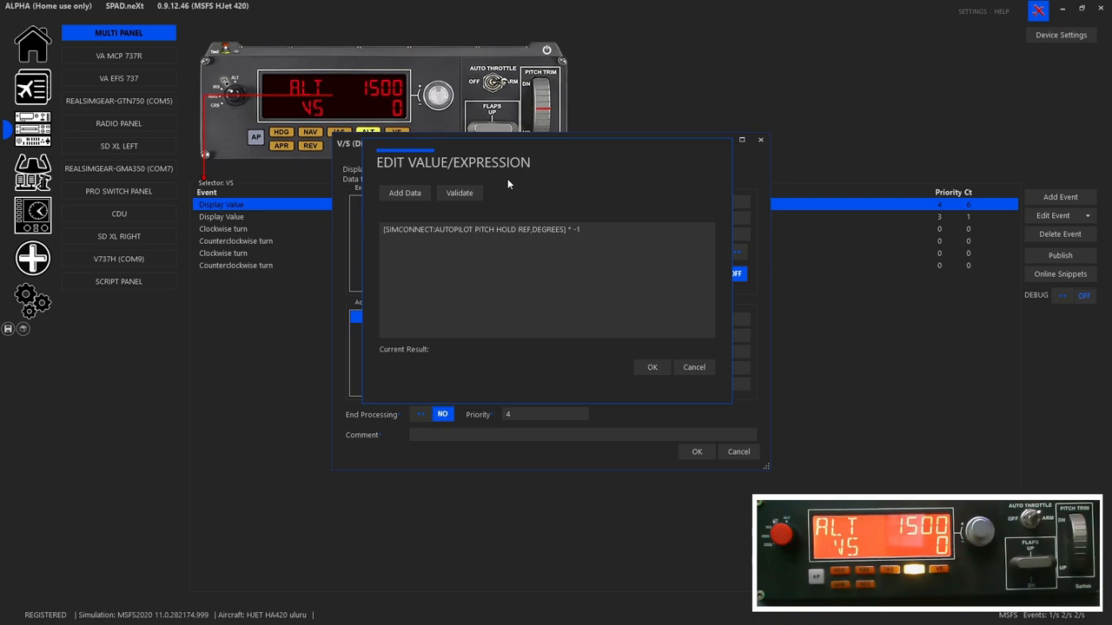
pyautogui.moveTo(513, 214)
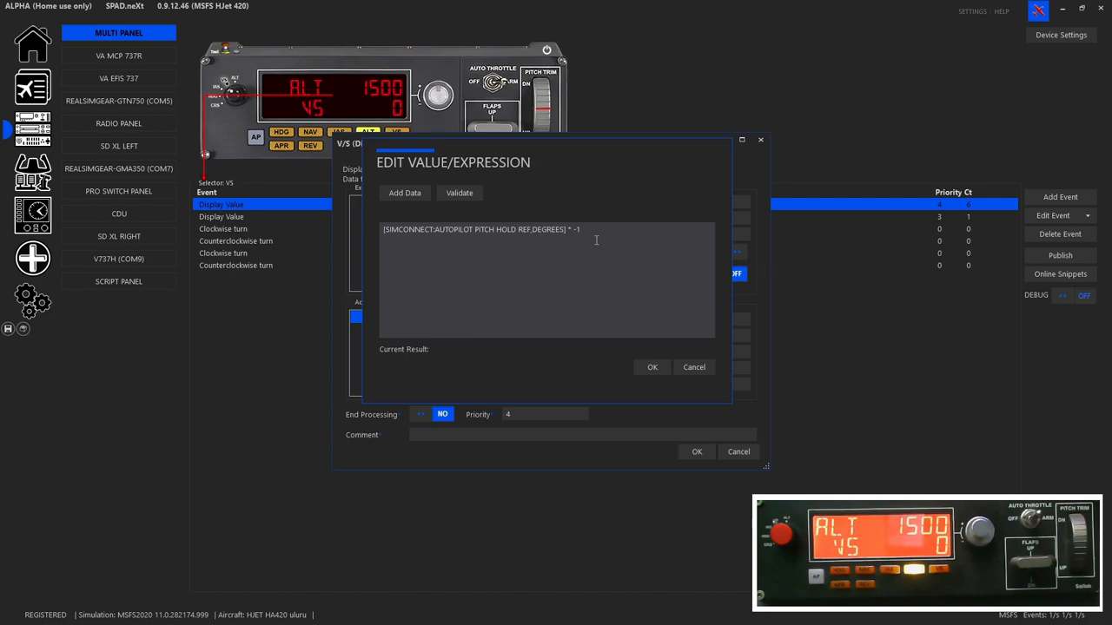
pyautogui.moveTo(671, 388)
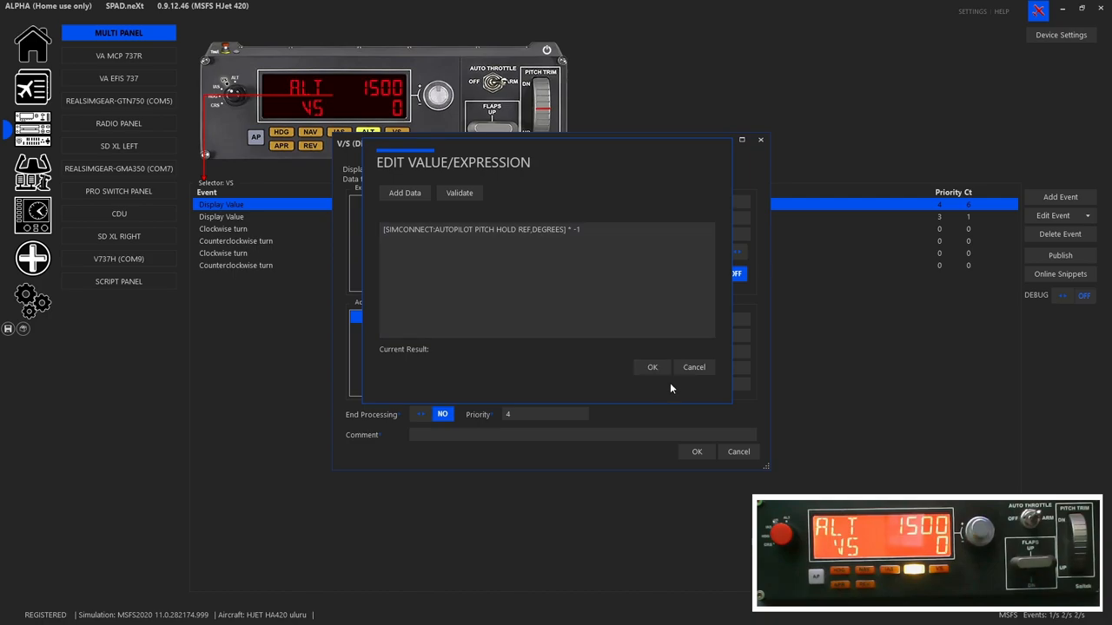
pyautogui.click(459, 193)
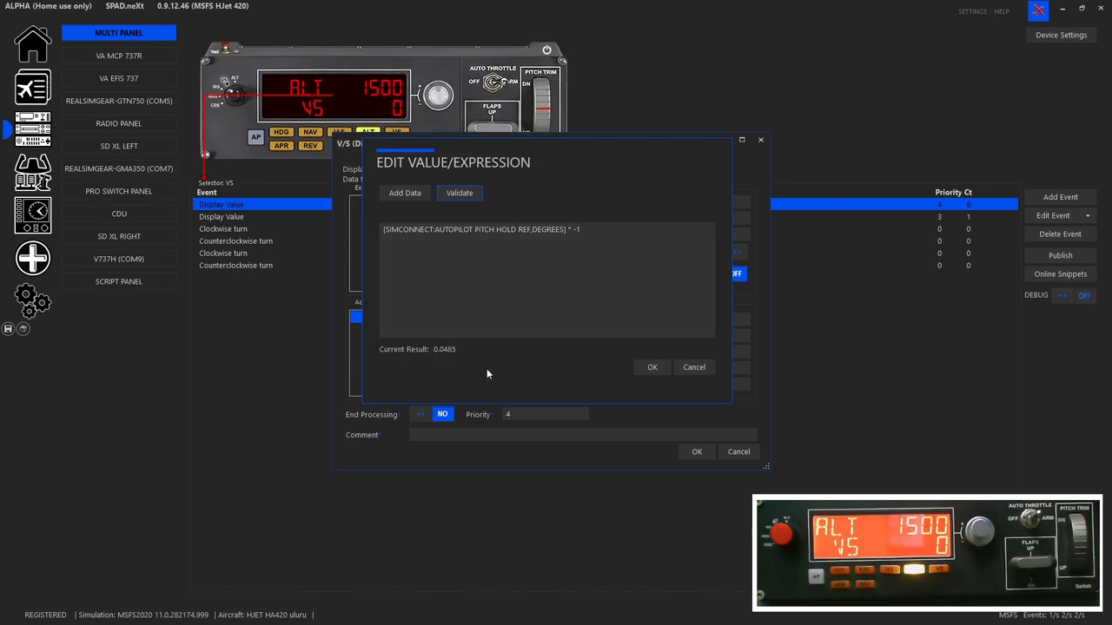
pyautogui.moveTo(694, 367)
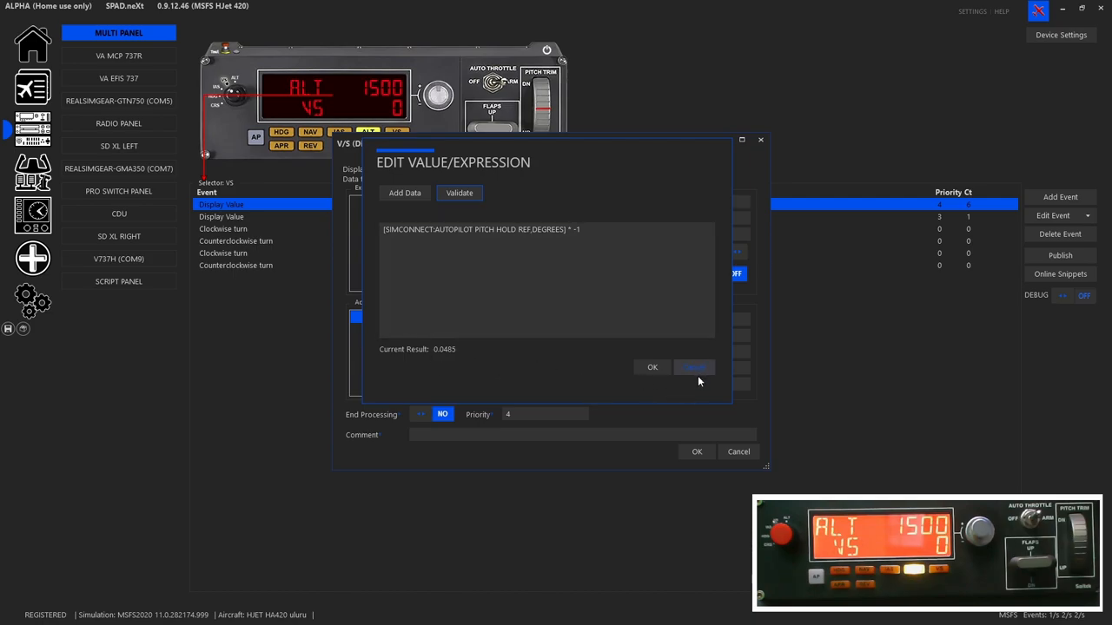
pyautogui.click(652, 366)
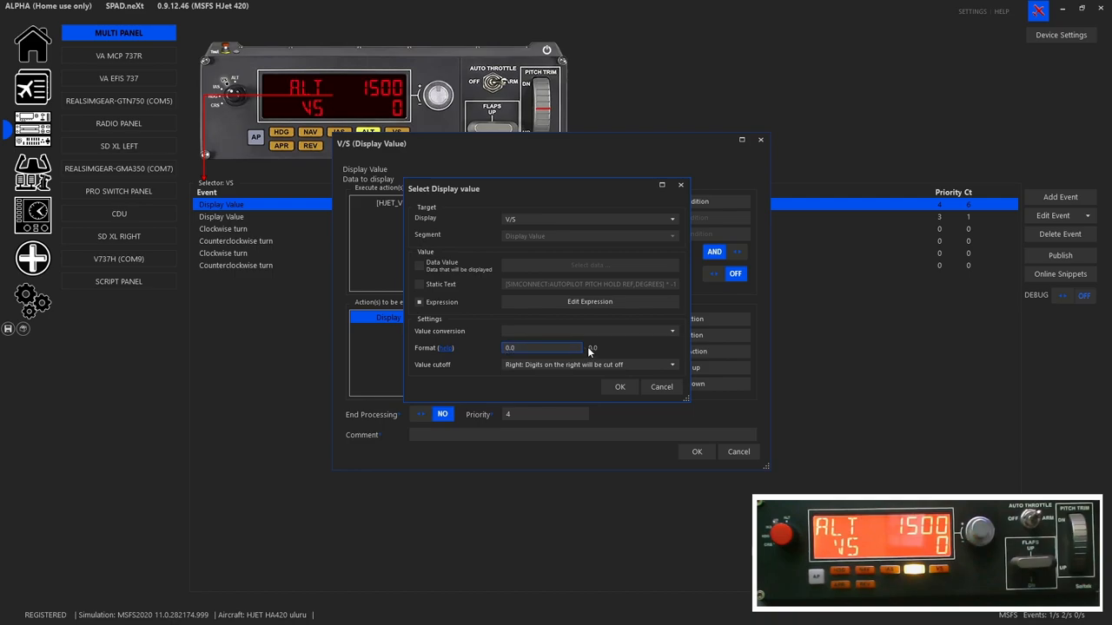
# - Close the VS display value settings dialog
pyautogui.click(618, 387)
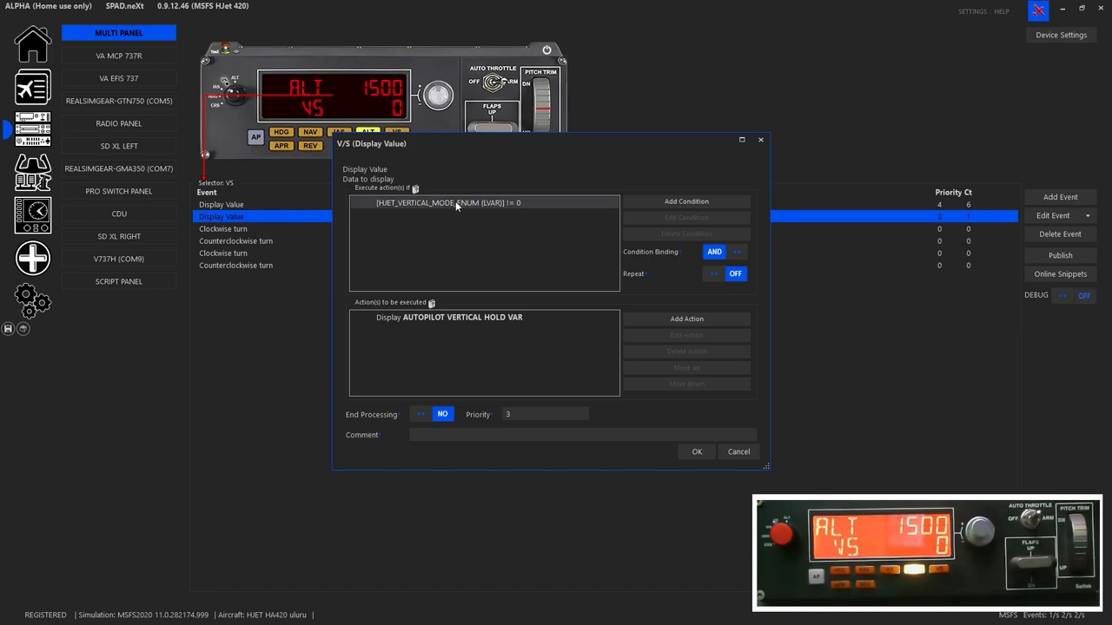
pyautogui.moveTo(443, 211)
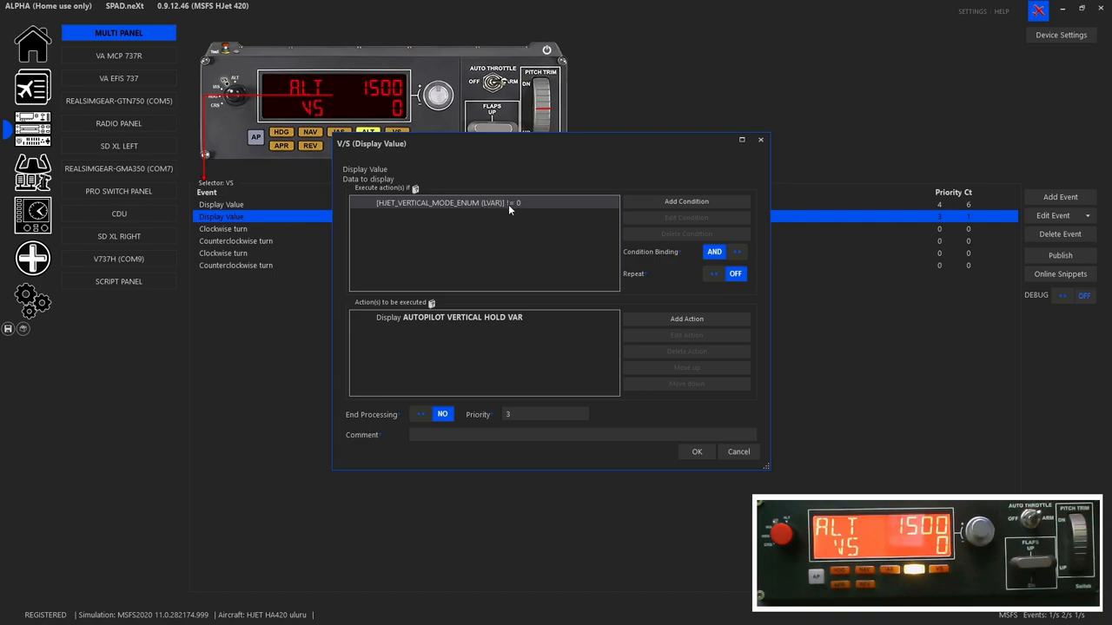
pyautogui.moveTo(518, 208)
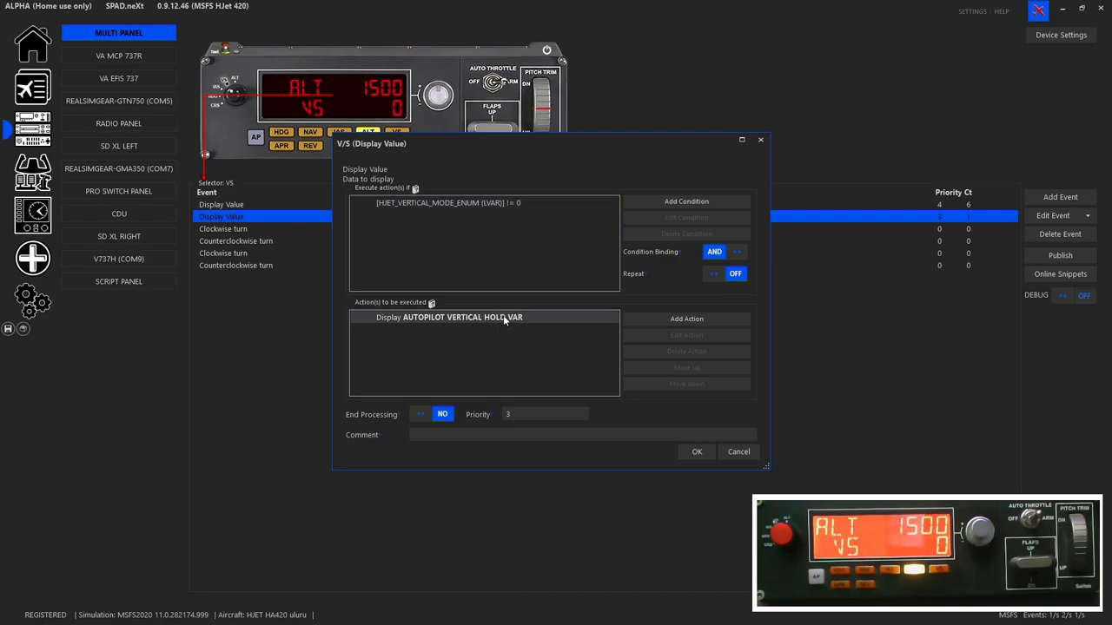
pyautogui.moveTo(515, 324)
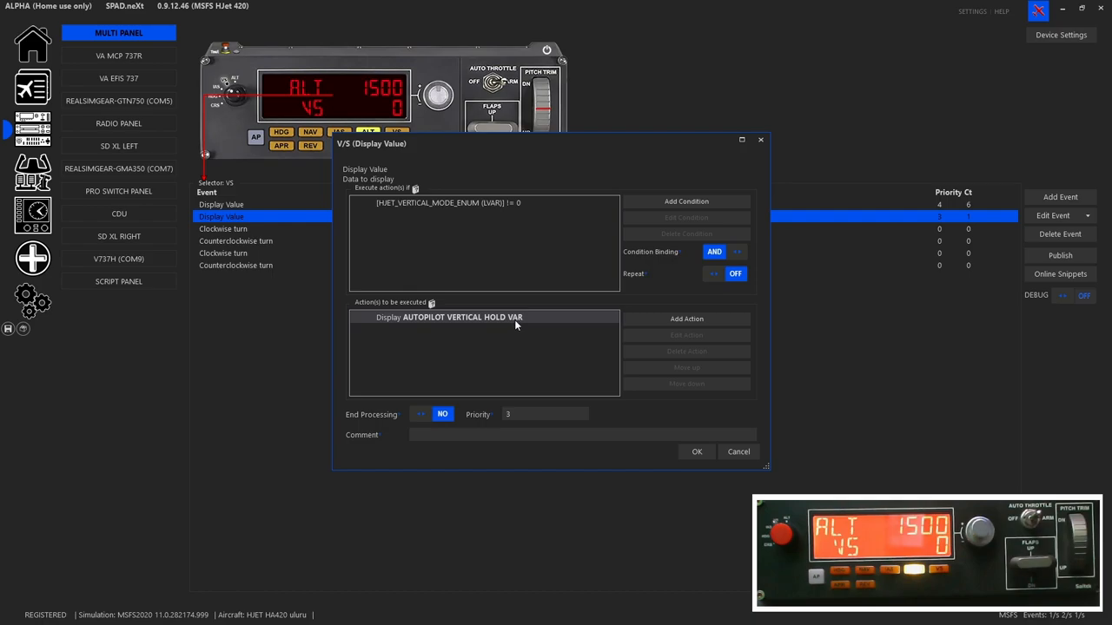
# - Open the VS clockwise turn event incrementing vertical hold by 100
pyautogui.click(696, 451)
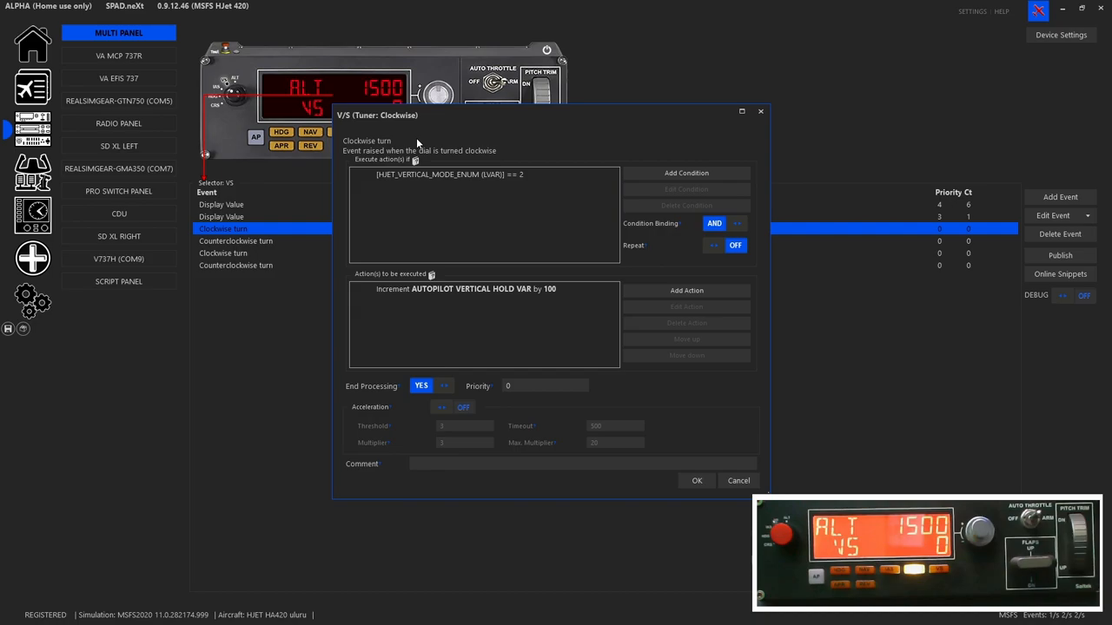
pyautogui.moveTo(410, 157)
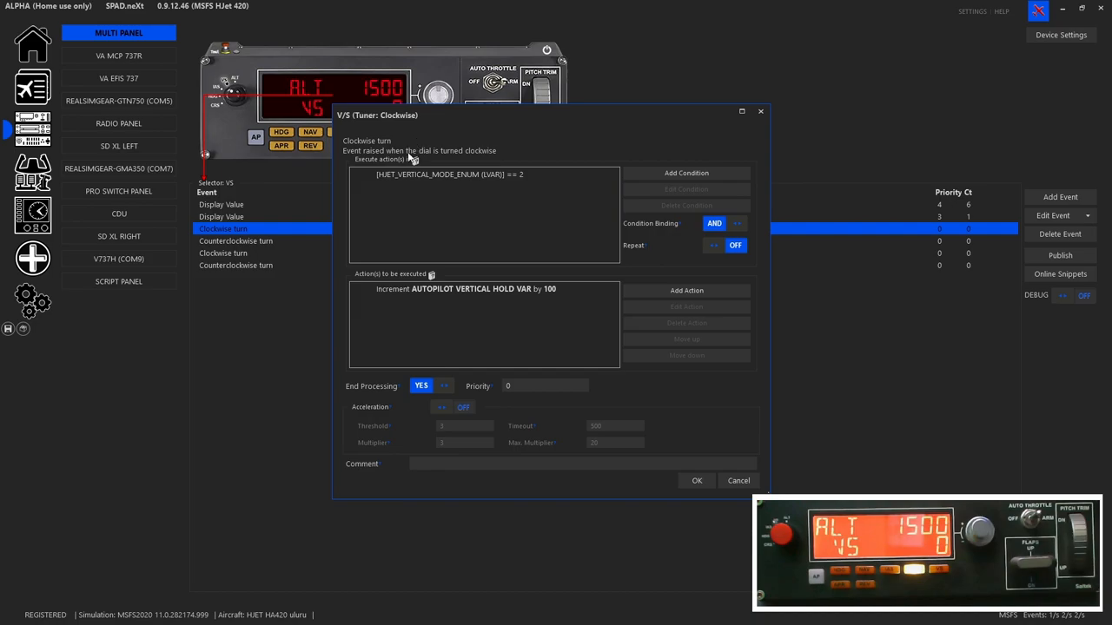
pyautogui.moveTo(411, 184)
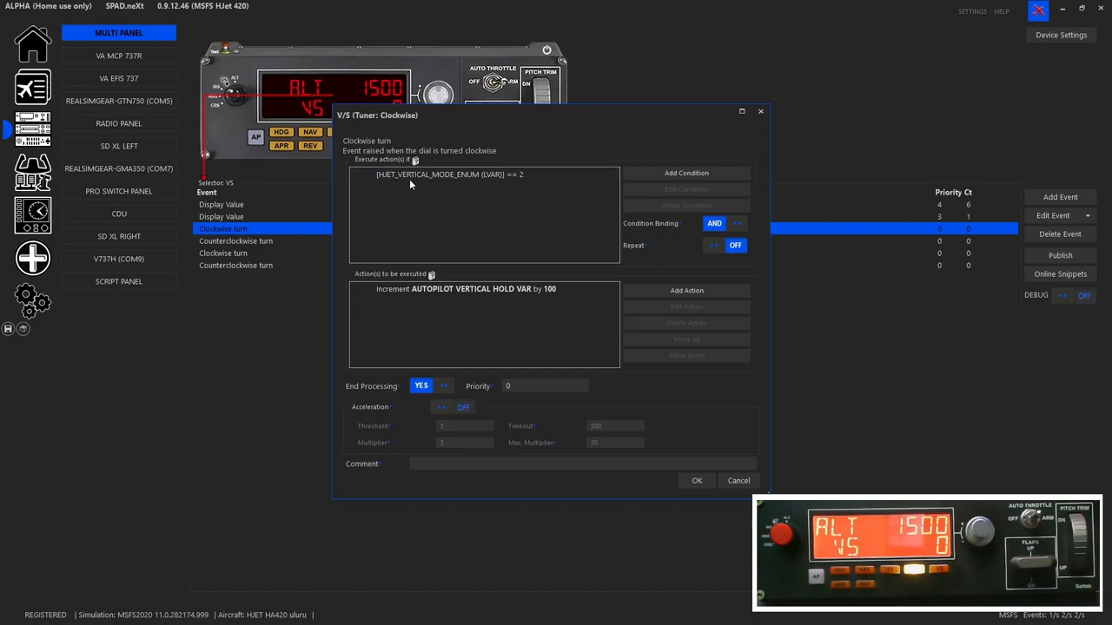
pyautogui.moveTo(408, 187)
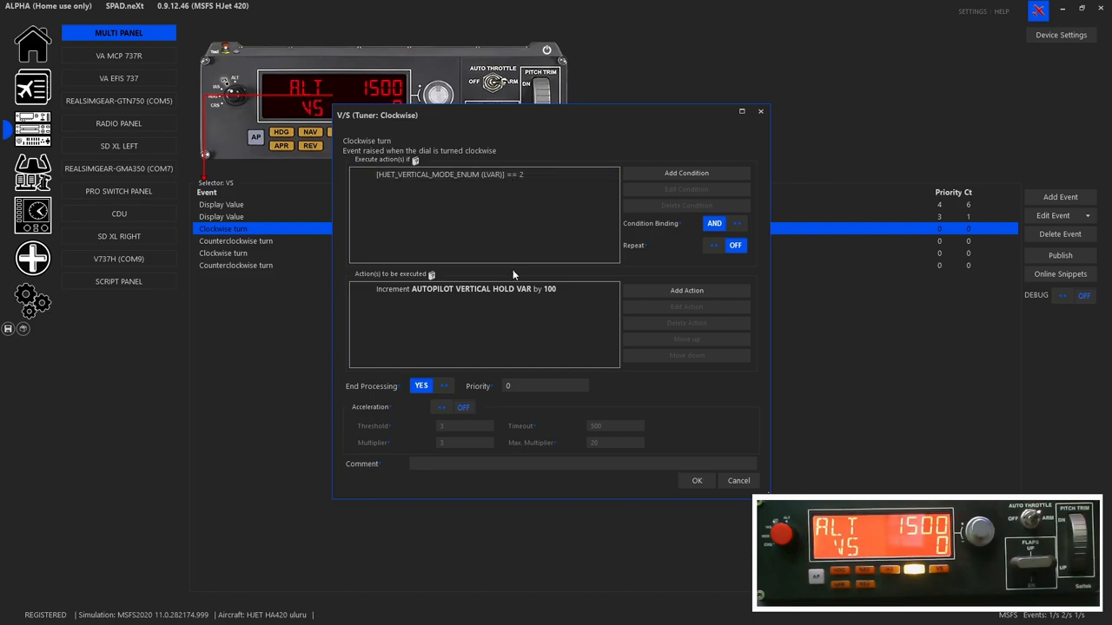
pyautogui.moveTo(550, 308)
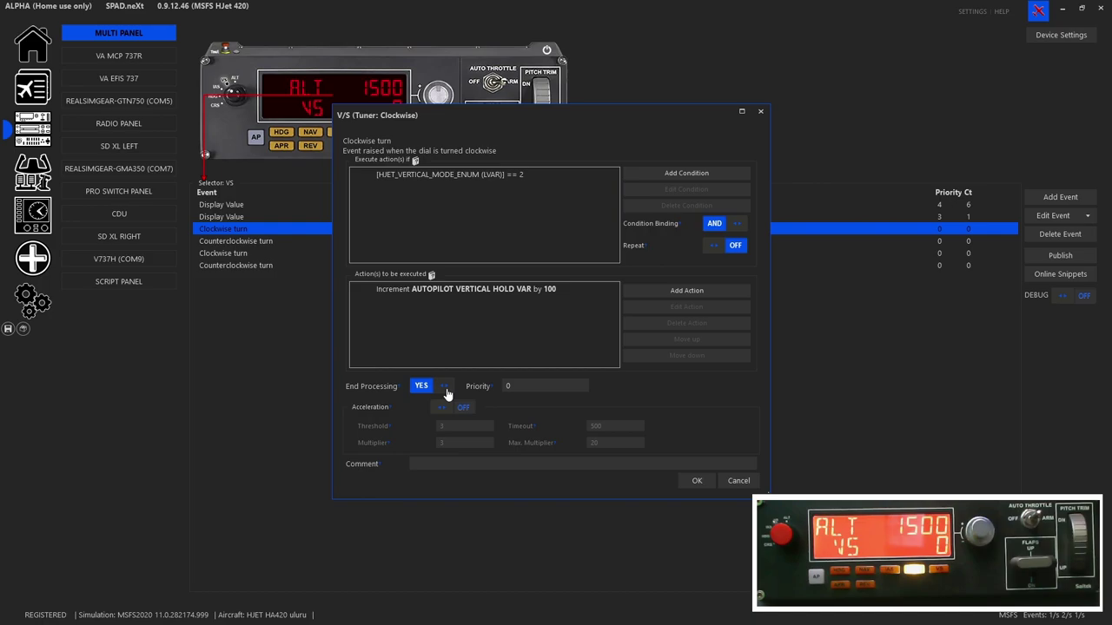
pyautogui.moveTo(521, 187)
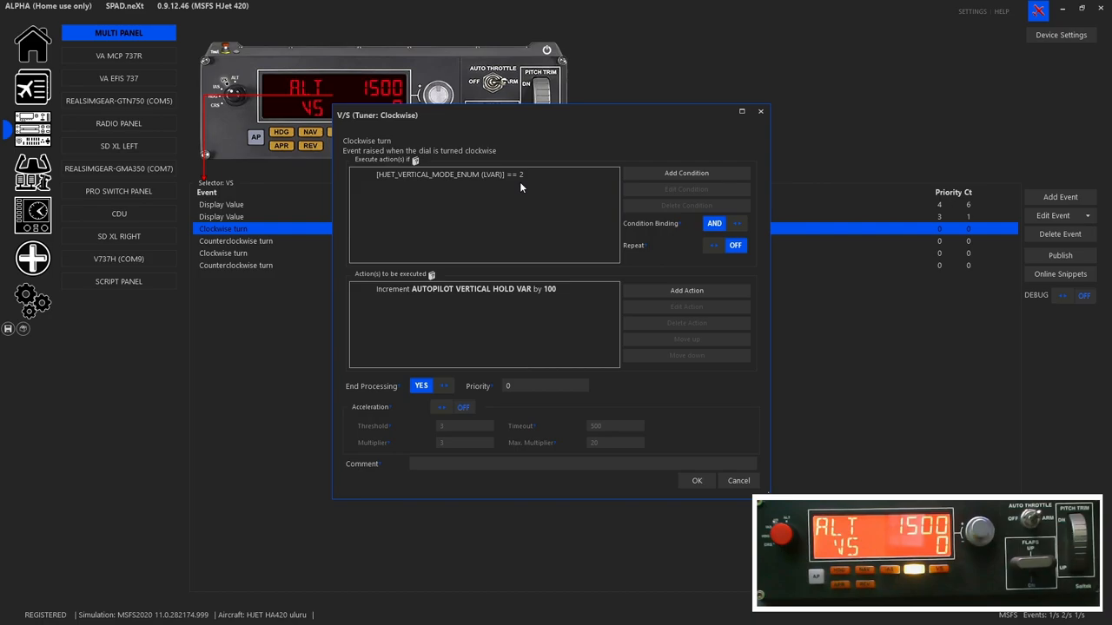
pyautogui.moveTo(282, 240)
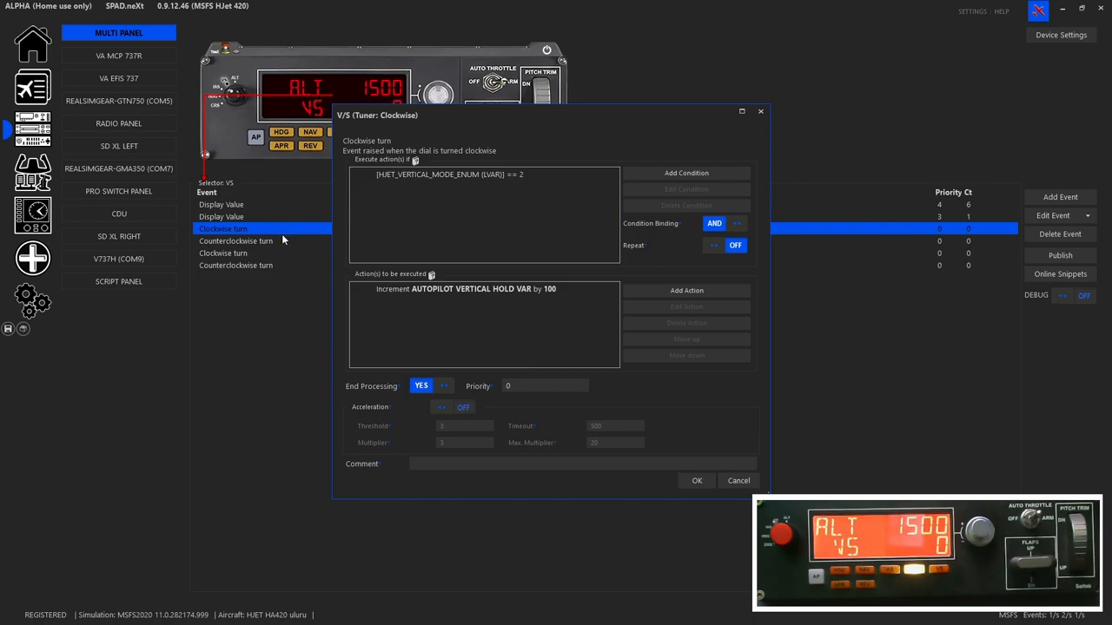
pyautogui.moveTo(278, 266)
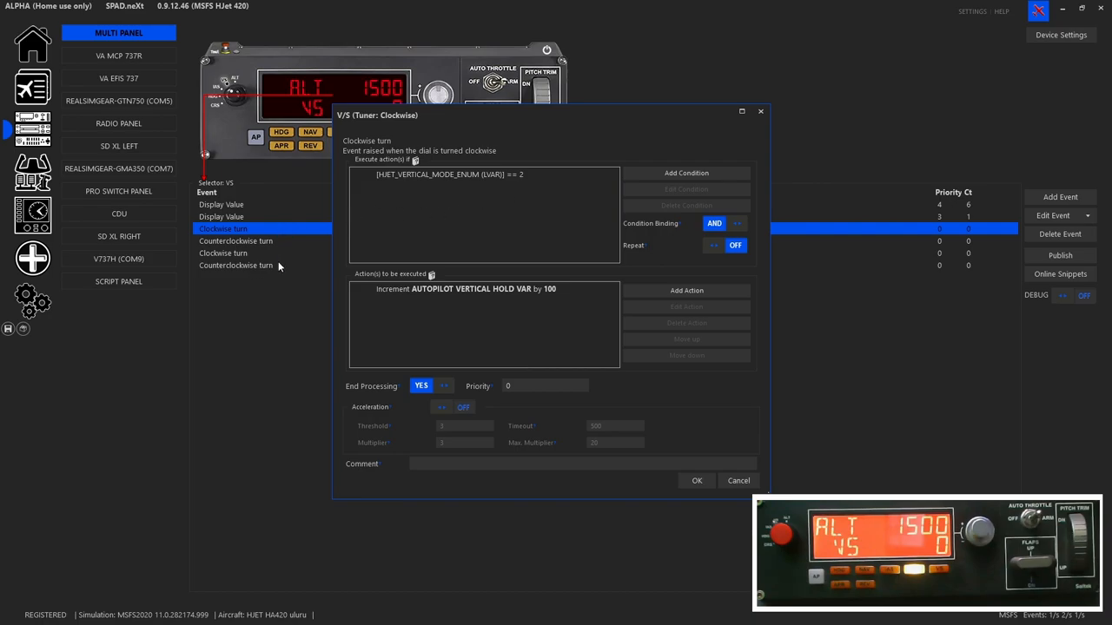
pyautogui.moveTo(317, 277)
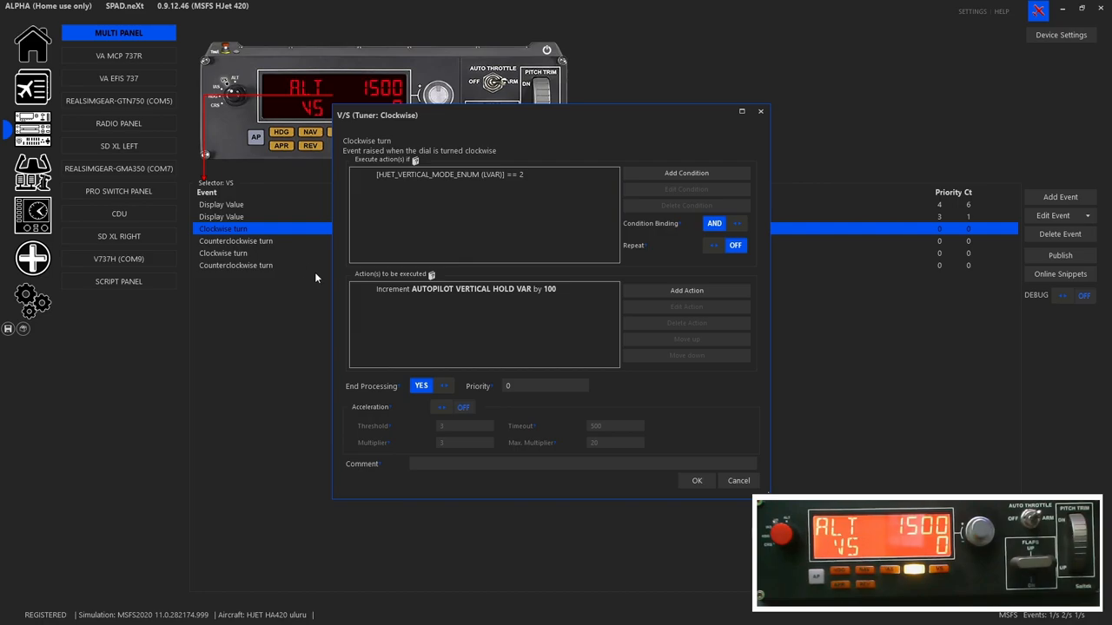
pyautogui.moveTo(434, 399)
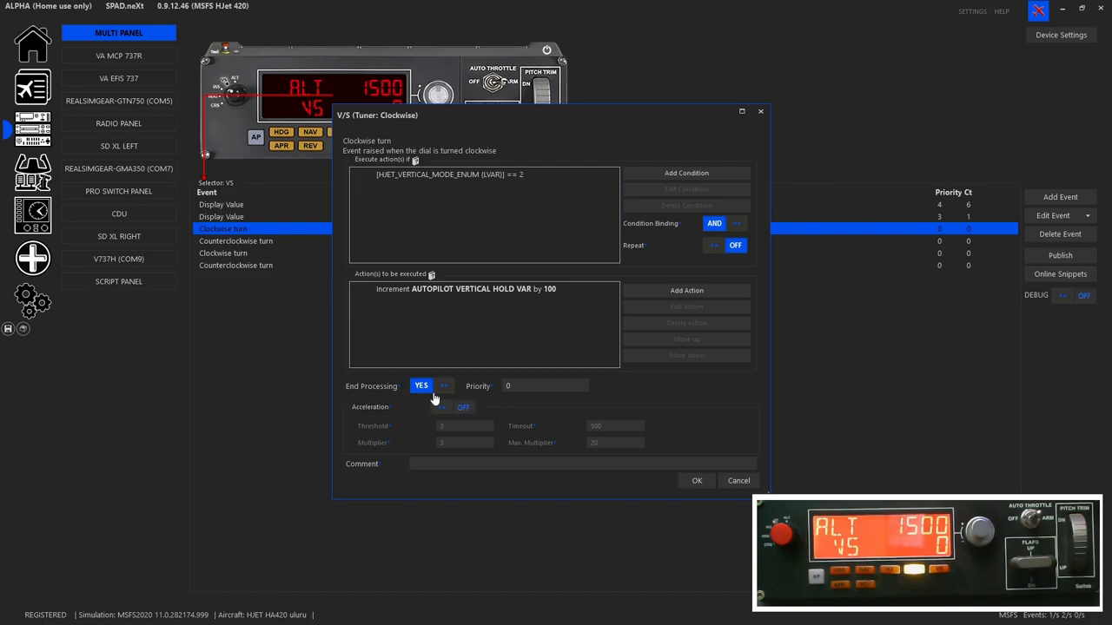
pyautogui.moveTo(451, 398)
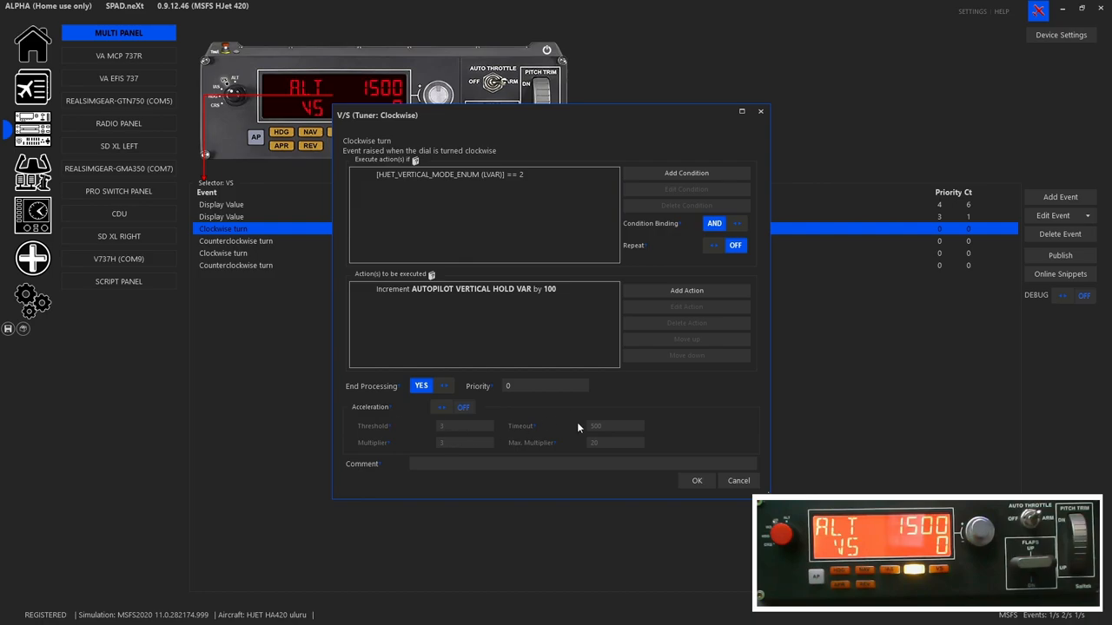
# - Show the VS counterclockwise event decrementing vertical hold by 100 in vertical mode 2
pyautogui.click(696, 480)
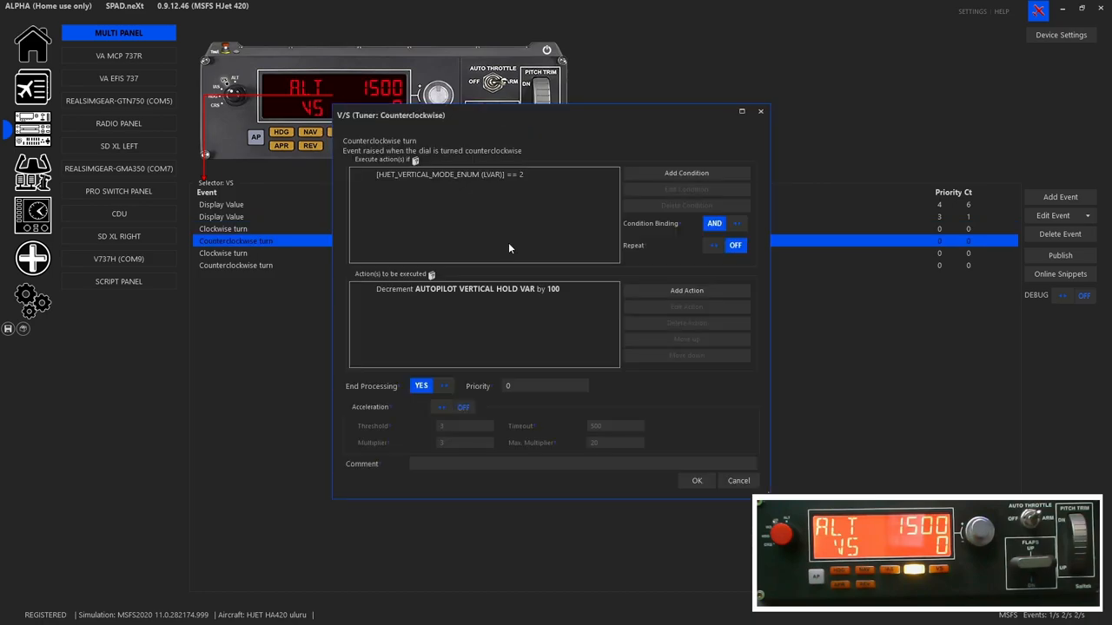
pyautogui.moveTo(435, 194)
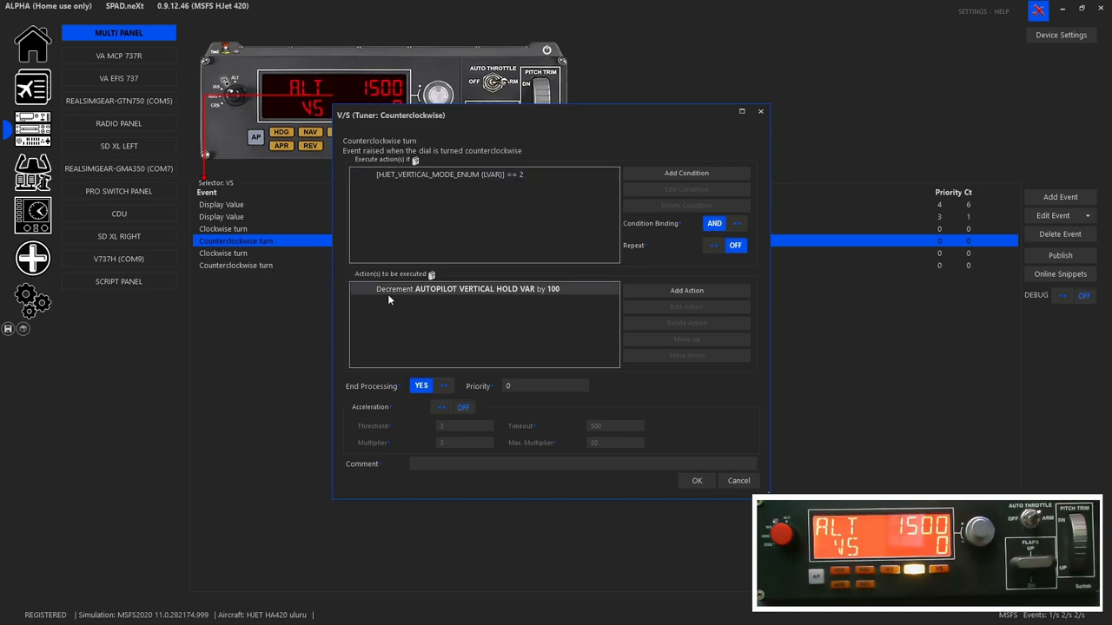
pyautogui.click(477, 289)
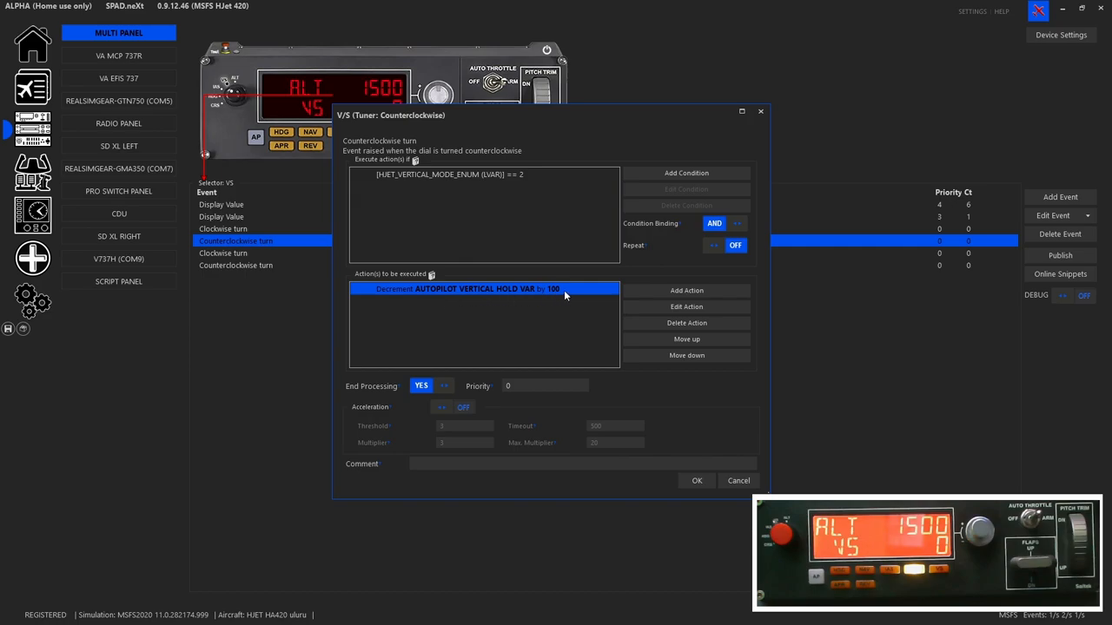
pyautogui.moveTo(775, 486)
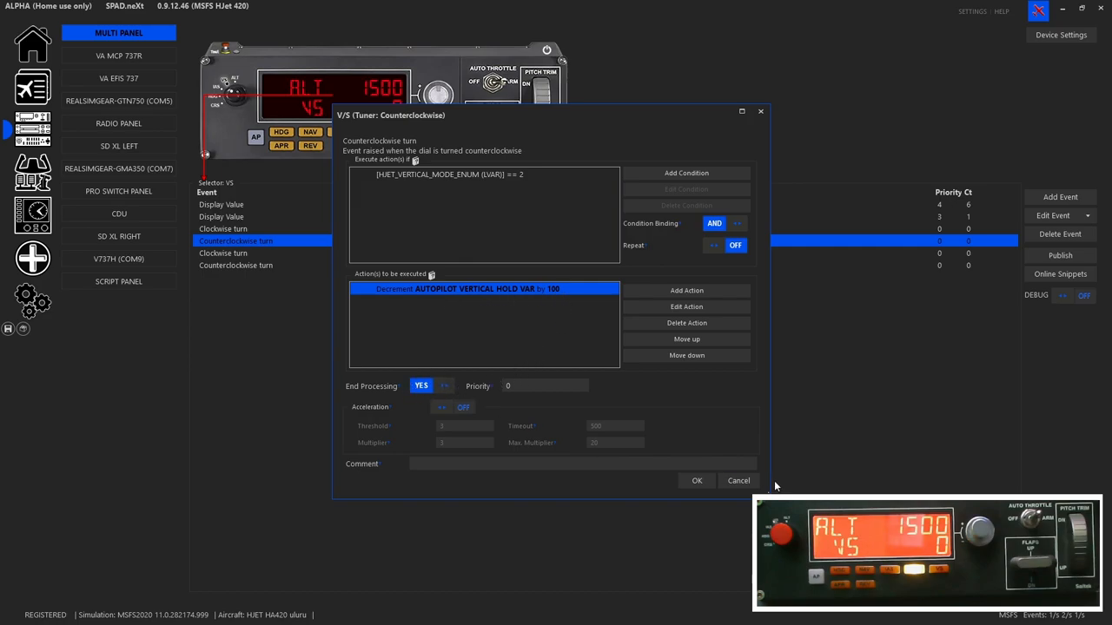
pyautogui.moveTo(738, 480)
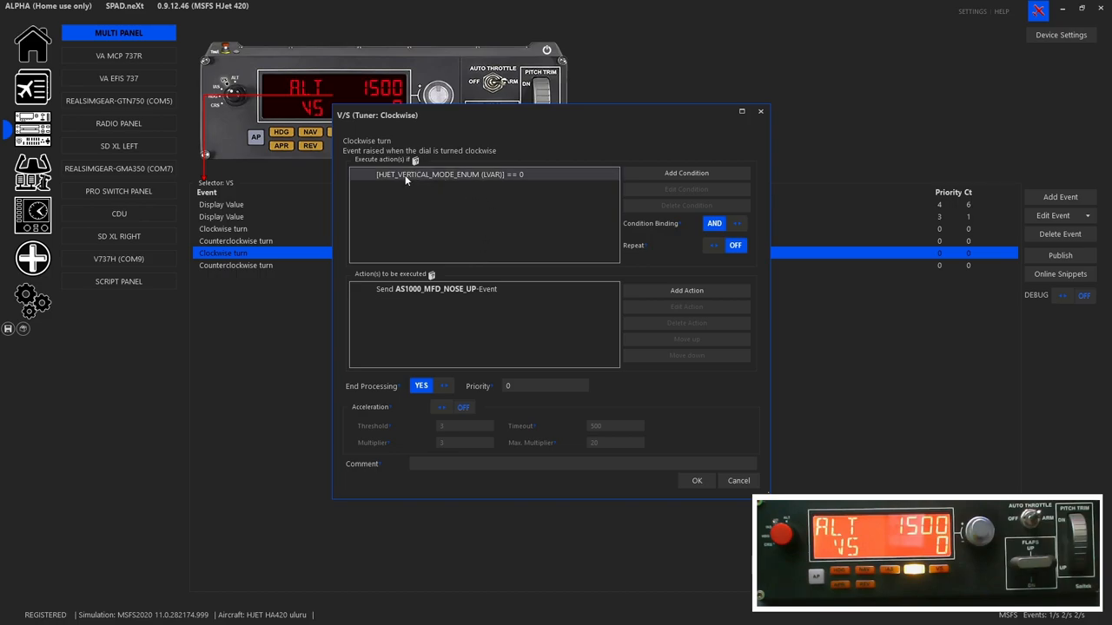
pyautogui.moveTo(495, 183)
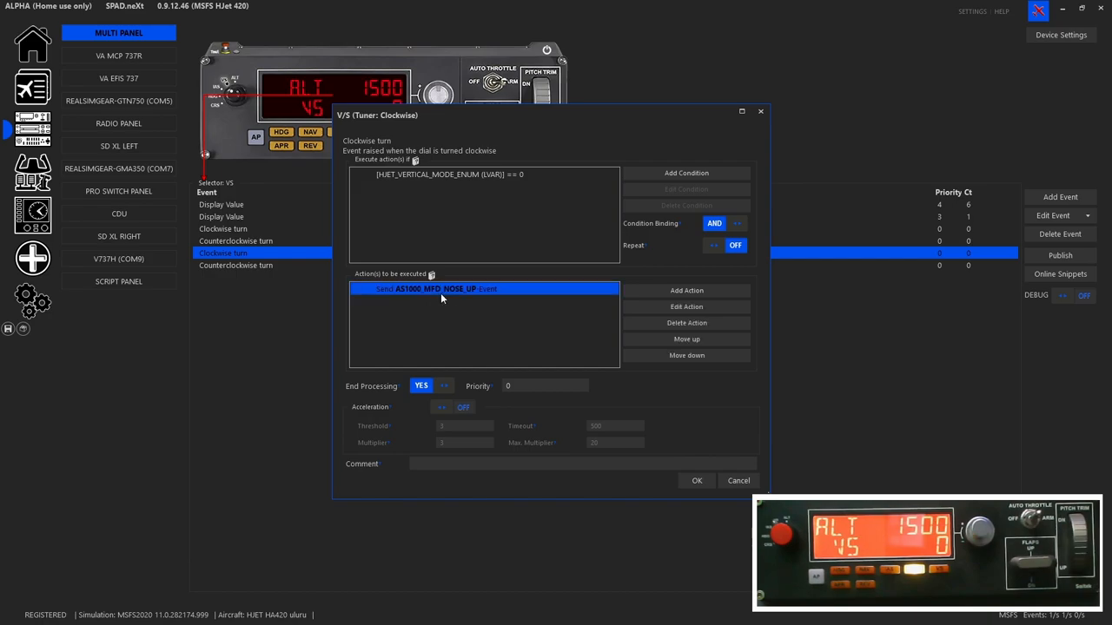
# - Make the second clockwise event send AS1000_MFD_NOSE_UP when vertical mode is 0
pyautogui.click(686, 306)
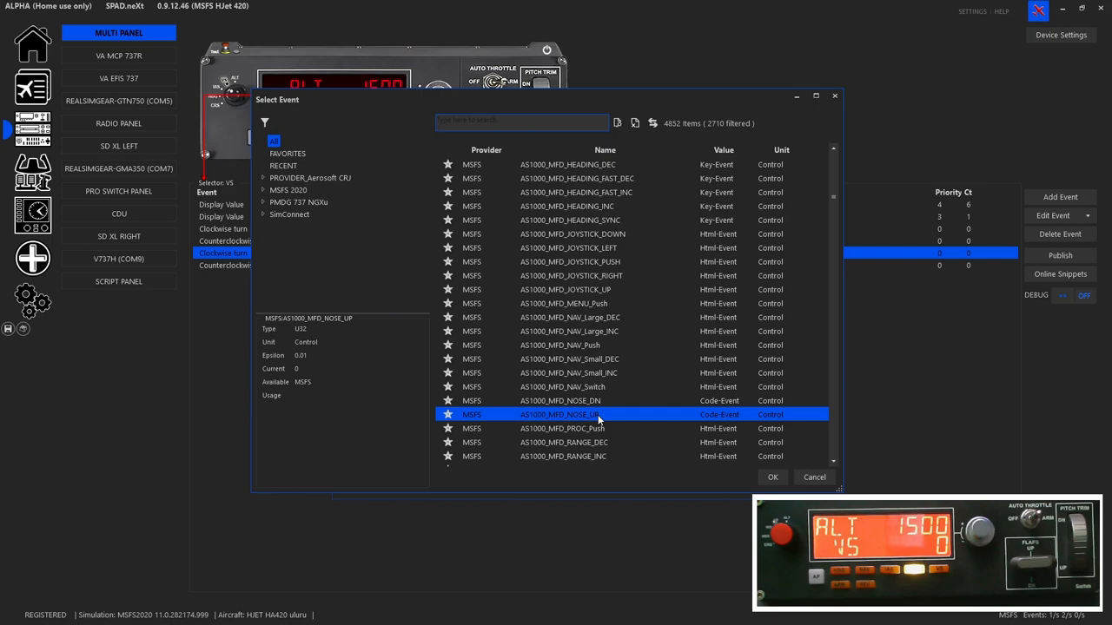
pyautogui.moveTo(662, 437)
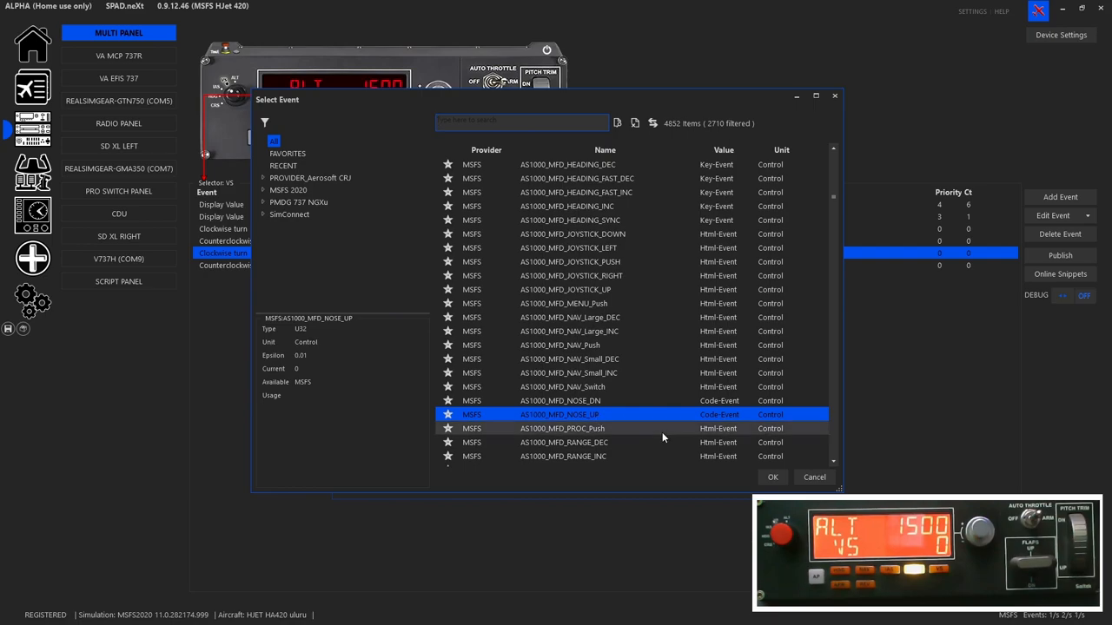
pyautogui.click(772, 476)
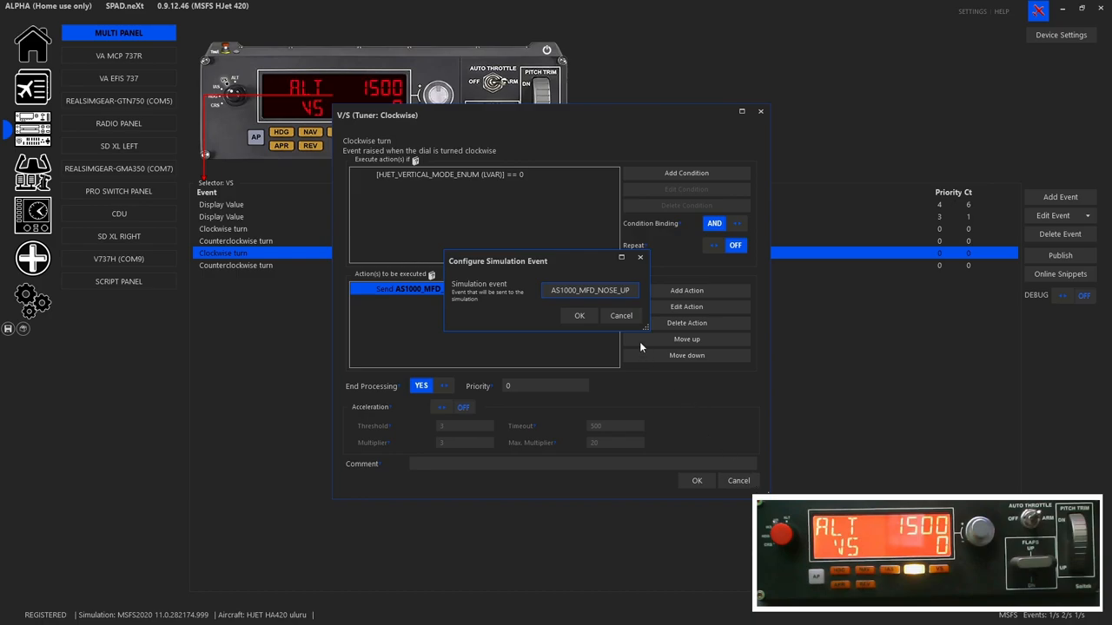
# - Confirm the event dialogs and list the pitch trim wheel's nose up/down events
pyautogui.click(579, 315)
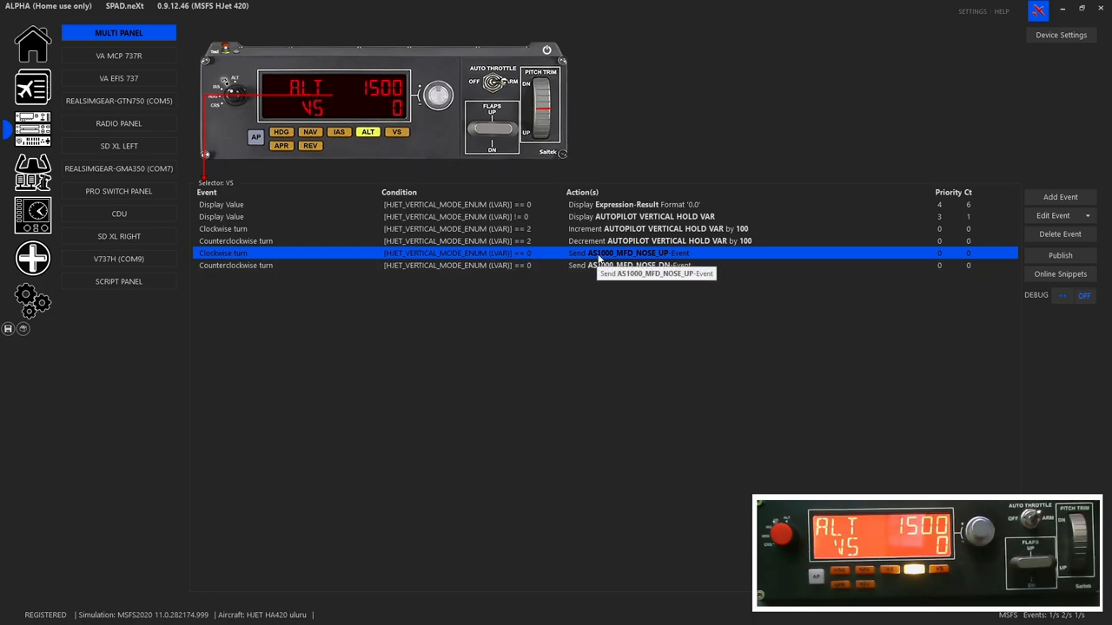
pyautogui.moveTo(656, 264)
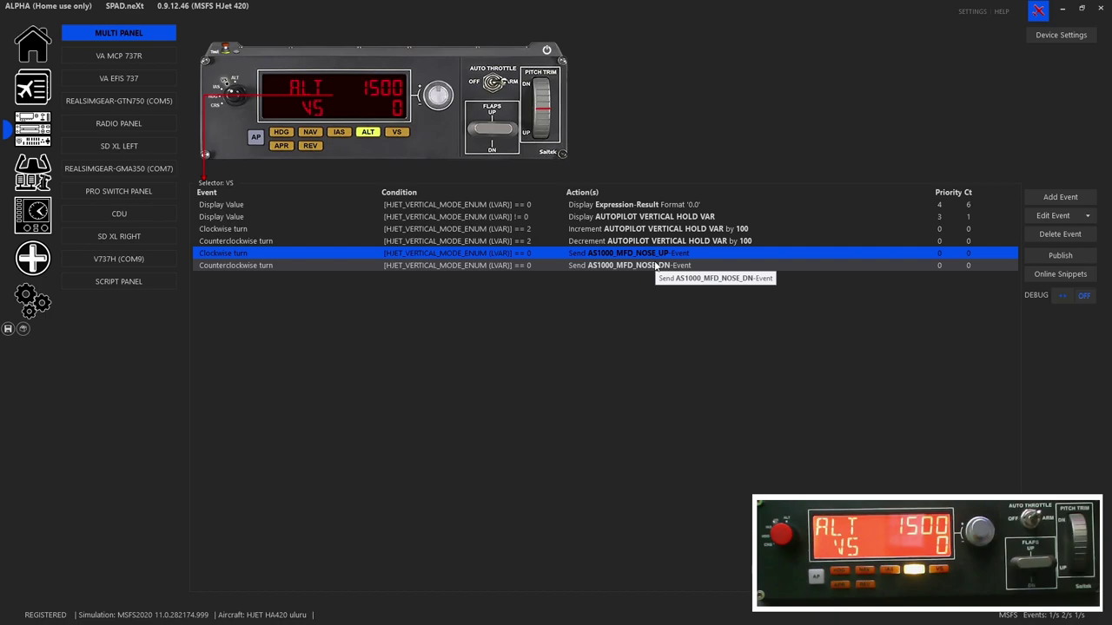
pyautogui.click(541, 113)
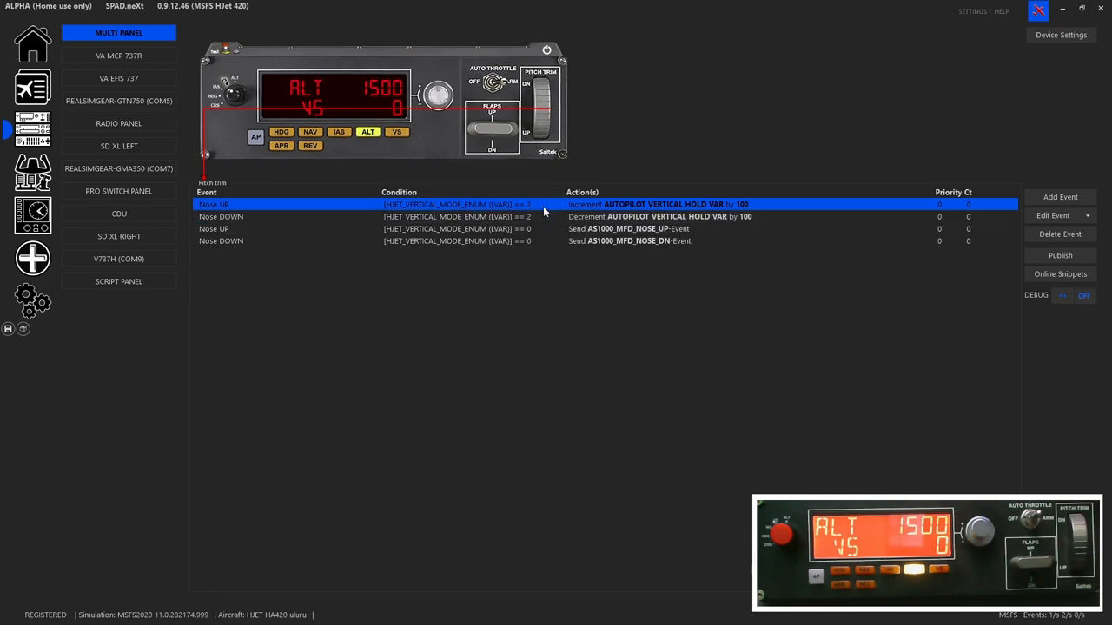
pyautogui.moveTo(633, 224)
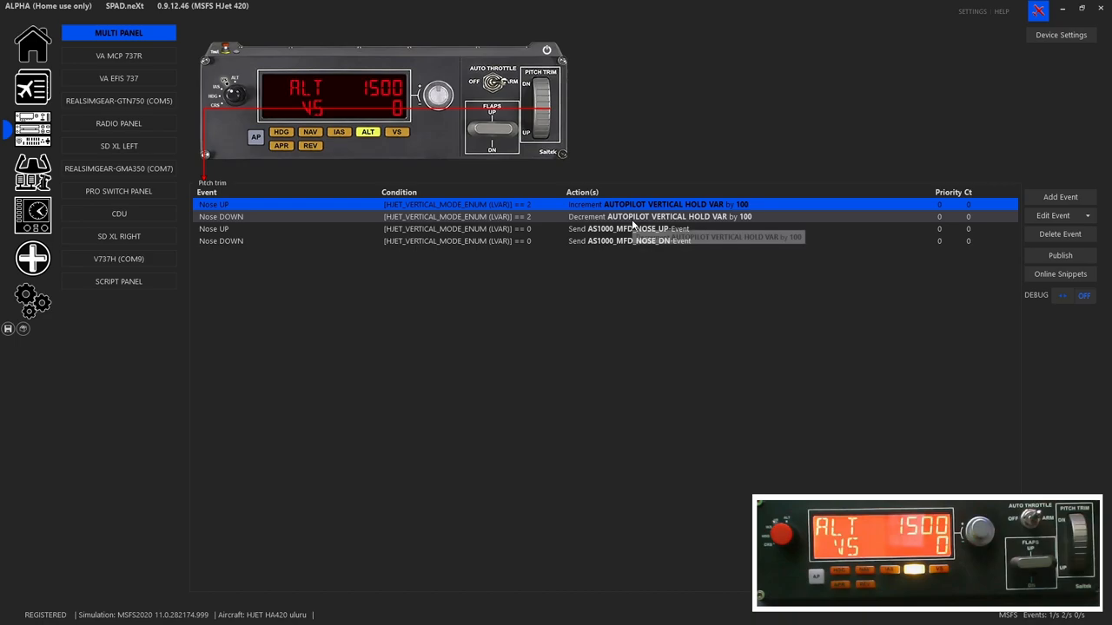
pyautogui.moveTo(548, 229)
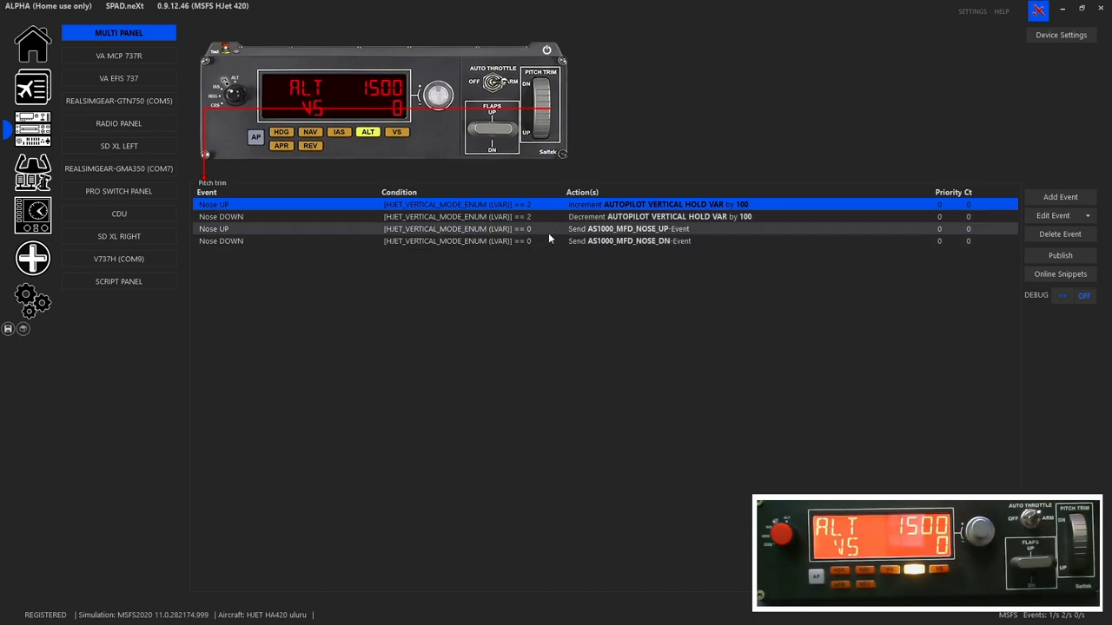
pyautogui.moveTo(629, 232)
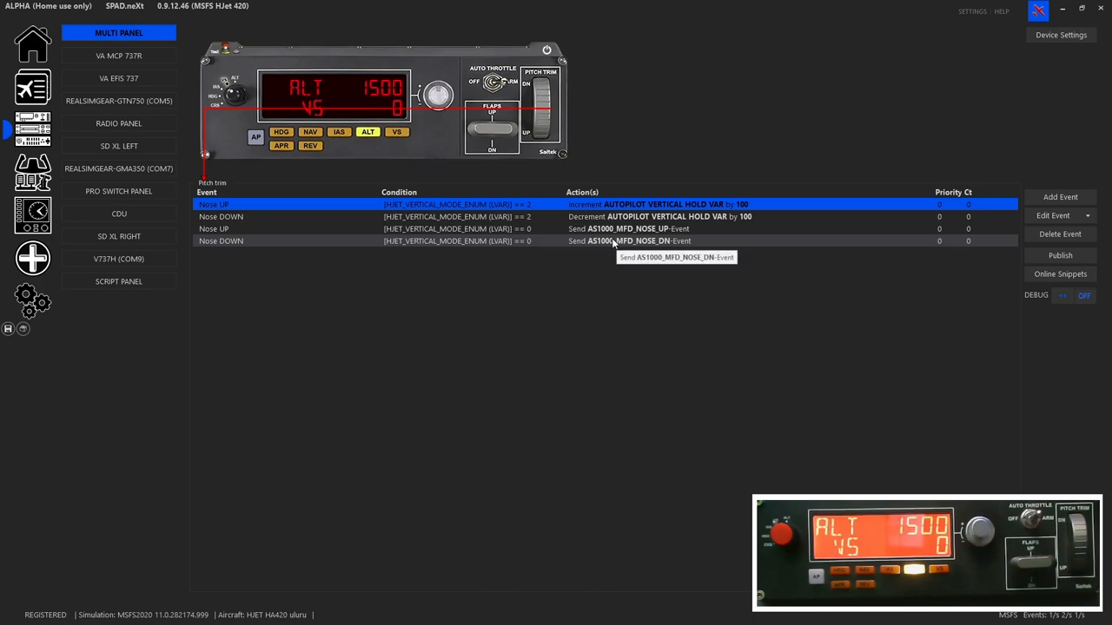
# - Review the IAS Display Value airspeed-is-Mach condition and return to the IAS event list
pyautogui.click(339, 131)
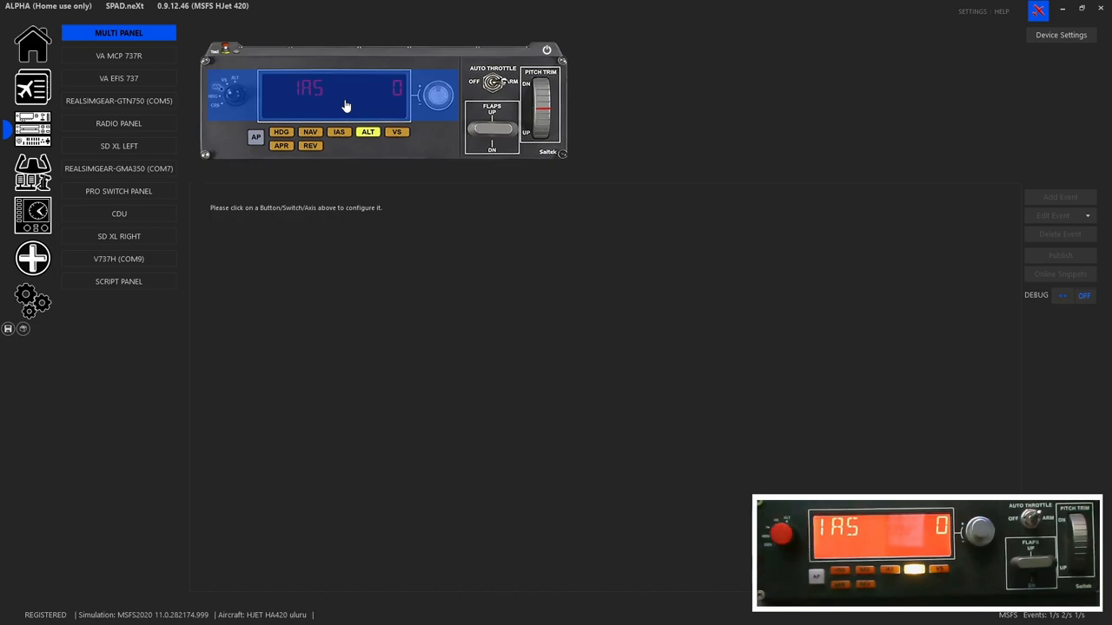
pyautogui.click(310, 88)
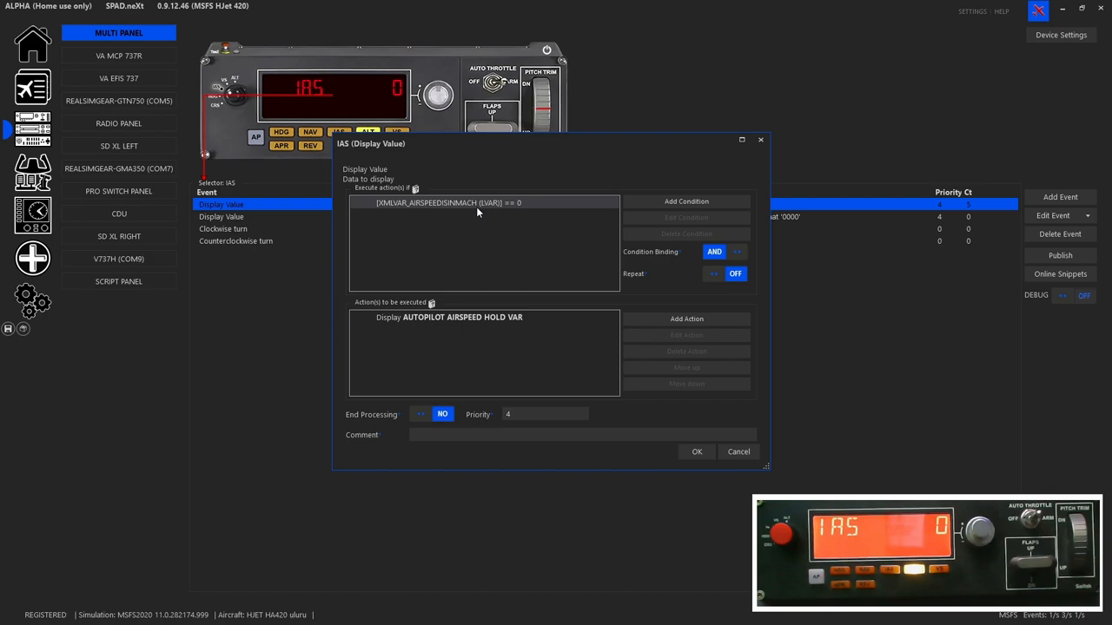
pyautogui.click(482, 202)
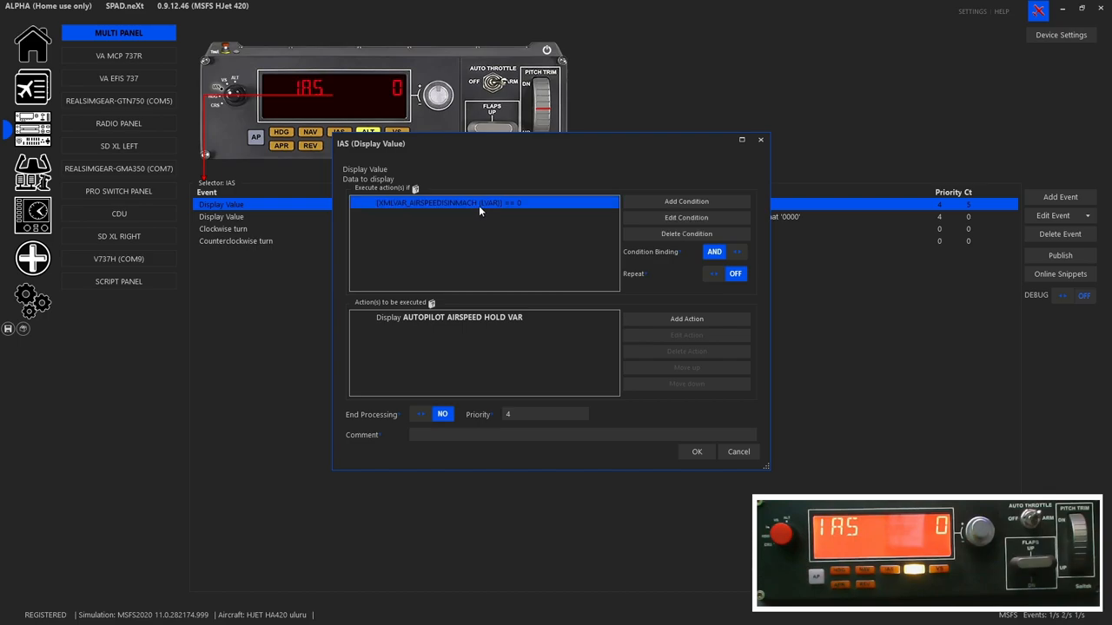
pyautogui.moveTo(408, 212)
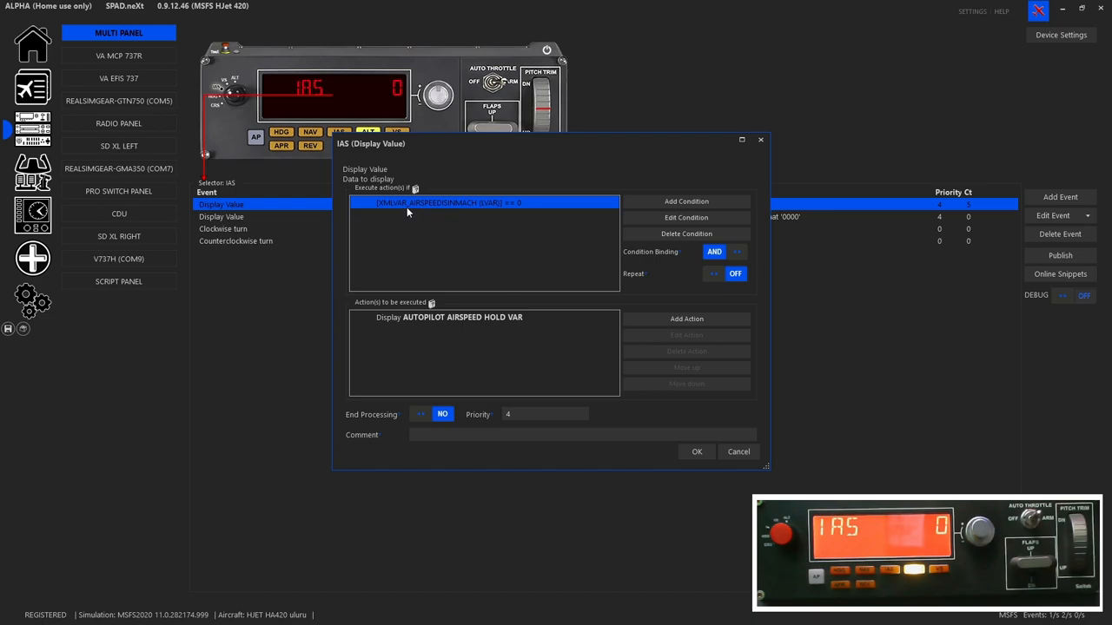
pyautogui.moveTo(466, 250)
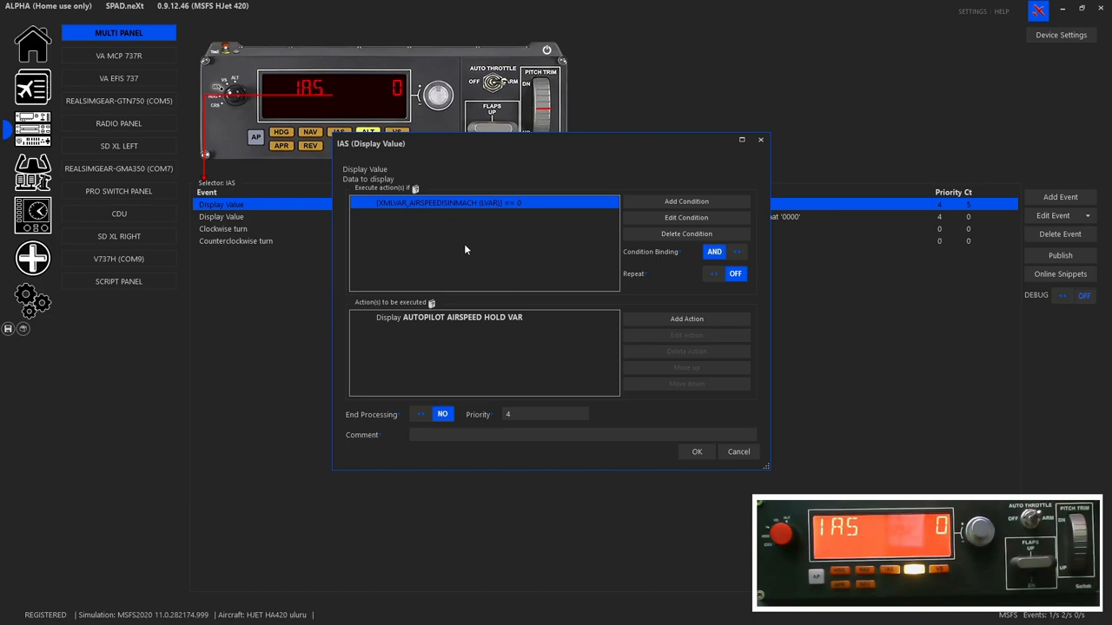
pyautogui.moveTo(486, 213)
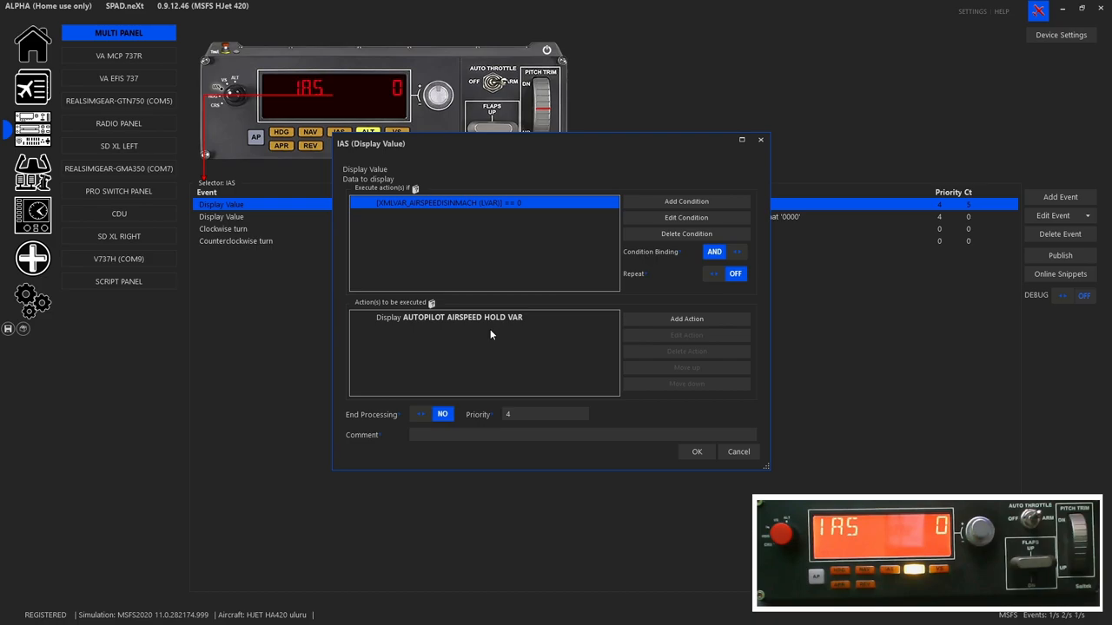
pyautogui.moveTo(588, 349)
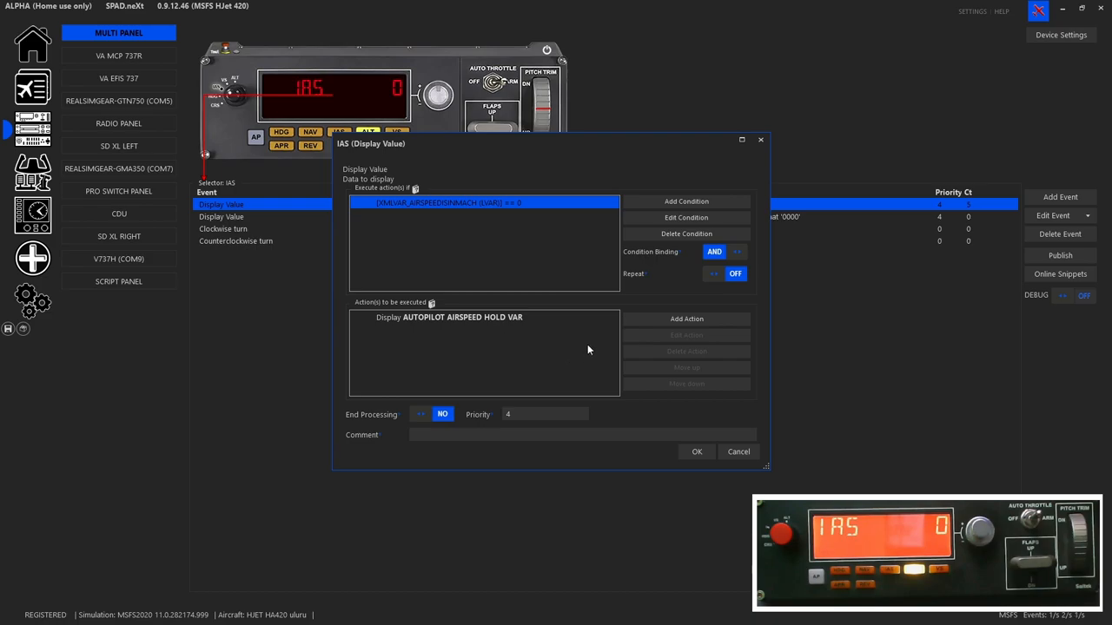
pyautogui.moveTo(738, 452)
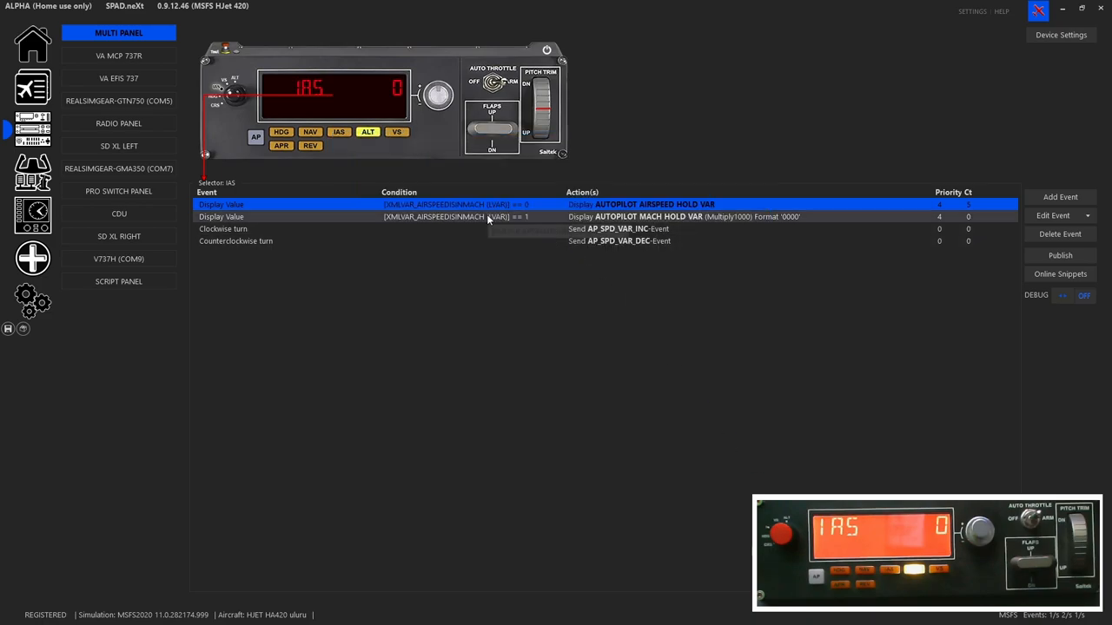
# - Inspect the Mach Display Value event for IAS, then dismiss its settings
pyautogui.doubleClick(221, 216)
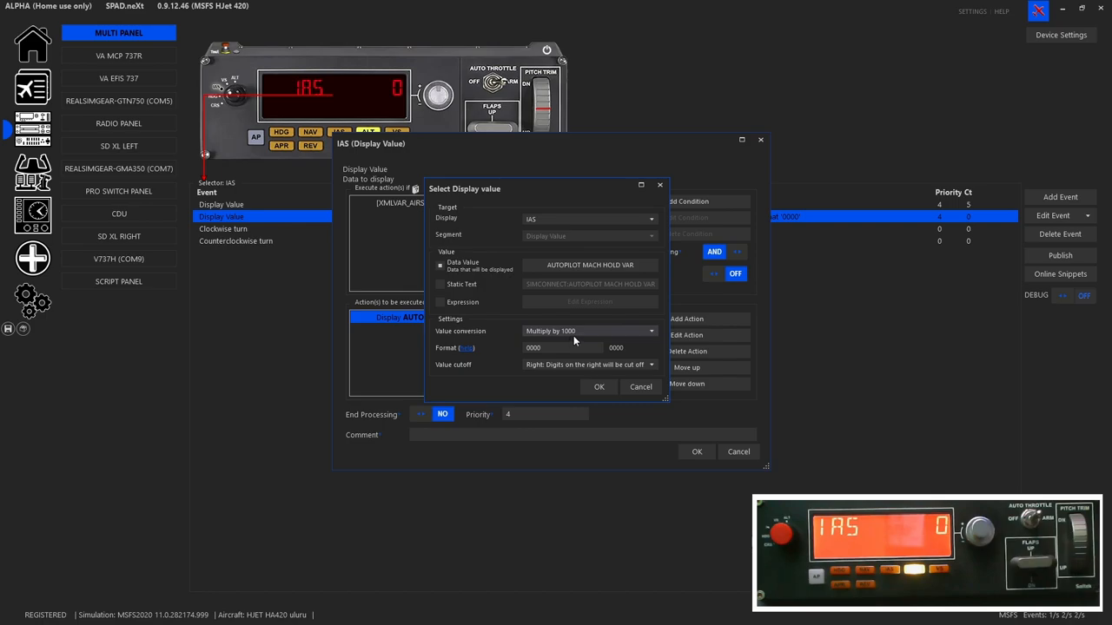
pyautogui.moveTo(556, 359)
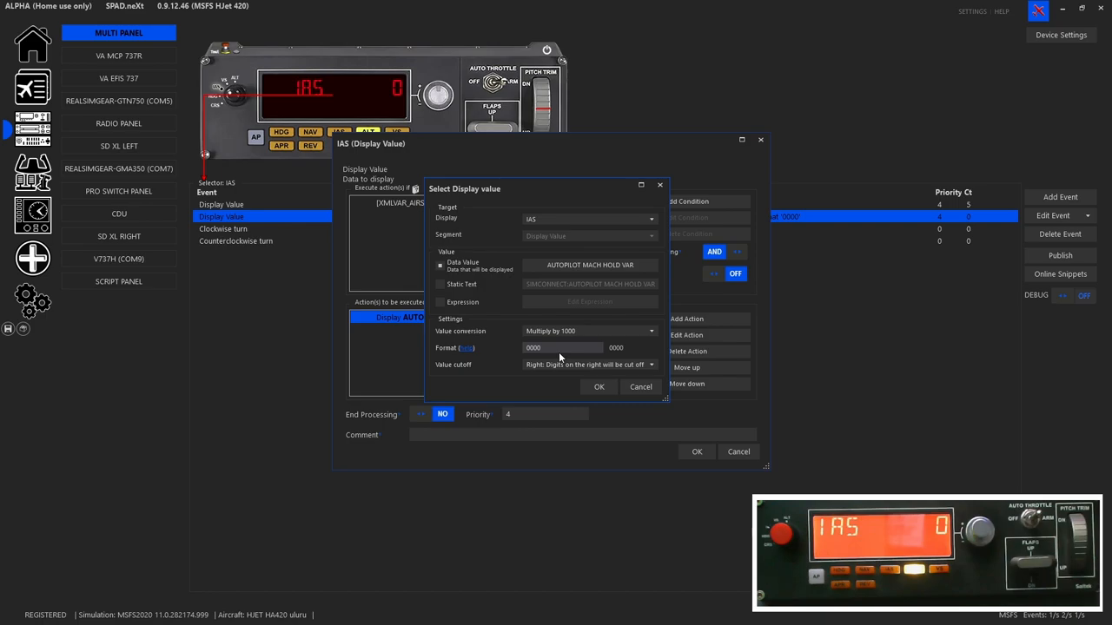
pyautogui.click(222, 228)
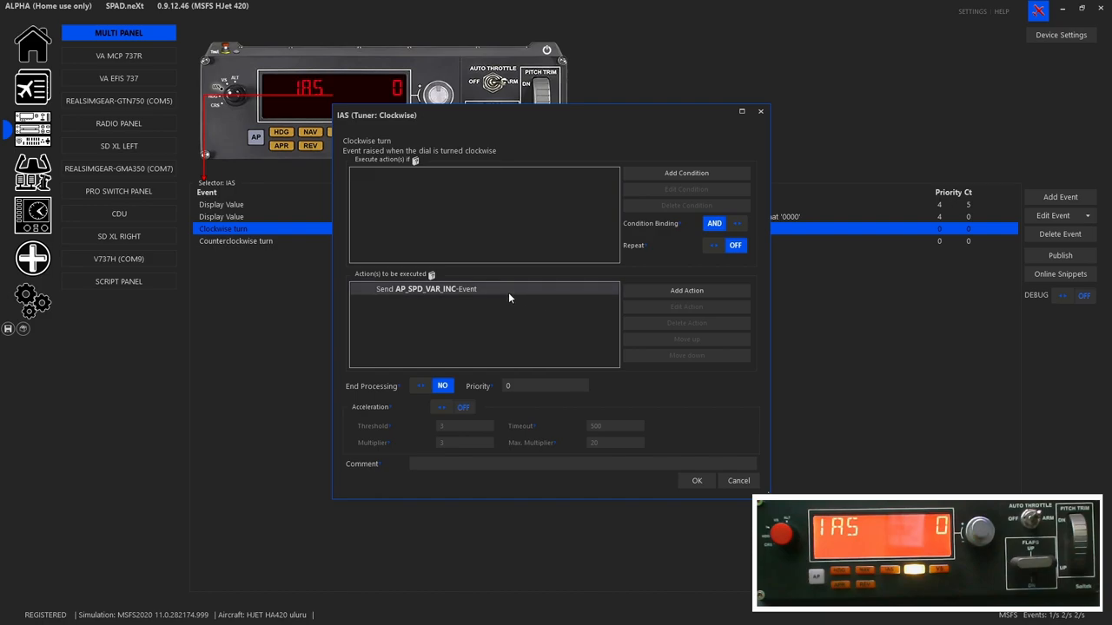
# - Close the IAS clockwise-turn event settings, leaving AP_SPD_VAR_DEC highlighted
pyautogui.click(696, 480)
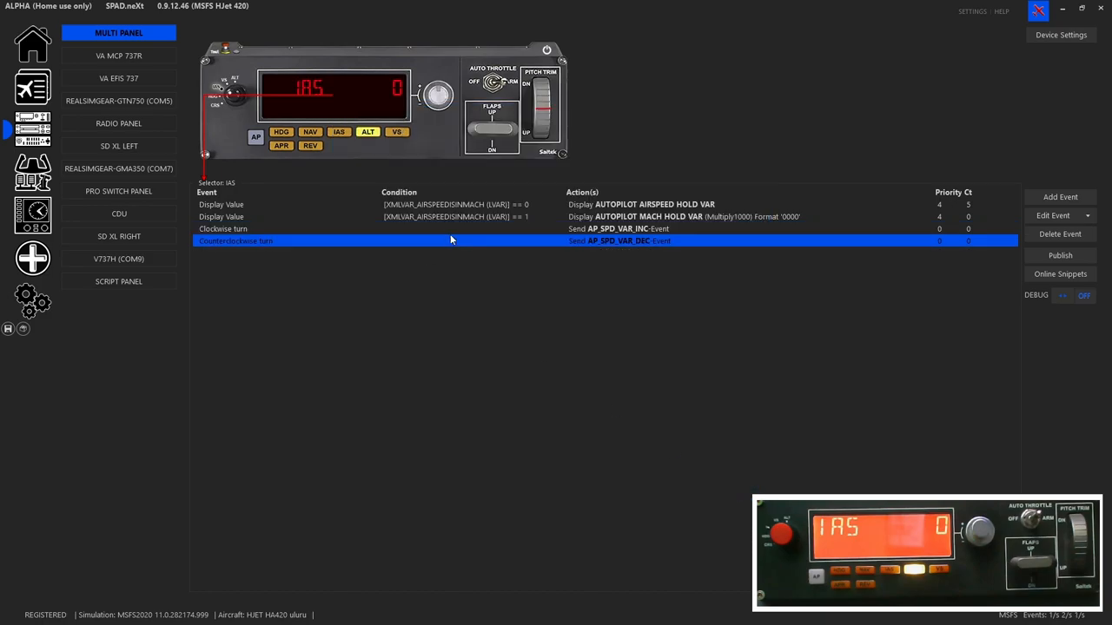
pyautogui.moveTo(454, 248)
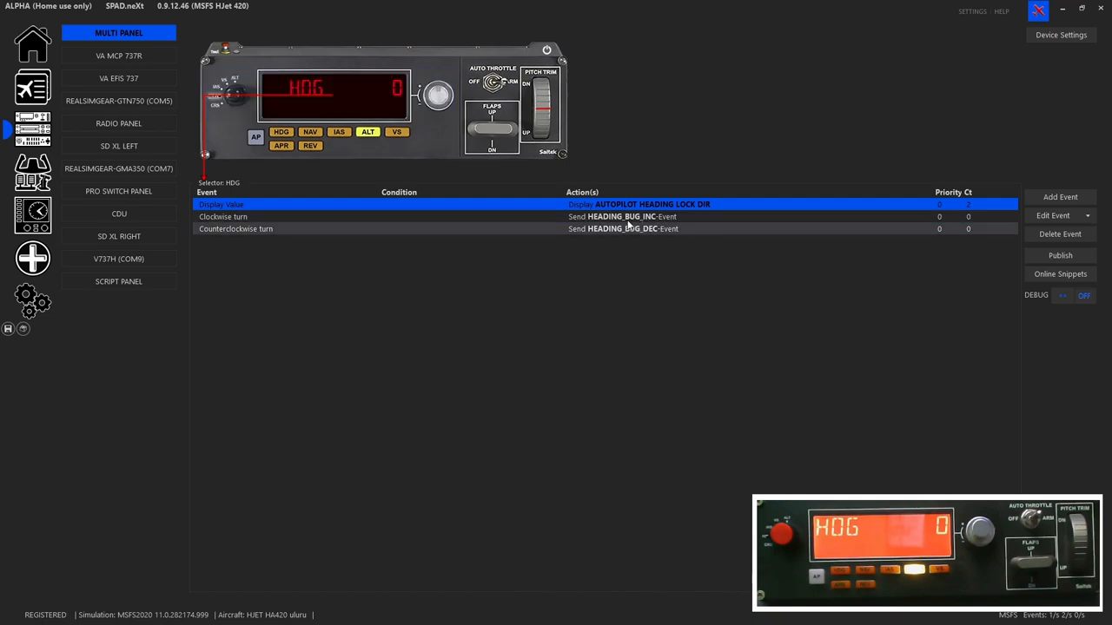
pyautogui.moveTo(700, 214)
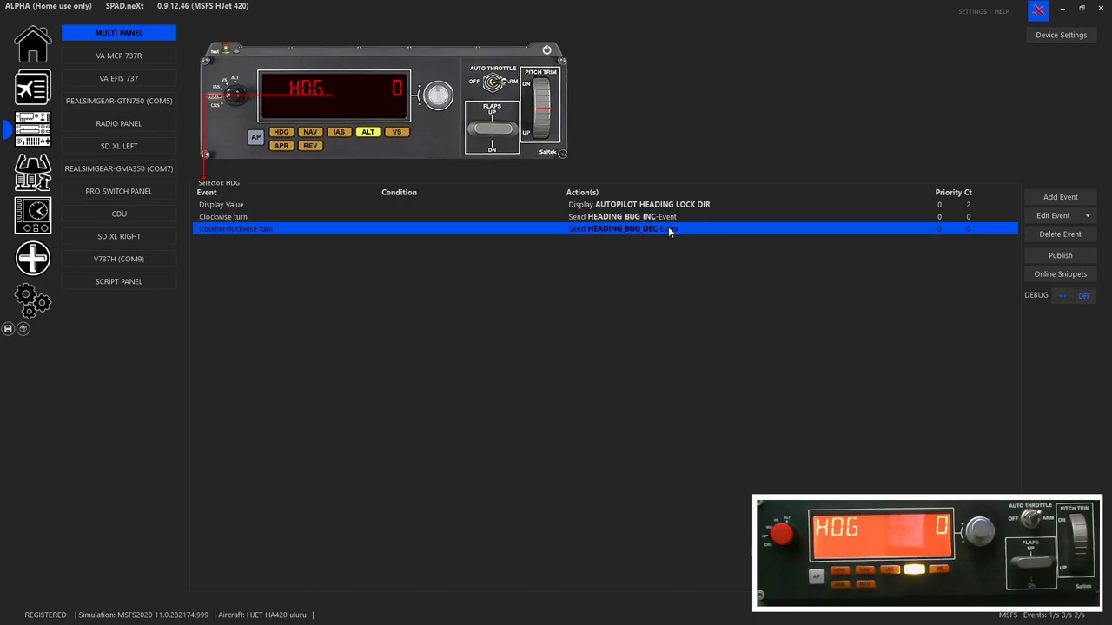
pyautogui.moveTo(676, 297)
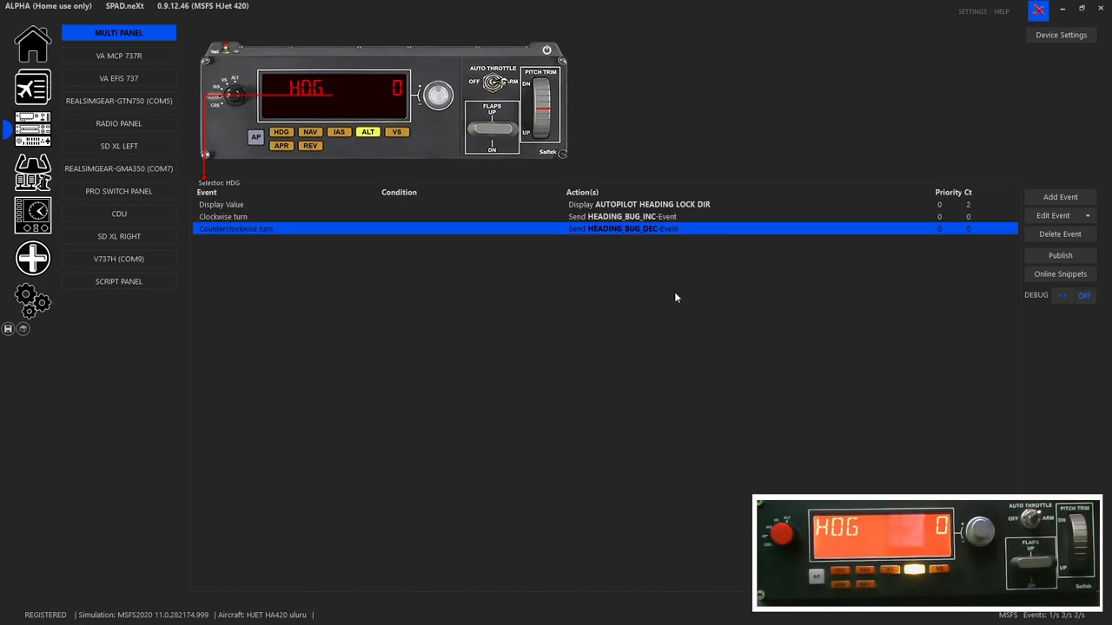
pyautogui.moveTo(655, 346)
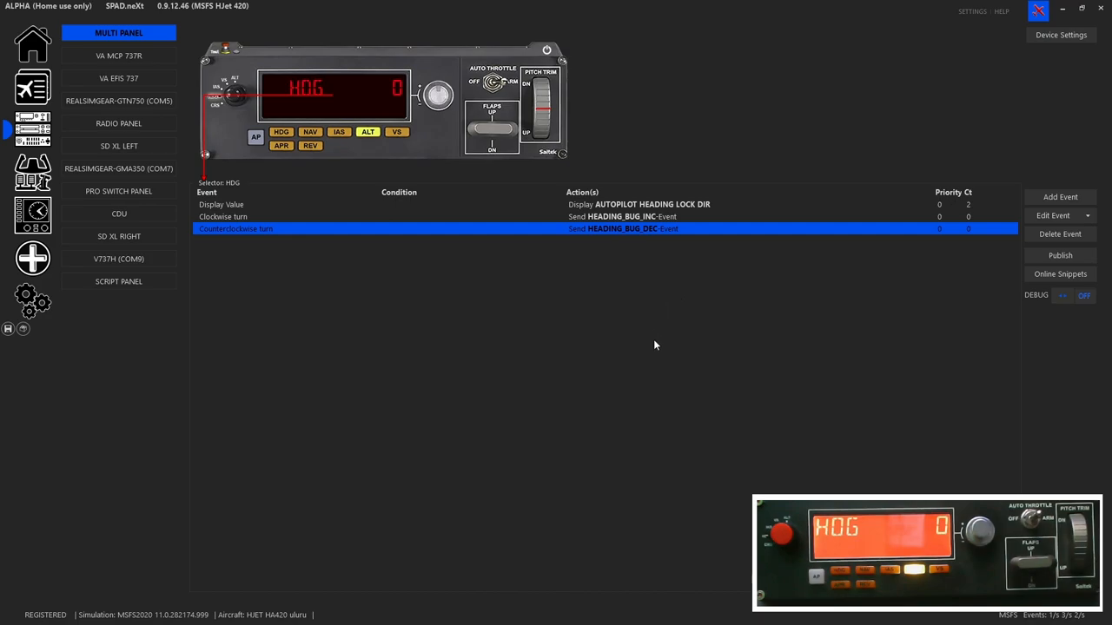
pyautogui.moveTo(281, 145)
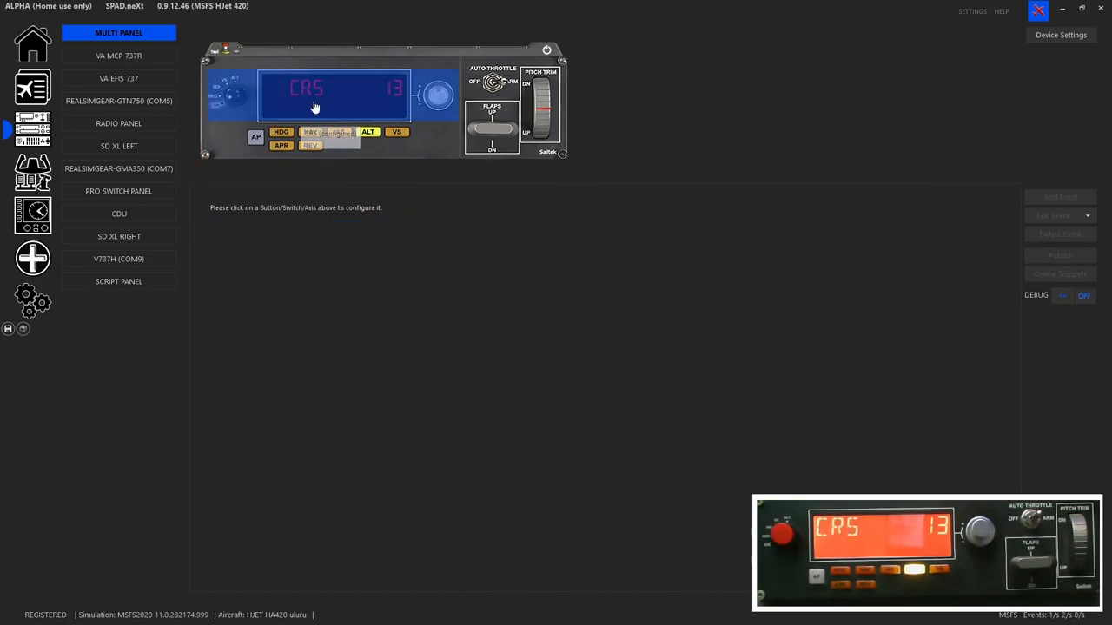
# - Show the CRS position's events: NAV OBS/GPS track display and VOR1_OBI_INC/DEC turns
pyautogui.click(315, 91)
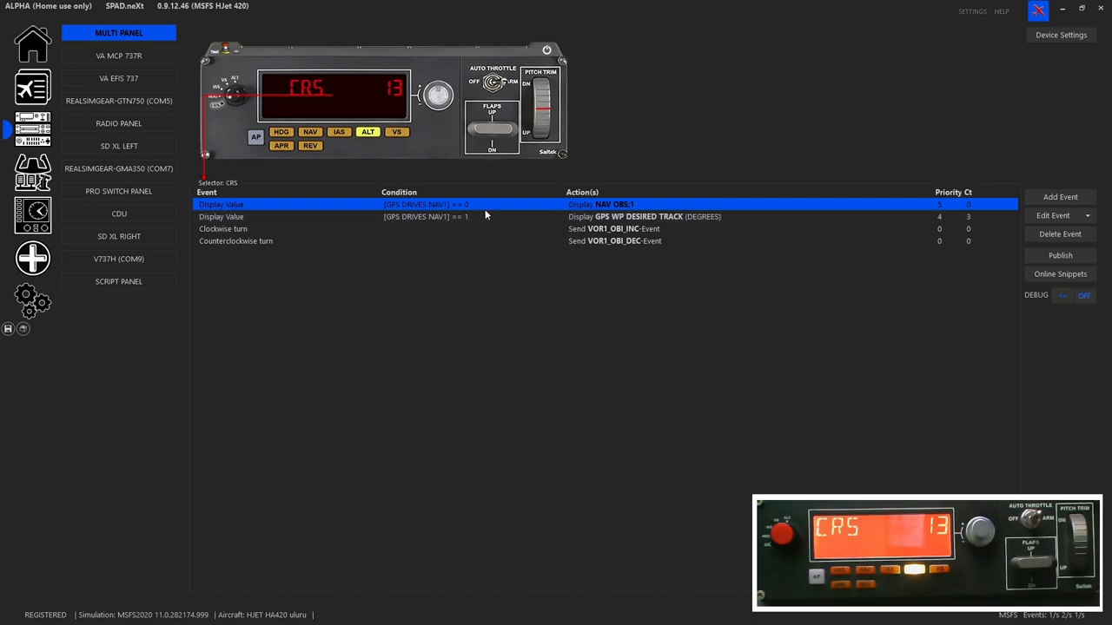
pyautogui.moveTo(650, 216)
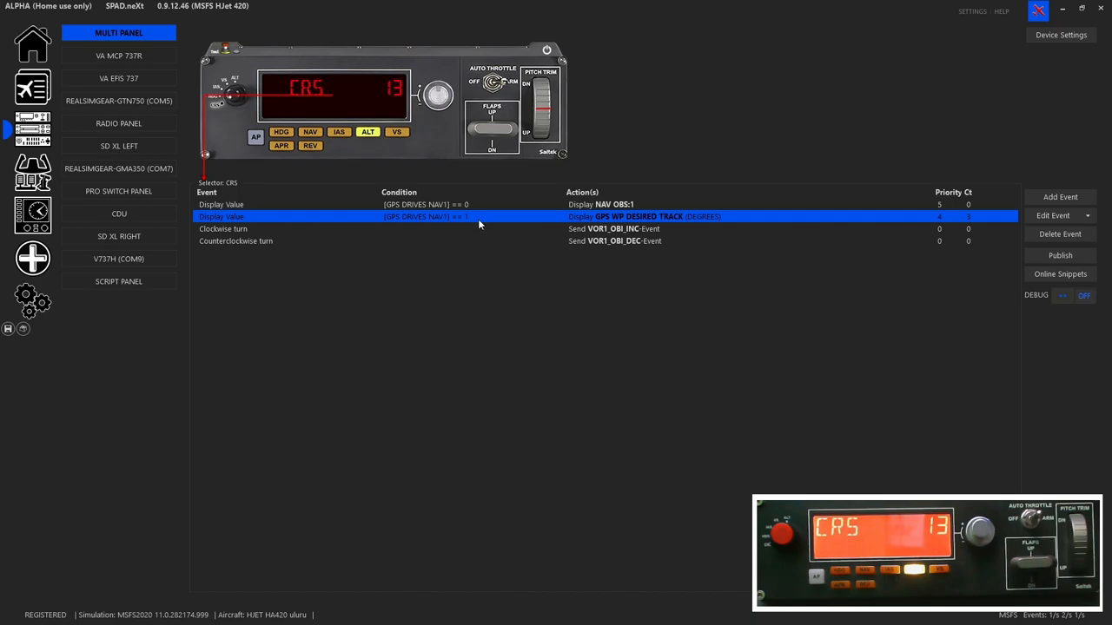
pyautogui.moveTo(580, 229)
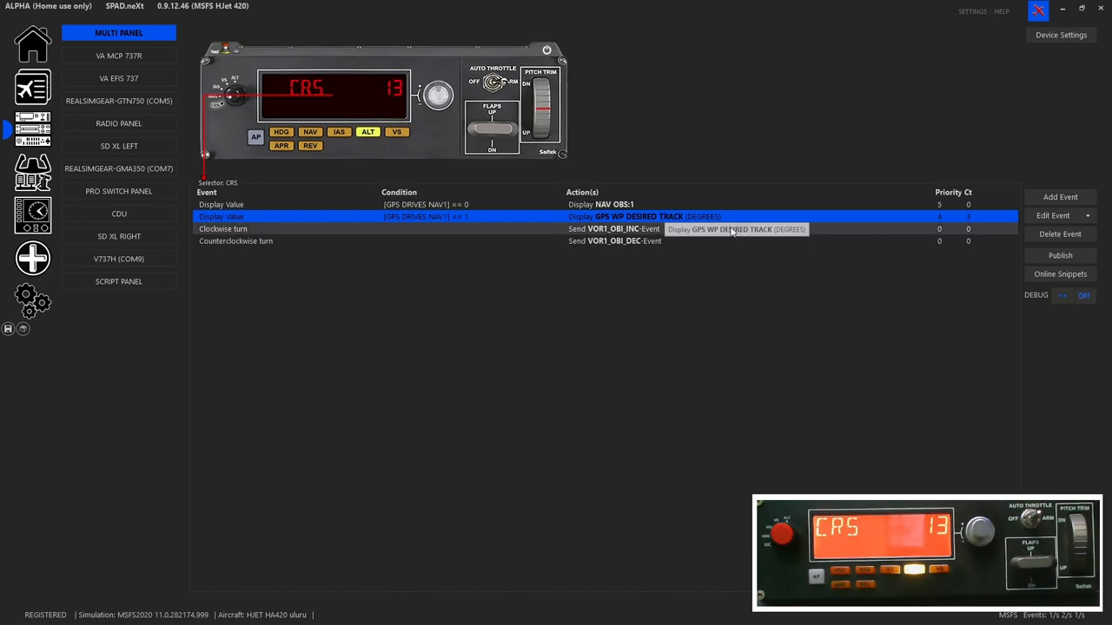
pyautogui.moveTo(719, 225)
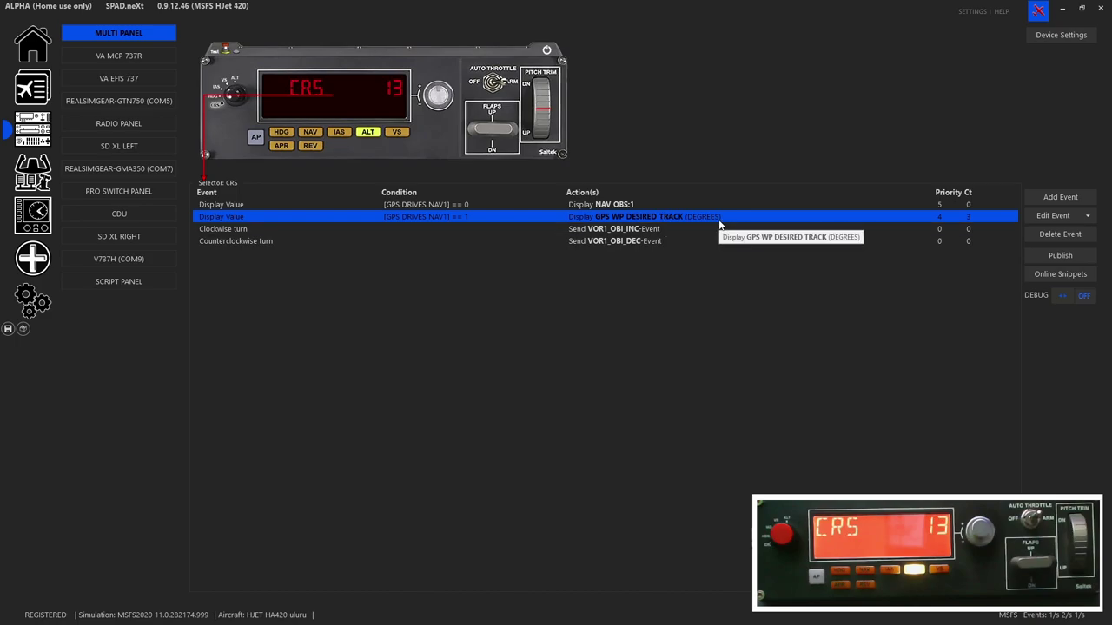
pyautogui.moveTo(723, 221)
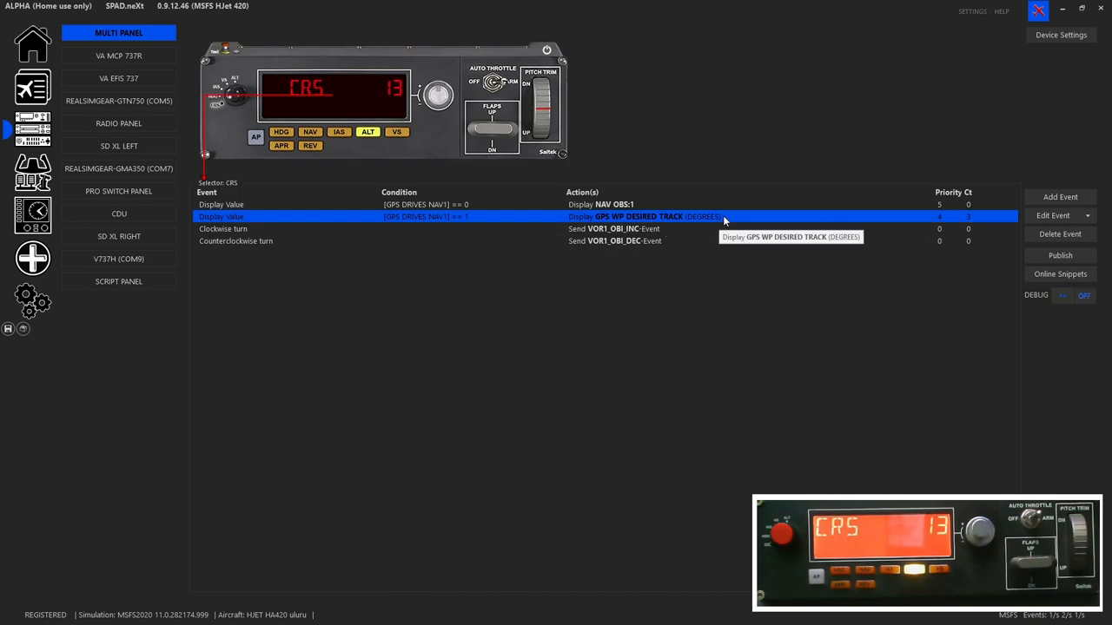
pyautogui.moveTo(725, 220)
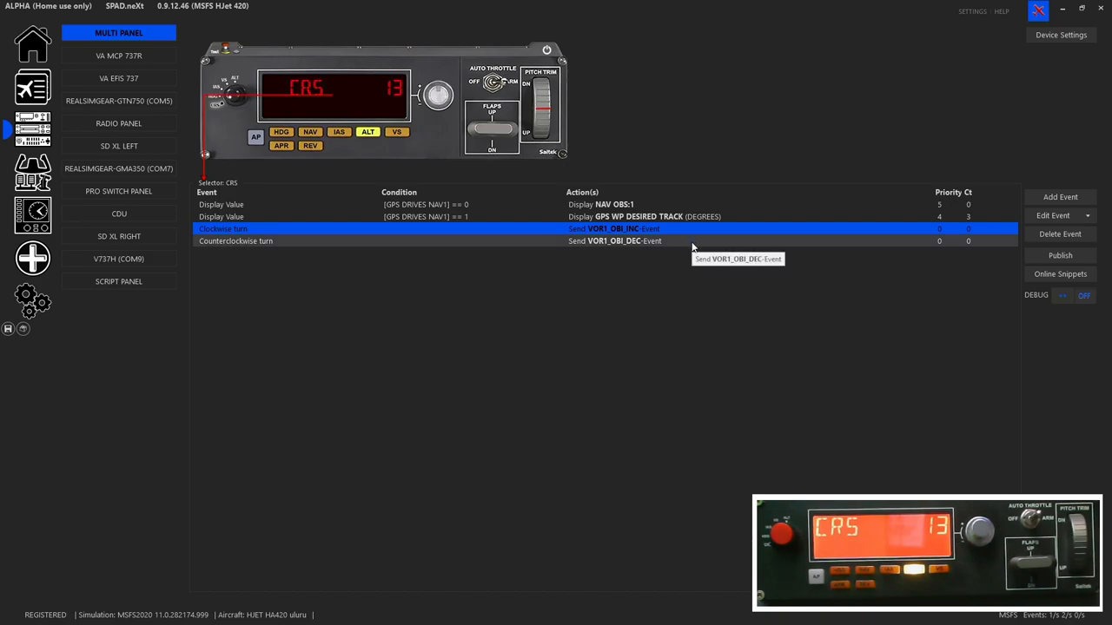
pyautogui.moveTo(692, 246)
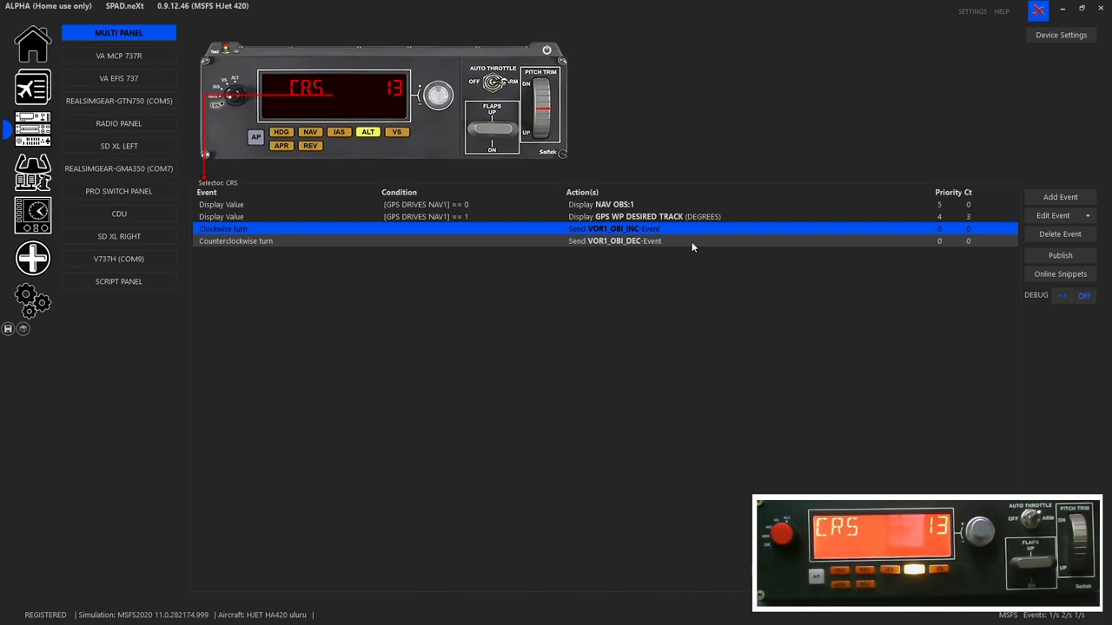
pyautogui.moveTo(421, 272)
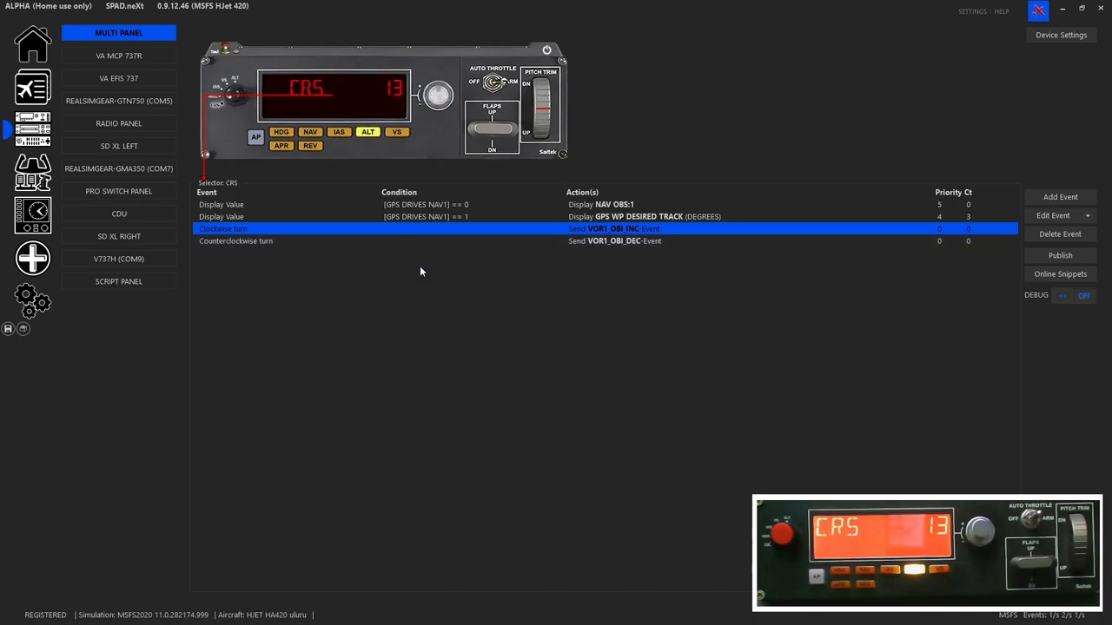
pyautogui.moveTo(397, 132)
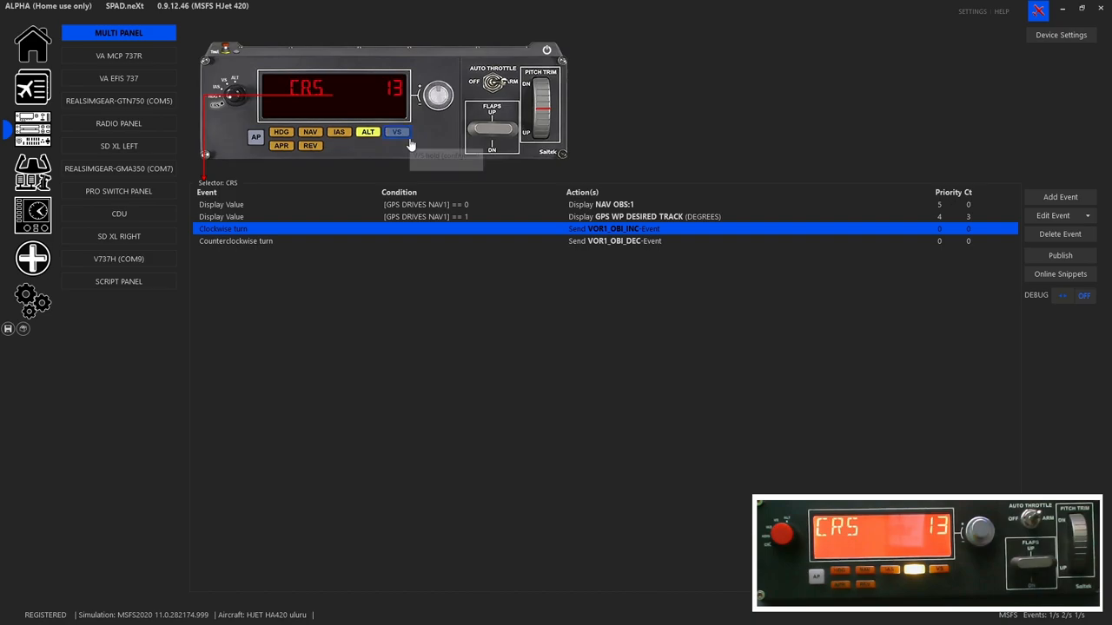
pyautogui.moveTo(248, 94)
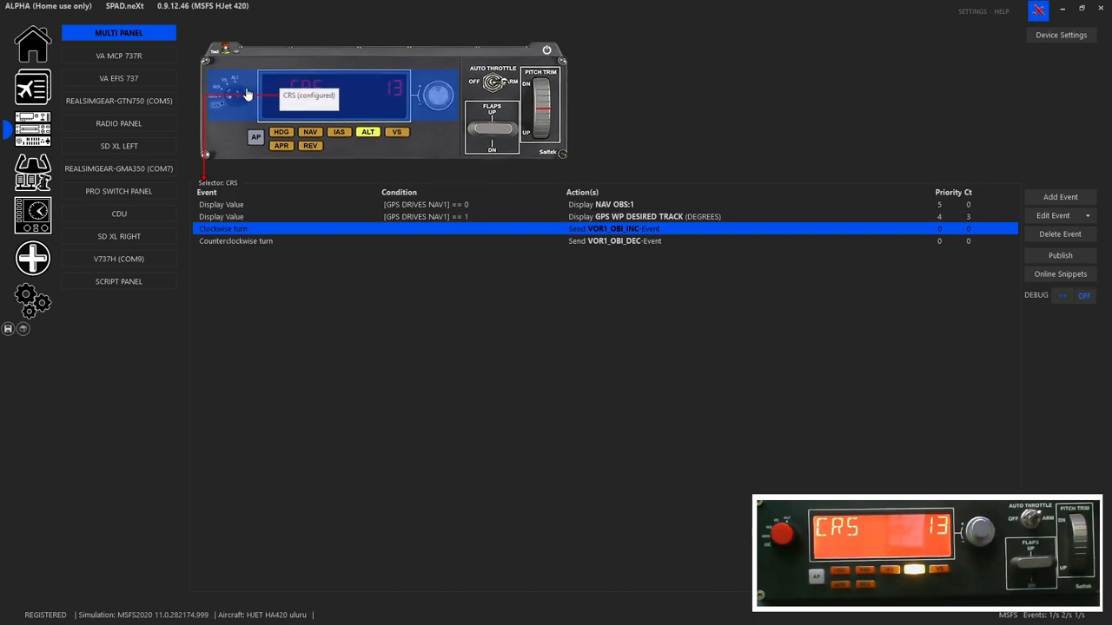
pyautogui.click(255, 137)
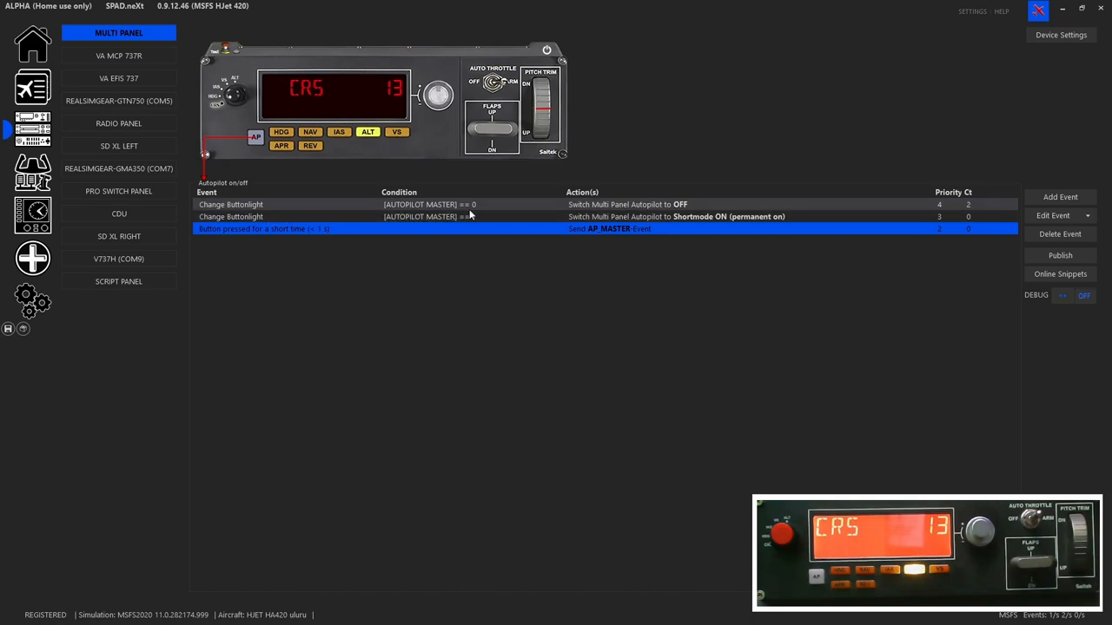
pyautogui.click(434, 217)
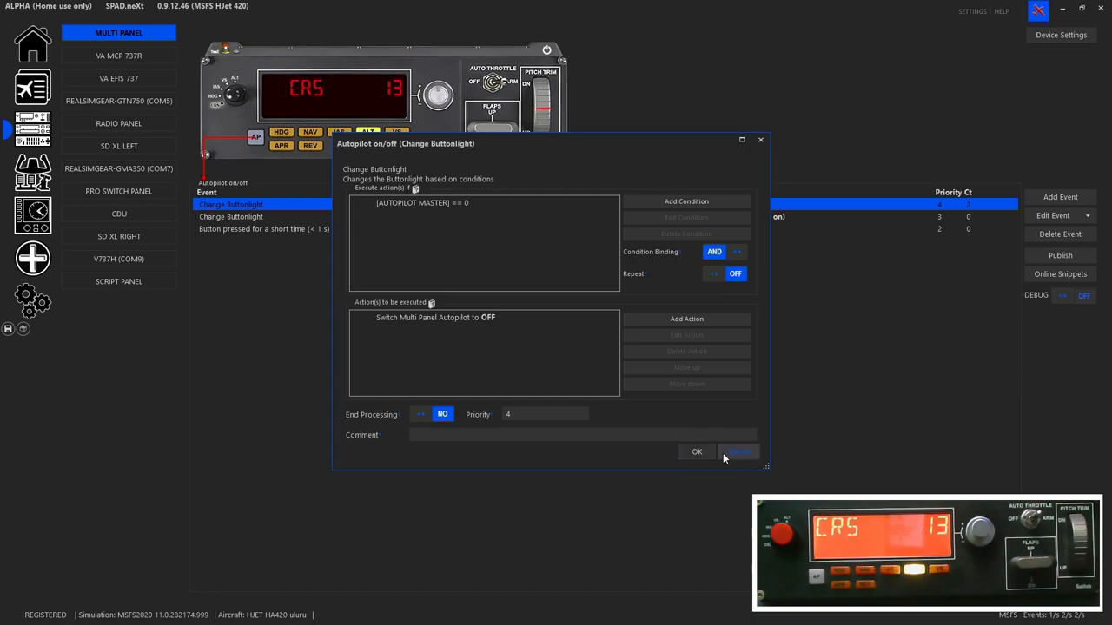
pyautogui.click(696, 452)
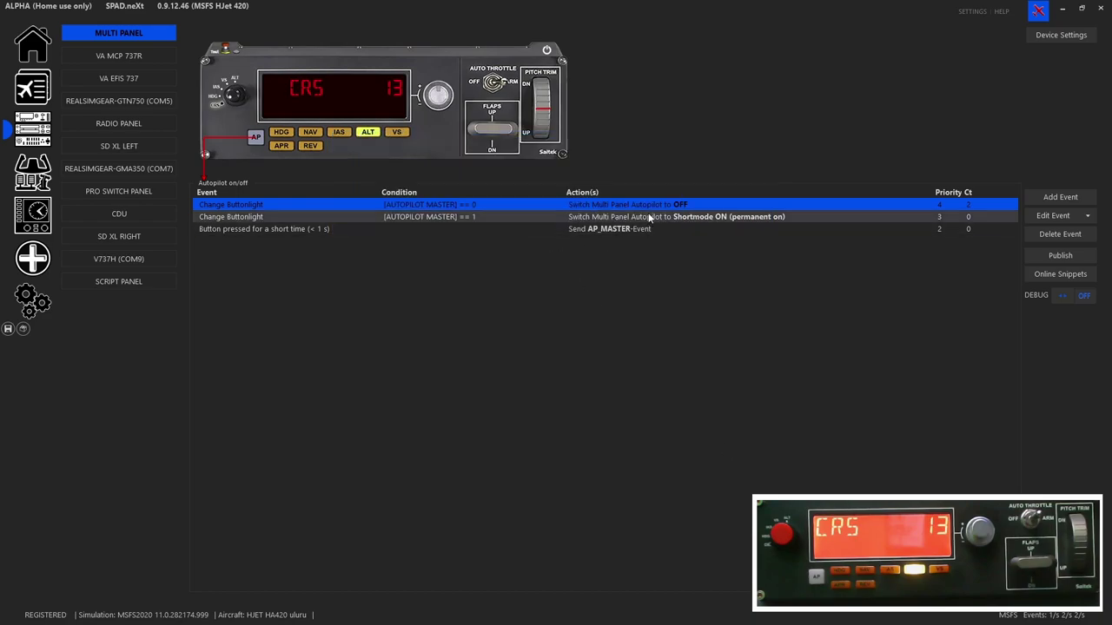
pyautogui.click(254, 137)
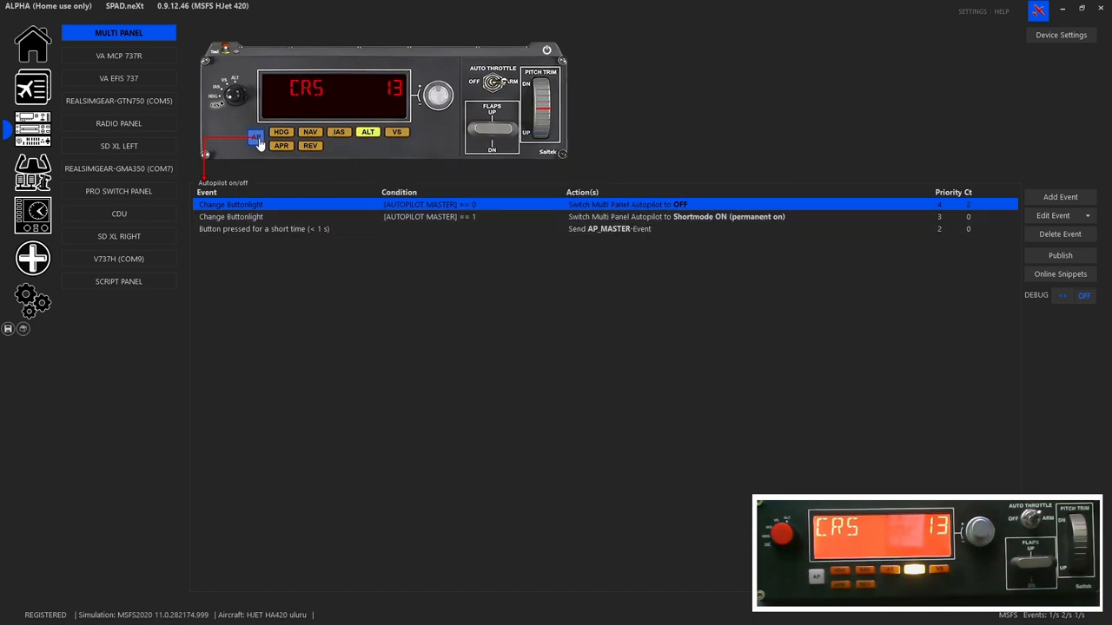
pyautogui.click(263, 229)
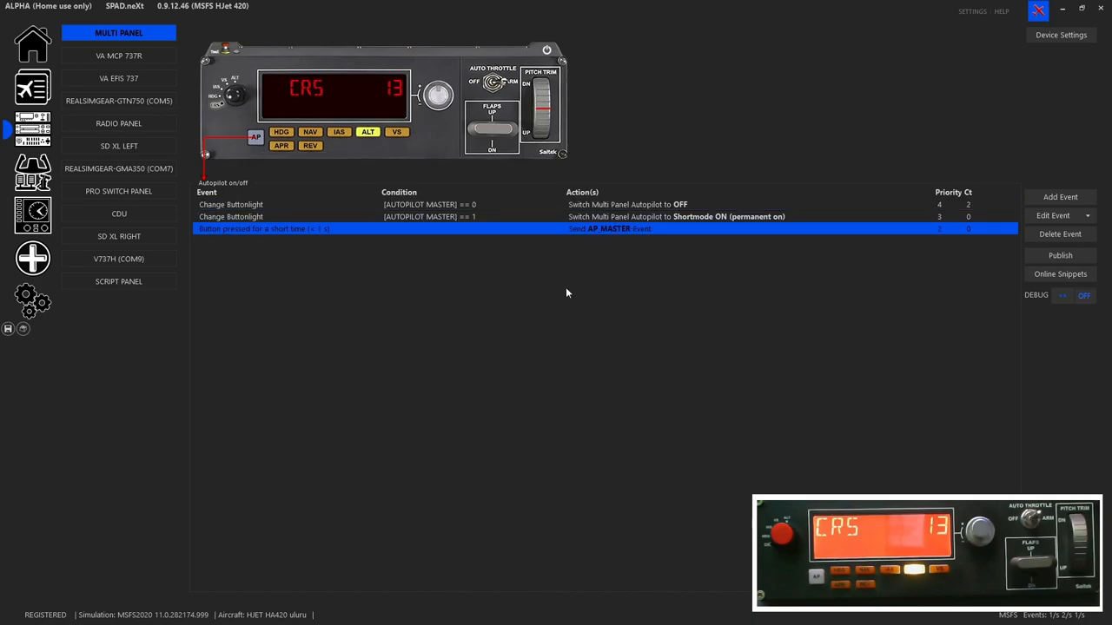
pyautogui.moveTo(511, 369)
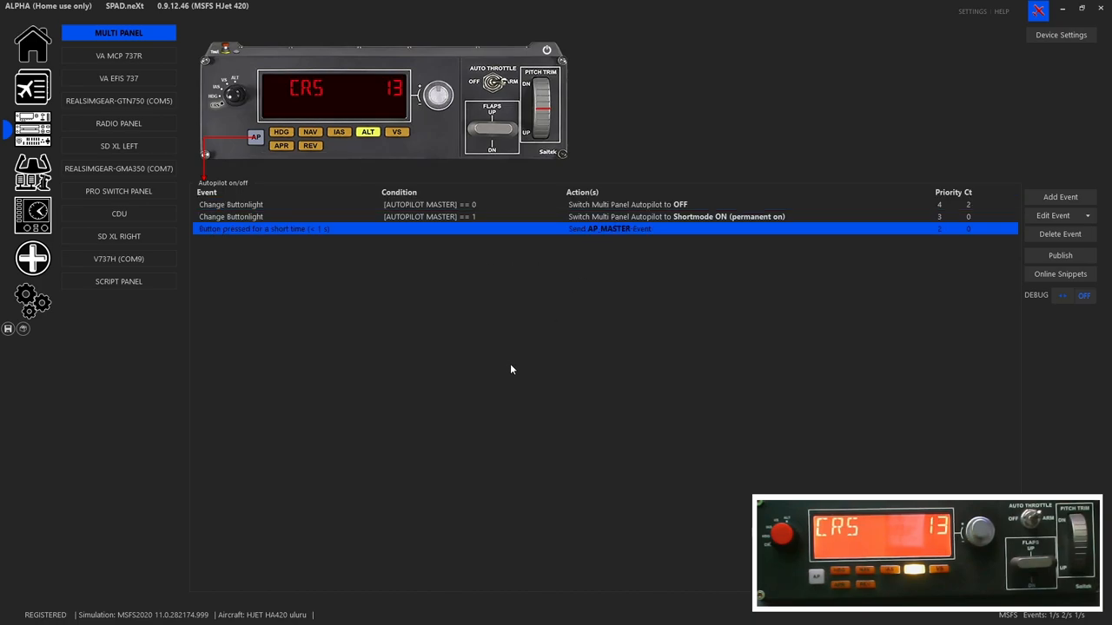
pyautogui.moveTo(636, 232)
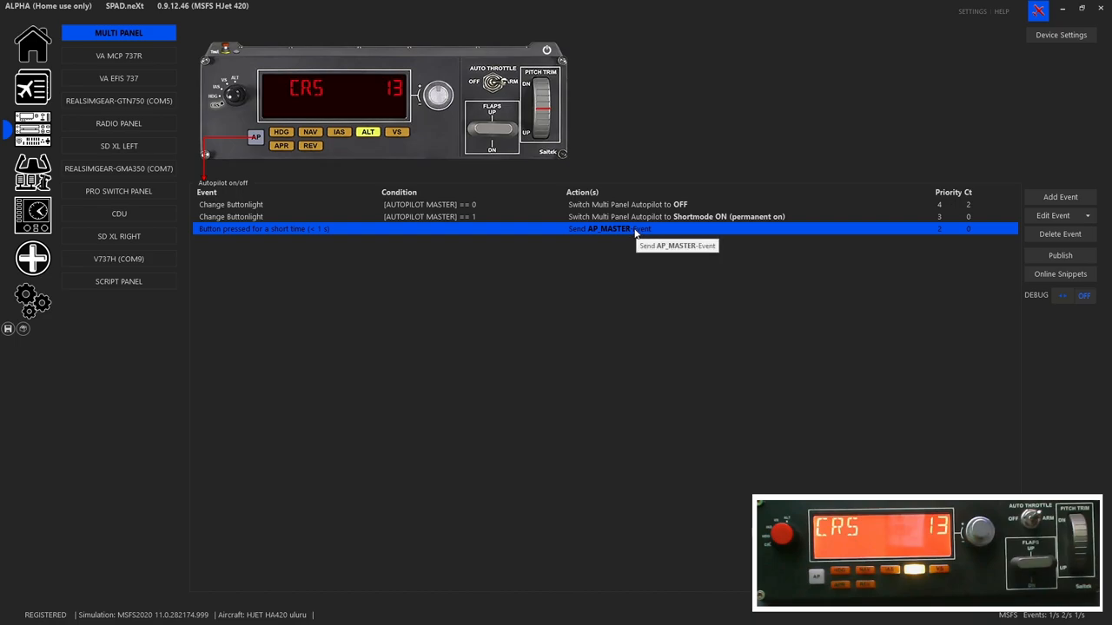
pyautogui.moveTo(655, 242)
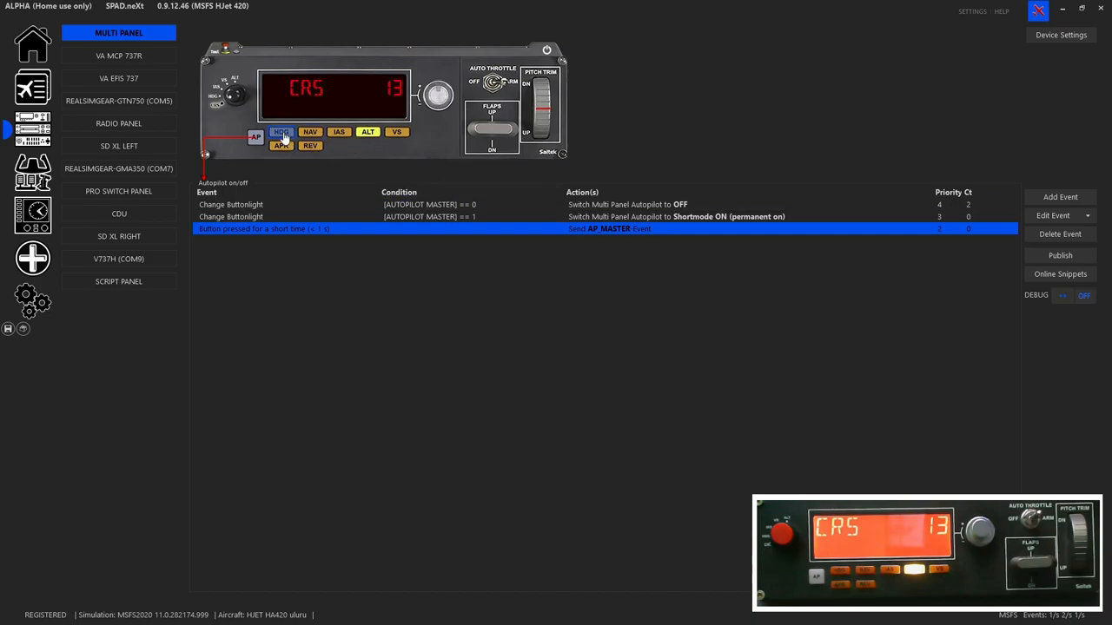
# - List the HDG button's events and close the buttonlight event details unchanged
pyautogui.click(281, 131)
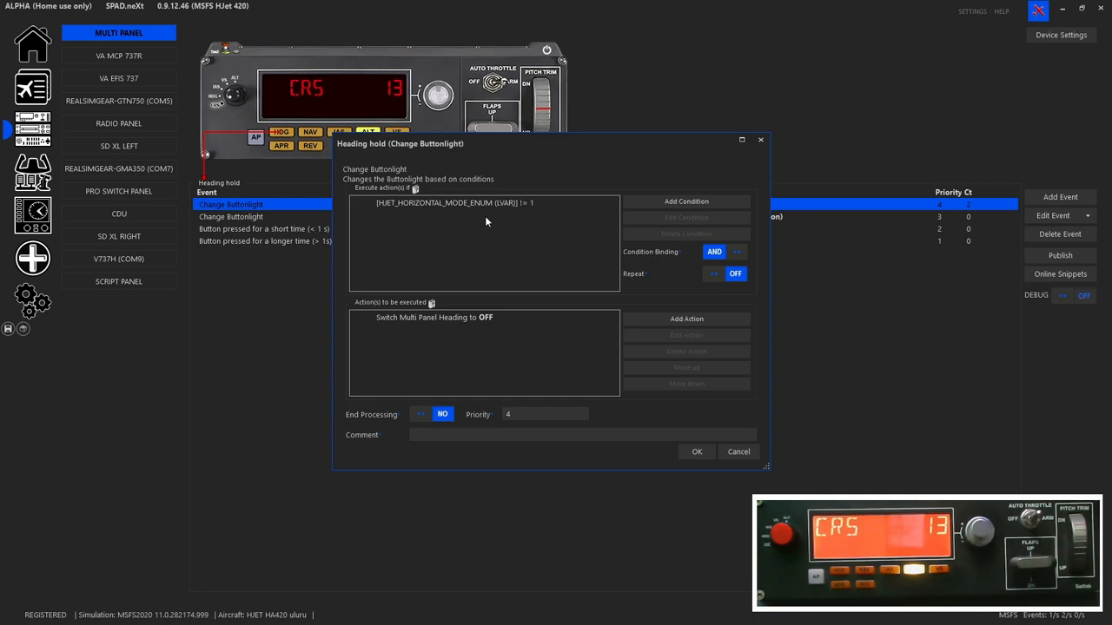
pyautogui.moveTo(543, 330)
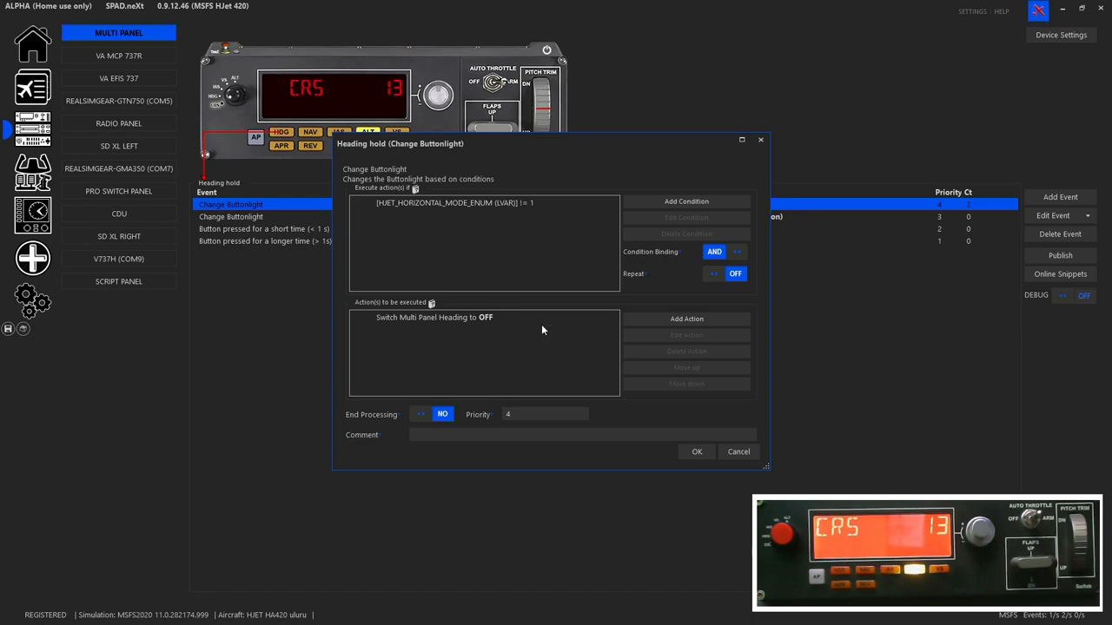
pyautogui.click(695, 452)
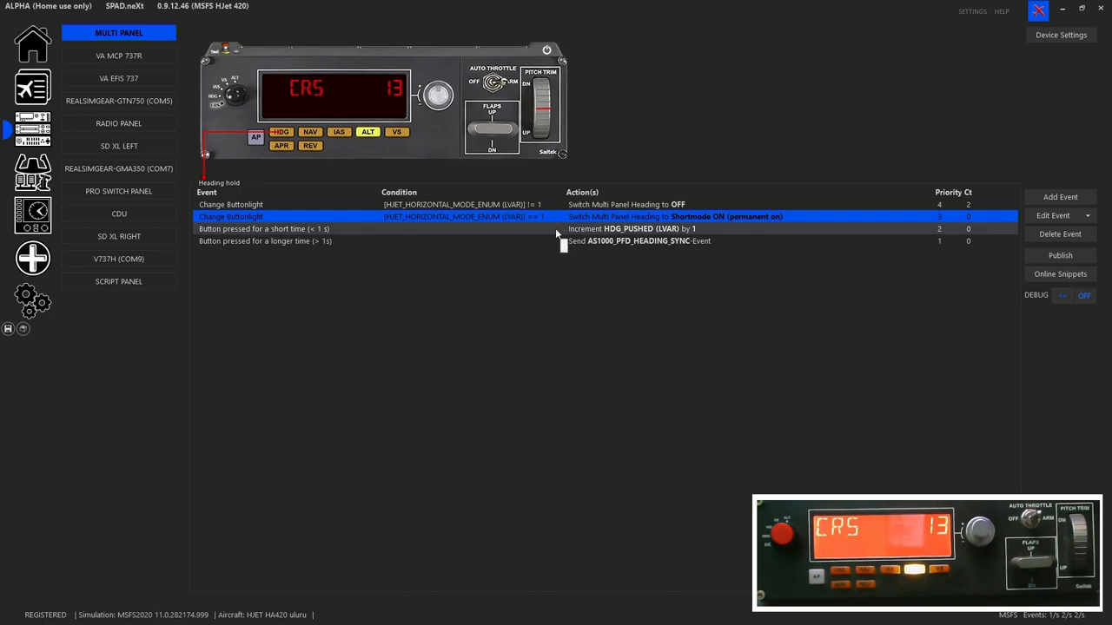
pyautogui.click(300, 228)
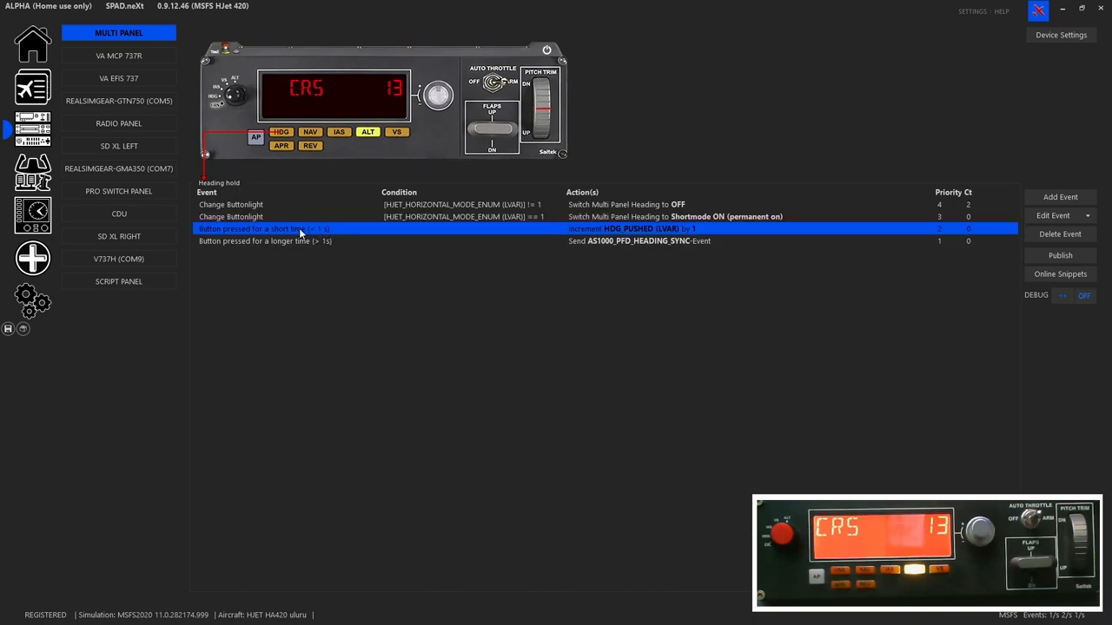
pyautogui.moveTo(322, 229)
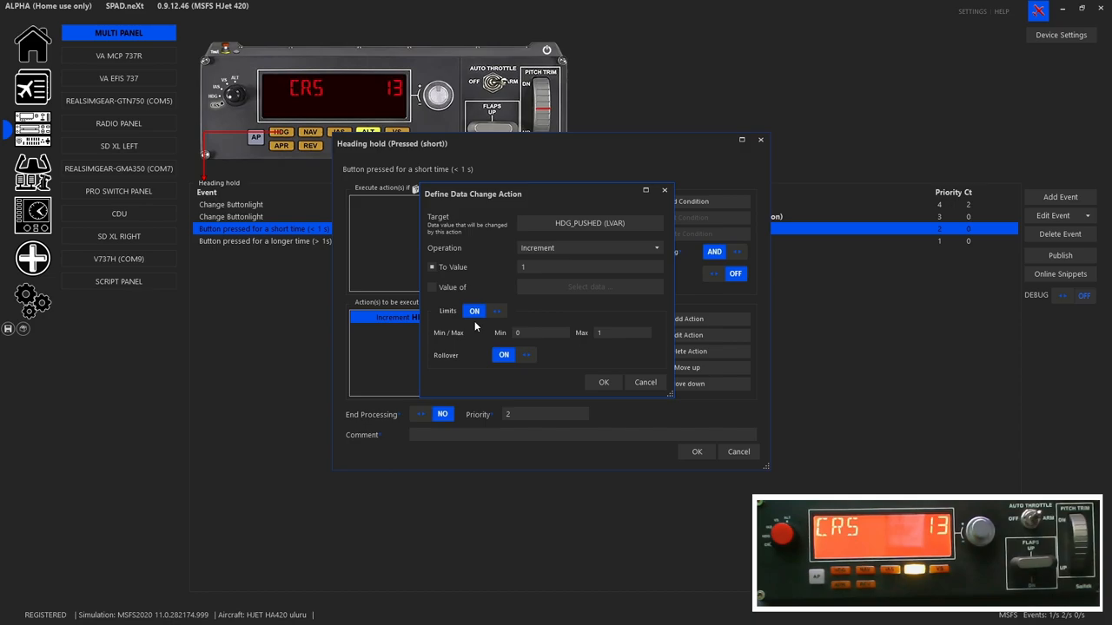
pyautogui.moveTo(435, 352)
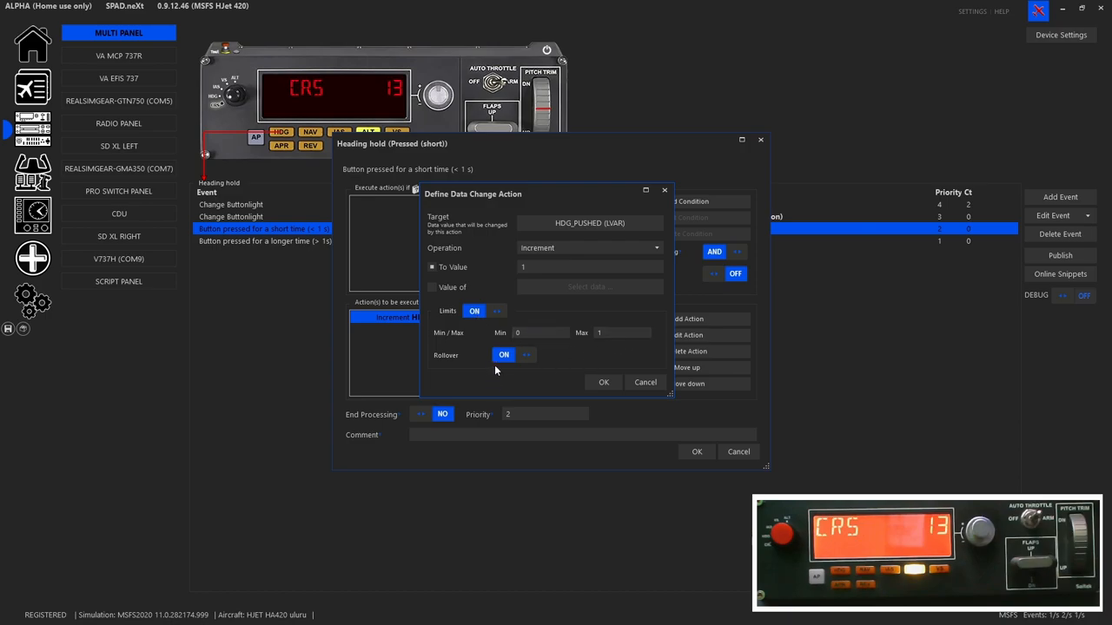
pyautogui.moveTo(516, 365)
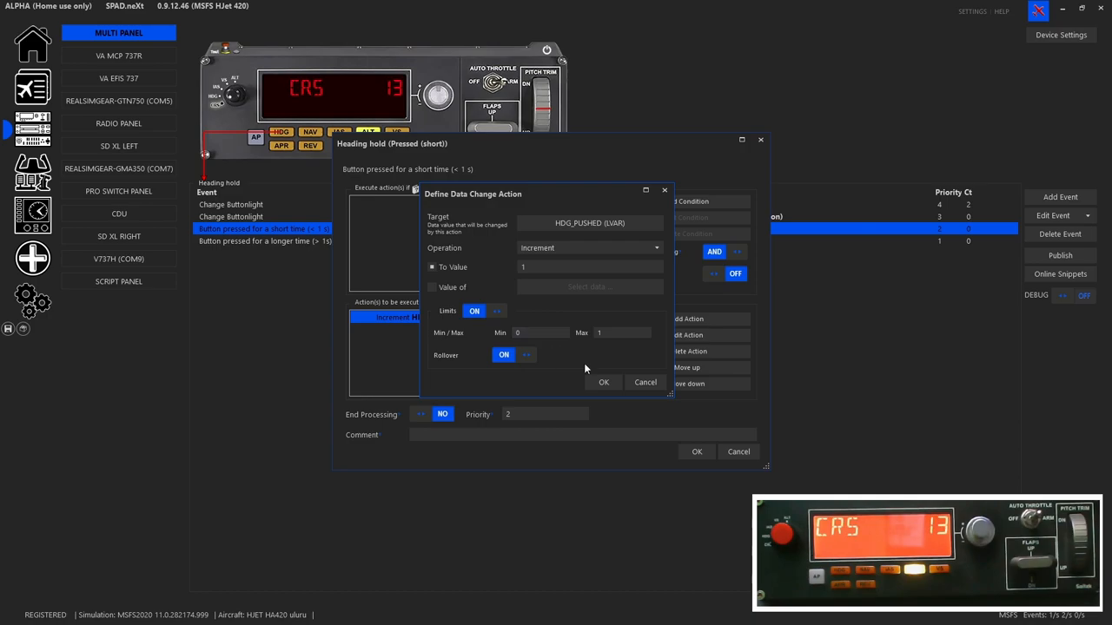
pyautogui.click(603, 382)
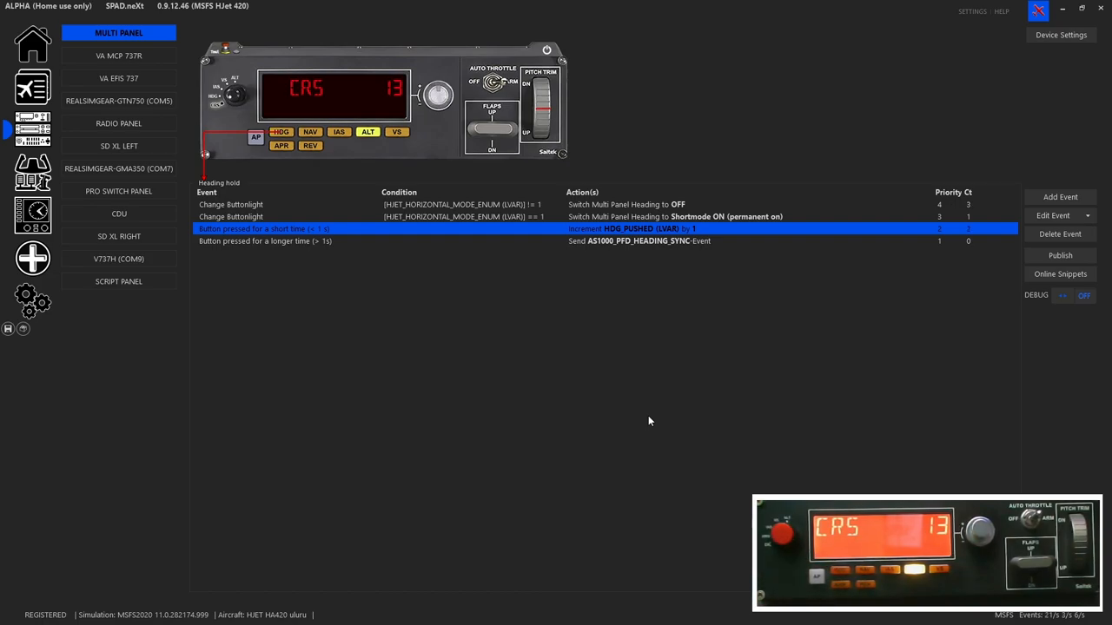
pyautogui.moveTo(608, 228)
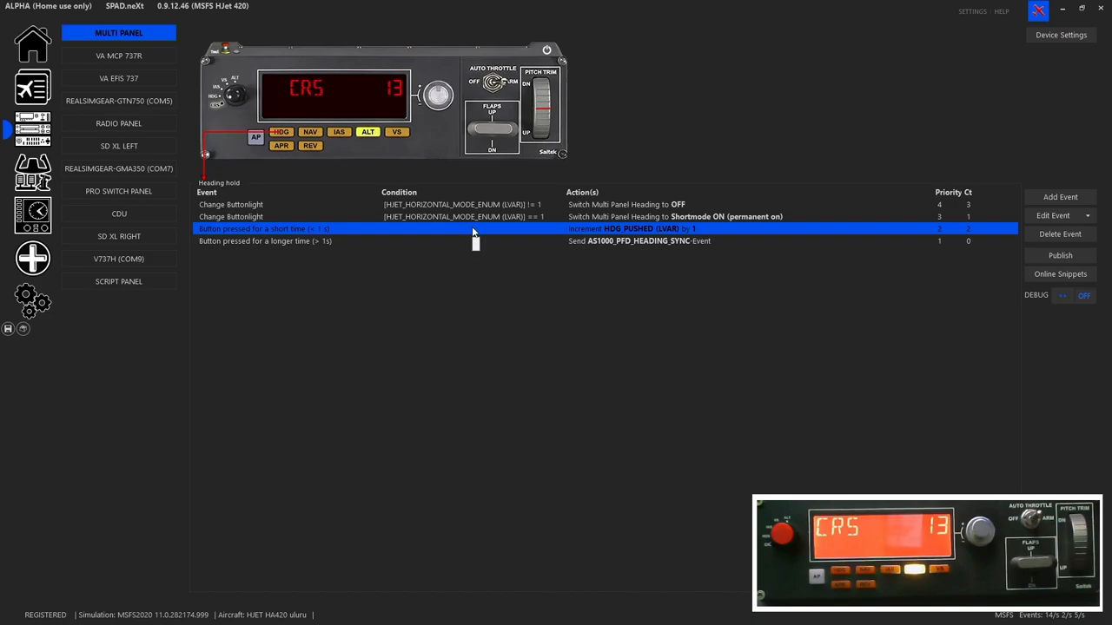
pyautogui.moveTo(421, 234)
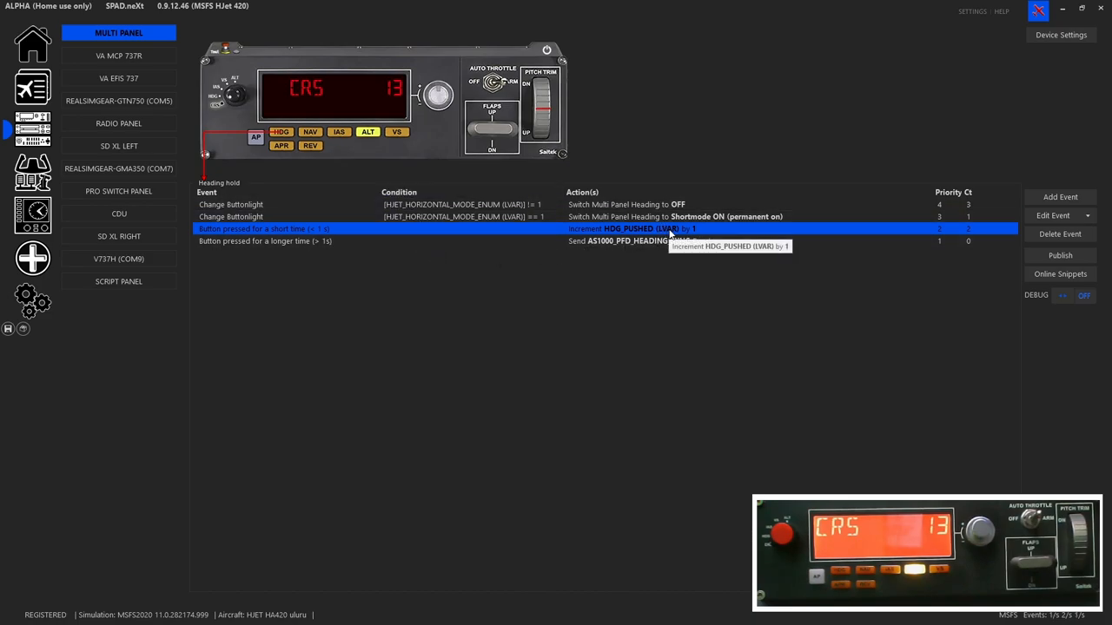
pyautogui.moveTo(626, 241)
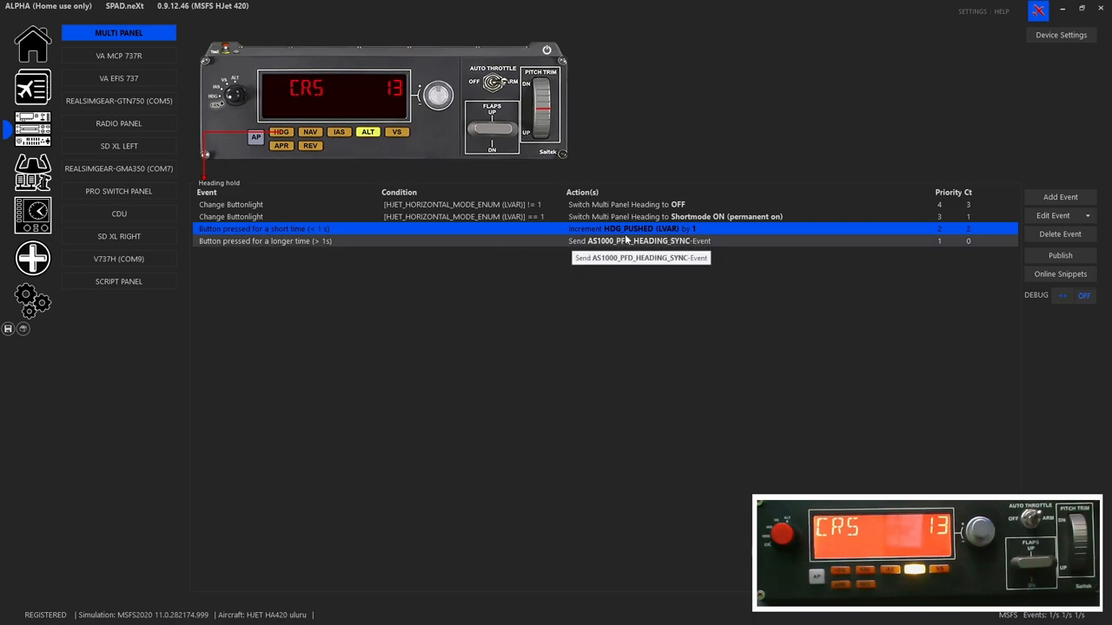
pyautogui.moveTo(712, 249)
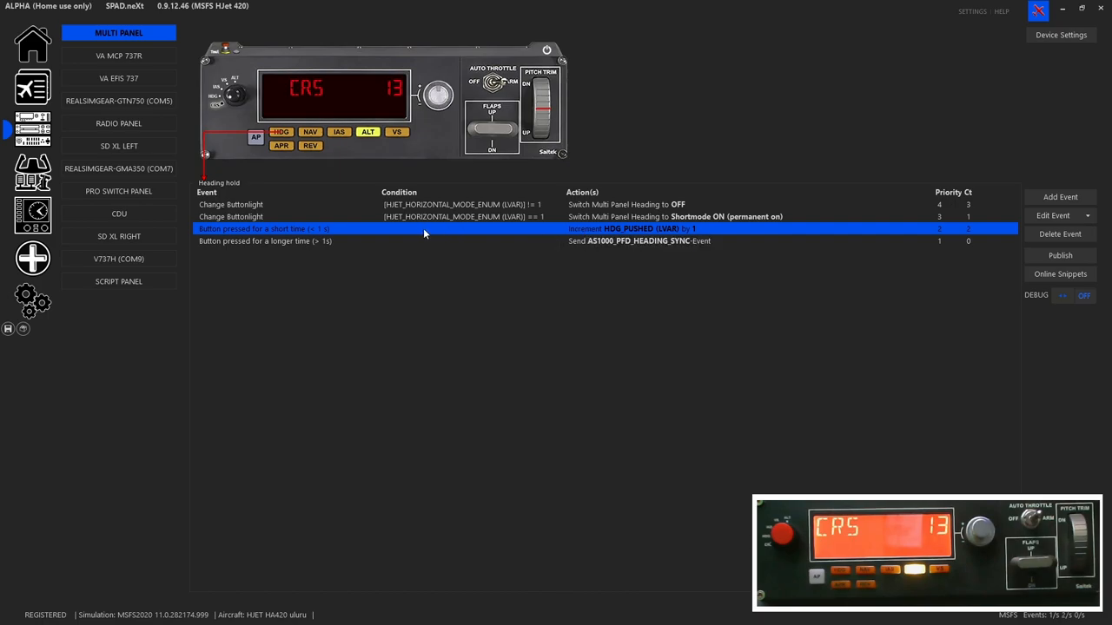
# - Open the long-press Send action's event picker and scroll to AS1000_PFD_HEADING_SYNC
pyautogui.click(426, 240)
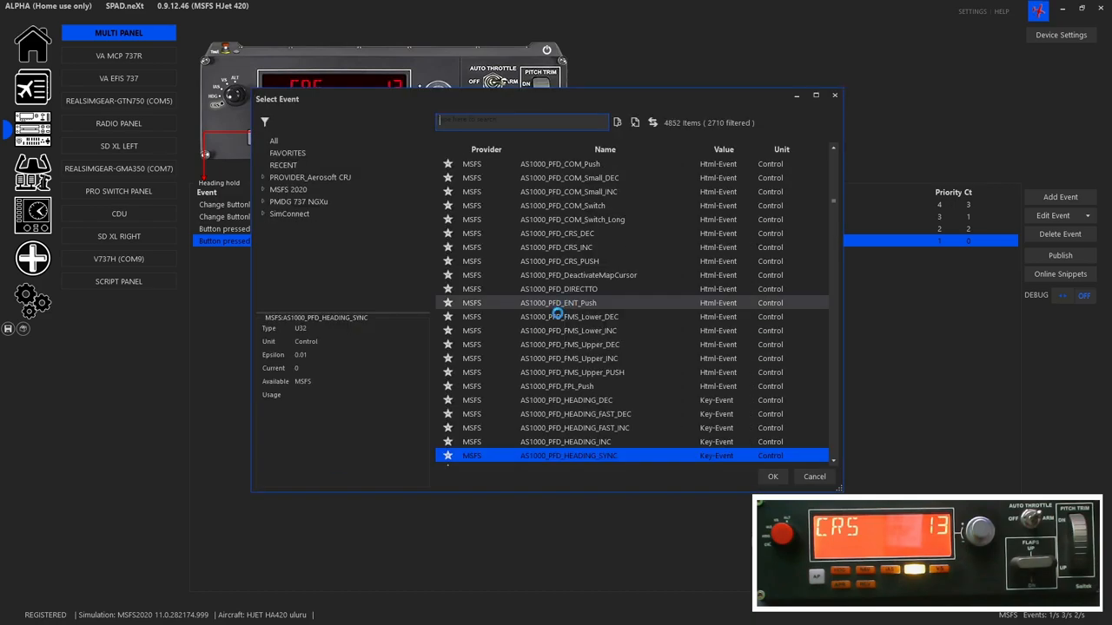
pyautogui.scroll(-3)
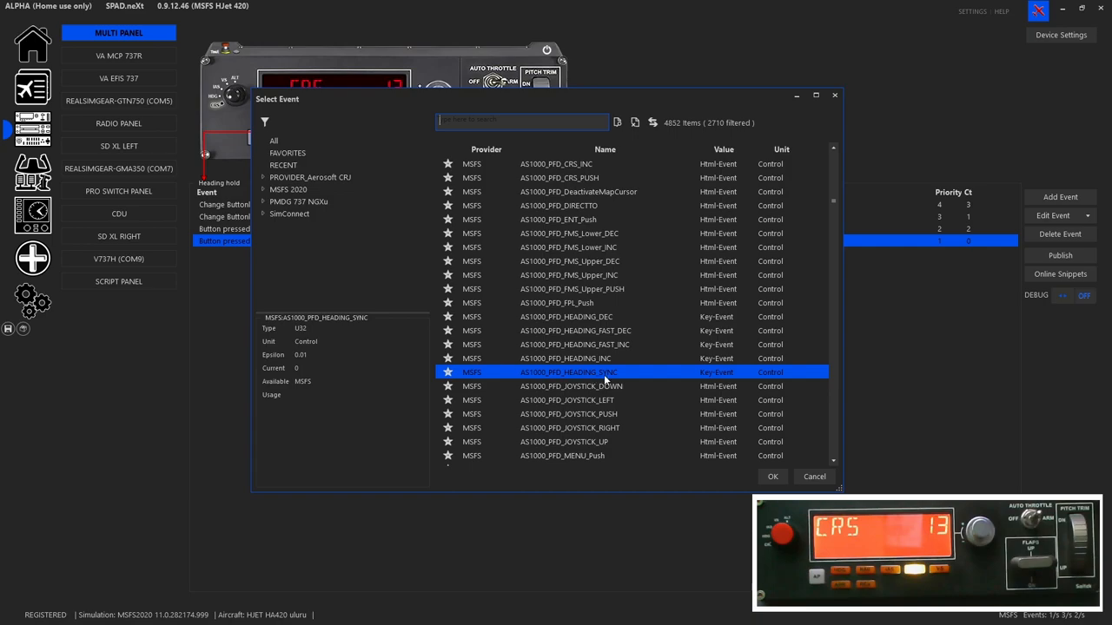
pyautogui.moveTo(721, 383)
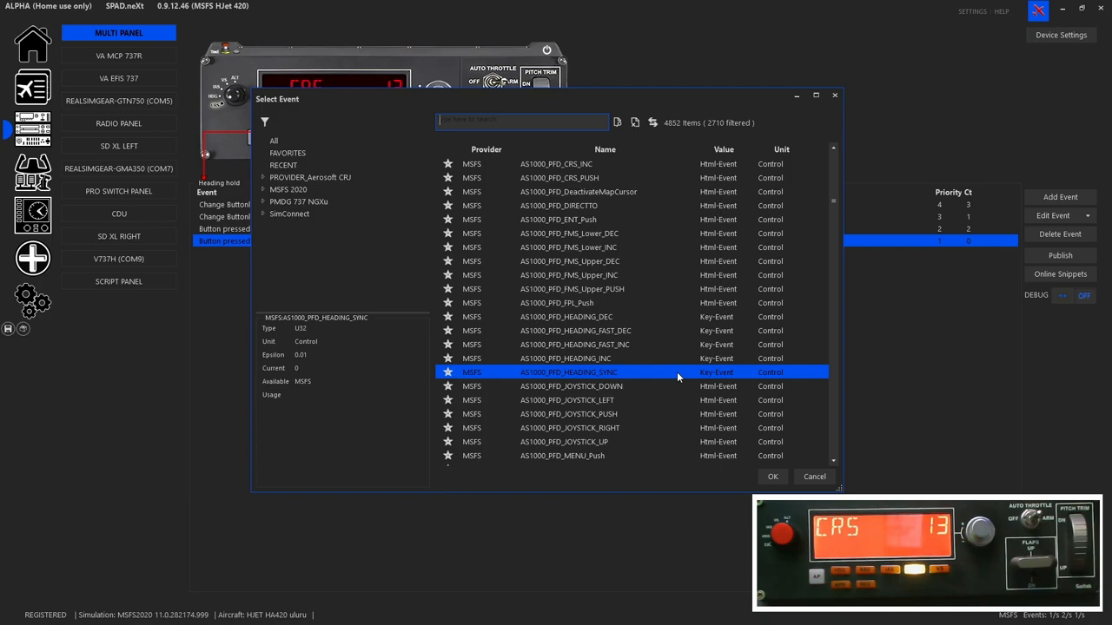
pyautogui.moveTo(710, 386)
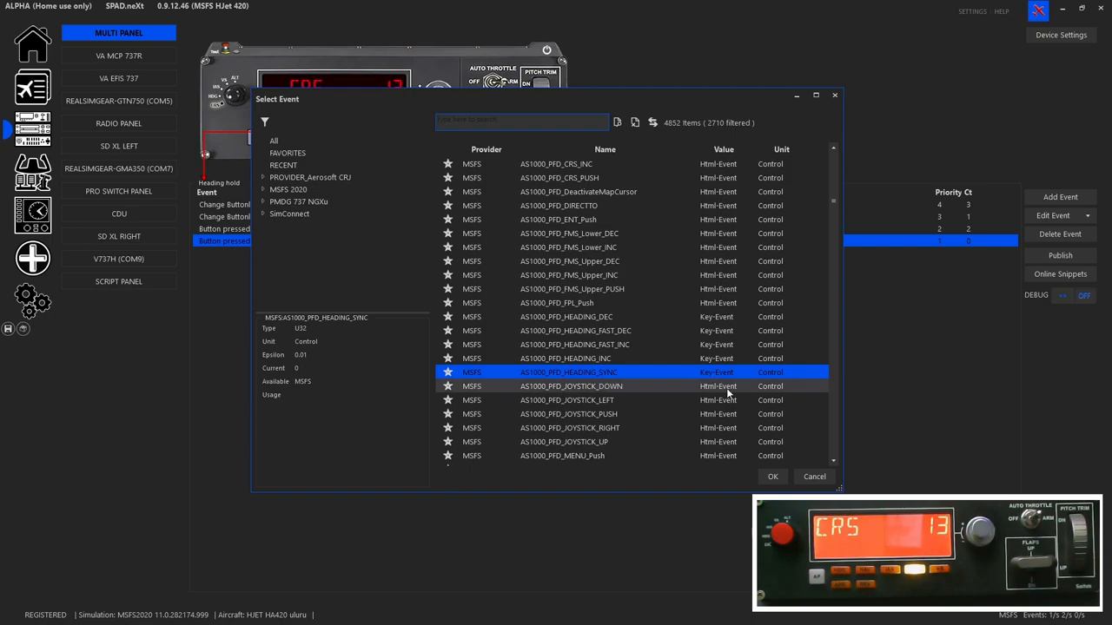
# - Close the picker, list the NAV and IAS button events, and inspect the airspeed-in-Mach long press
pyautogui.click(771, 476)
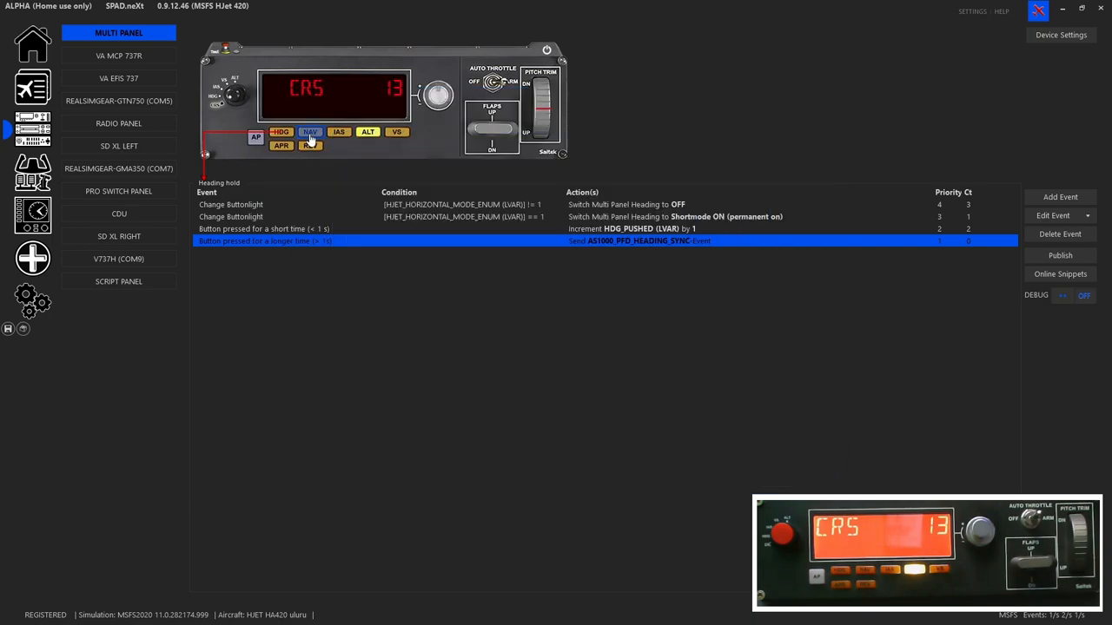
pyautogui.click(310, 132)
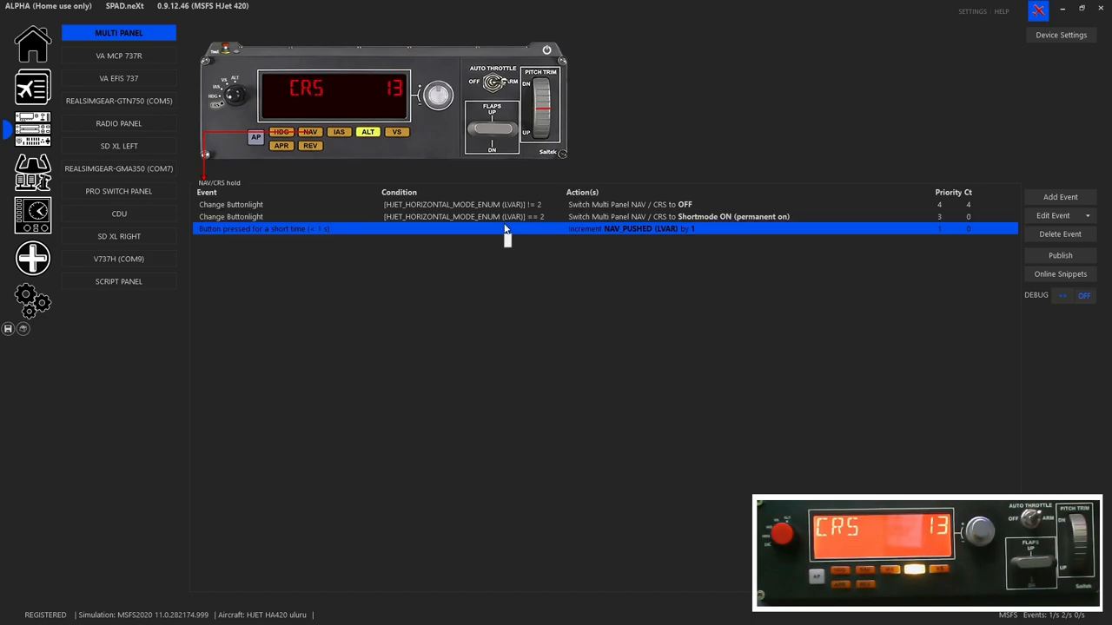
pyautogui.moveTo(544, 252)
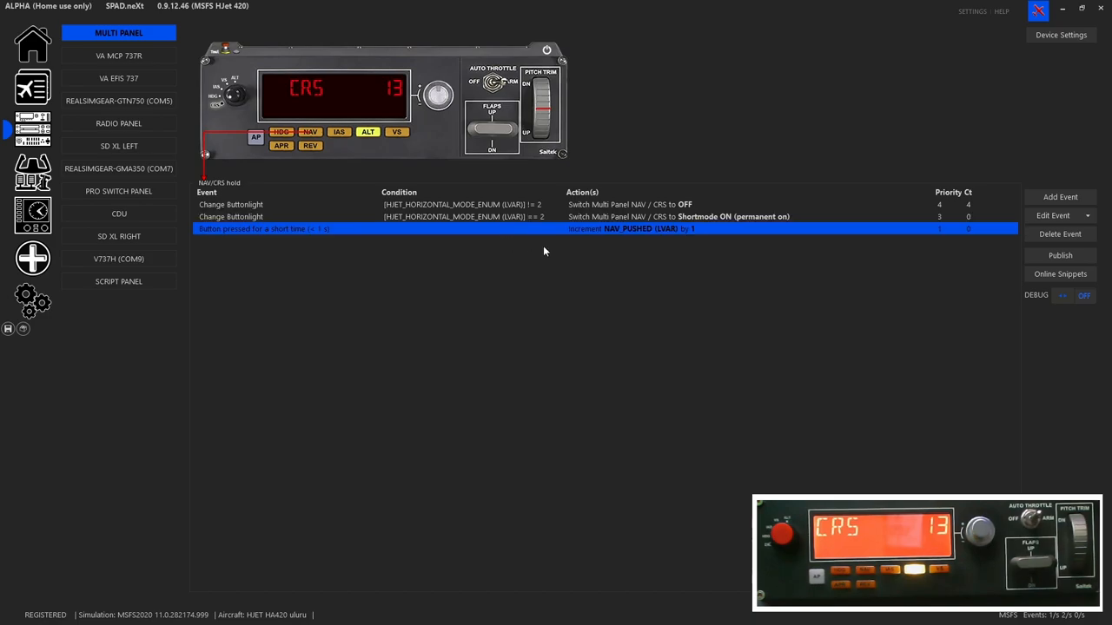
pyautogui.moveTo(614, 238)
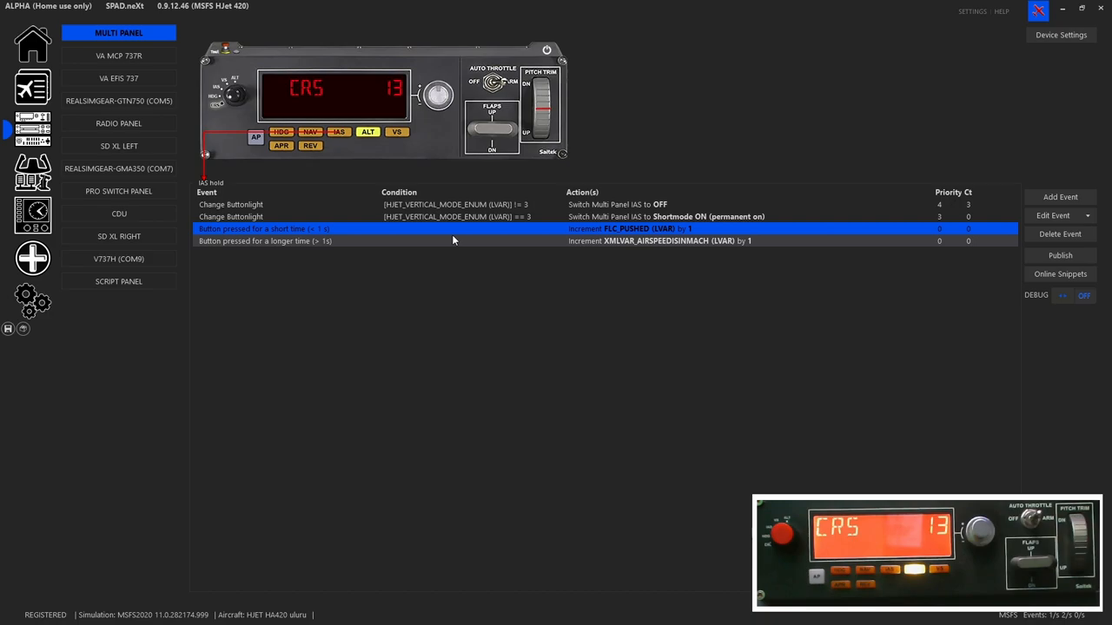
pyautogui.moveTo(591, 235)
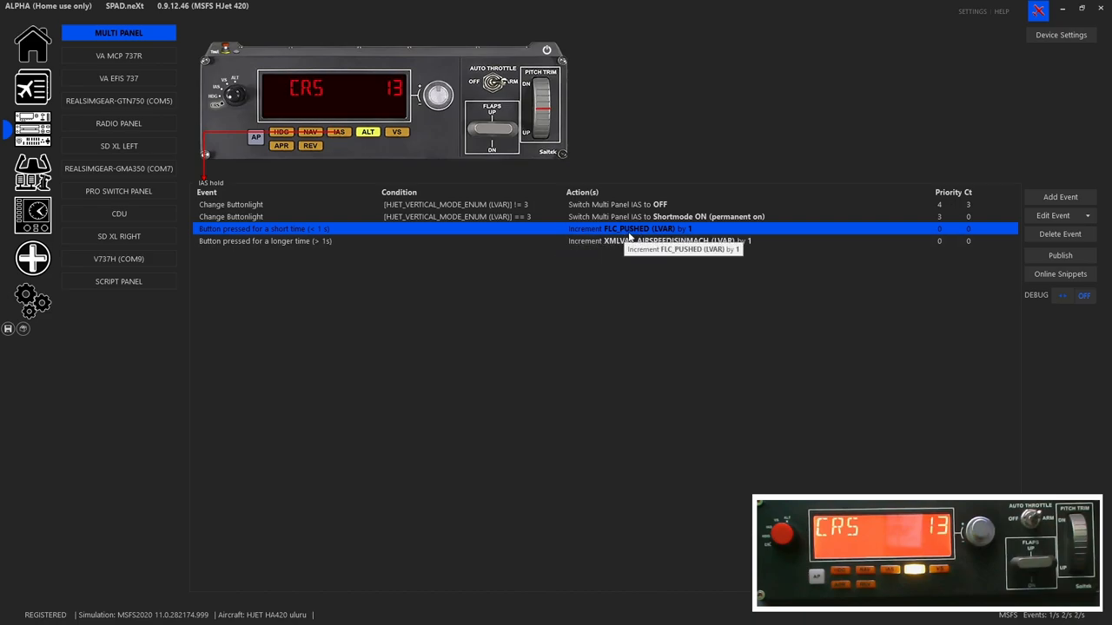
pyautogui.moveTo(712, 239)
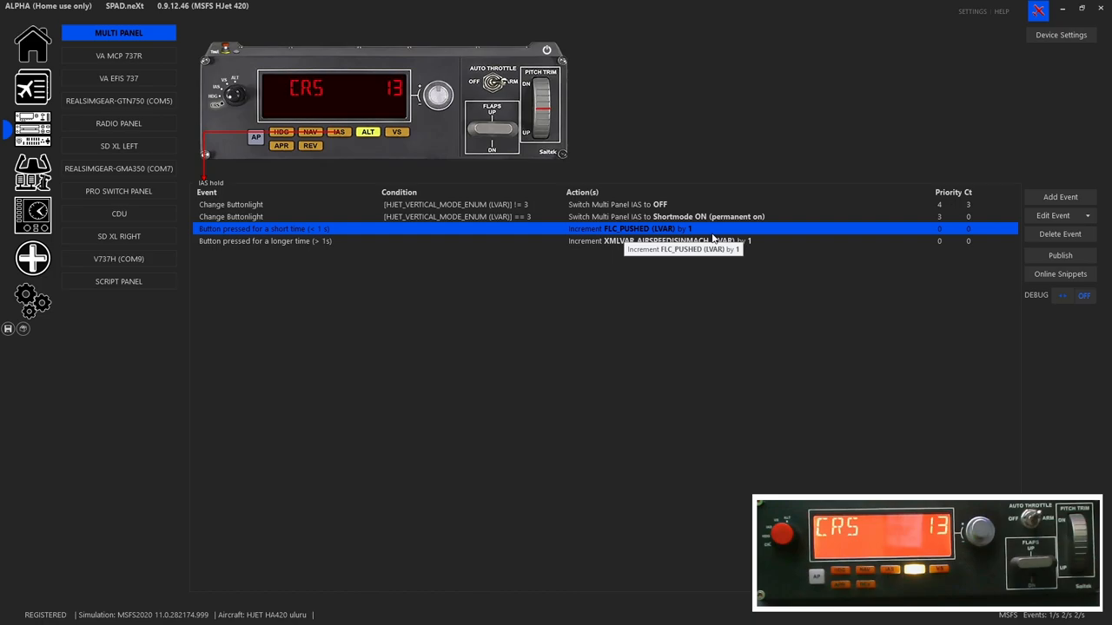
pyautogui.moveTo(456, 261)
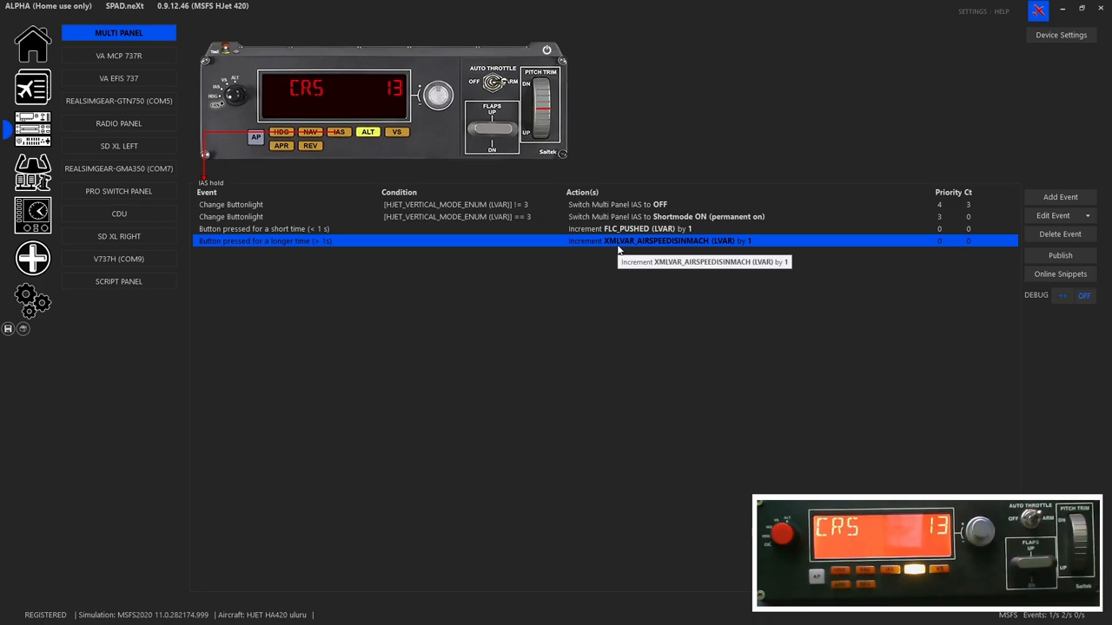
pyautogui.doubleClick(664, 241)
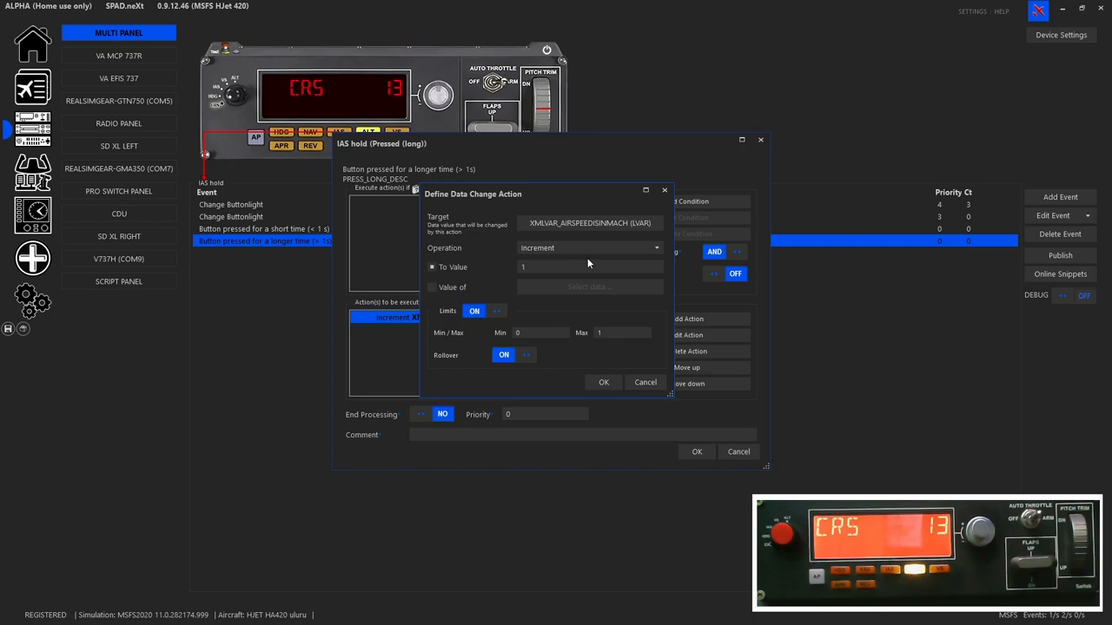
pyautogui.moveTo(676, 414)
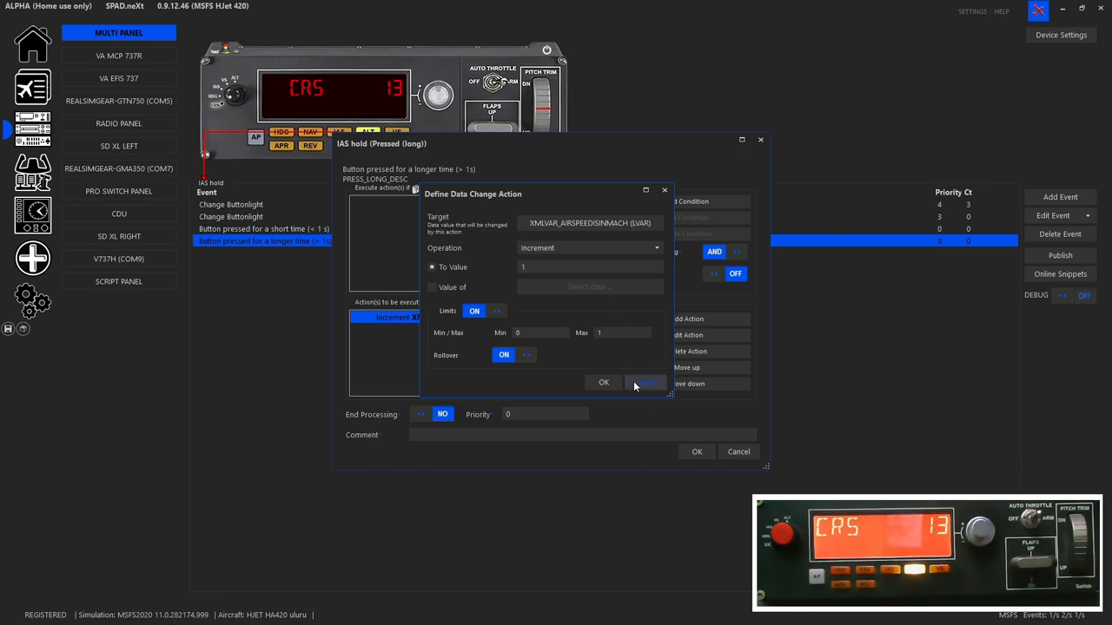
pyautogui.click(604, 382)
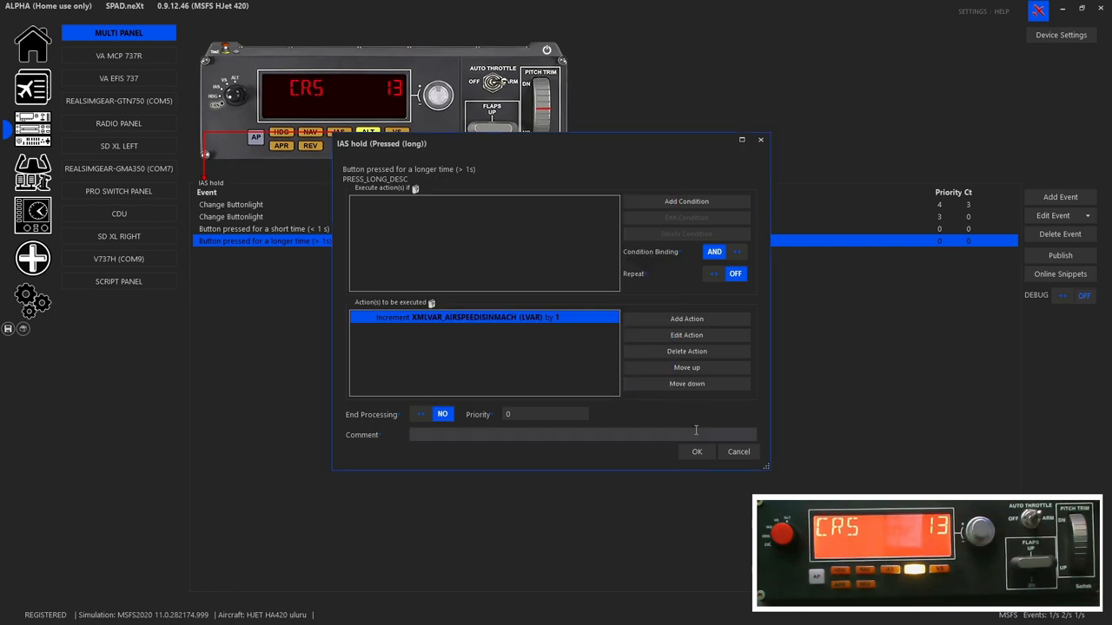
pyautogui.click(696, 452)
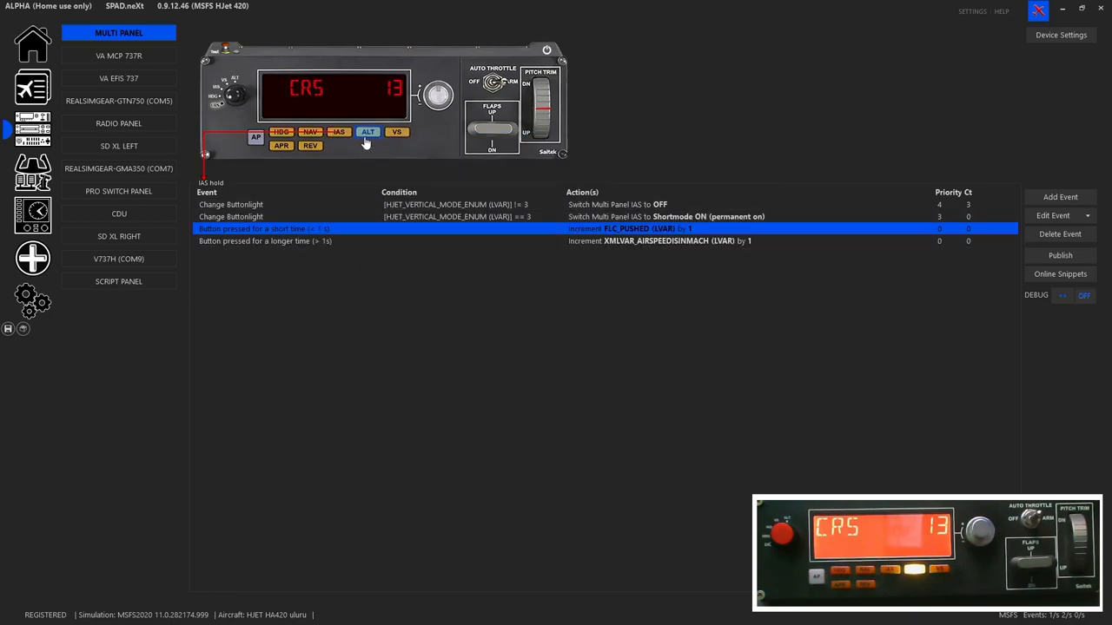
# - Review the altitude hold button's events, then the V/S button's, whose short press increments VS_PUSHED
pyautogui.click(368, 132)
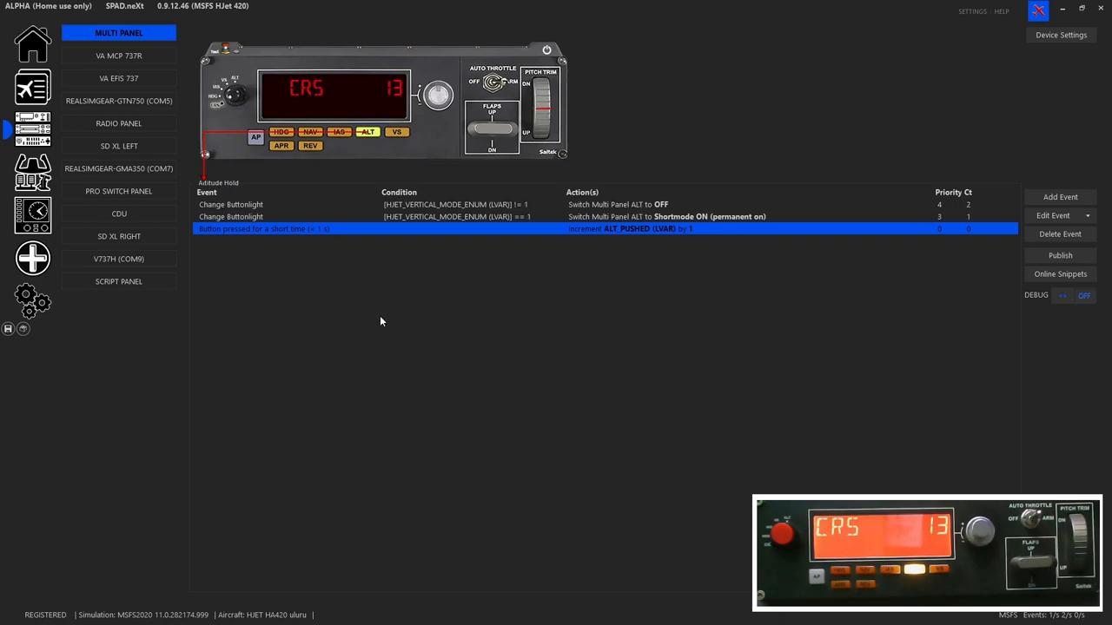
pyautogui.moveTo(493, 356)
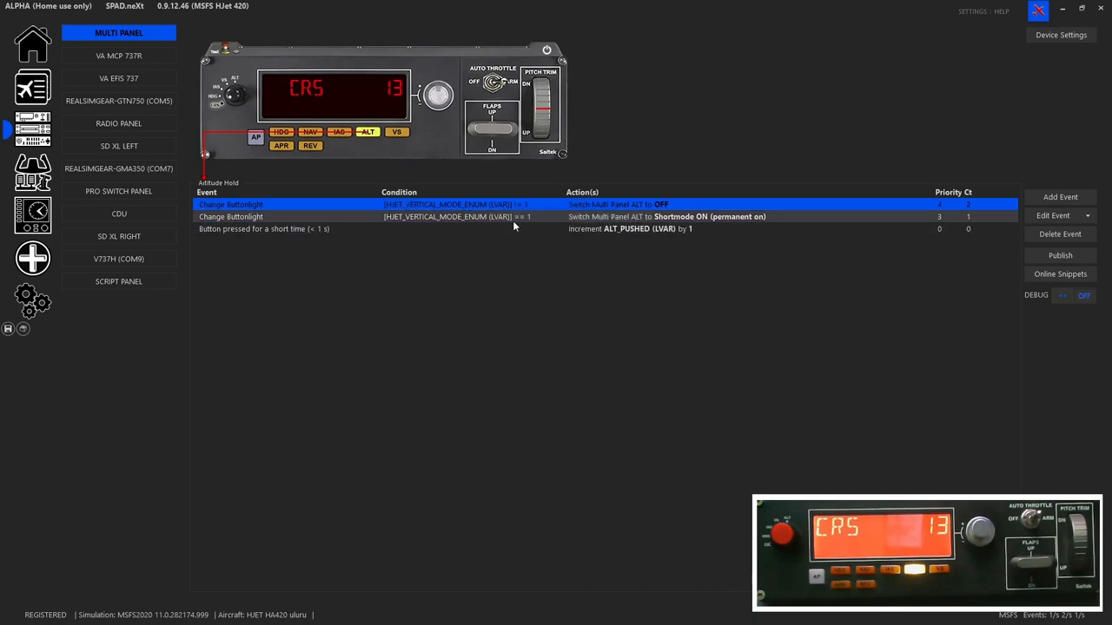
pyautogui.moveTo(514, 227)
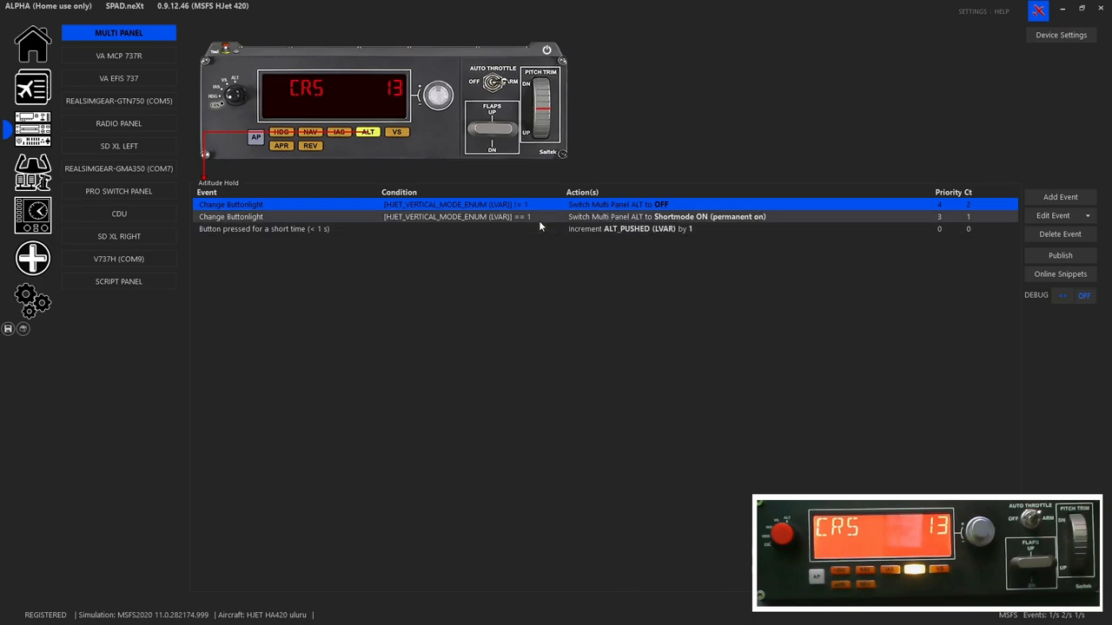
pyautogui.moveTo(446, 245)
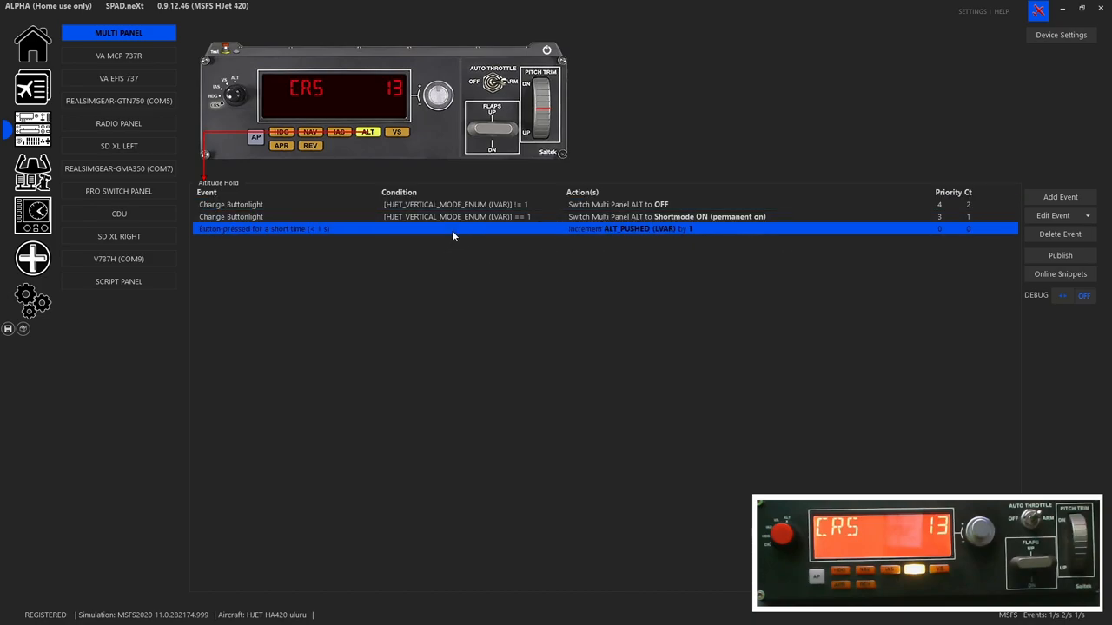
pyautogui.moveTo(605, 241)
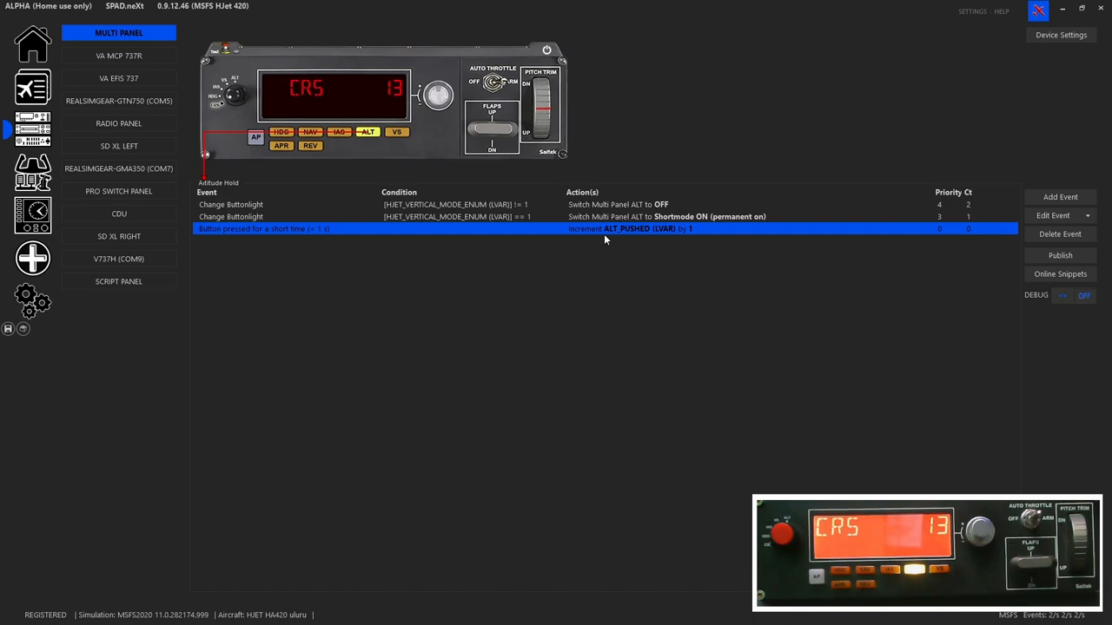
pyautogui.click(396, 132)
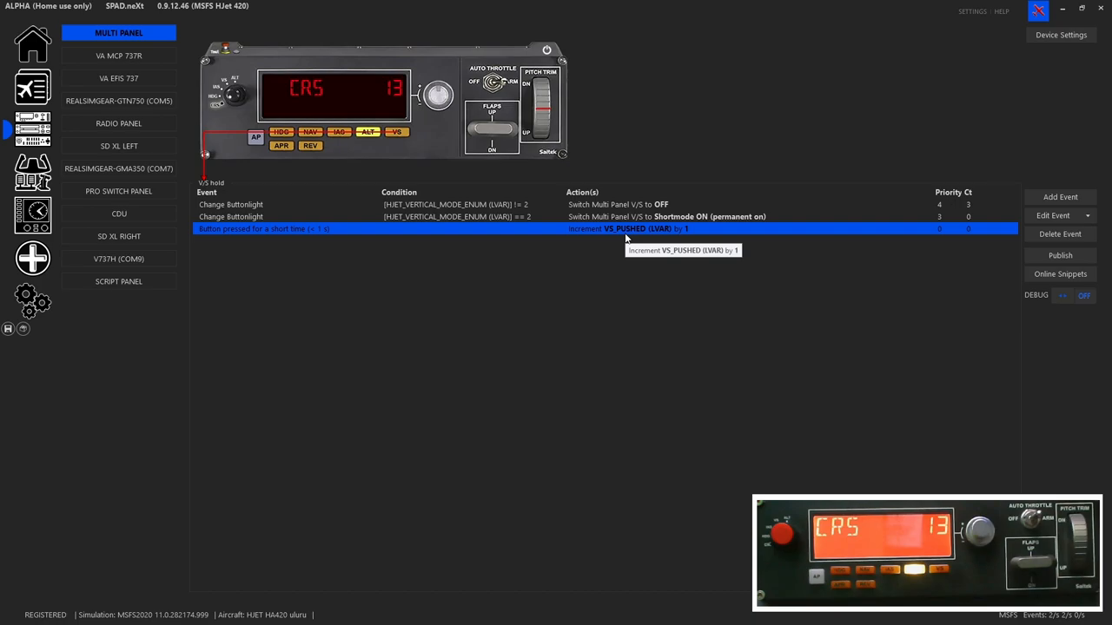
pyautogui.moveTo(434, 170)
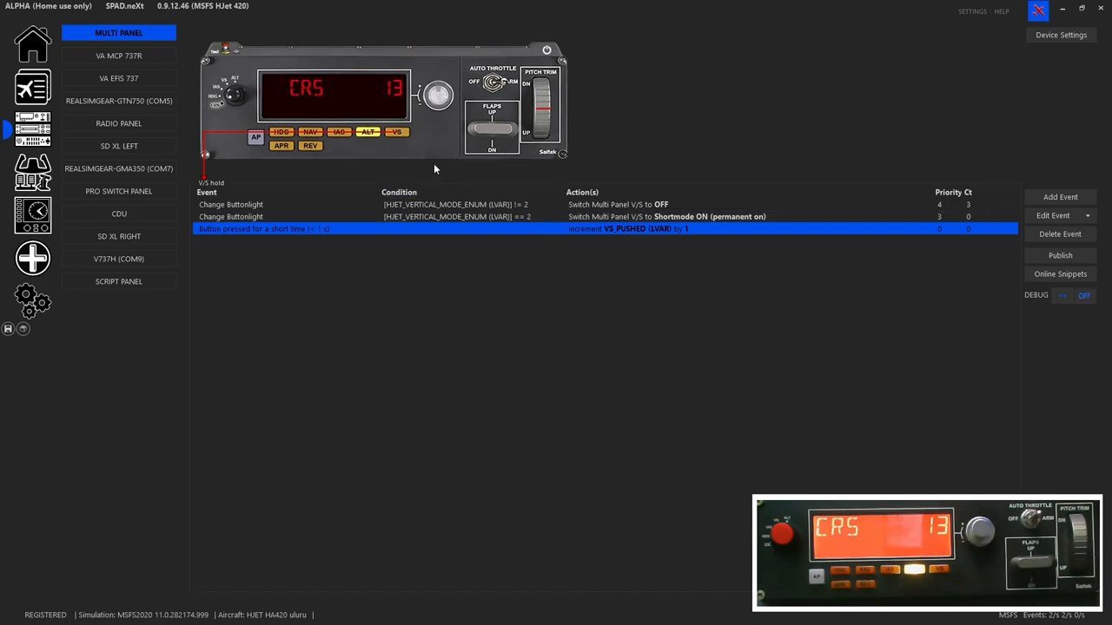
# - List the APR button's events and inspect its approach-arming action details, then close them
pyautogui.click(281, 145)
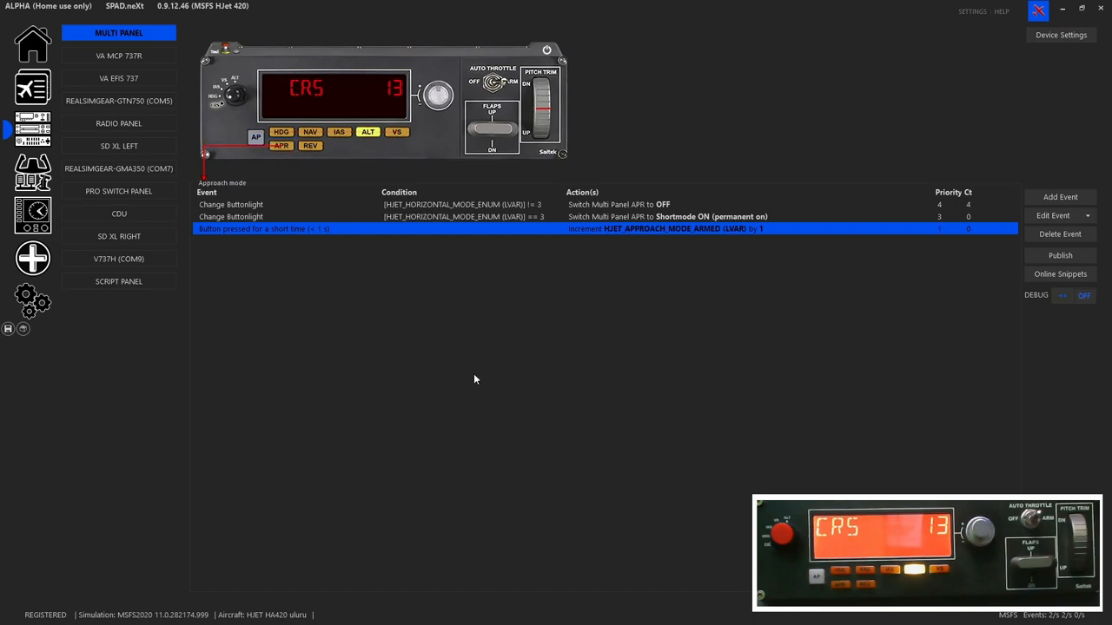
pyautogui.moveTo(492, 392)
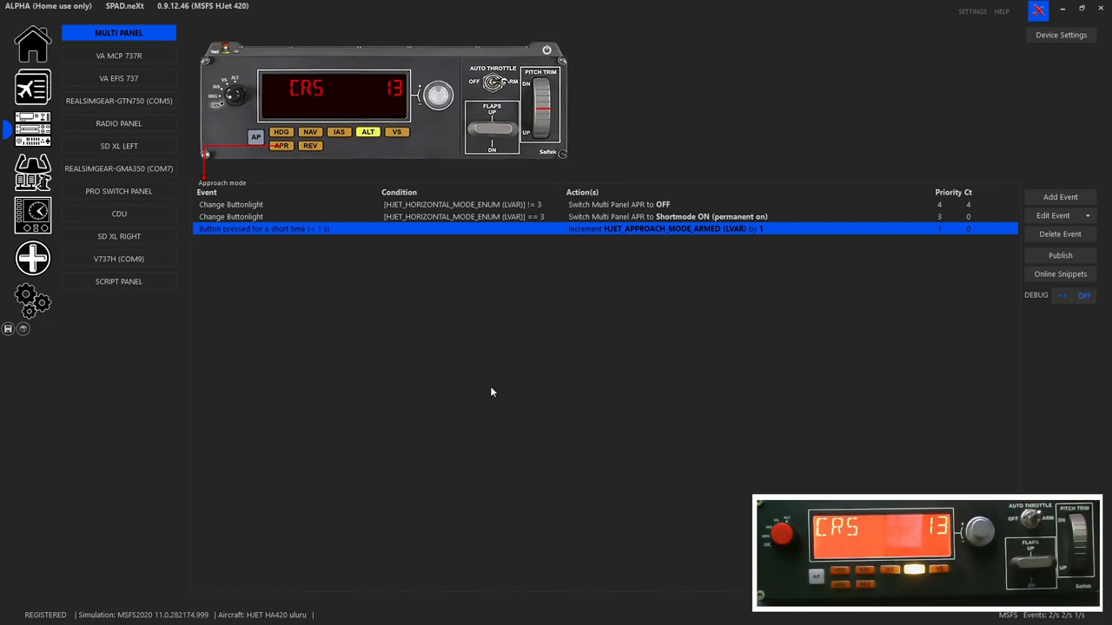
pyautogui.moveTo(826, 238)
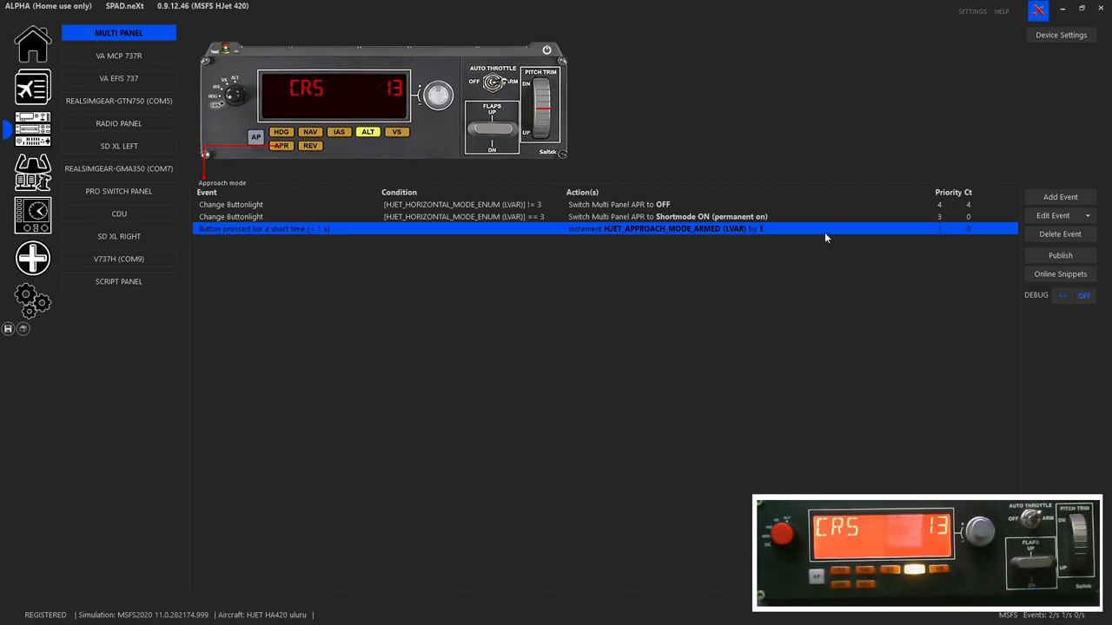
pyautogui.moveTo(705, 242)
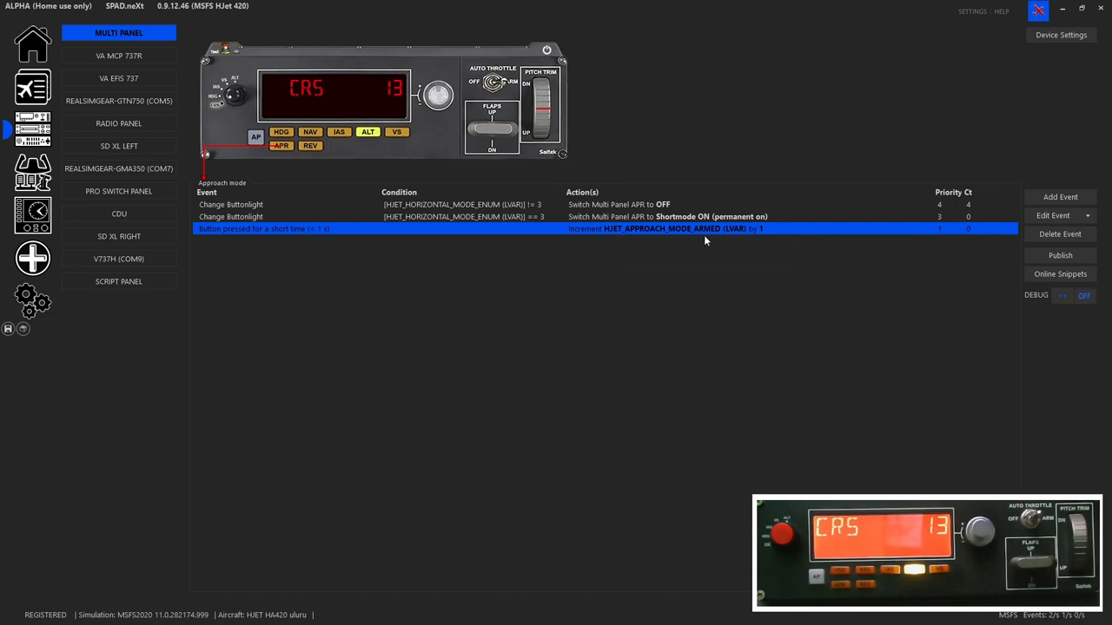
pyautogui.moveTo(704, 242)
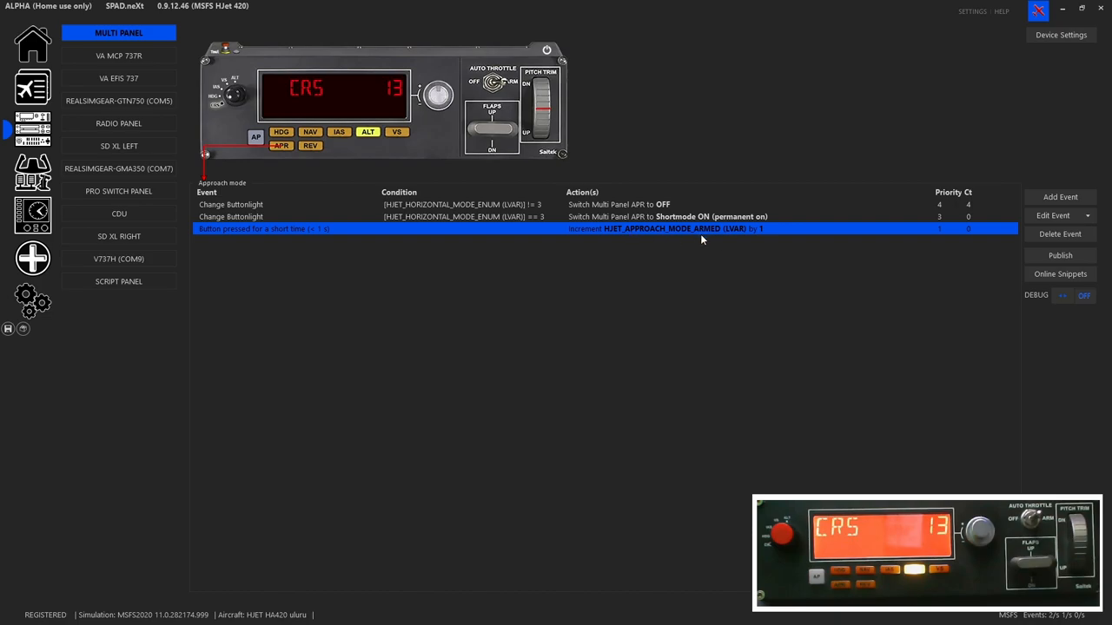
pyautogui.moveTo(726, 235)
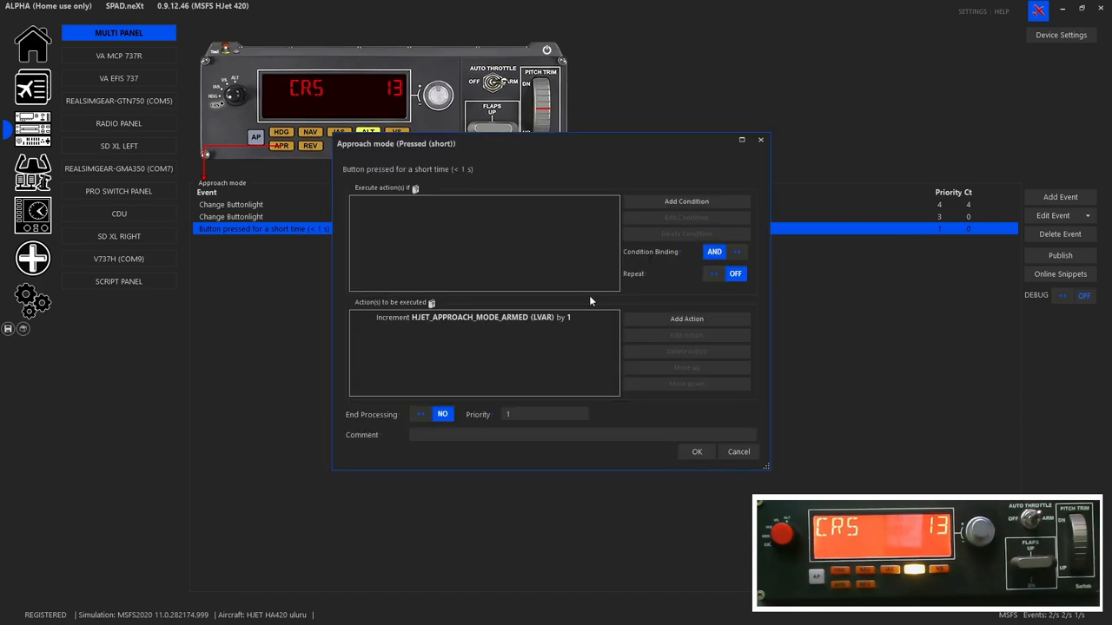
pyautogui.doubleClick(484, 317)
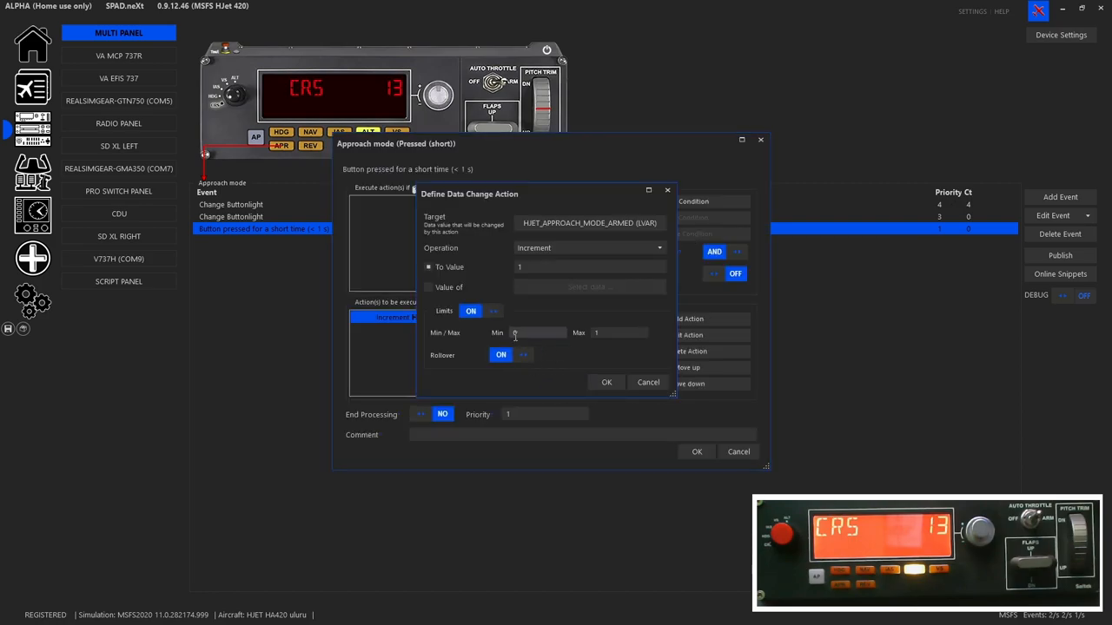
pyautogui.click(606, 383)
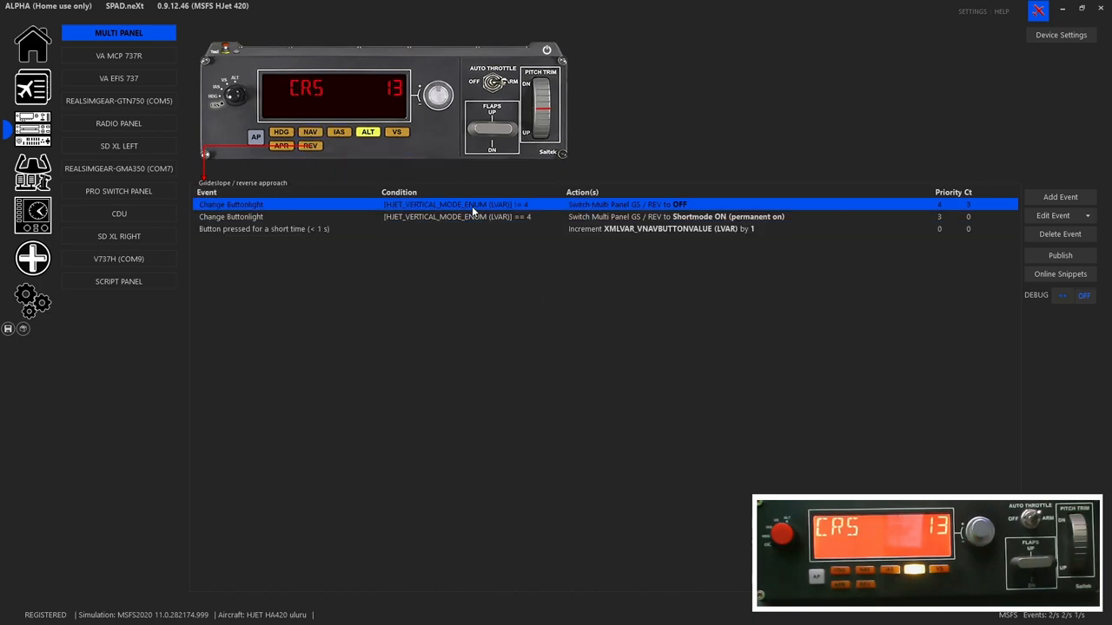
pyautogui.click(469, 217)
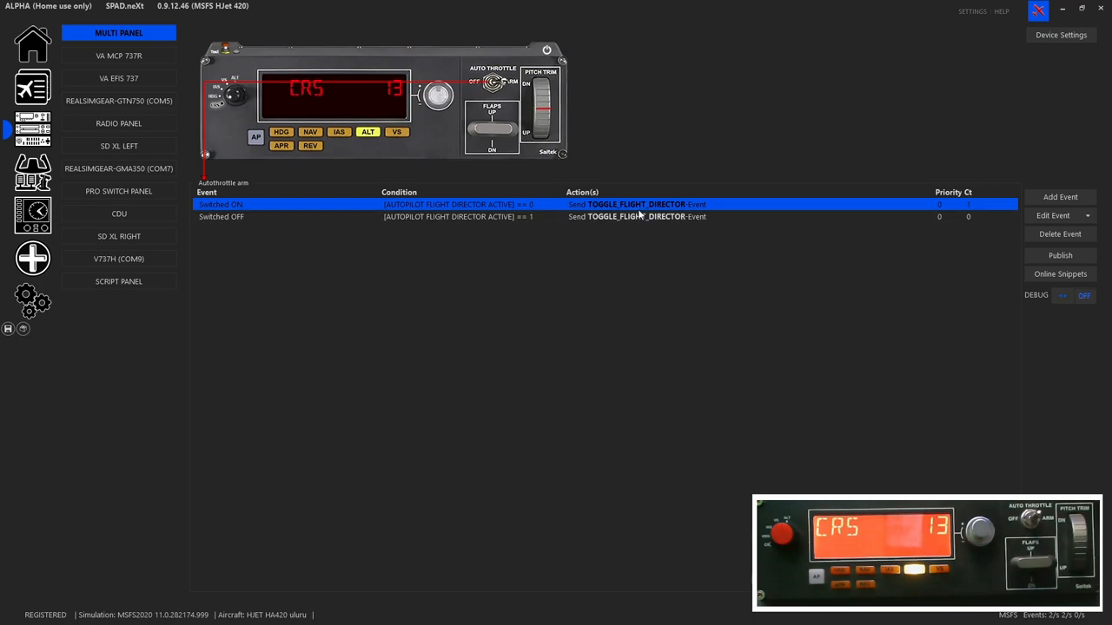
pyautogui.moveTo(634, 217)
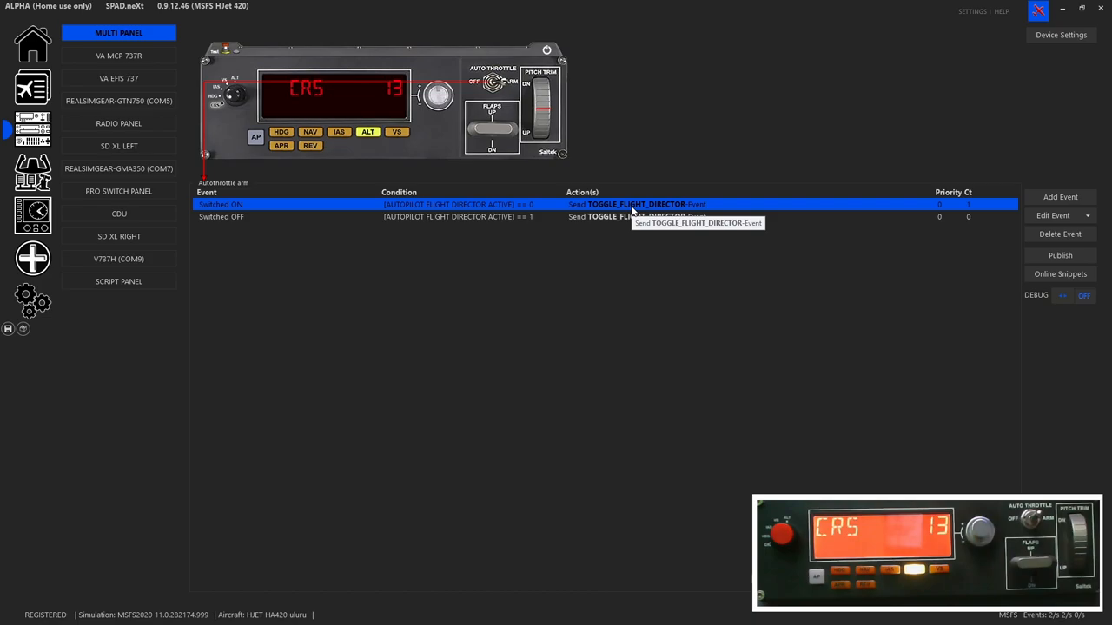
pyautogui.moveTo(637, 216)
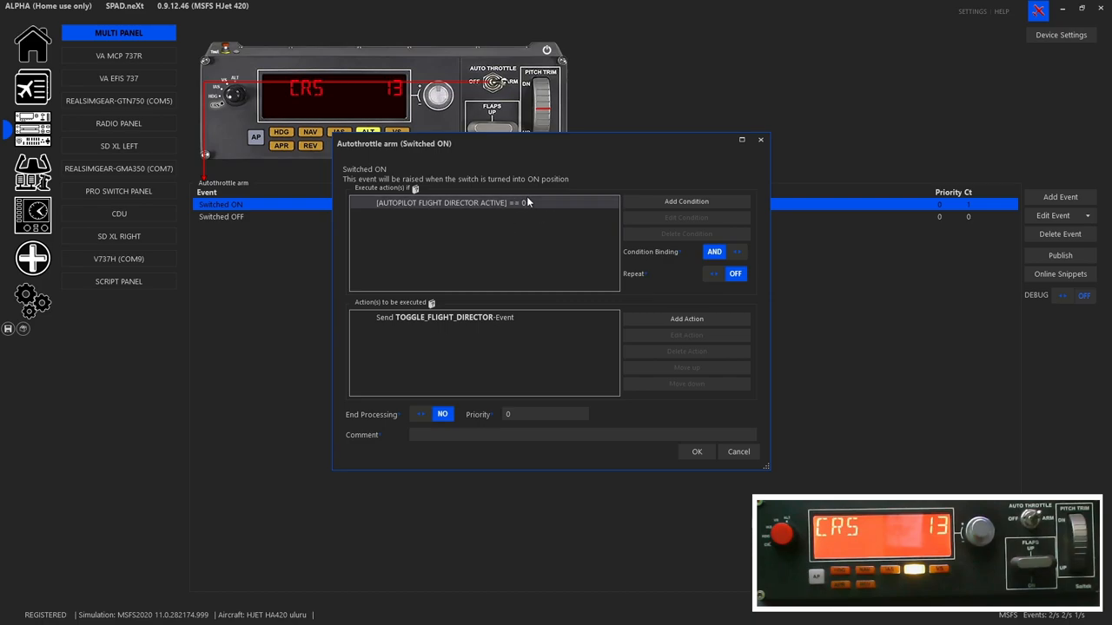
pyautogui.moveTo(524, 214)
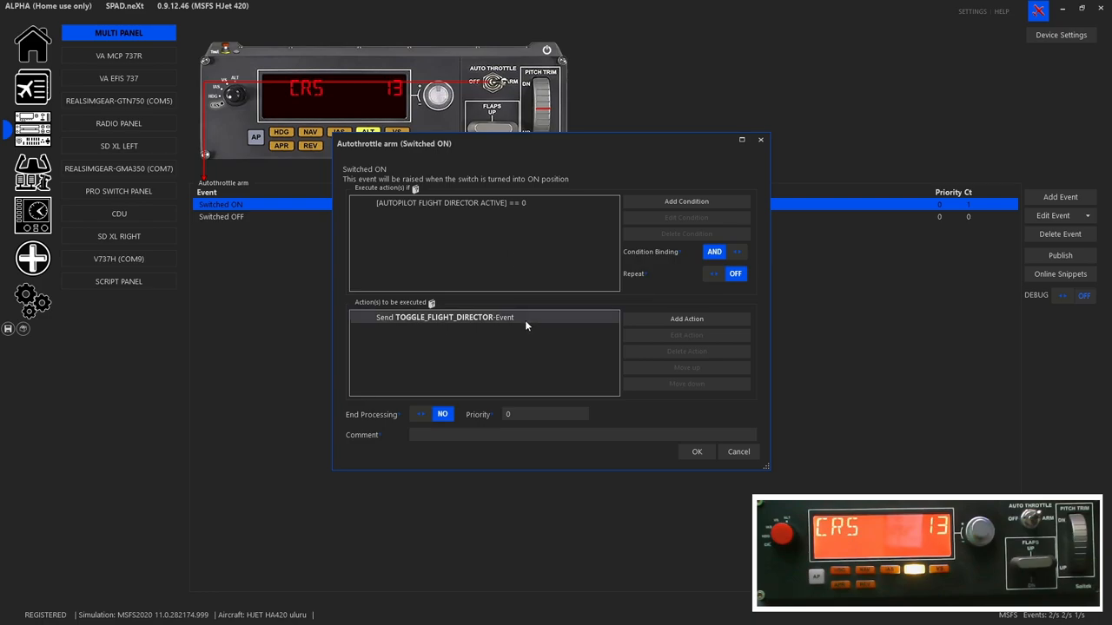
# - Review the flaps-up lever's Switched ON and Switched OFF event details, cancelling both dialogs
pyautogui.click(696, 452)
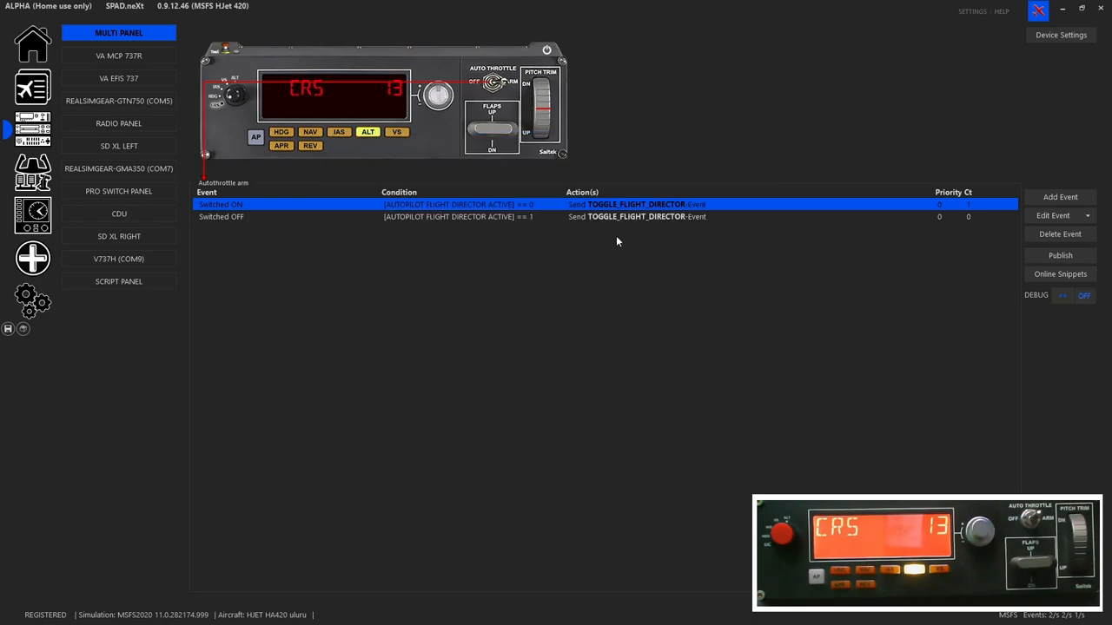
pyautogui.doubleClick(221, 216)
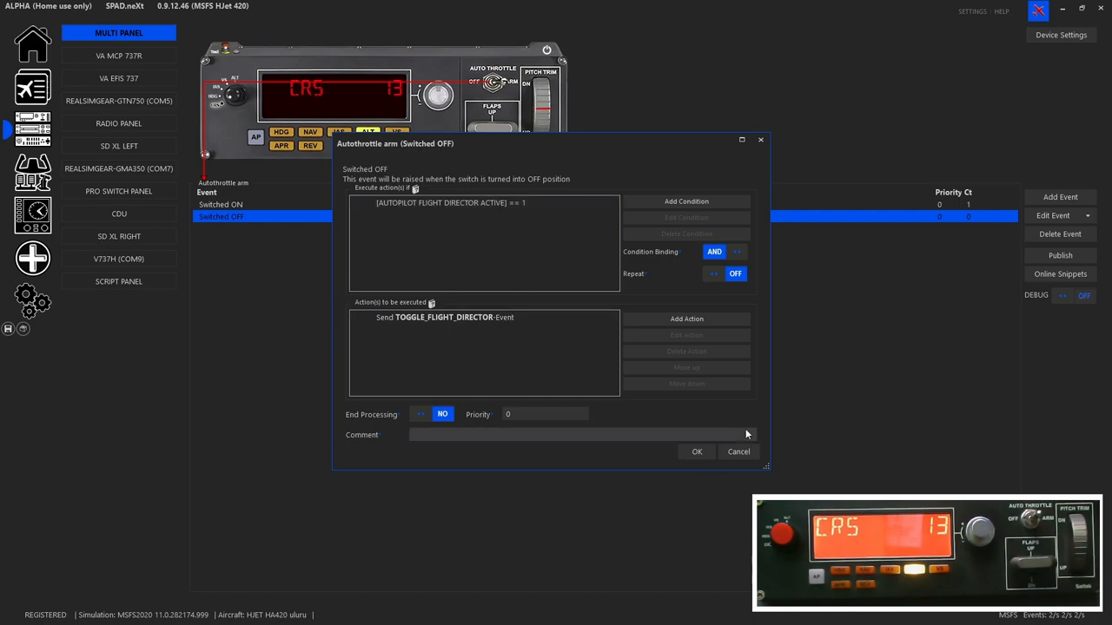
pyautogui.click(696, 451)
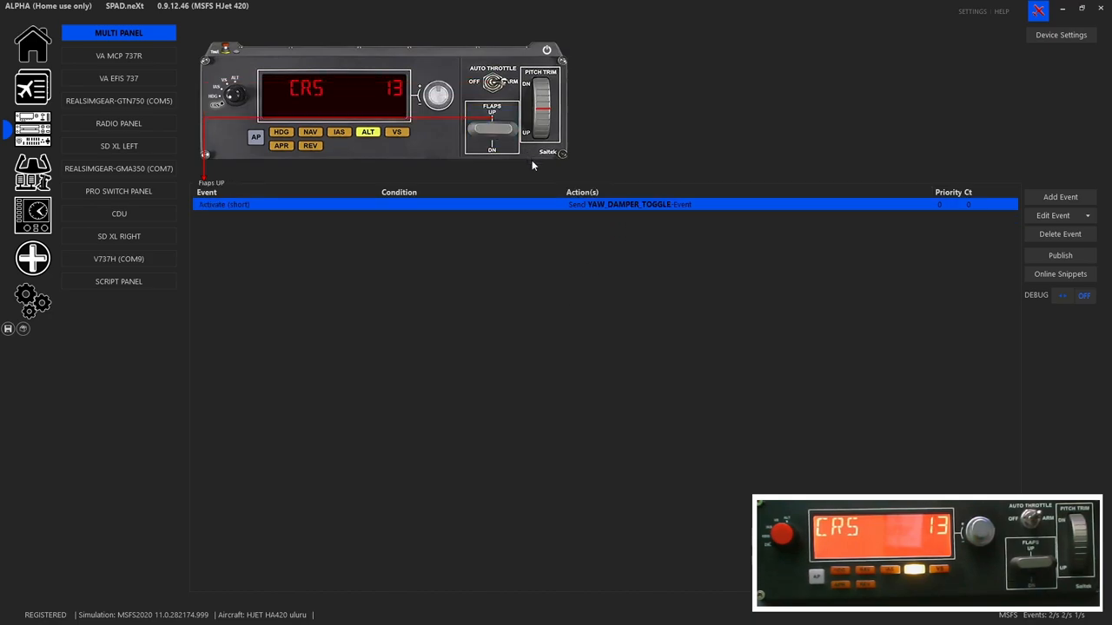
# - List the Flaps DOWN events (CSC PUSHED increment), then the pitch trim wheel's events
pyautogui.click(493, 130)
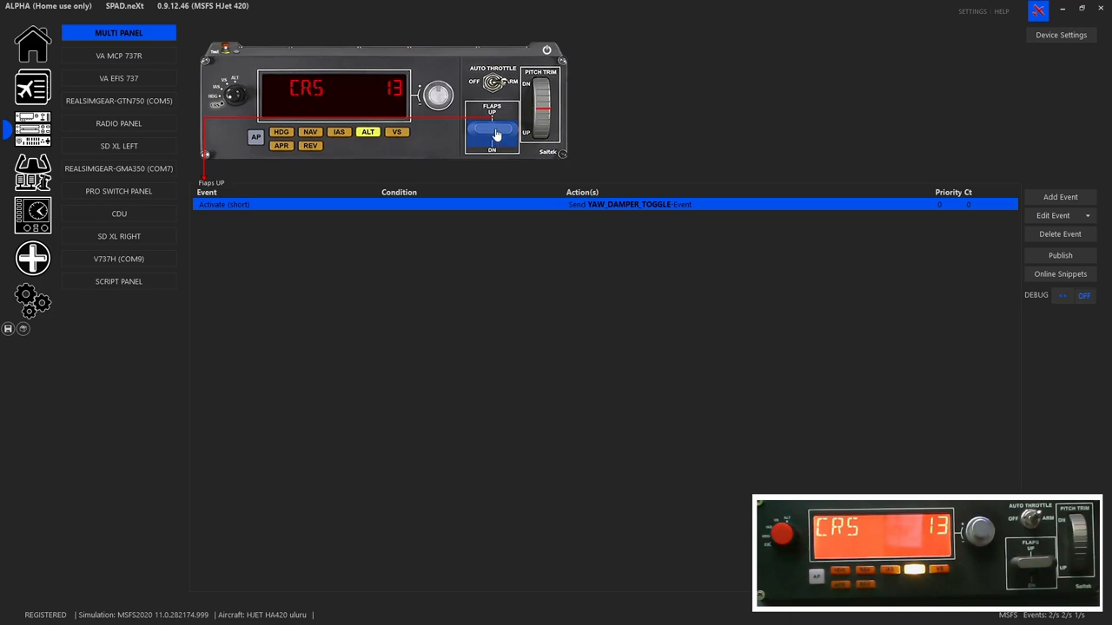
pyautogui.click(492, 146)
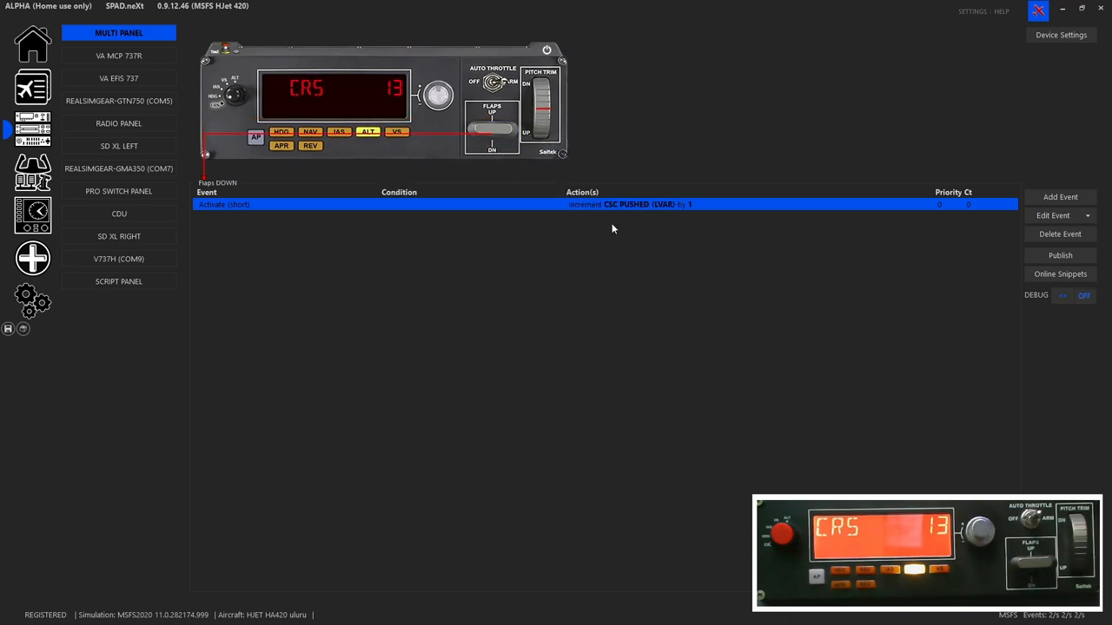
pyautogui.moveTo(540, 100)
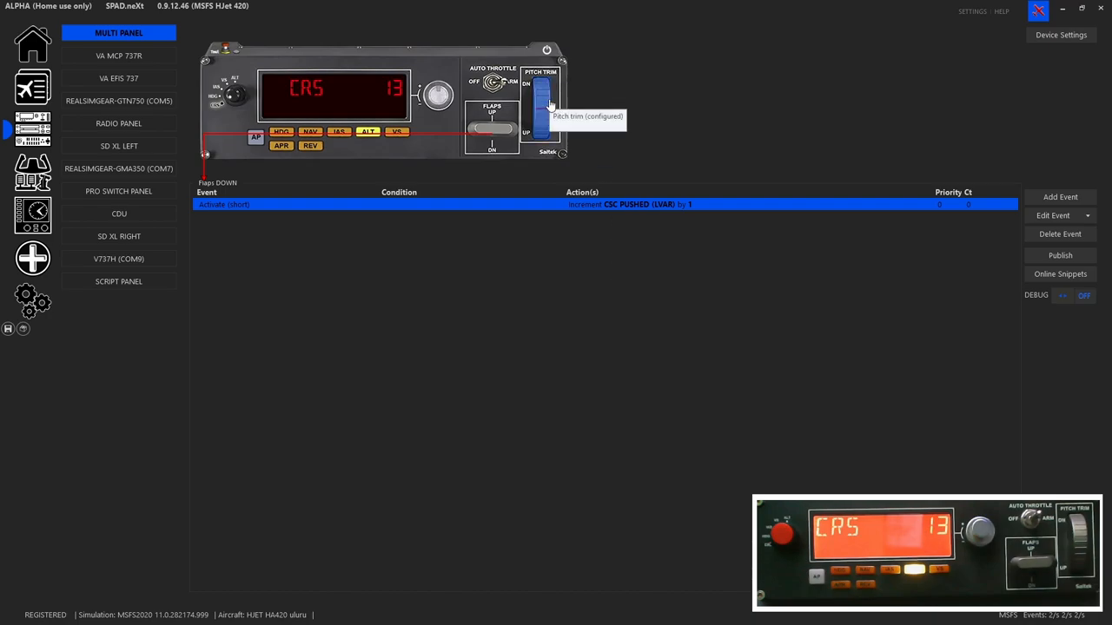
pyautogui.click(540, 104)
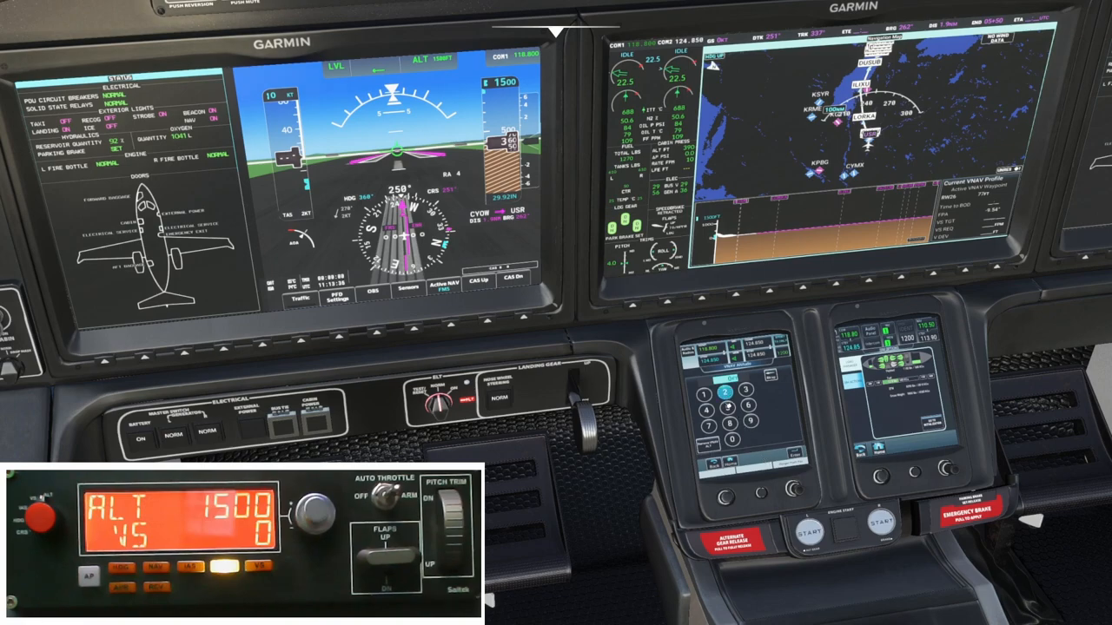
# - On the touch controller, open the active flight plan and start keying a waypoint altitude constraint
pyautogui.click(723, 394)
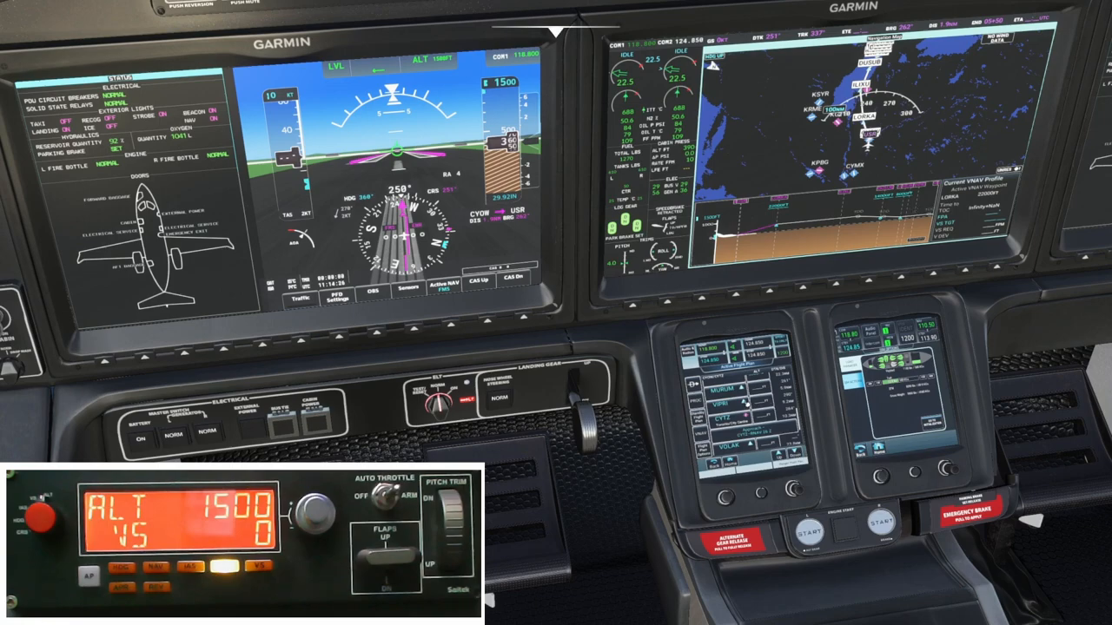
pyautogui.click(742, 408)
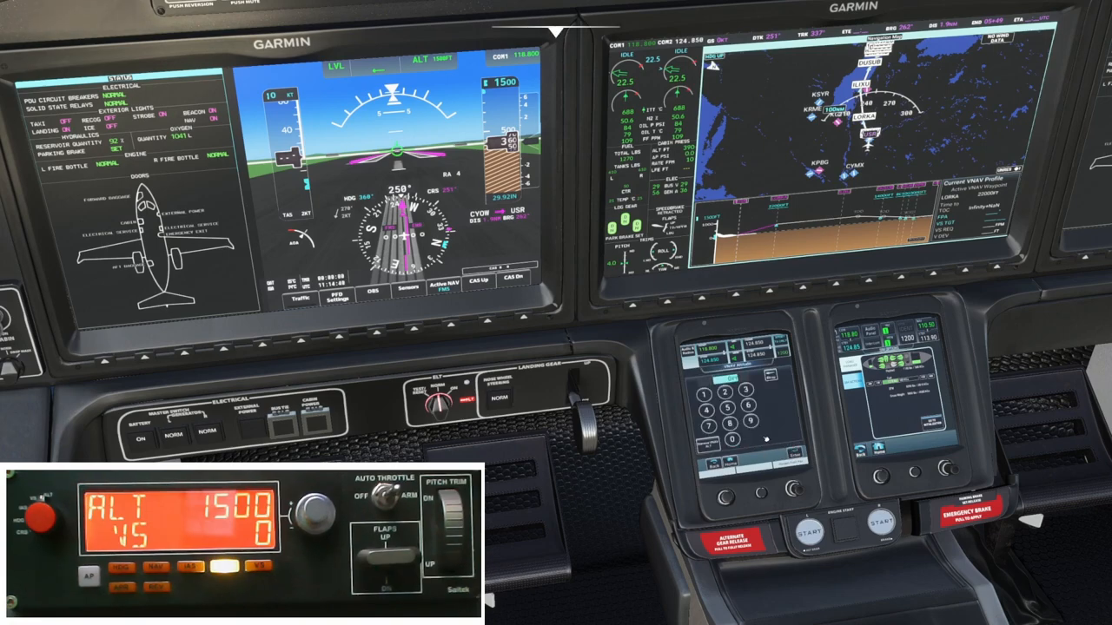
pyautogui.click(733, 441)
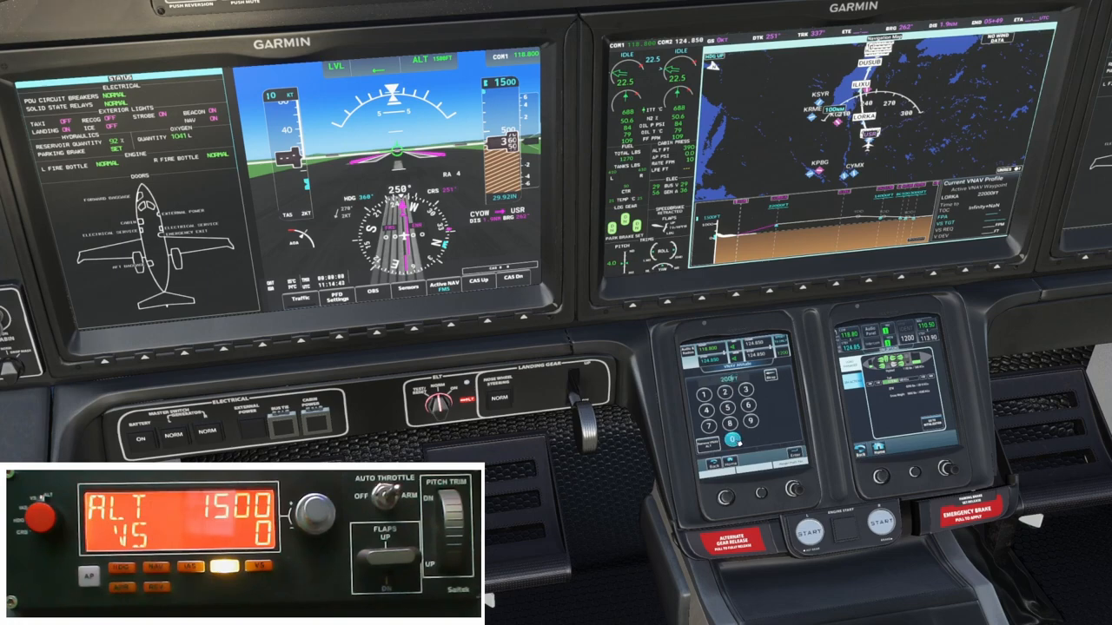